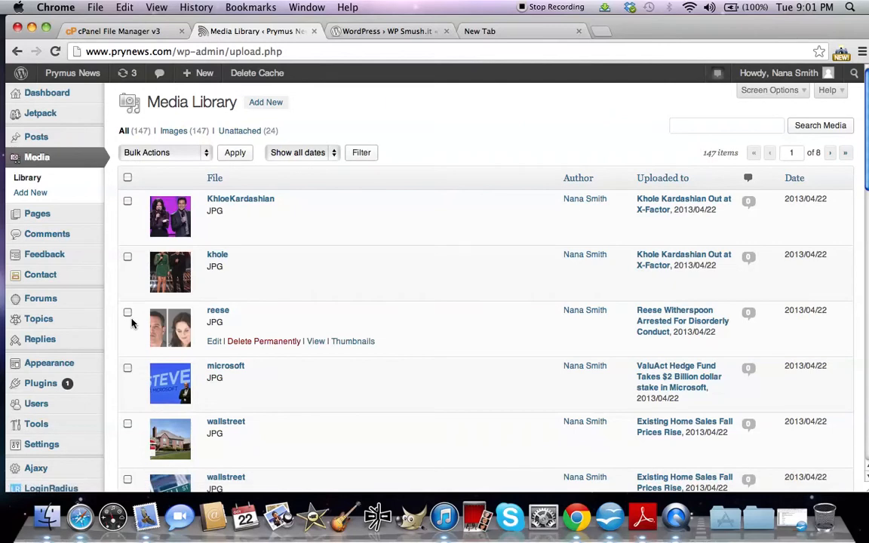
mouse_move(173, 131)
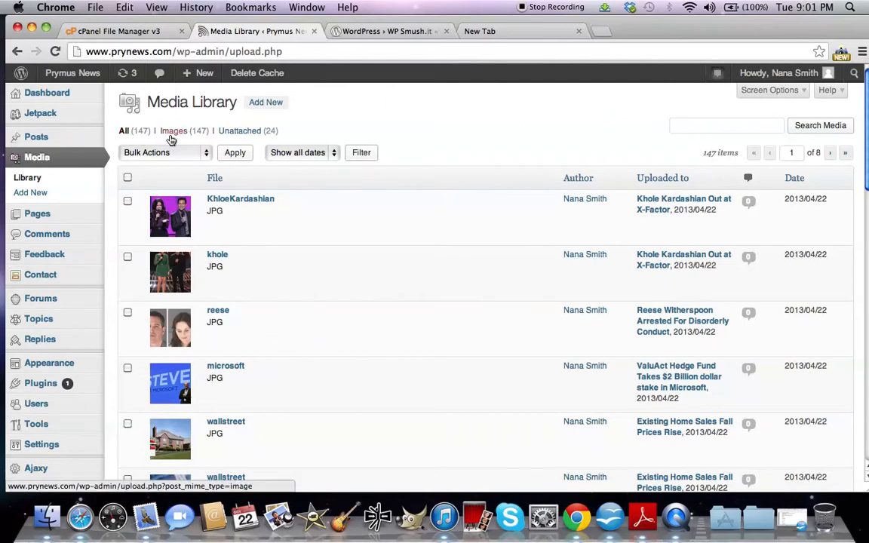
Scroll down through the WordPress admin page.
scroll("down", 3)
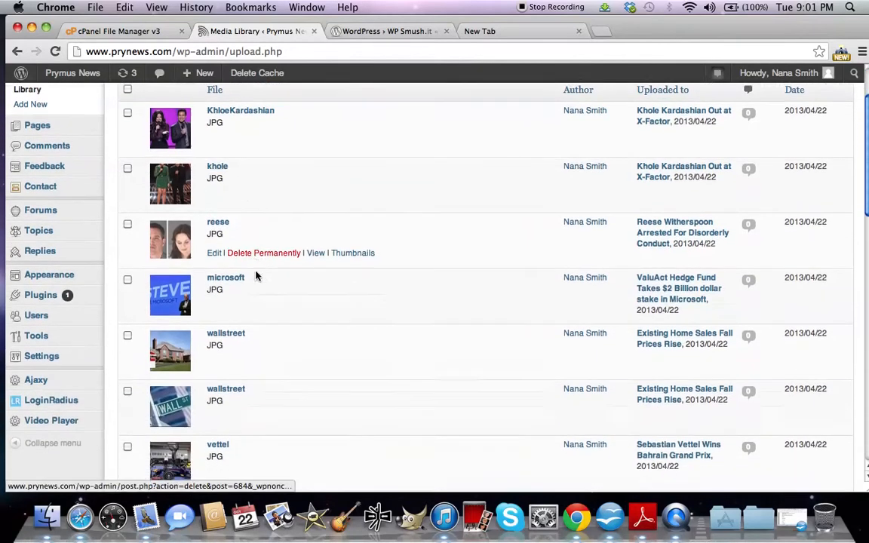
scroll("down", 3)
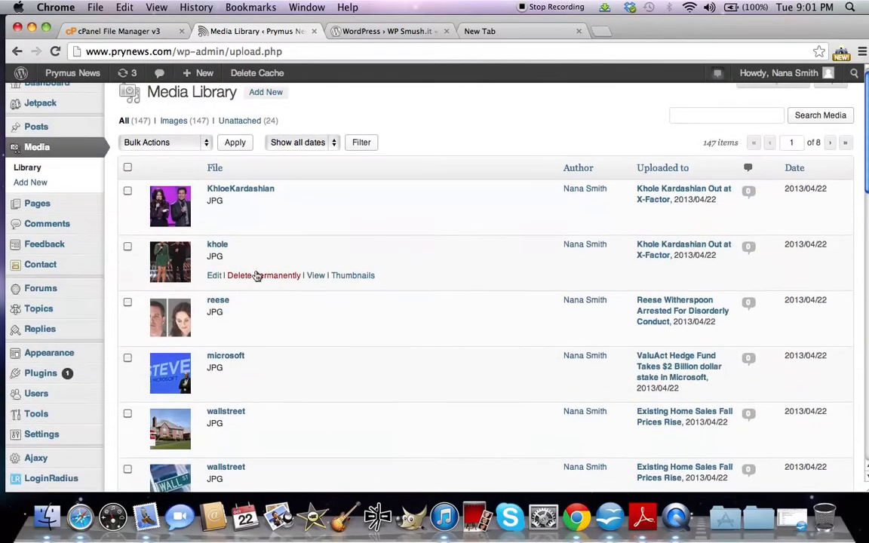
scroll("down", 3)
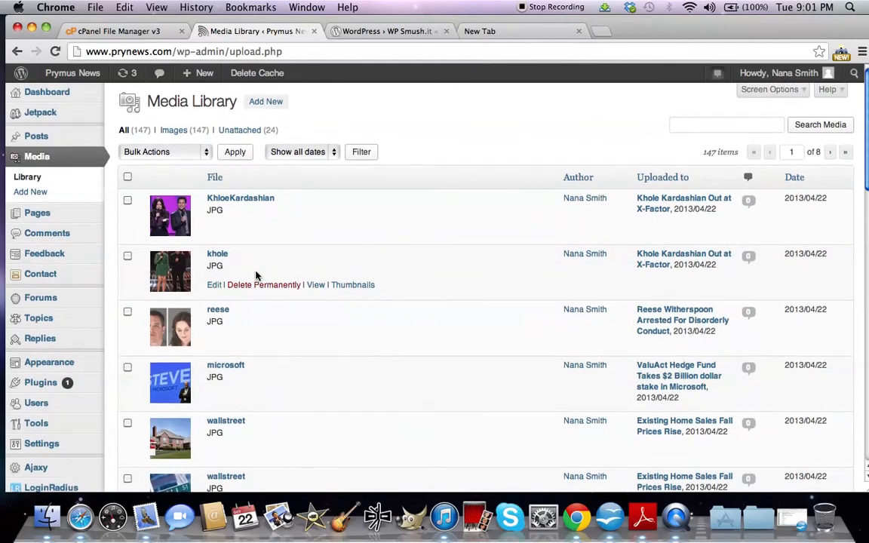
scroll("down", 3)
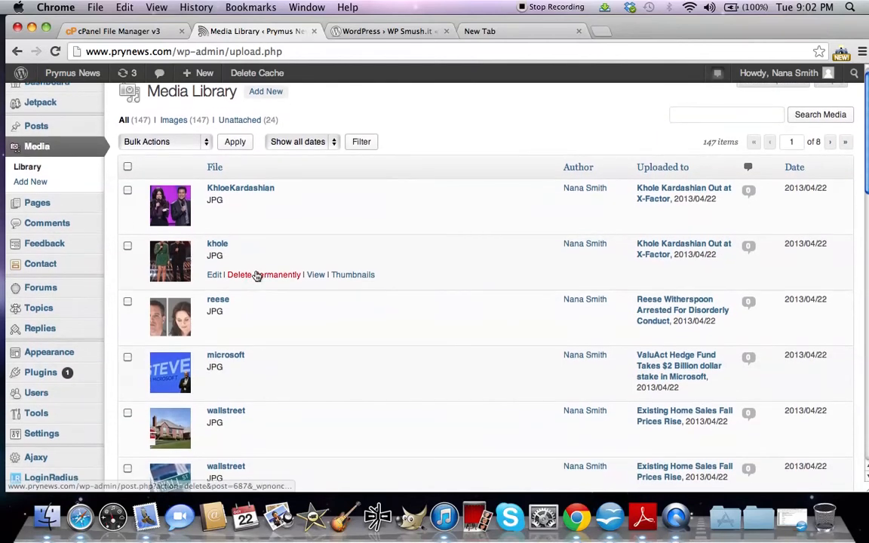
scroll("down", 3)
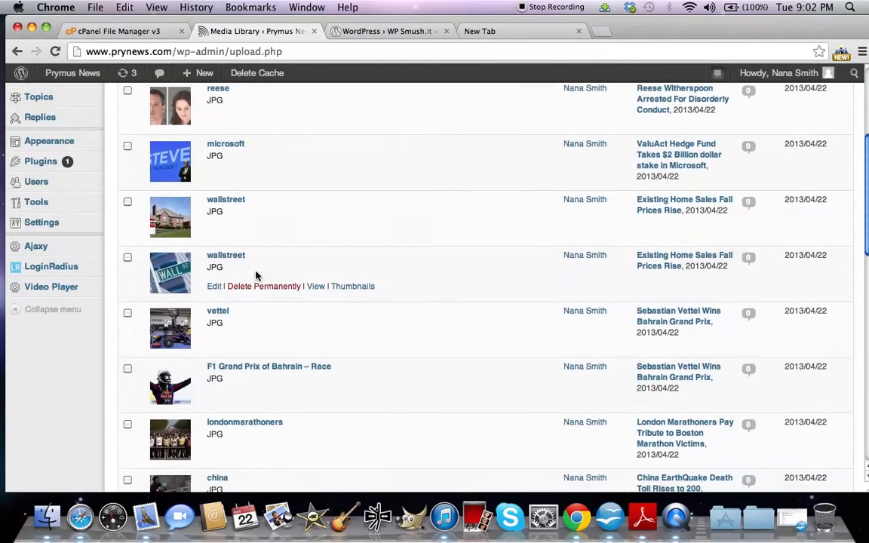
scroll("down", 3)
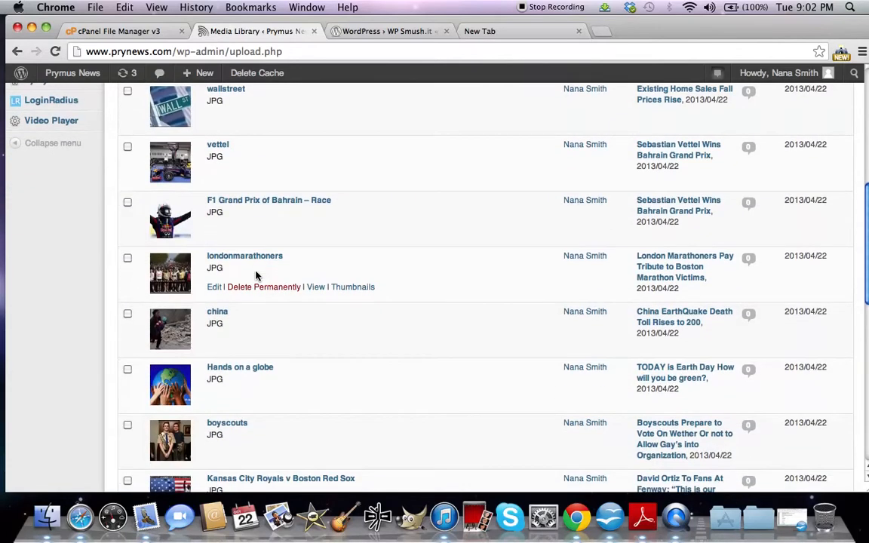
scroll("down", 3)
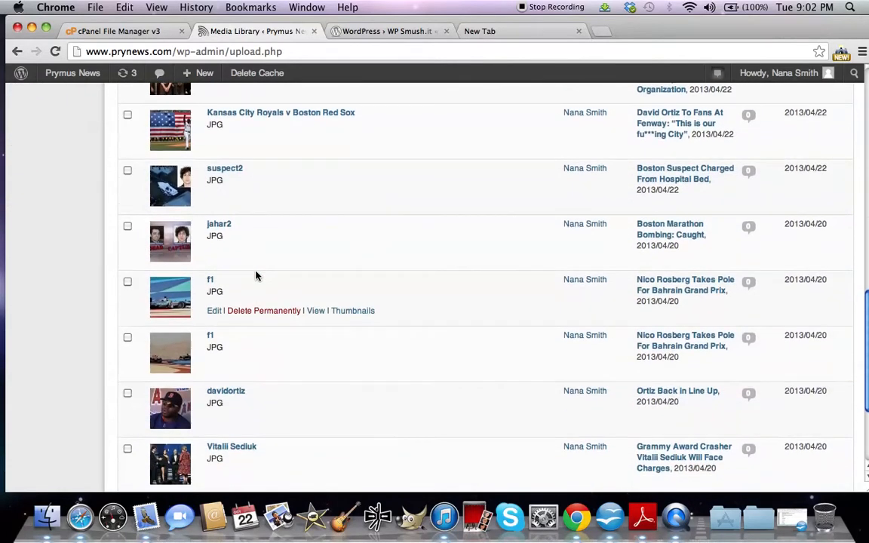
scroll("down", 3)
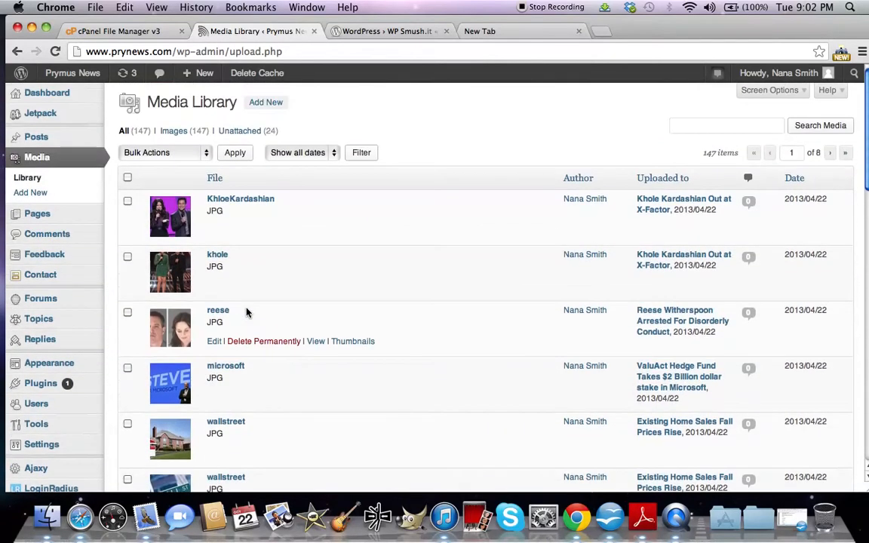
scroll("down", 3)
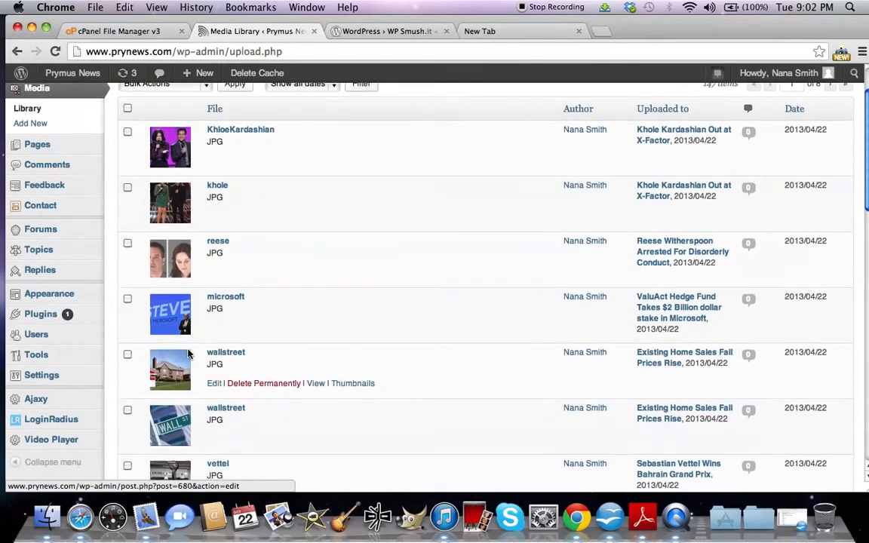
scroll("down", 3)
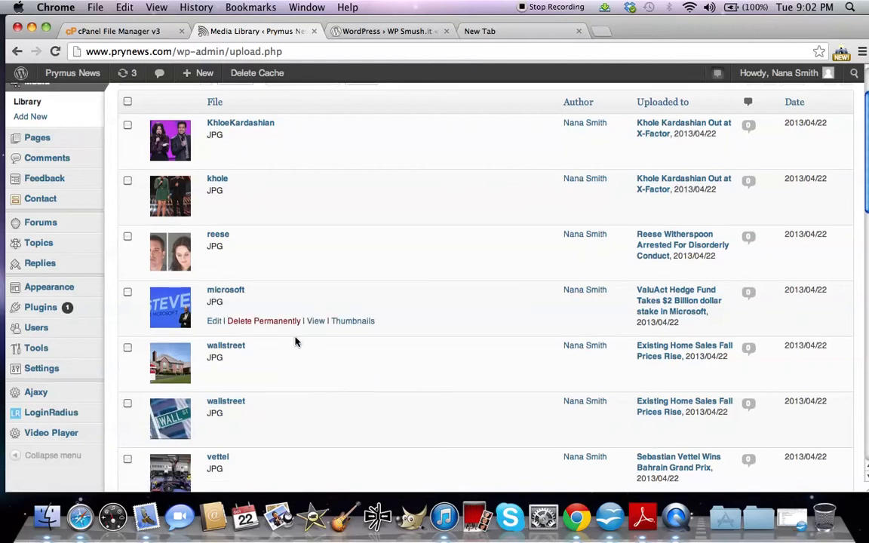
scroll("down", 3)
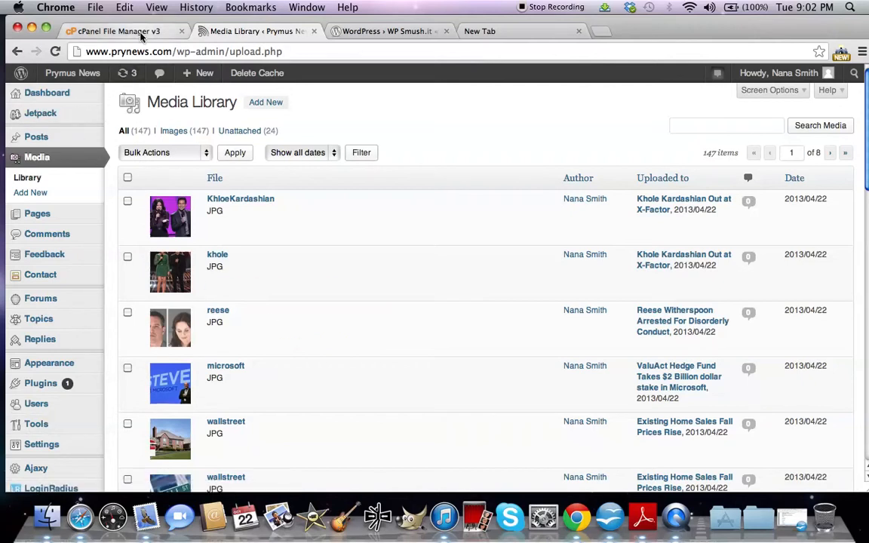
Switch from File Manager and Media Library to the WP Smush.it plugin page.
left_click(113, 31)
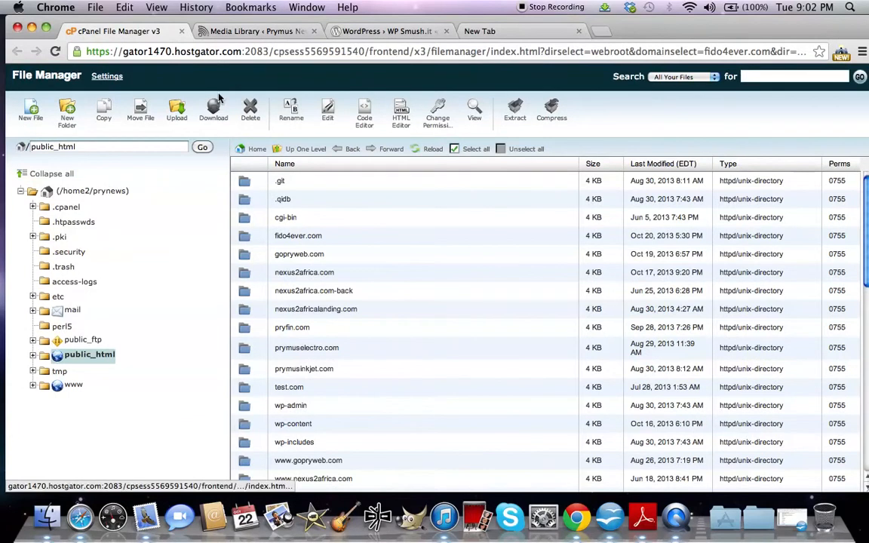
left_click(256, 31)
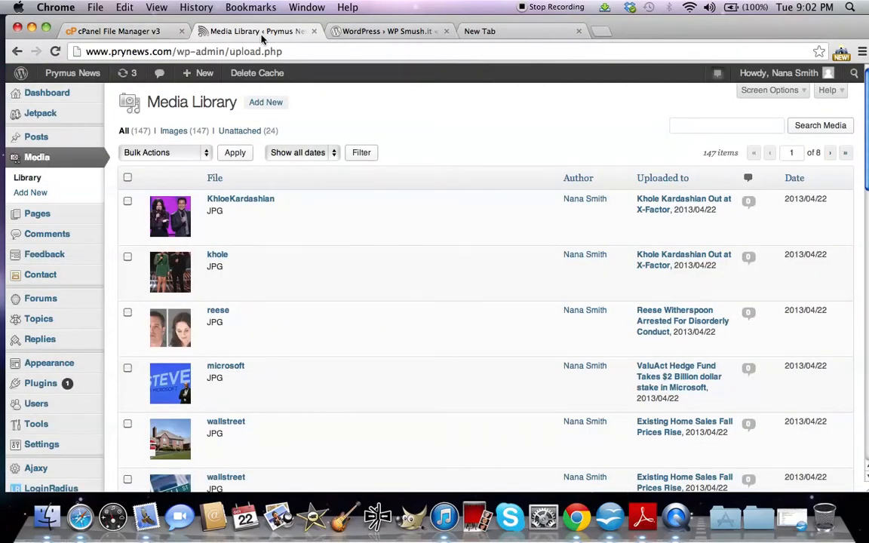
mouse_move(270, 31)
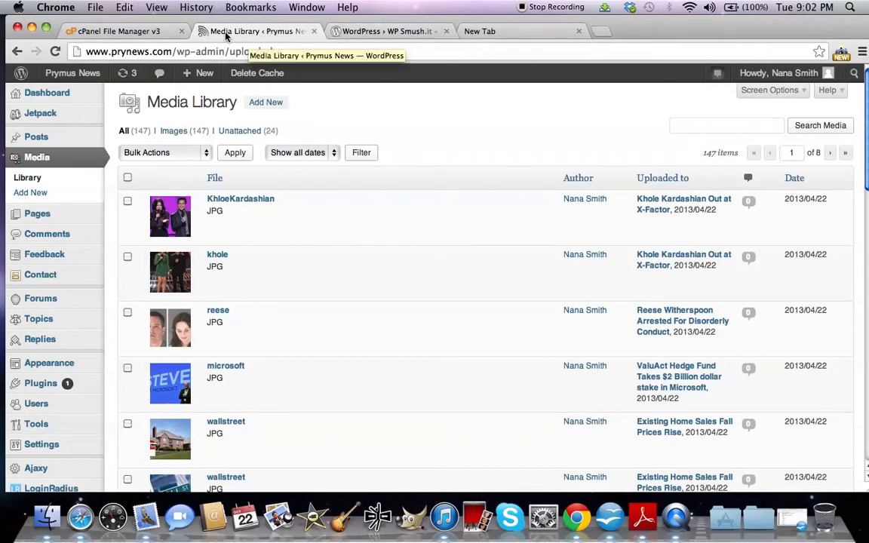
mouse_move(272, 38)
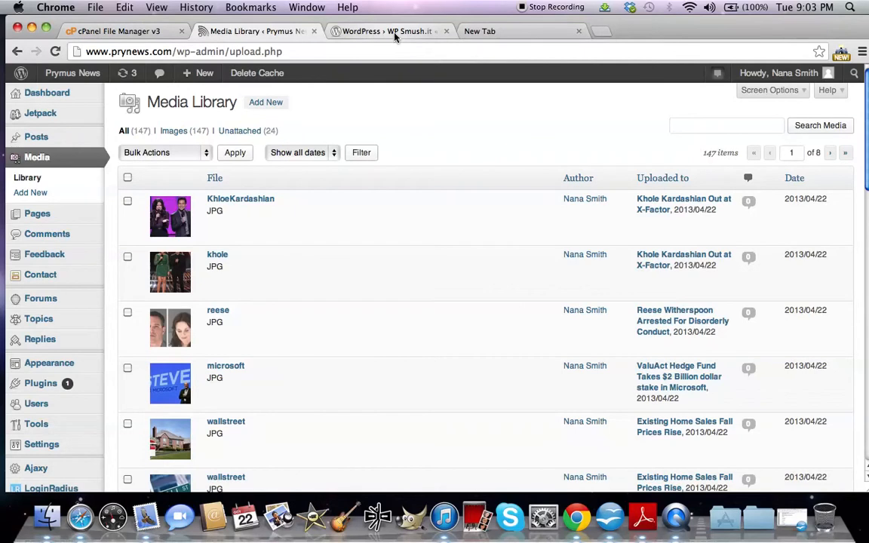
mouse_move(388, 31)
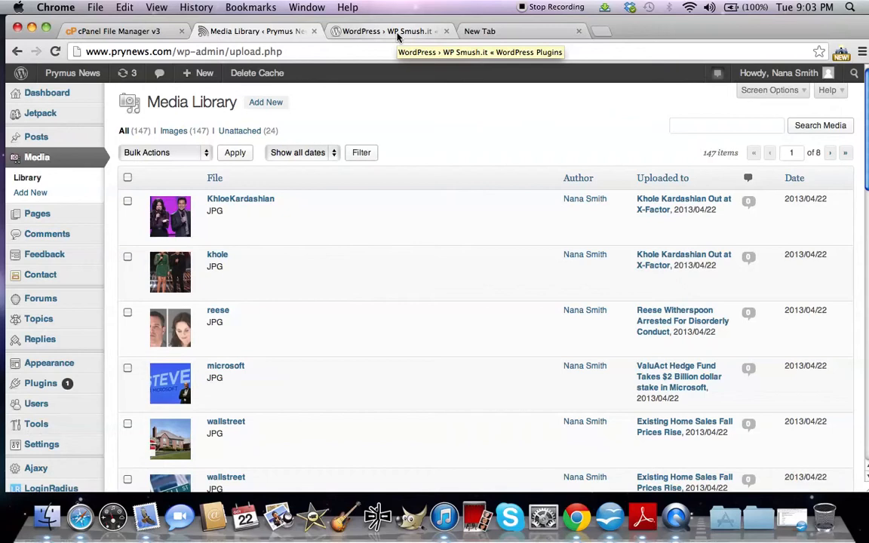
mouse_move(389, 31)
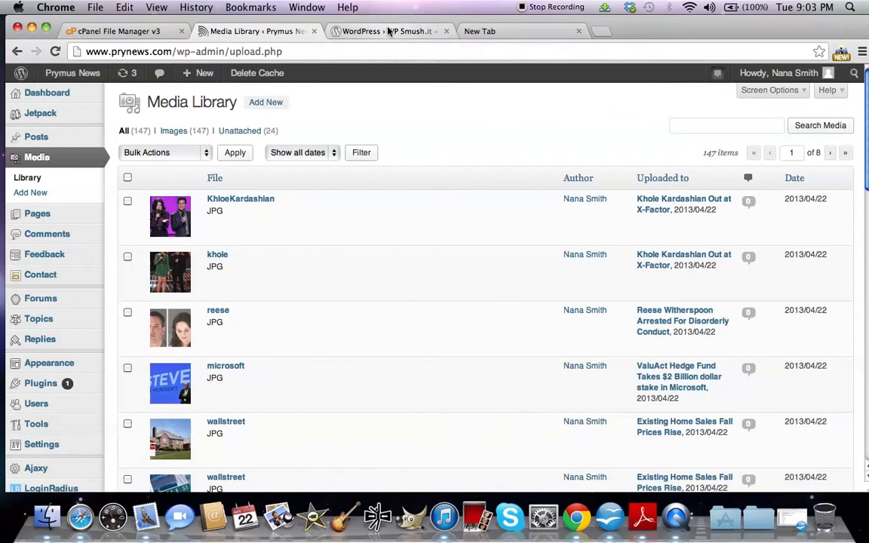
mouse_move(388, 31)
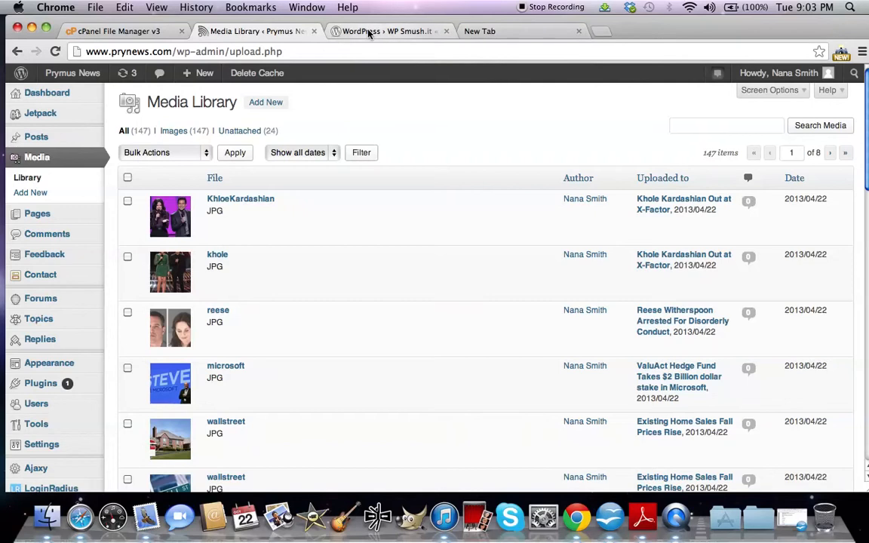
mouse_move(388, 31)
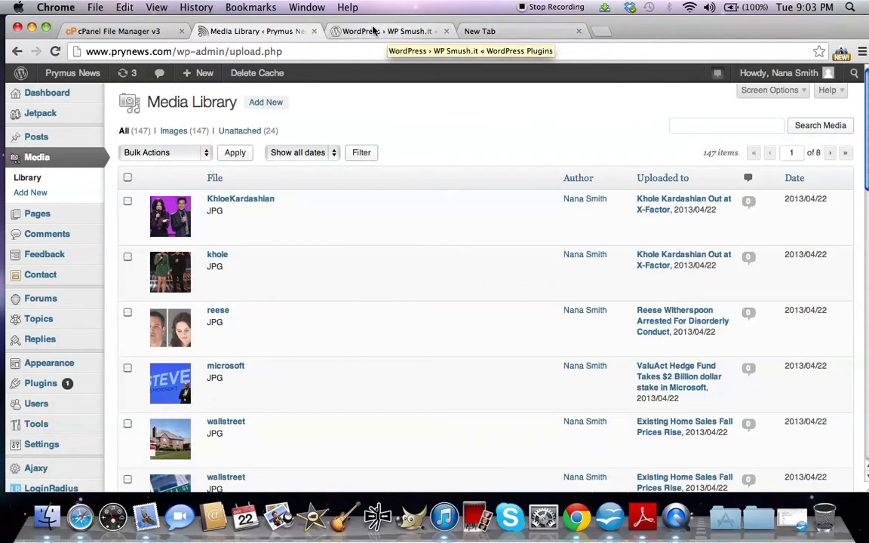
mouse_move(369, 39)
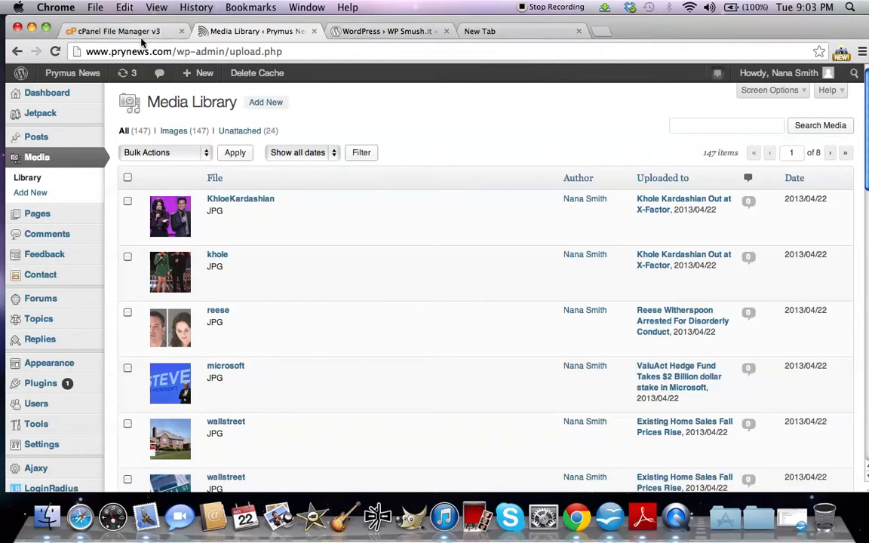
left_click(117, 31)
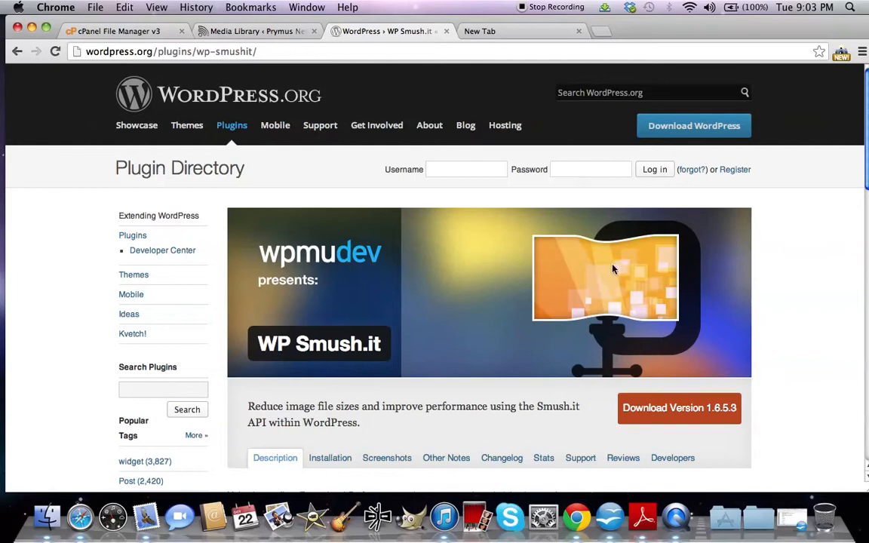
mouse_move(429, 346)
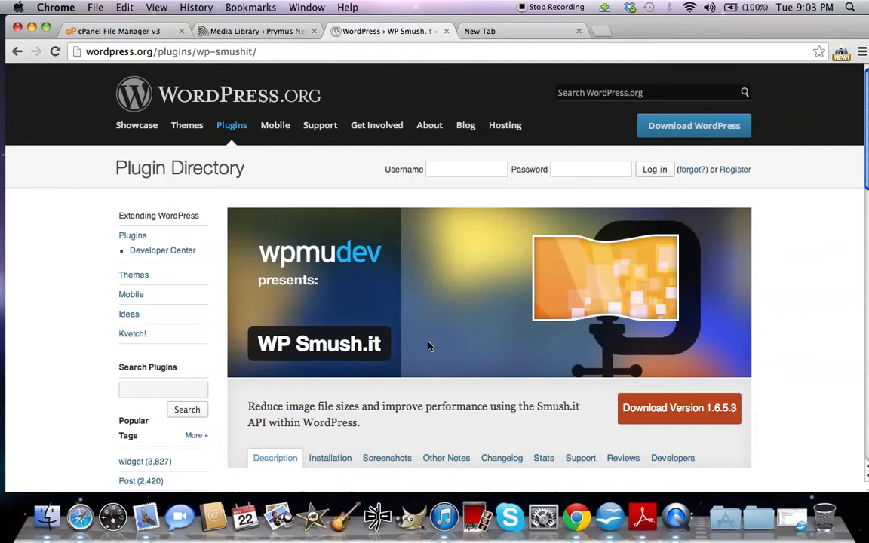
mouse_move(528, 323)
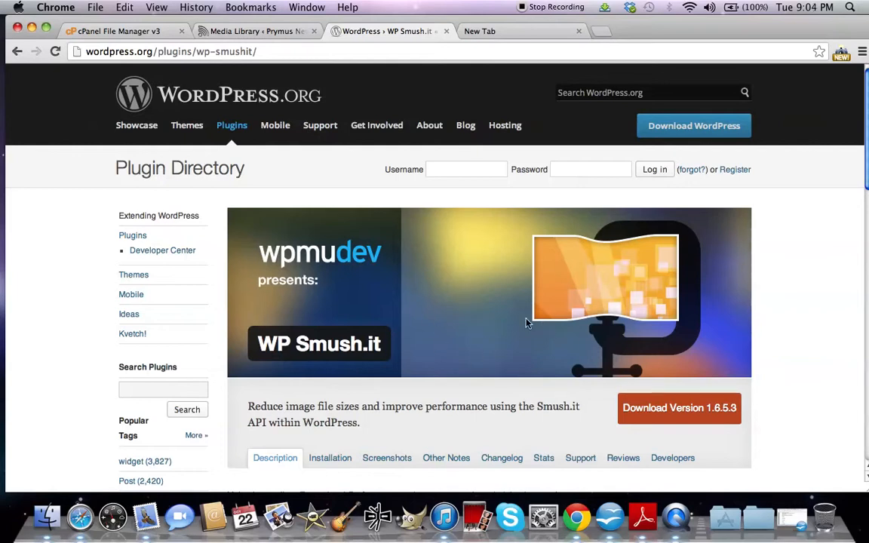
mouse_move(558, 258)
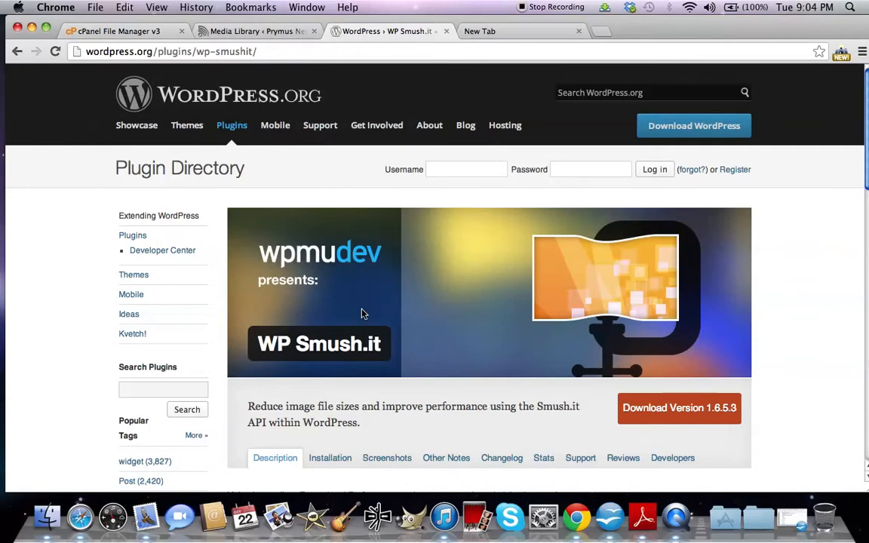
mouse_move(368, 406)
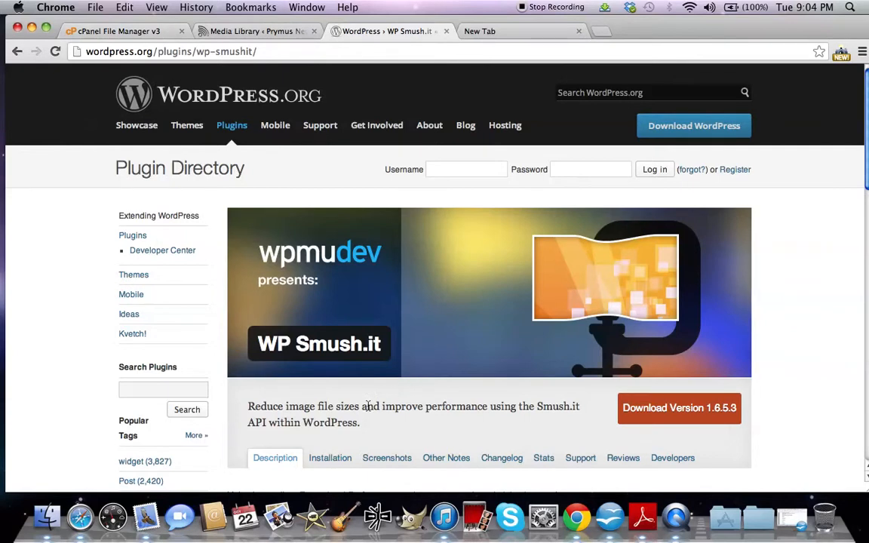
mouse_move(359, 428)
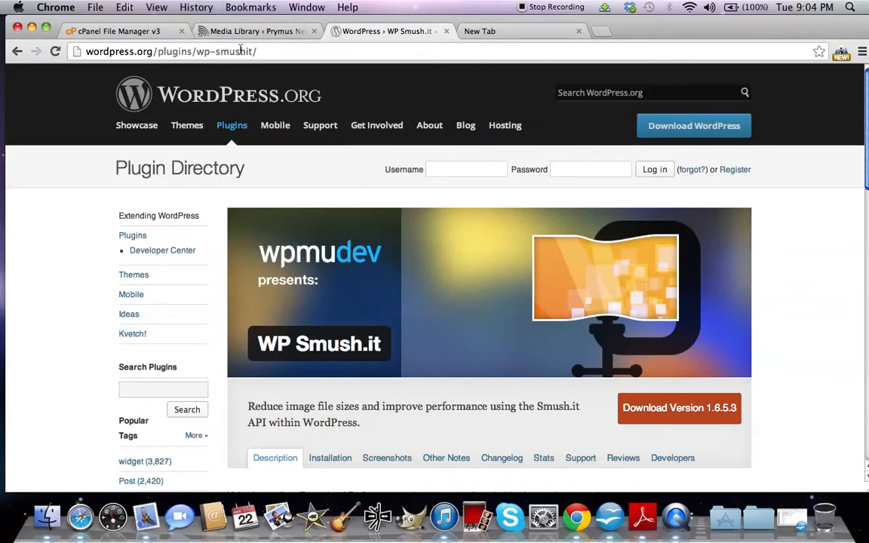
Return to the Media Library tab listing the 147 uploaded images.
left_click(256, 31)
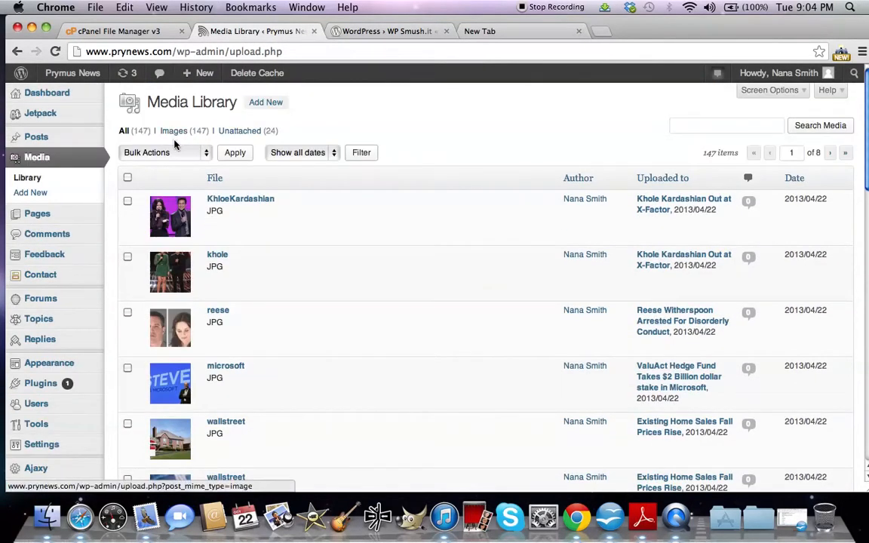
Switch from the Media Library to the WP Smush.it 1.6.5.3 directory page.
scroll("down", 3)
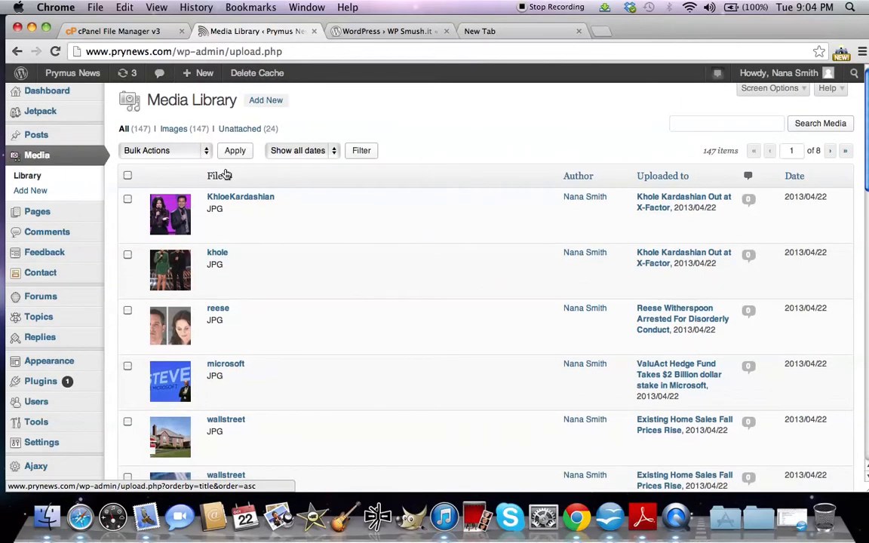
mouse_move(217, 254)
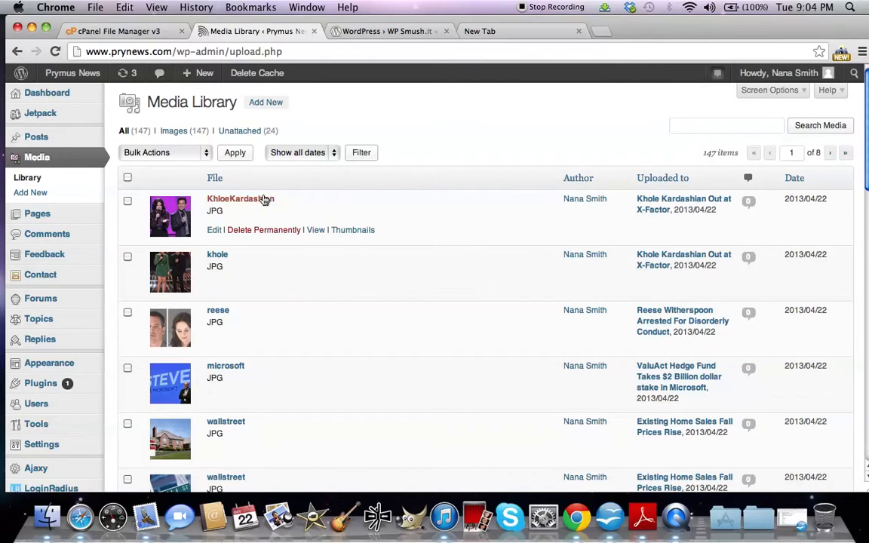
mouse_move(467, 299)
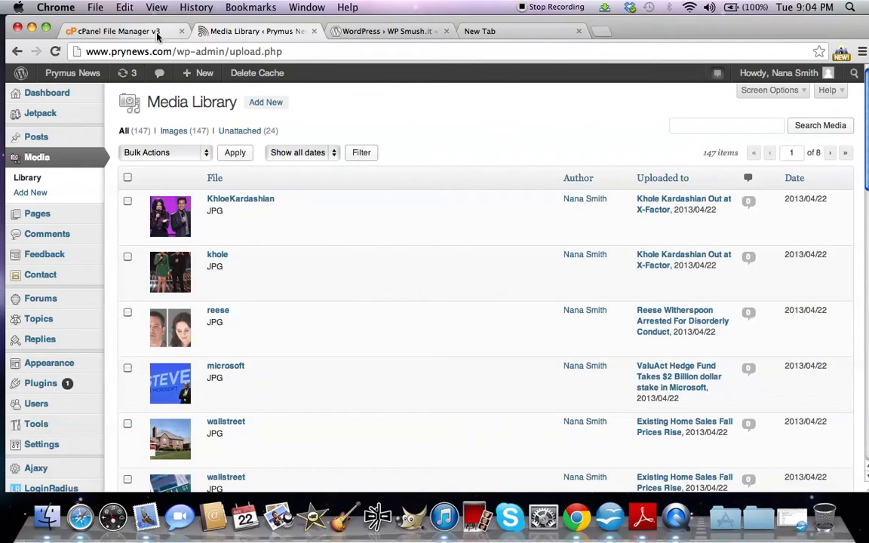
mouse_move(125, 31)
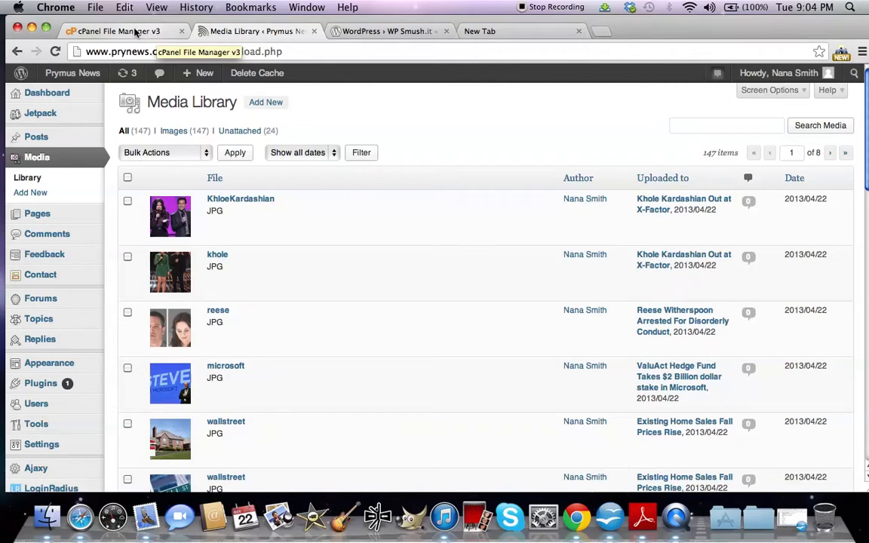
left_click(252, 31)
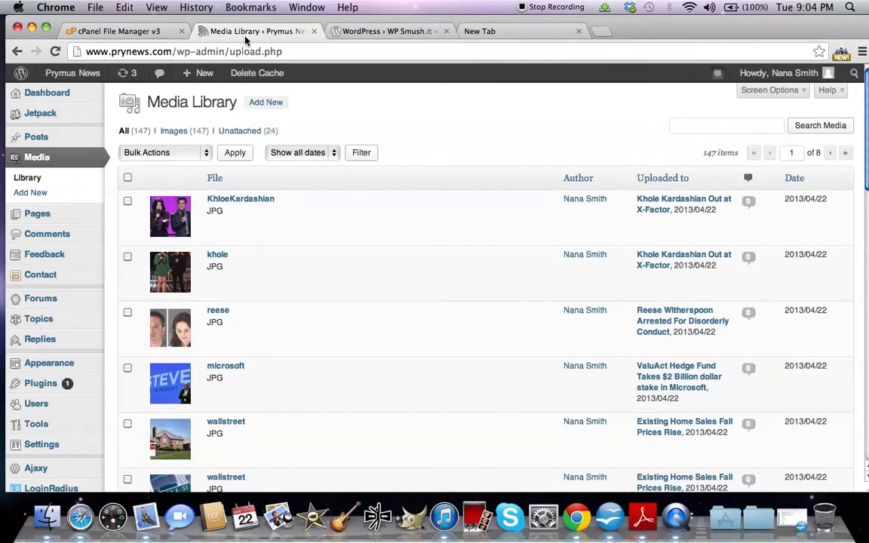
mouse_move(245, 31)
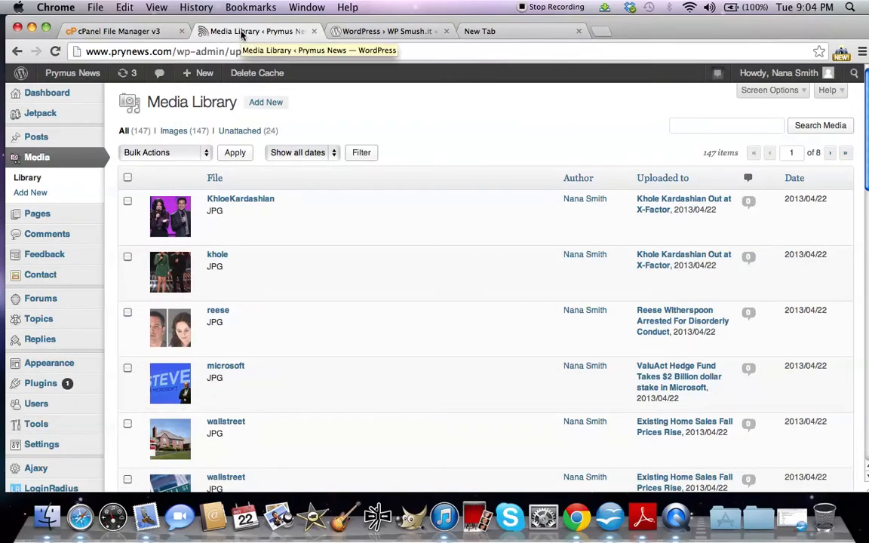
left_click(387, 31)
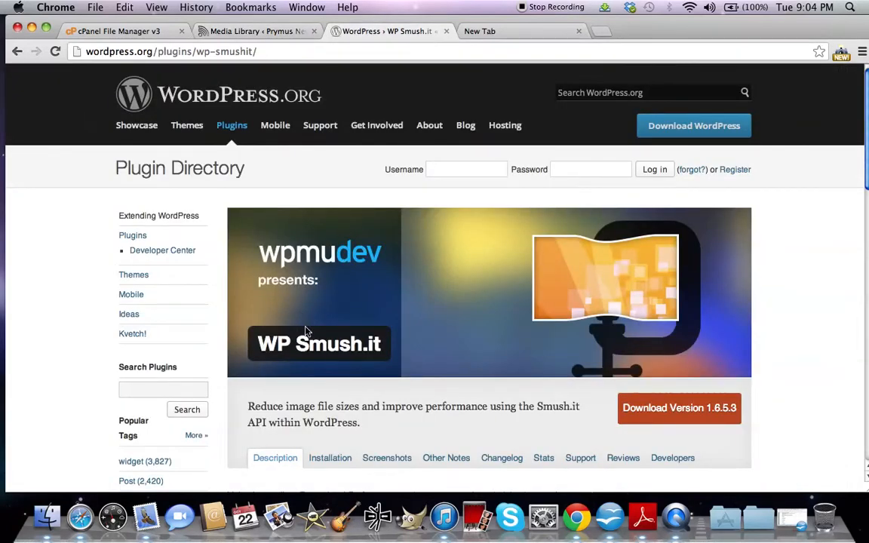
mouse_move(315, 105)
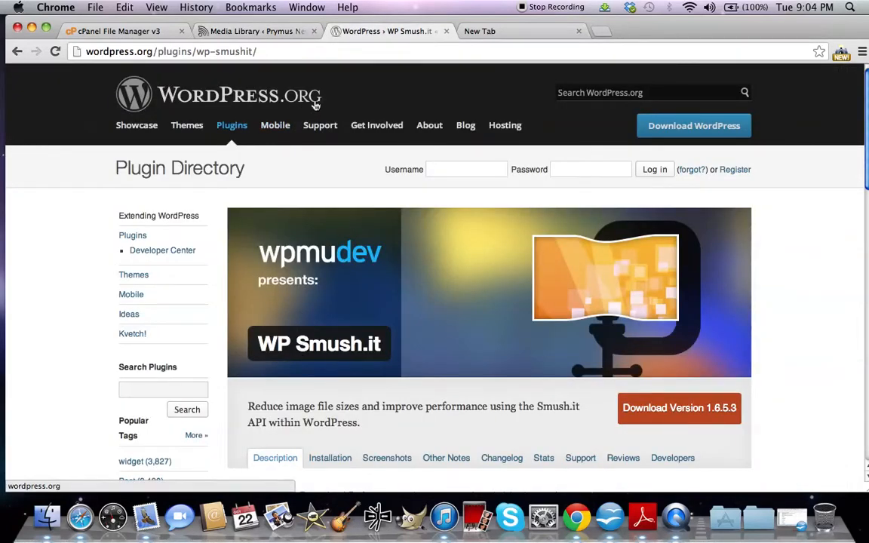
mouse_move(307, 269)
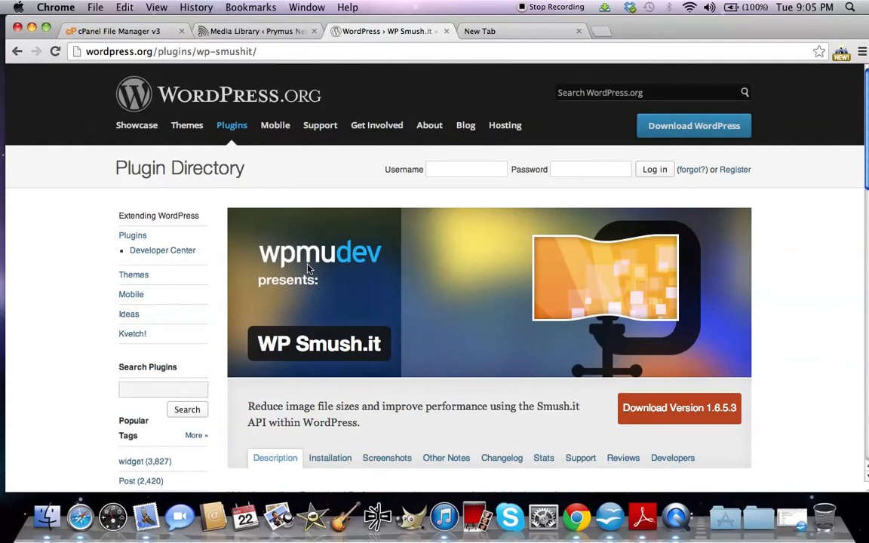
mouse_move(277, 358)
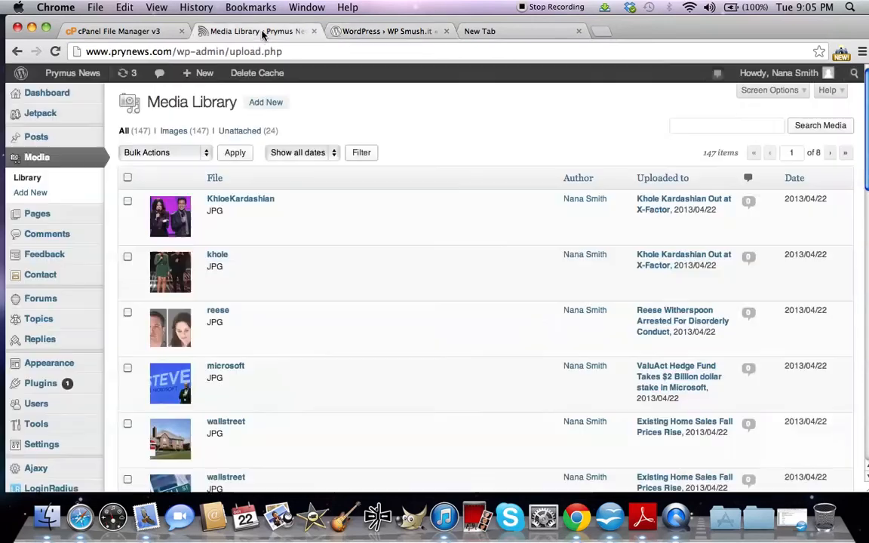
Go through Plugins > Installed Plugins > Add New and submit a 'smush.it' search.
left_click(41, 383)
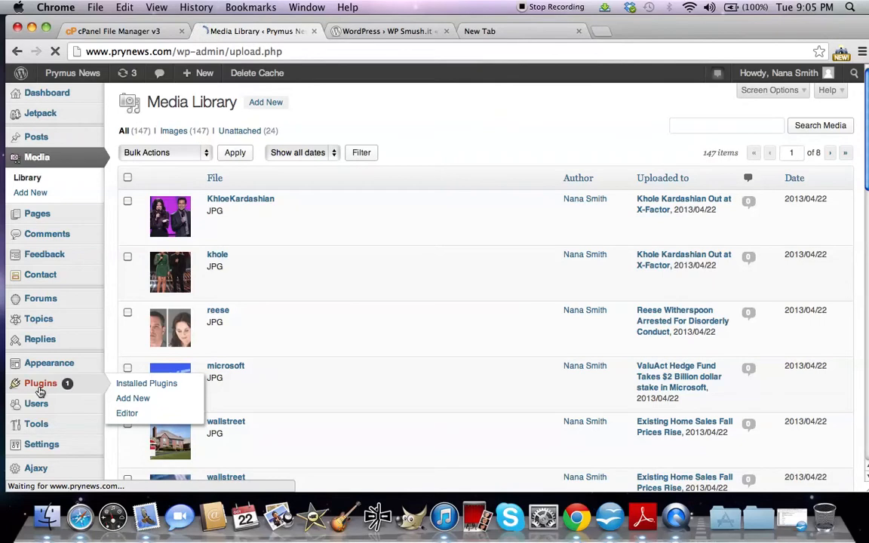
left_click(146, 383)
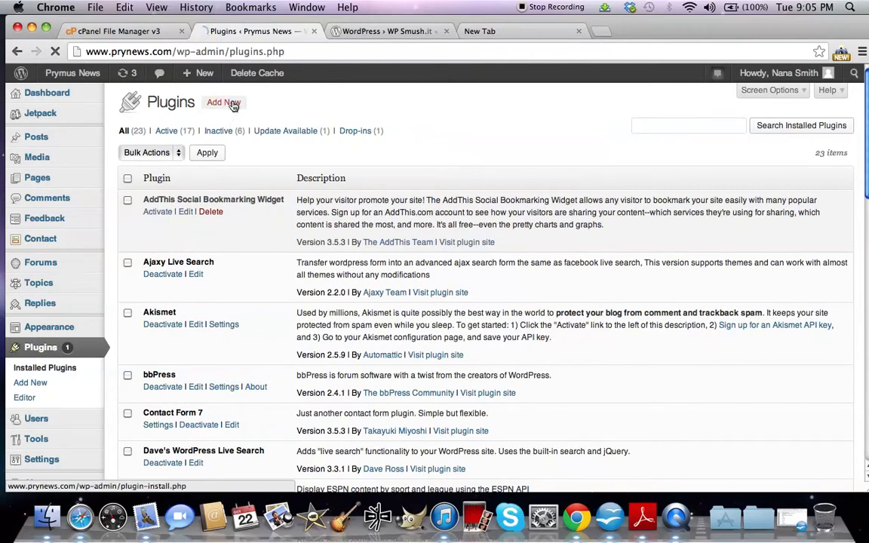
left_click(223, 102)
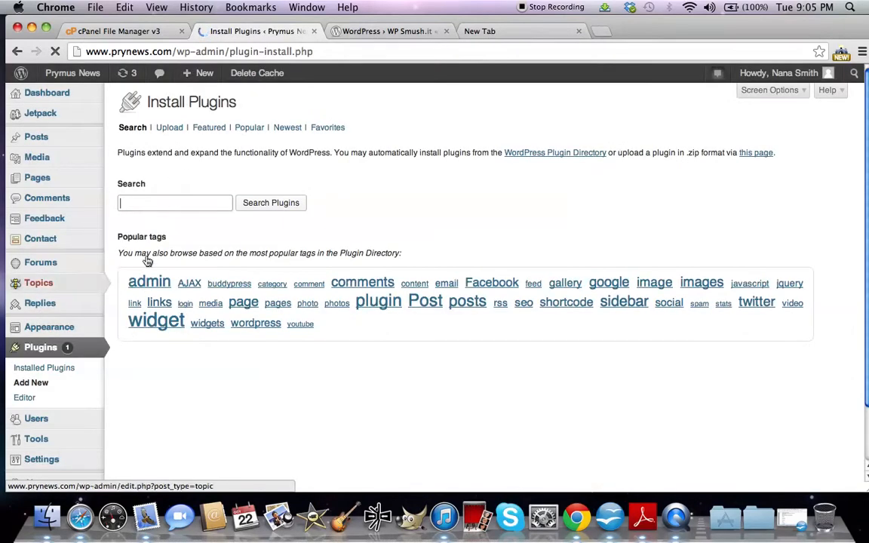
type("smush")
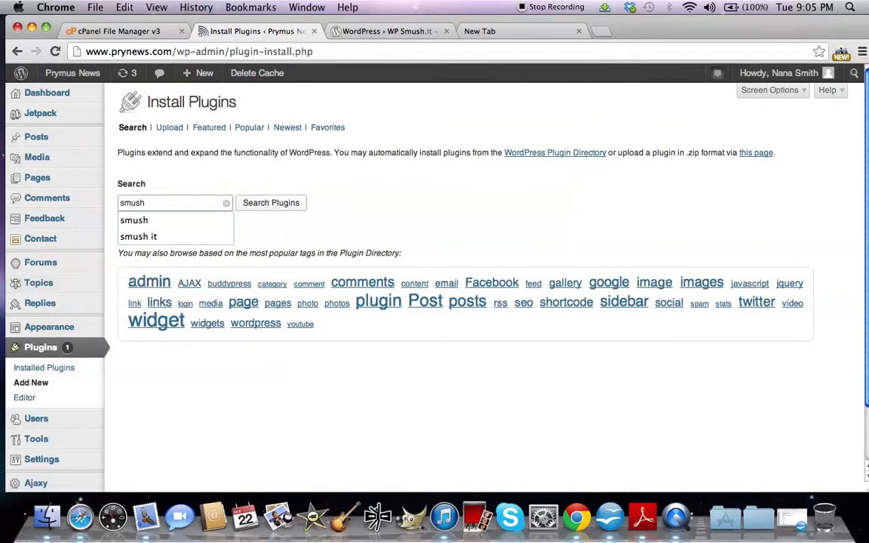
left_click(138, 236)
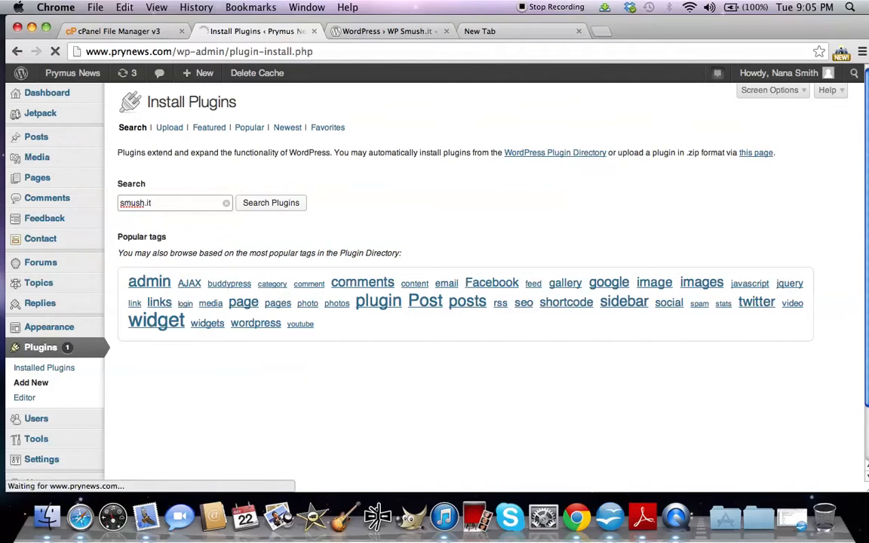
left_click(270, 202)
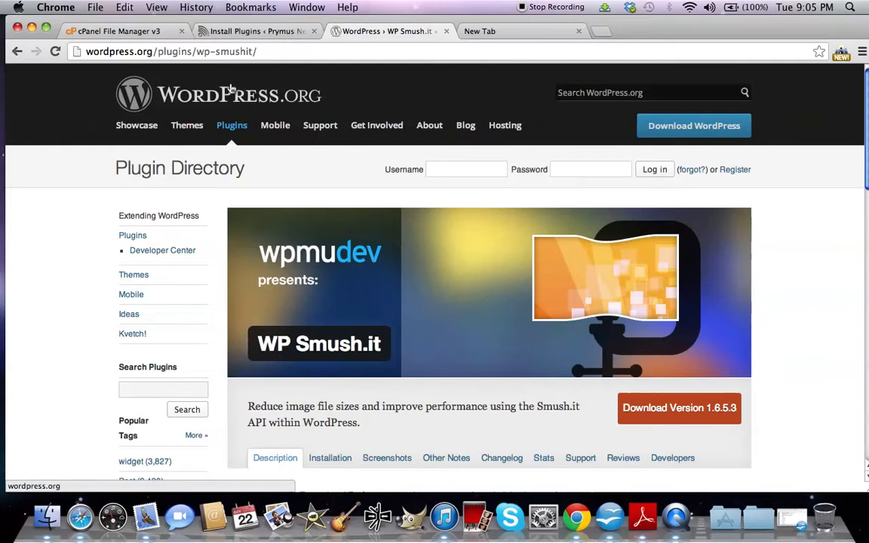
Close the WordPress.org tab, leaving 13 smush.it results with WP Smush.it 1.6.5.3 first.
left_click(252, 31)
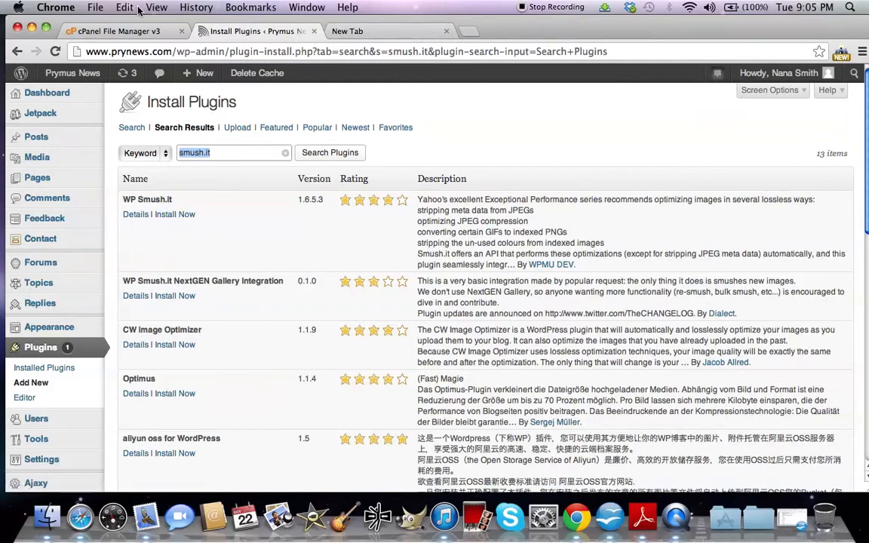
left_click(117, 31)
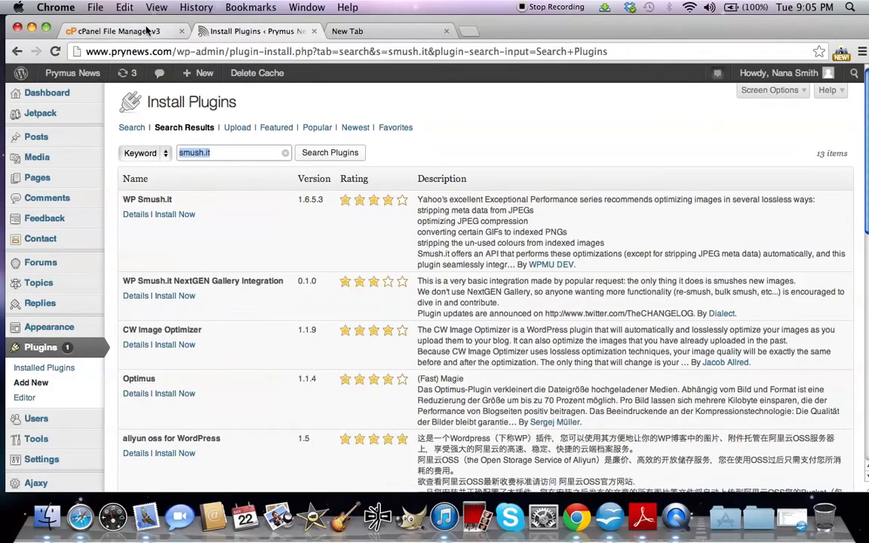
mouse_move(121, 31)
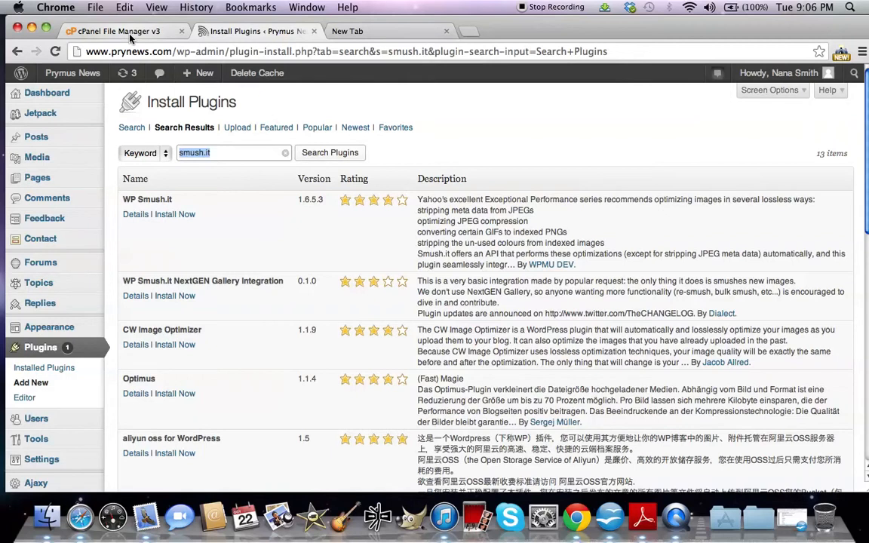
Switch to cPanel File Manager and browse public_html/wp-content/uploads.
left_click(116, 31)
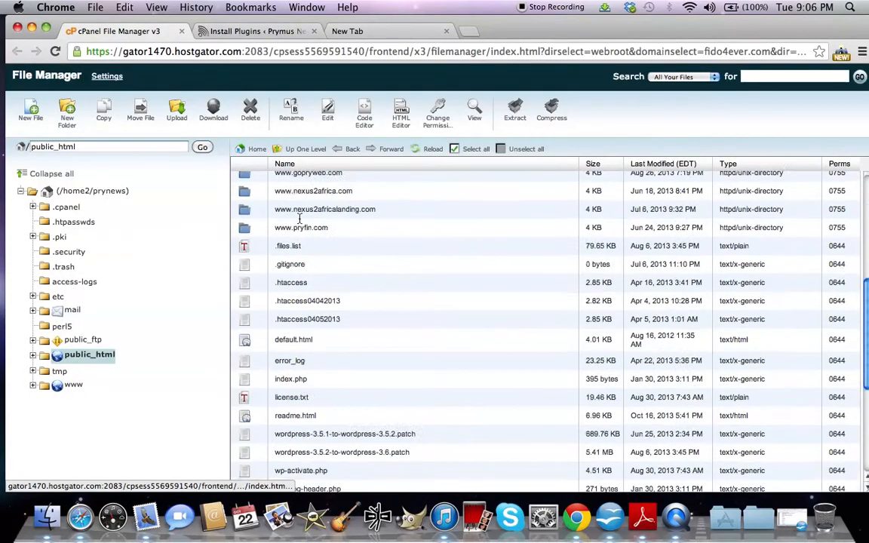
scroll("down", 3)
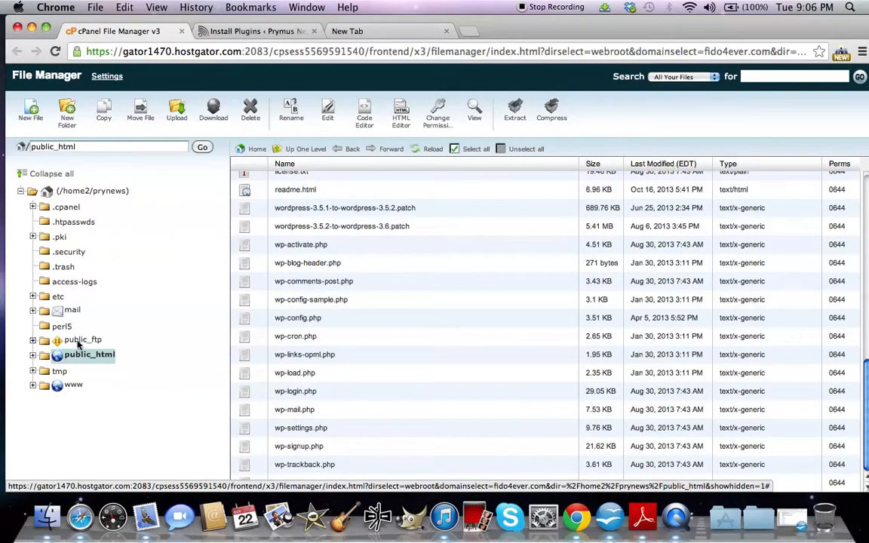
left_click(89, 355)
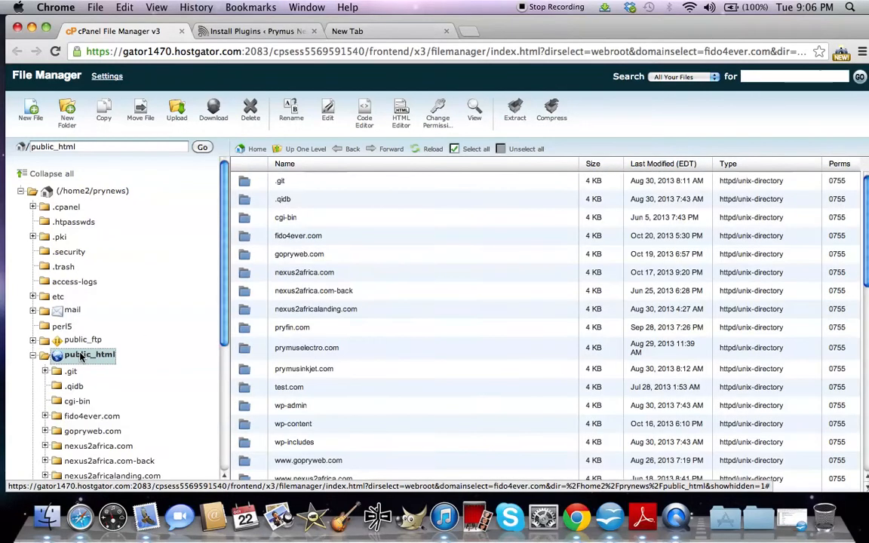
scroll("down", 3)
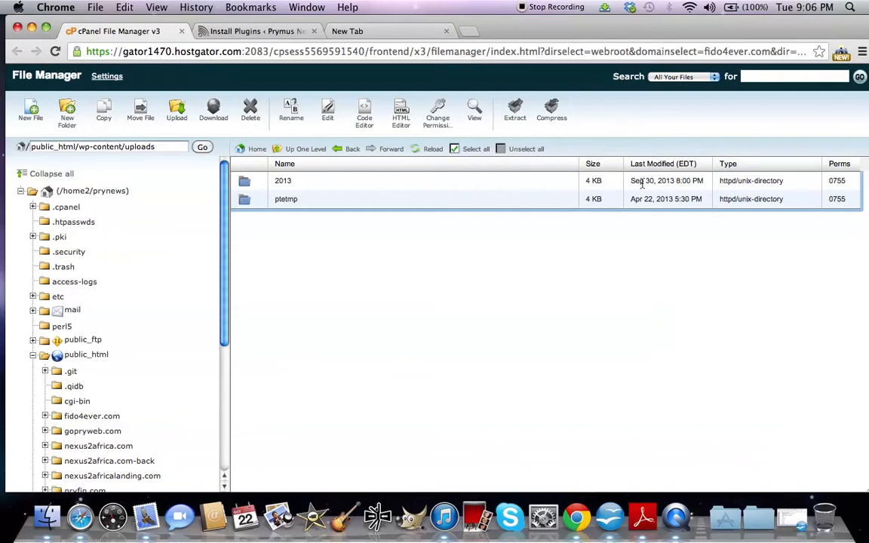
mouse_move(274, 177)
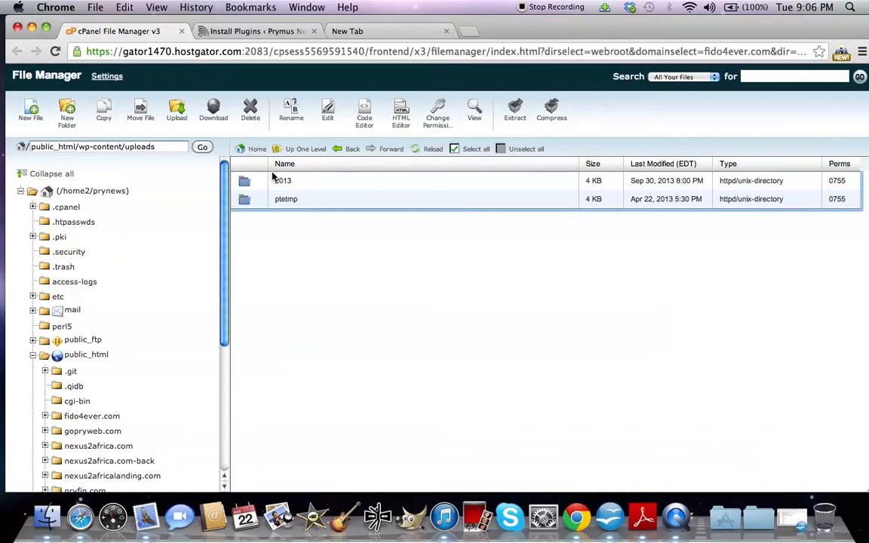
Create a 25.21 MB 2013.zip archive from the 2013 uploads folder.
left_click(283, 181)
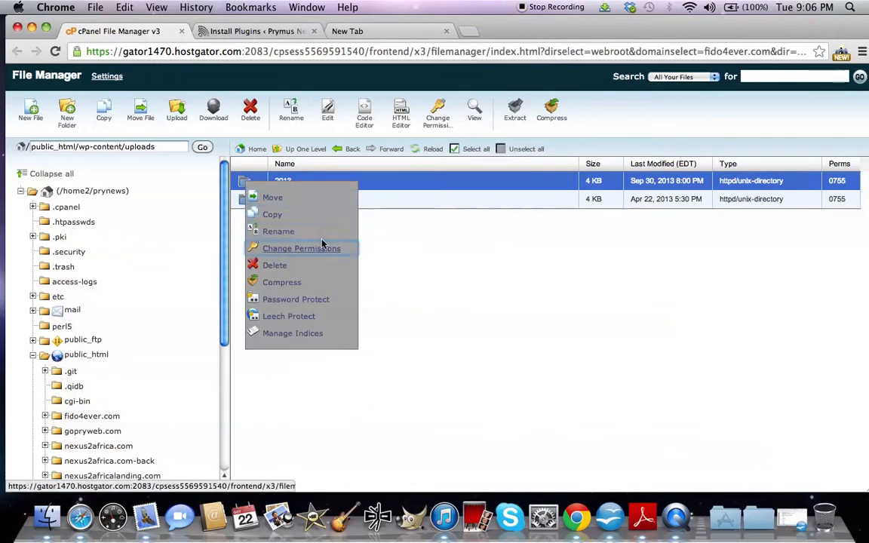
mouse_move(281, 282)
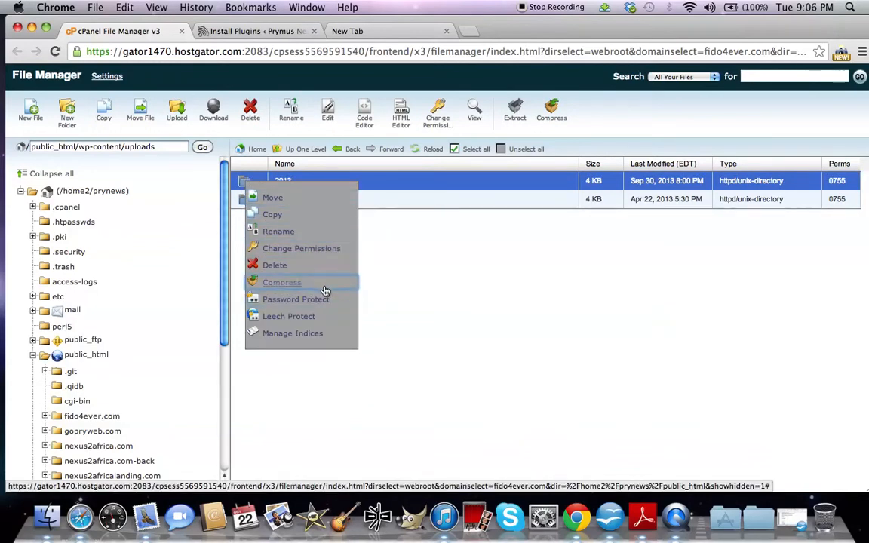
left_click(281, 282)
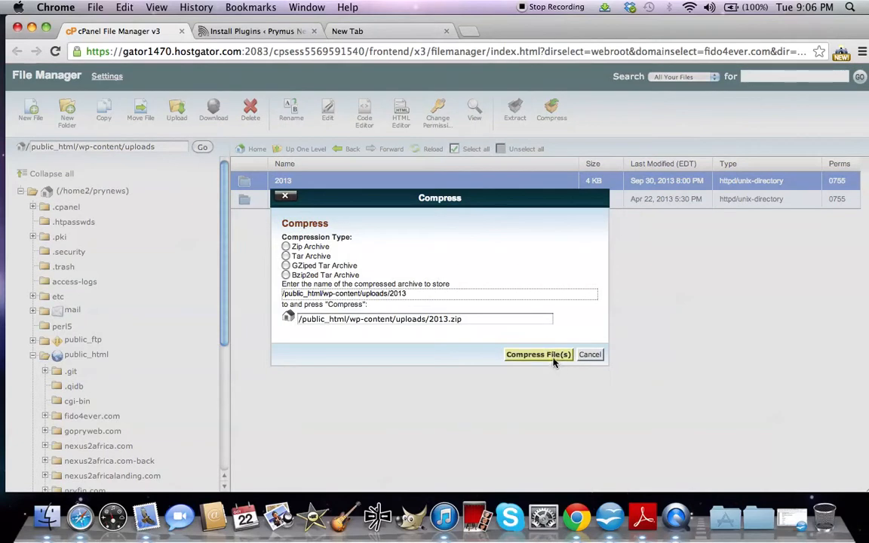
left_click(539, 354)
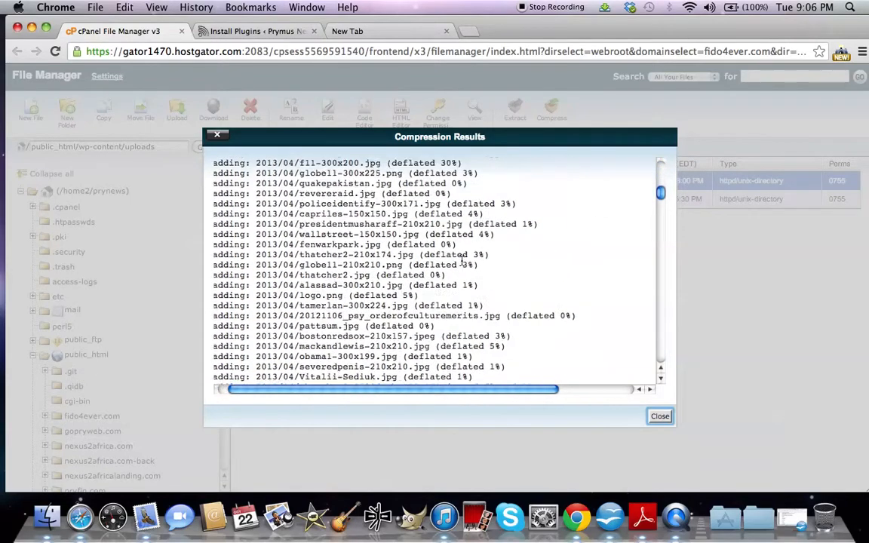
scroll("down", 3)
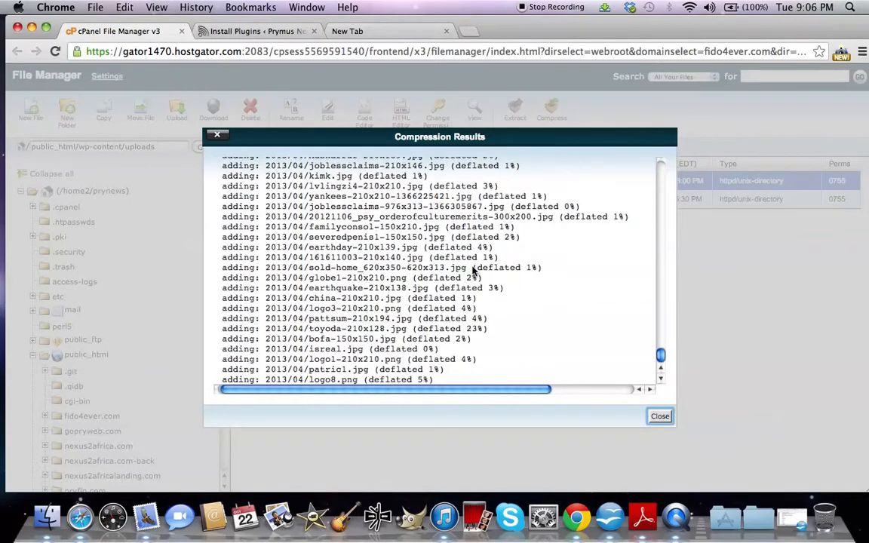
left_click(659, 415)
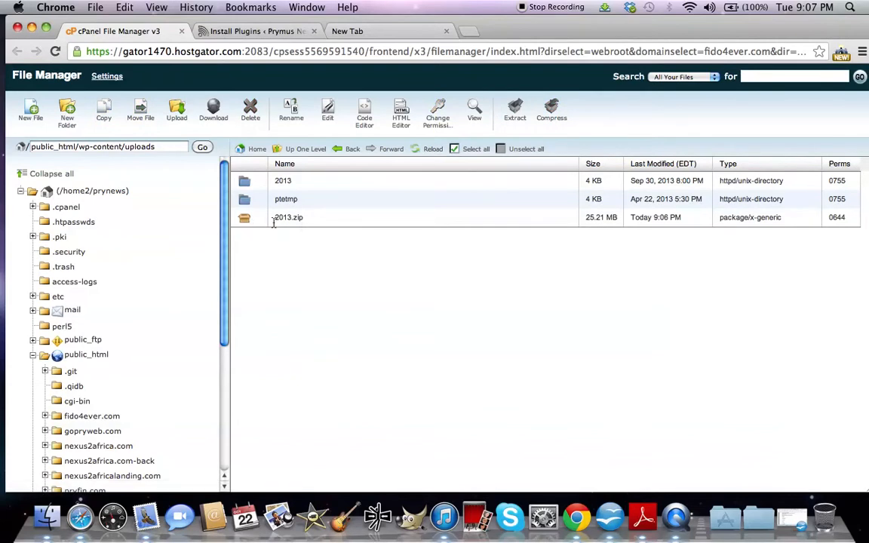
mouse_move(303, 225)
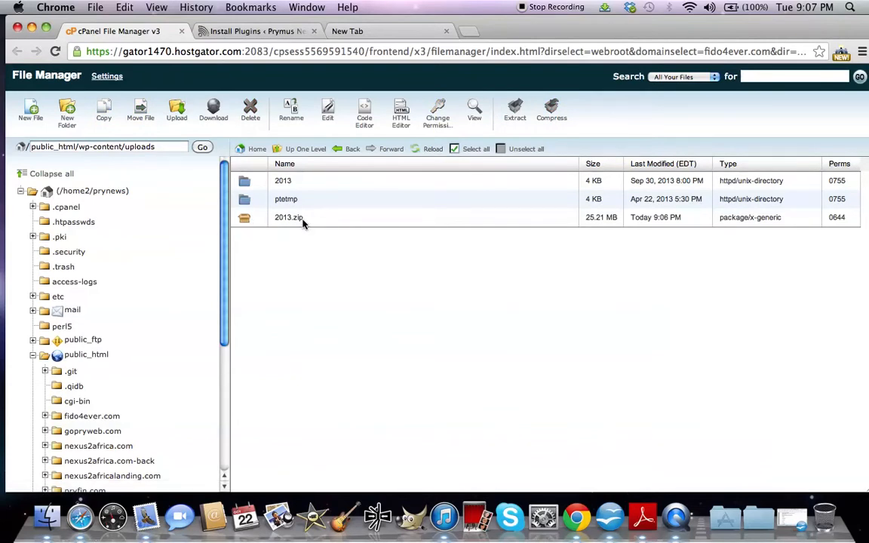
Select the downloaded 2013.zip archive in the Finder Downloads window.
left_click(289, 217)
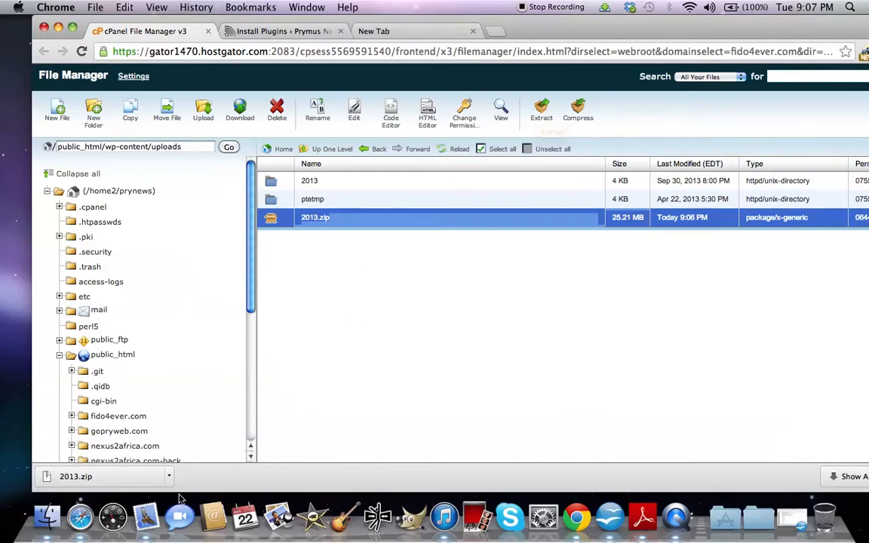
left_click(168, 476)
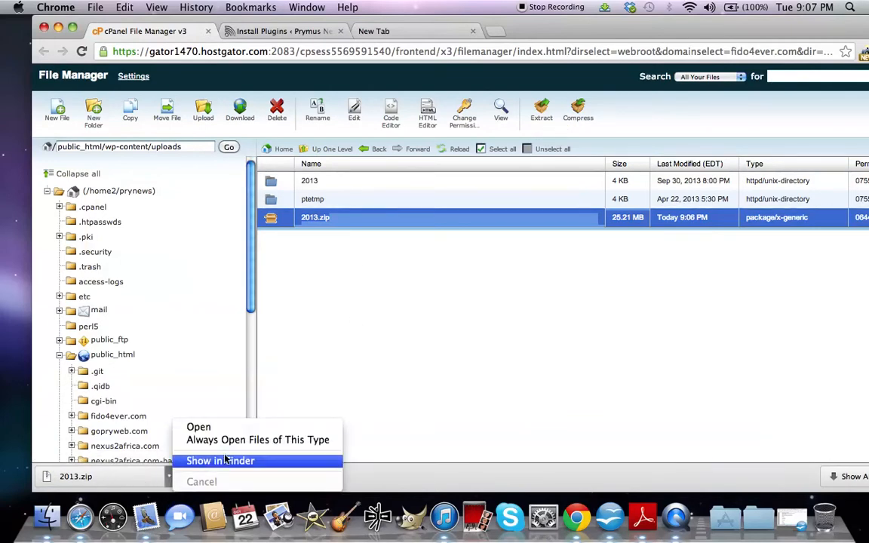
left_click(219, 460)
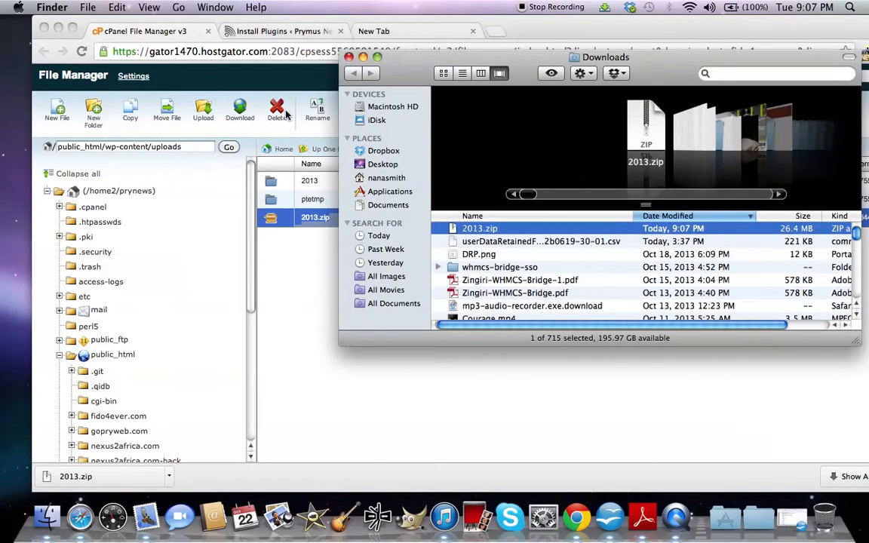
mouse_move(498, 252)
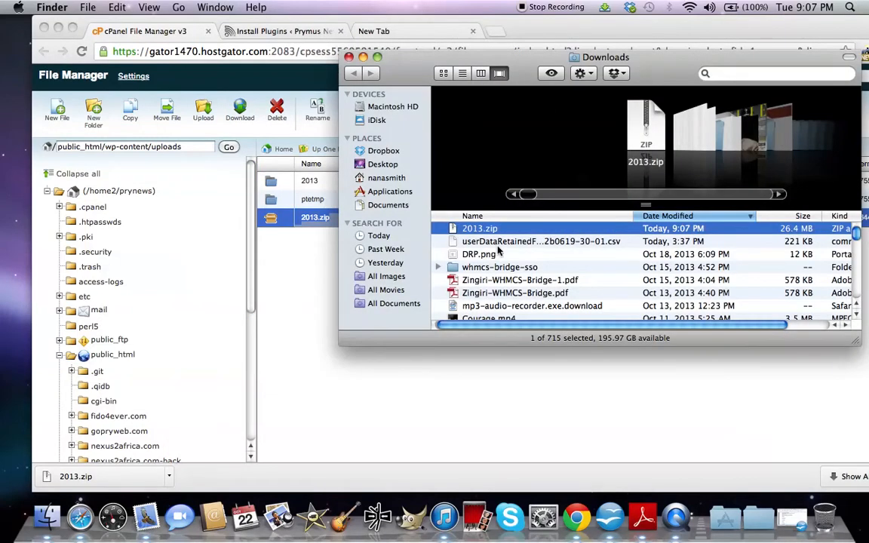
mouse_move(499, 229)
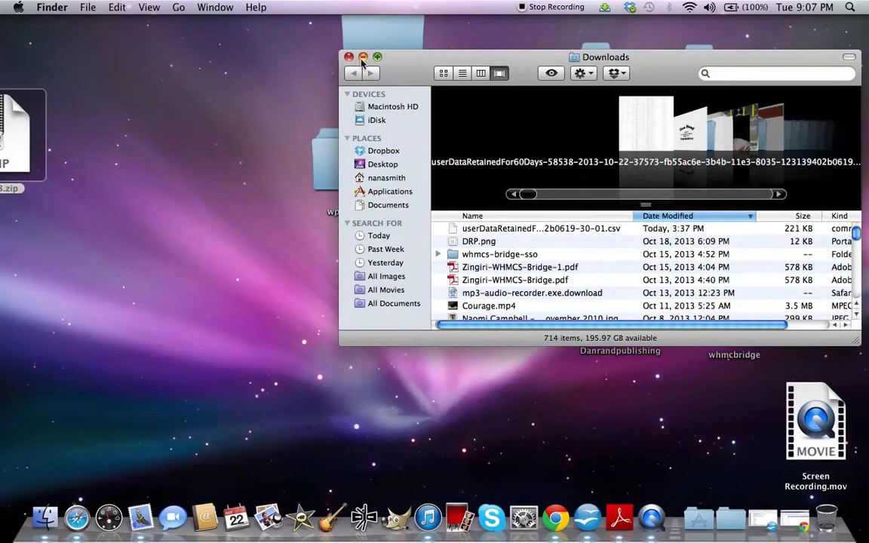
Close the Downloads window and place 2013.zip on the left of the desktop.
left_click(348, 57)
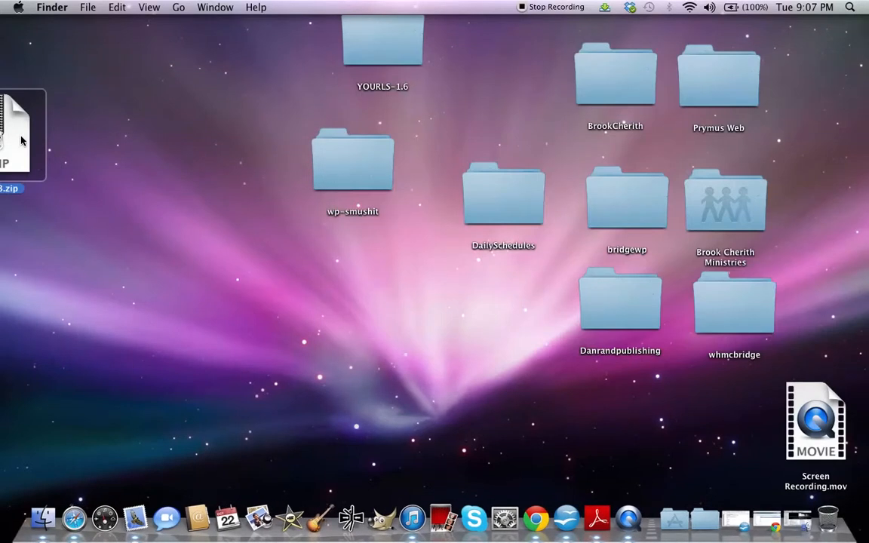
left_click_drag(15, 136, 204, 150)
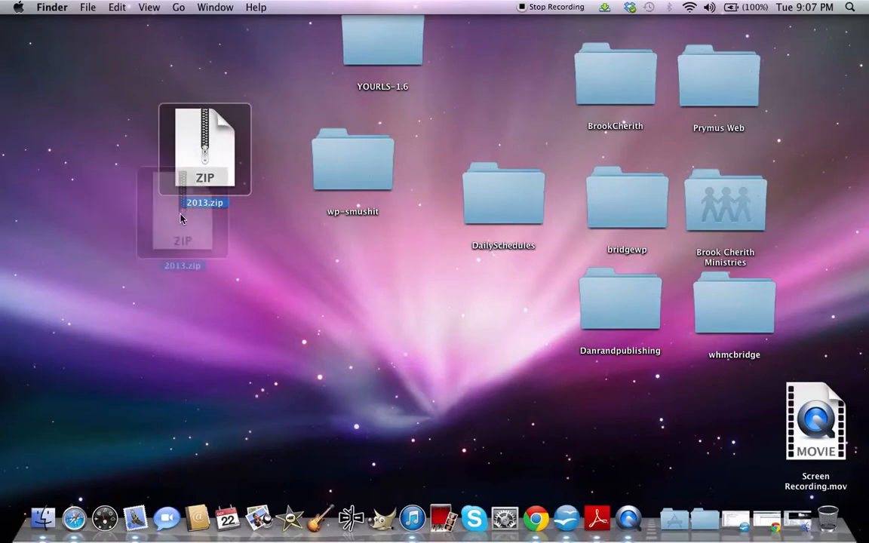
left_click_drag(204, 148, 128, 198)
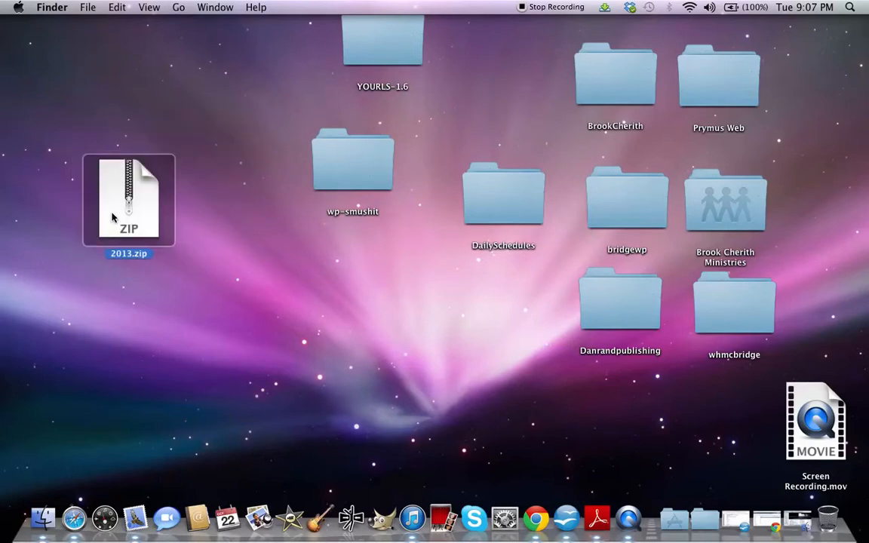
Confirm 2013.zip is a 26.4 MB ZIP archive via Get Info, then reposition it.
right_click(128, 200)
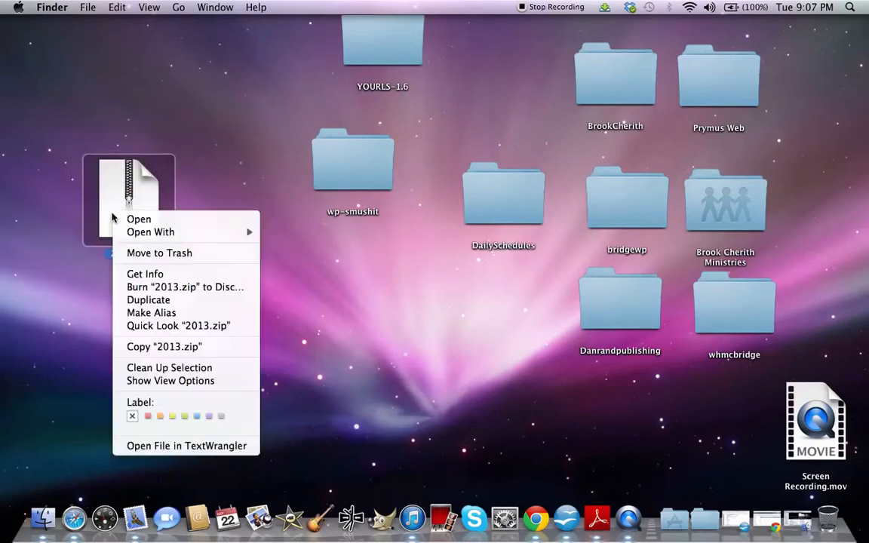
mouse_move(145, 274)
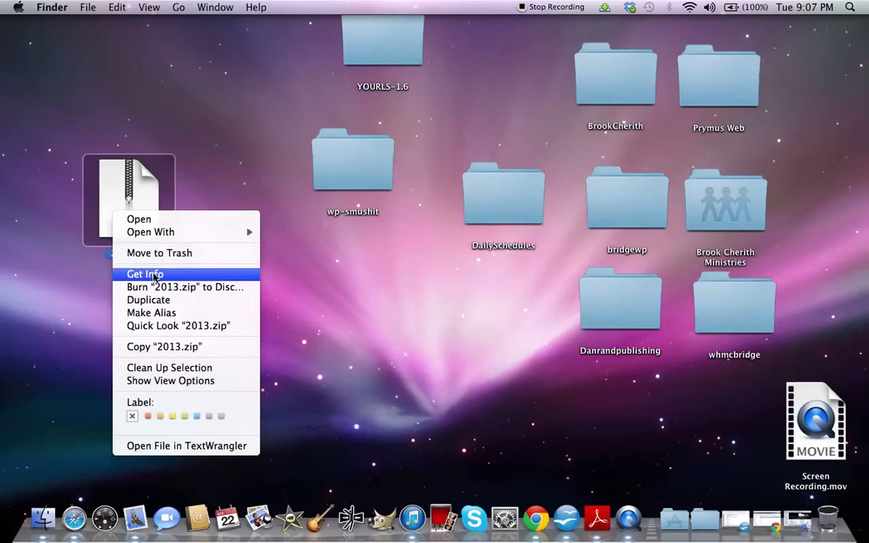
left_click(144, 274)
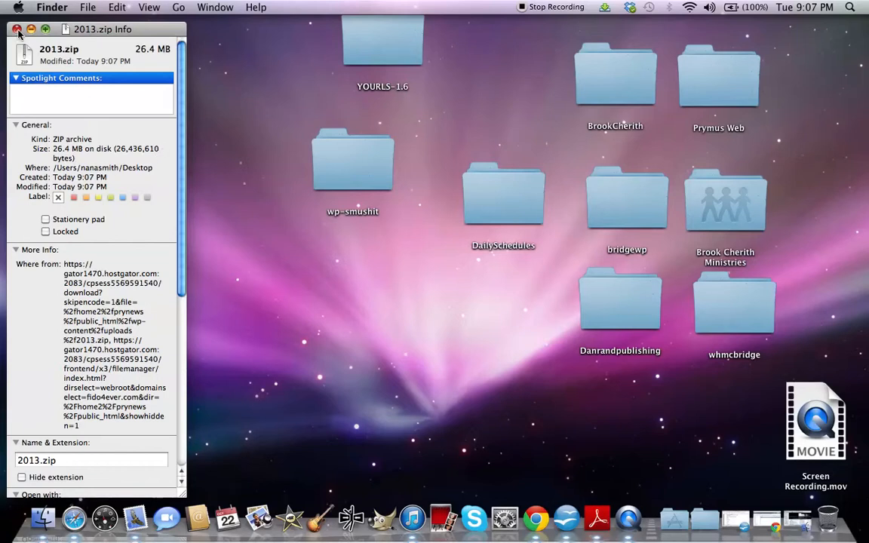
left_click(16, 29)
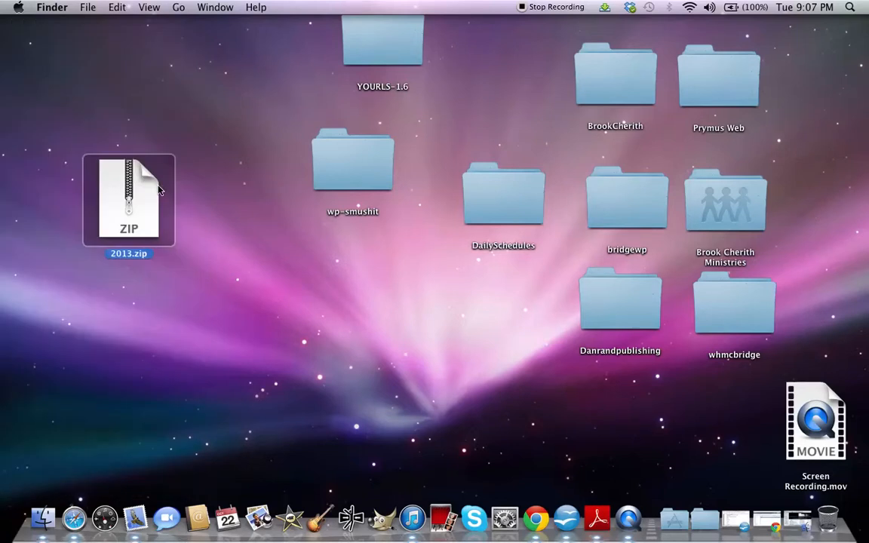
left_click_drag(128, 200, 144, 170)
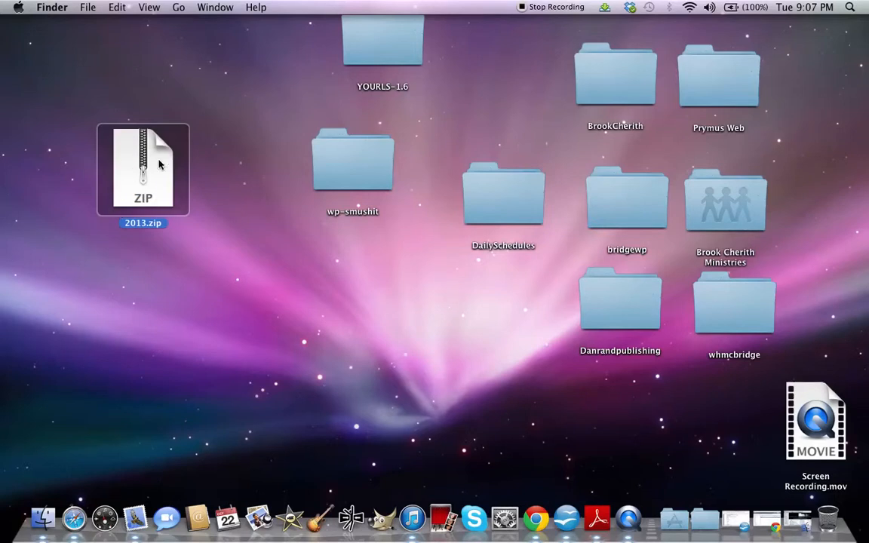
mouse_move(170, 188)
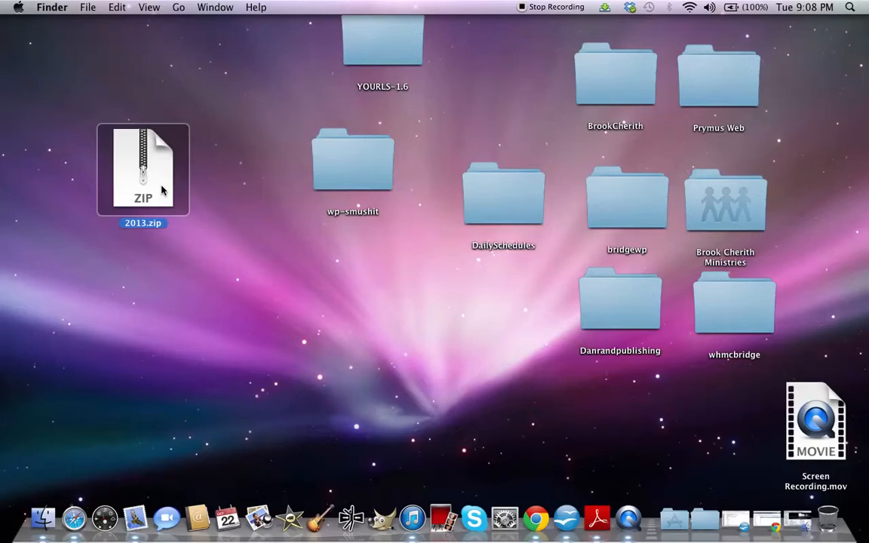
Unarchive 2013.zip into a 2013 folder and move it to the desktop's upper left.
double_click(142, 168)
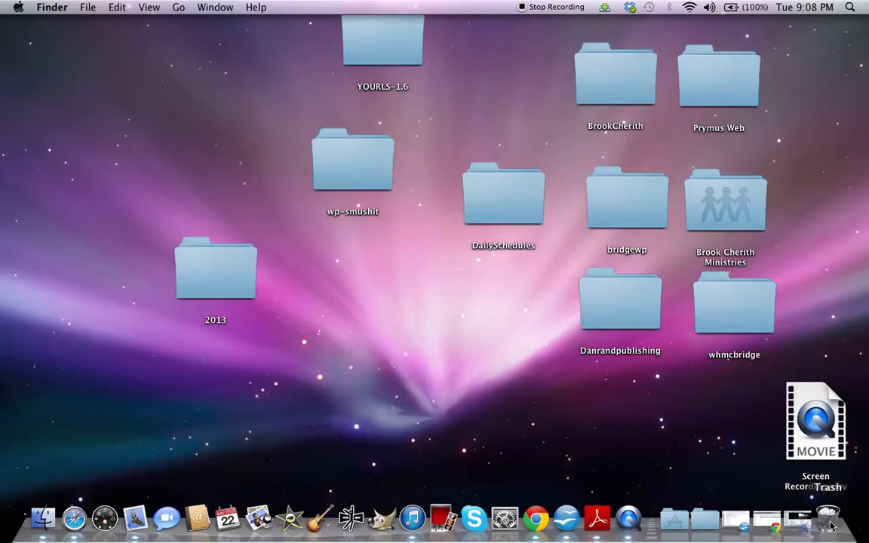
right_click(828, 520)
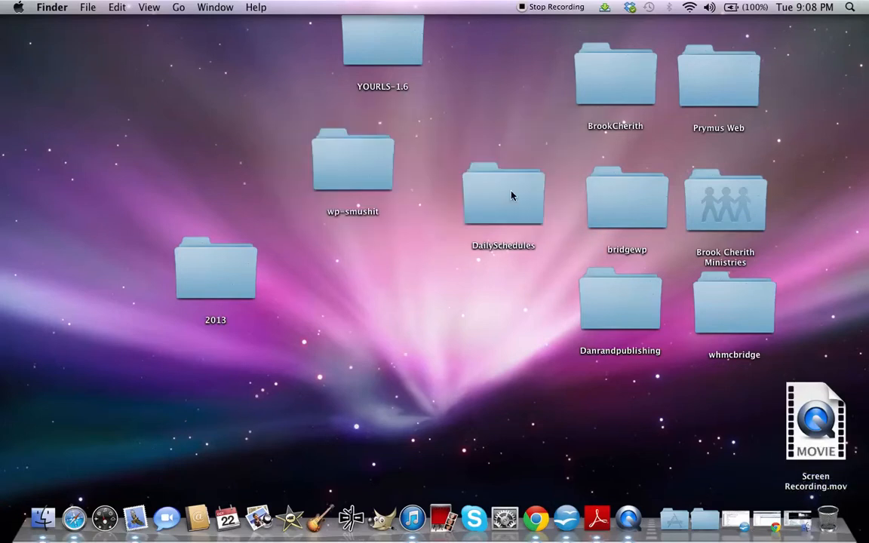
left_click_drag(215, 268, 156, 139)
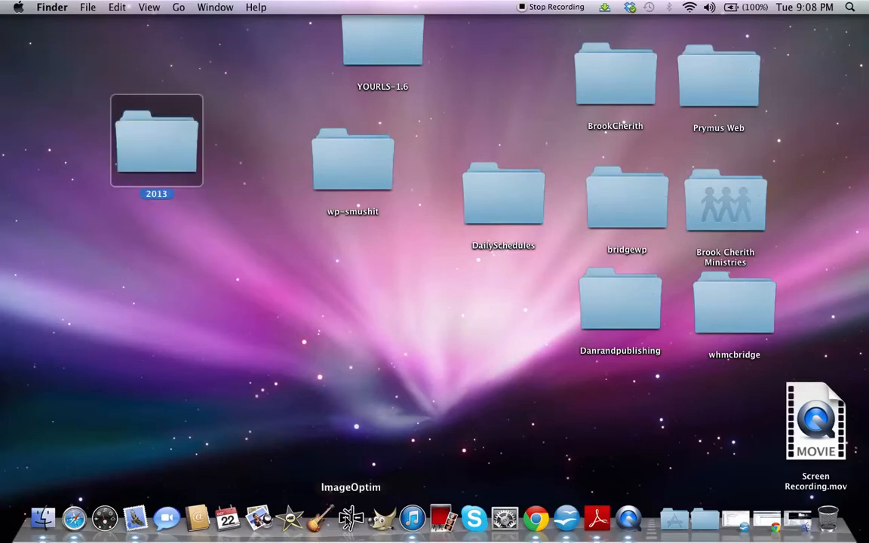
Launch ImageOptim from the Dock and hand it the 2013 folder's images.
left_click(350, 518)
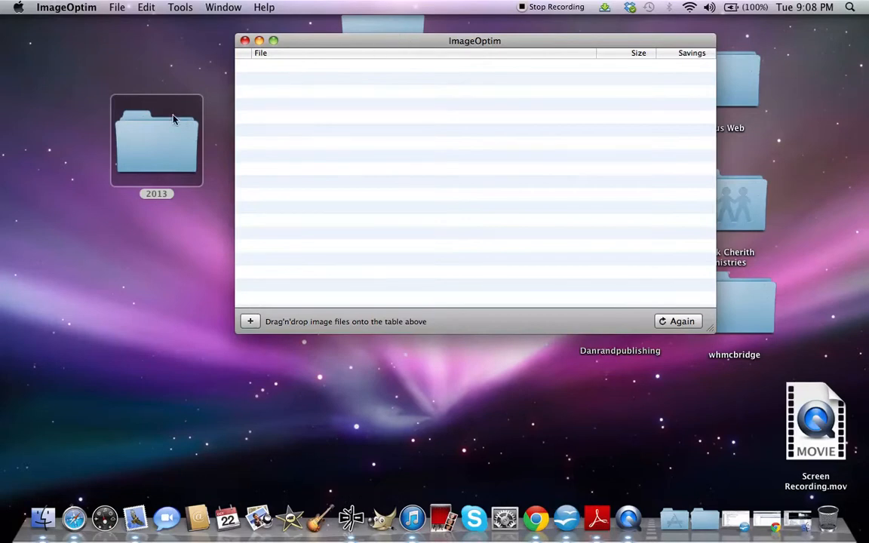
mouse_move(139, 153)
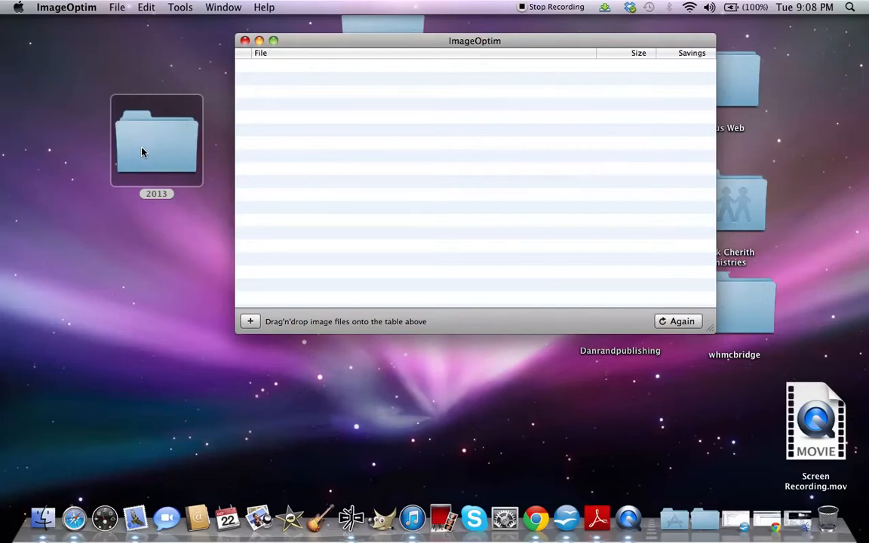
double_click(156, 140)
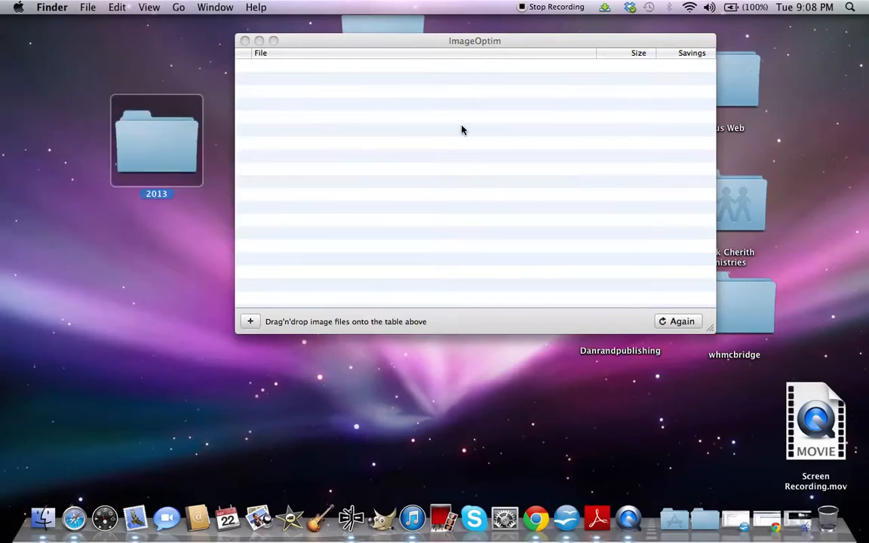
mouse_move(151, 153)
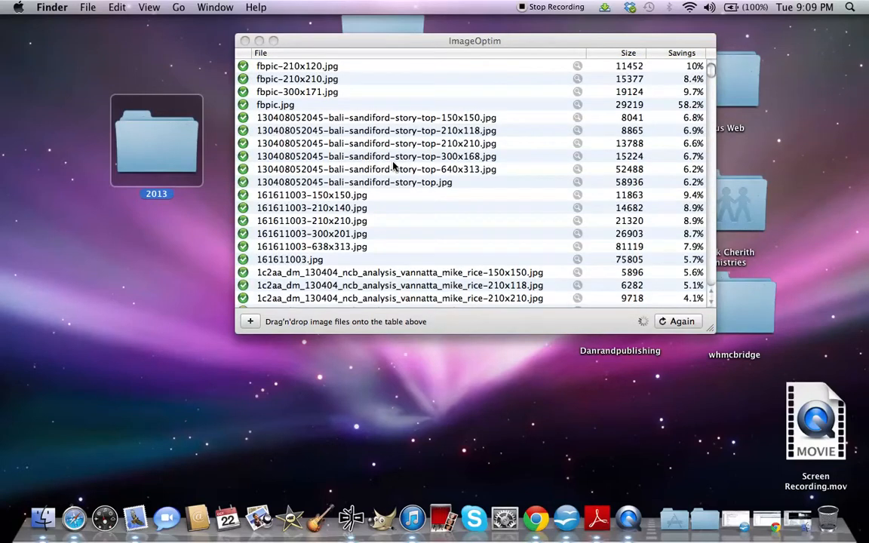
mouse_move(147, 155)
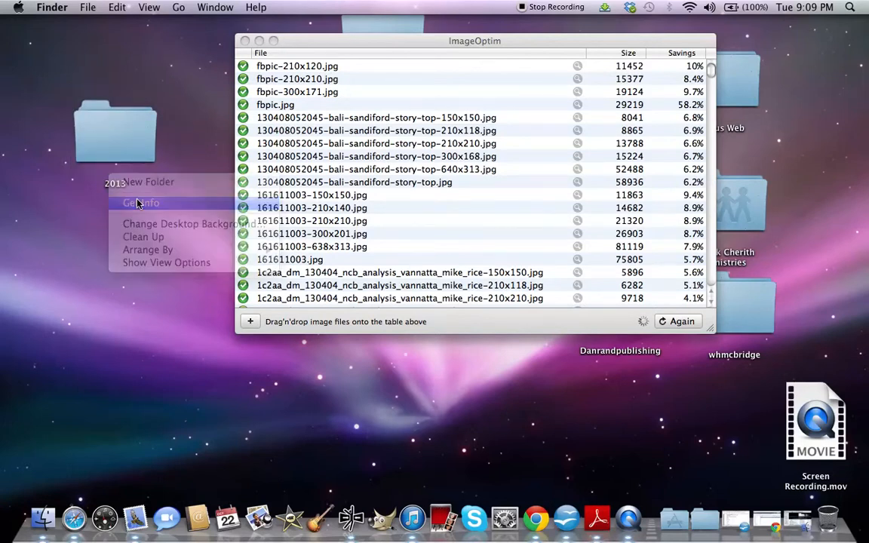
Scroll through ImageOptim's list of 2013 images, checking each new size and percentage saved.
left_click(140, 203)
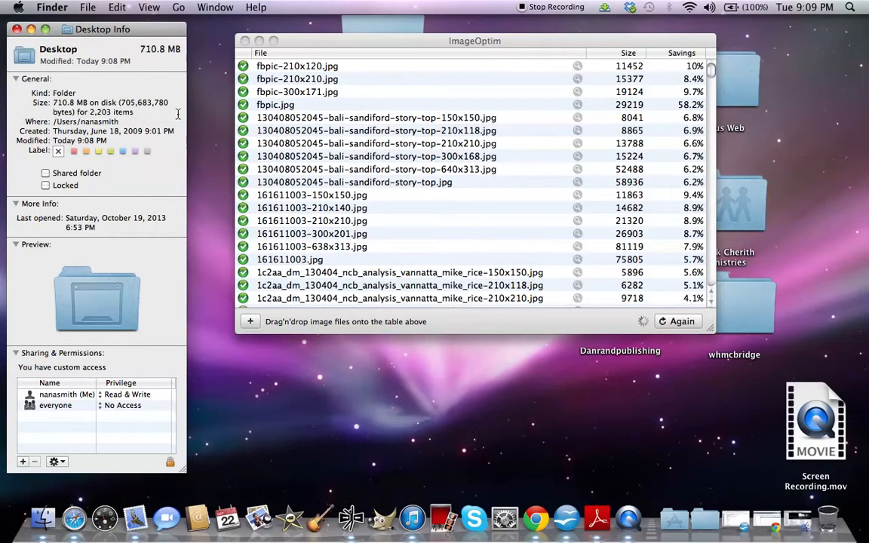
scroll("down", 3)
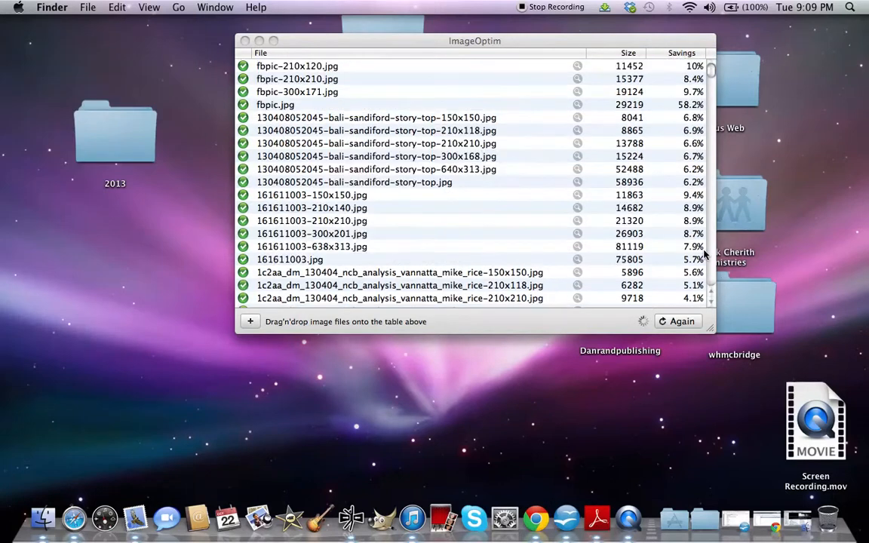
mouse_move(544, 133)
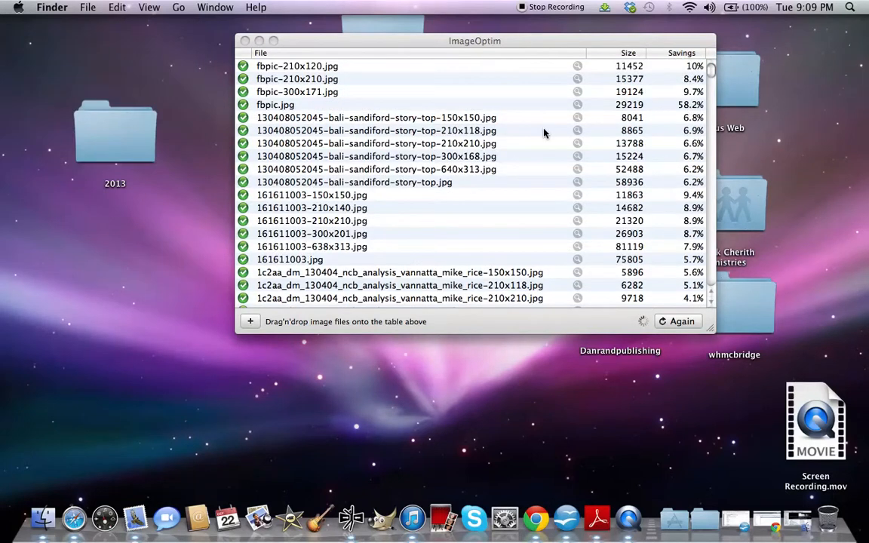
scroll("down", 3)
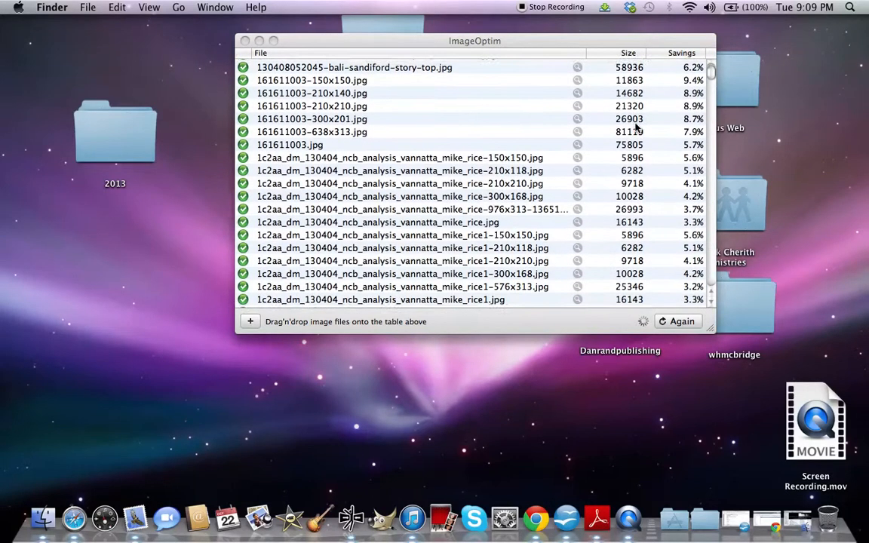
scroll("down", 3)
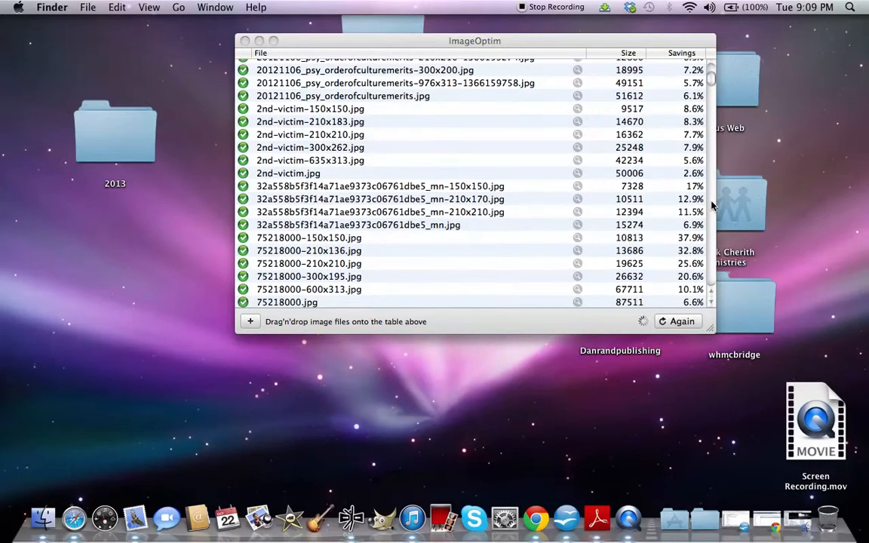
scroll("down", 3)
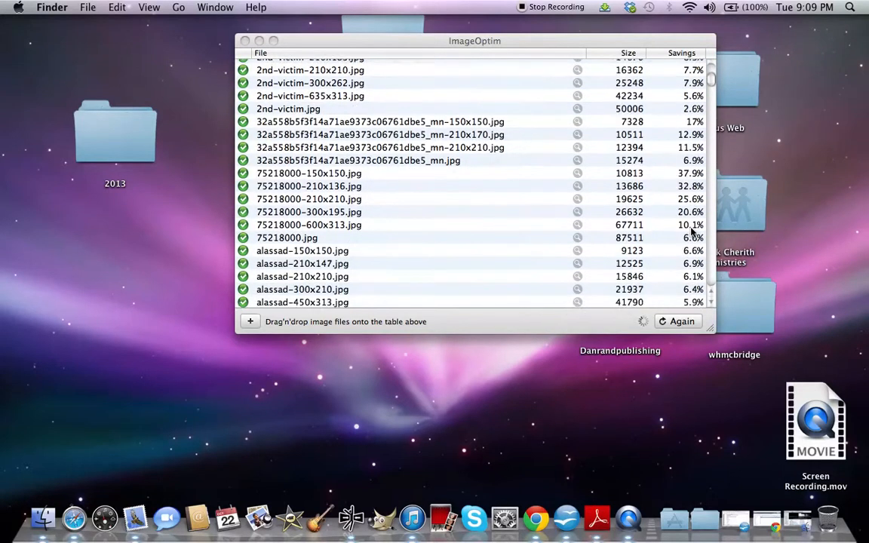
scroll("down", 3)
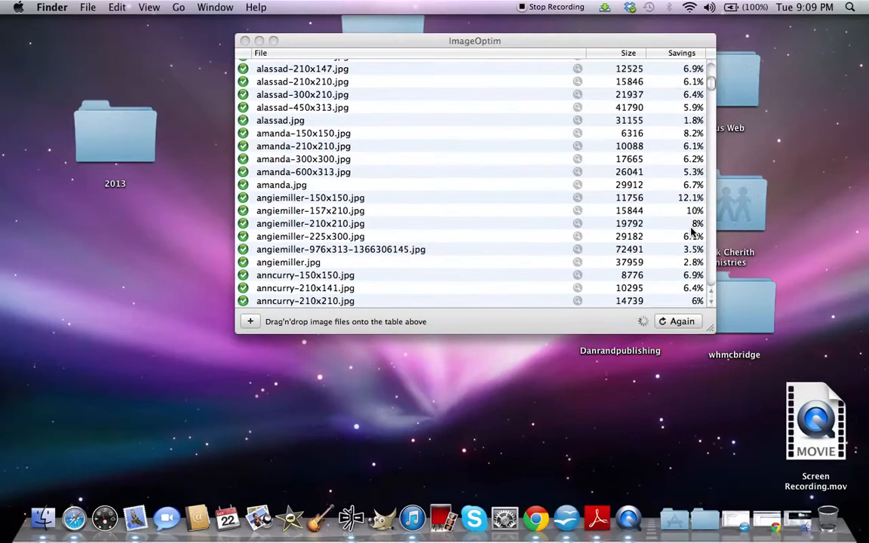
scroll("down", 3)
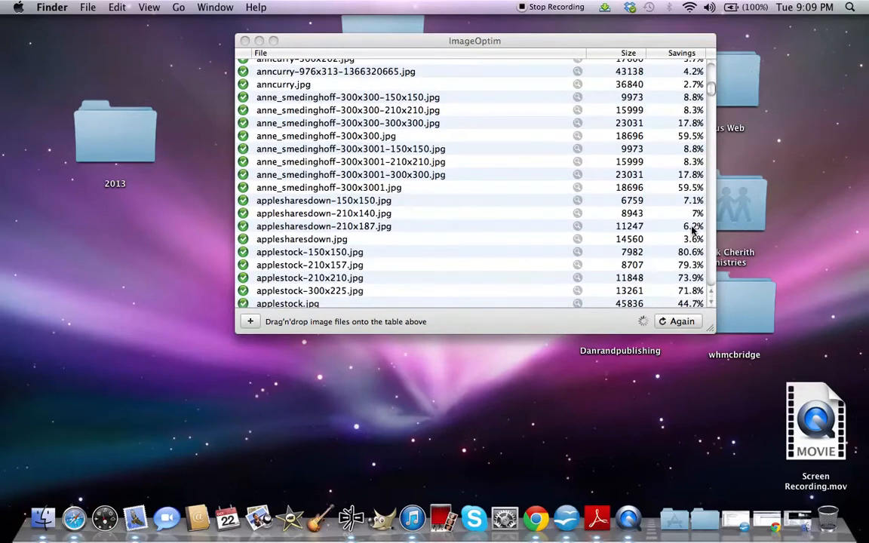
scroll("down", 3)
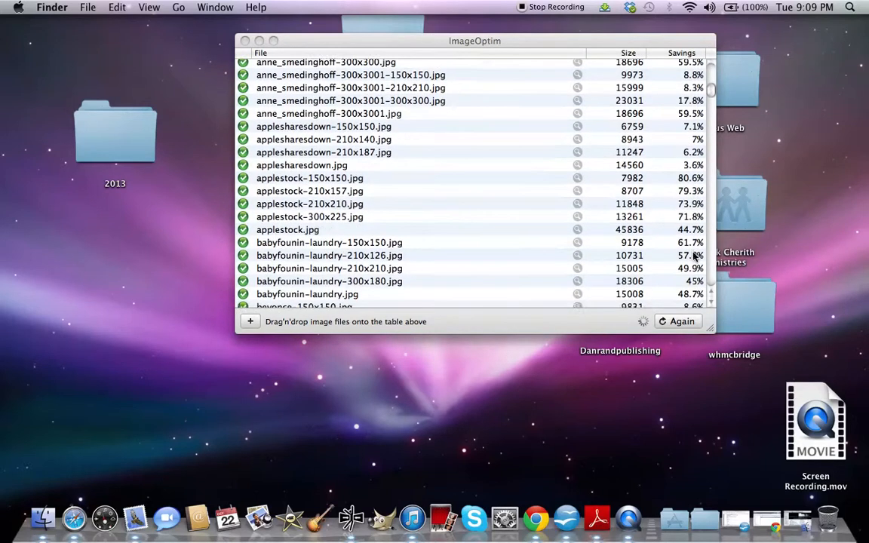
scroll("down", 3)
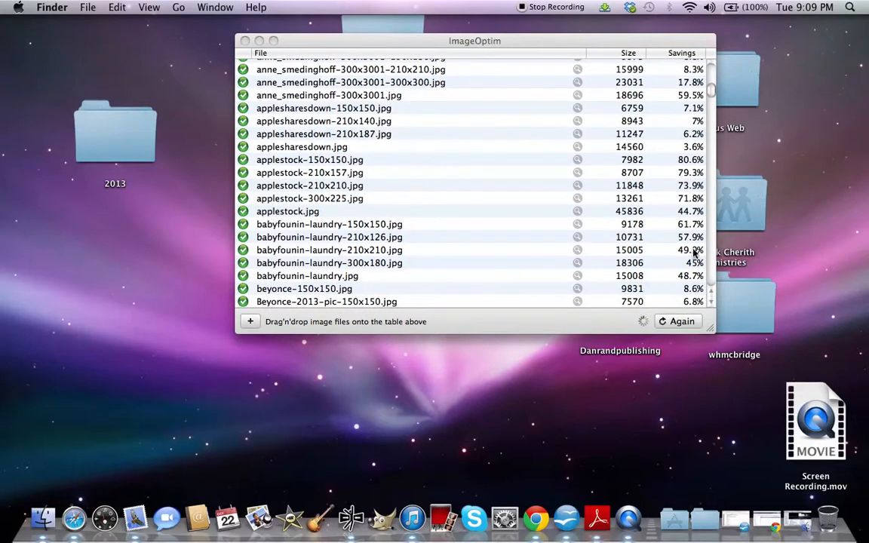
scroll("down", 3)
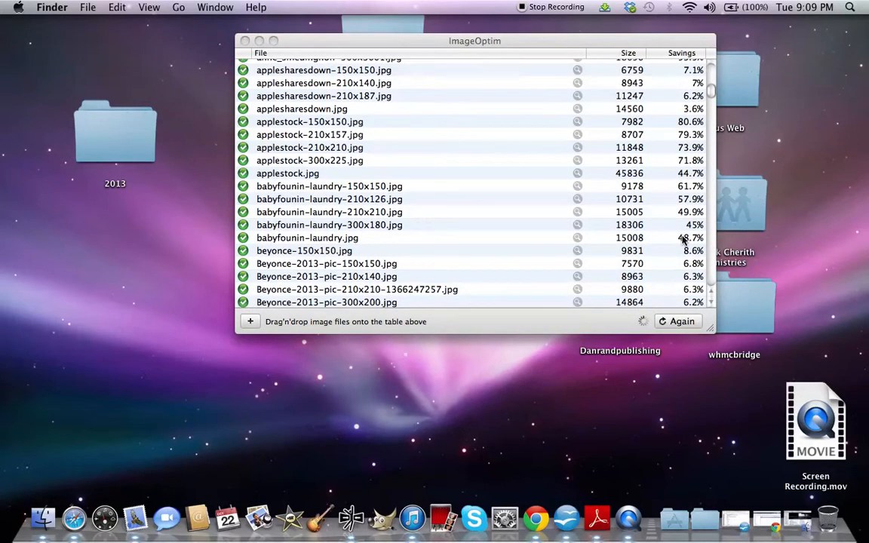
scroll("down", 3)
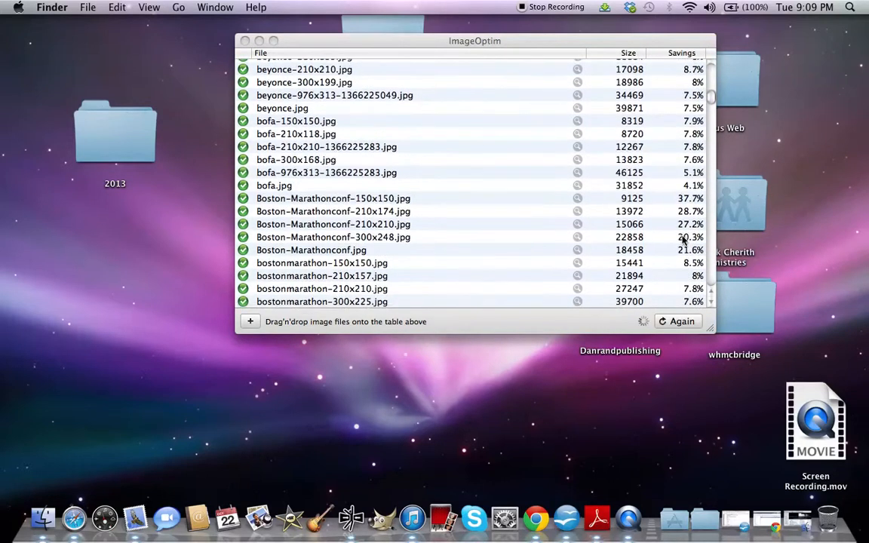
scroll("down", 3)
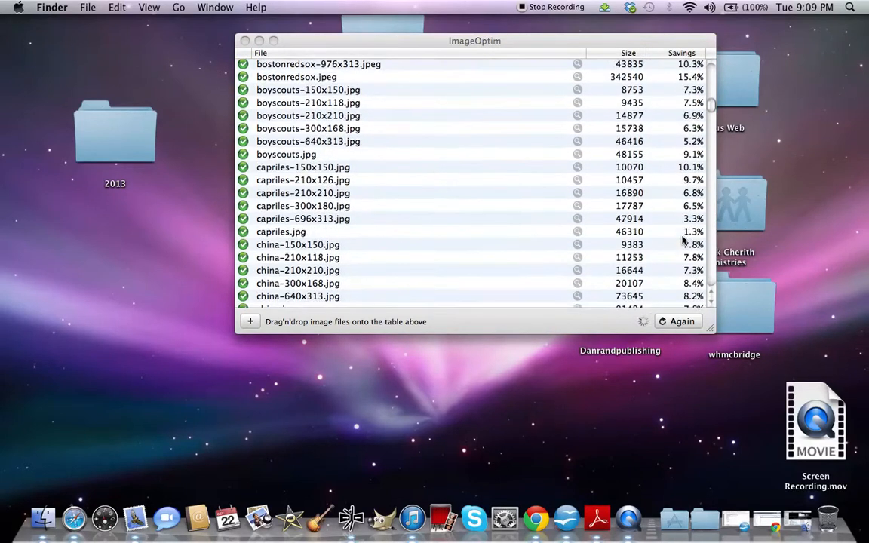
scroll("down", 3)
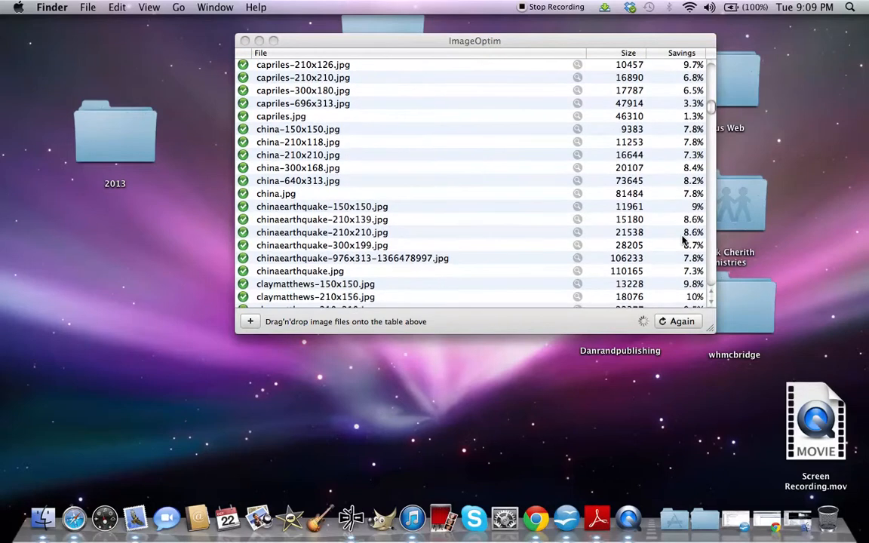
scroll("down", 3)
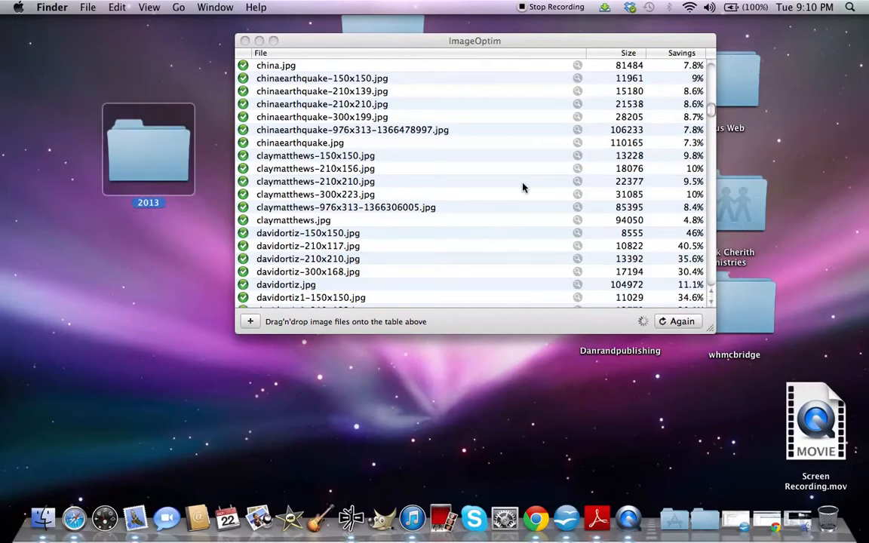
scroll("down", 3)
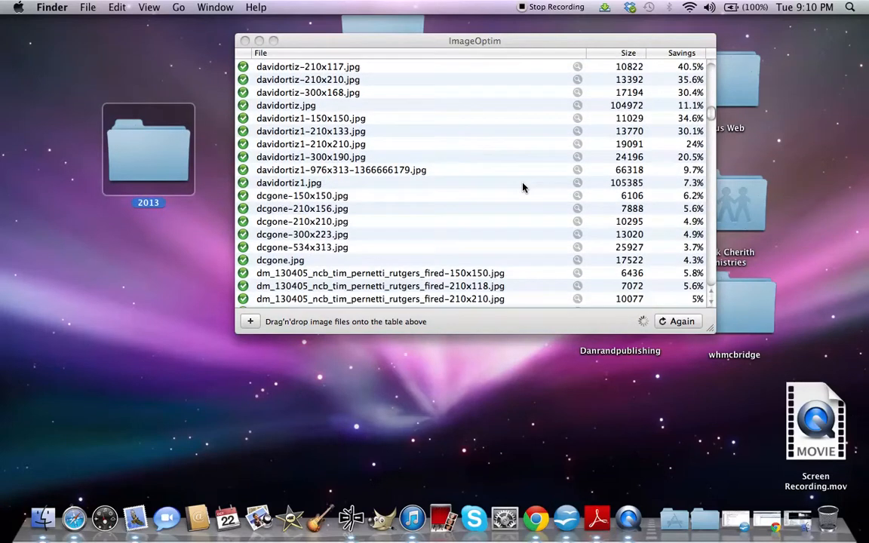
scroll("down", 3)
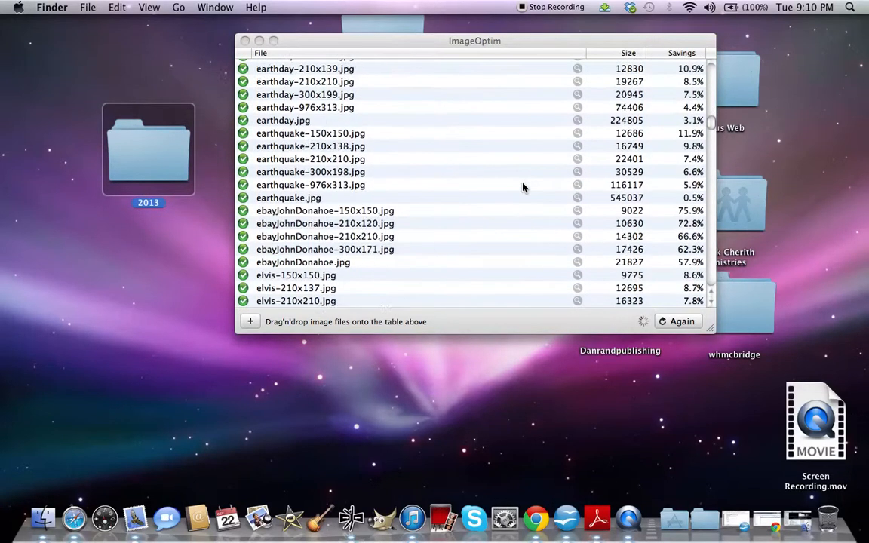
scroll("down", 3)
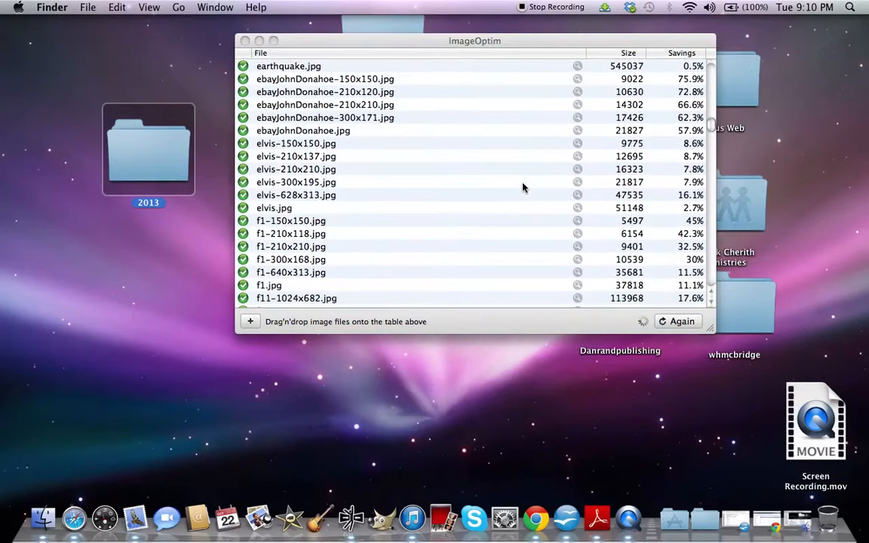
scroll("down", 3)
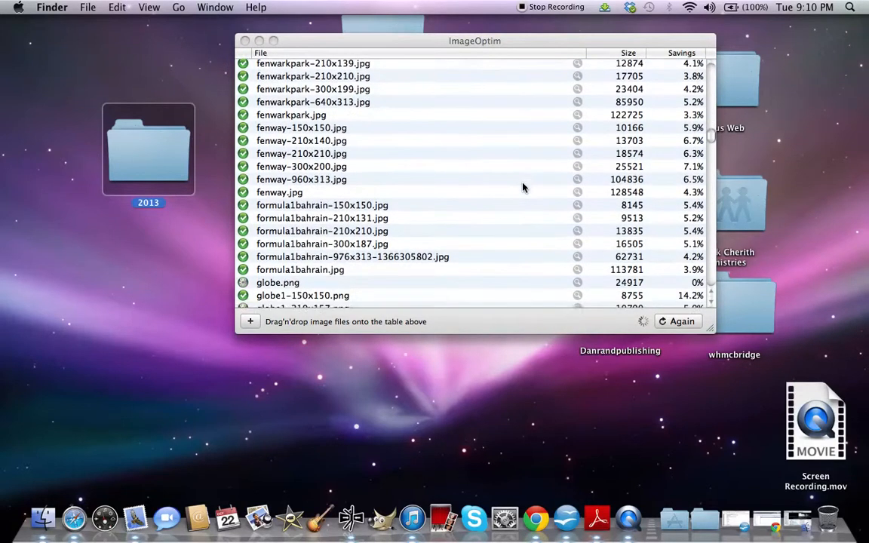
scroll("down", 3)
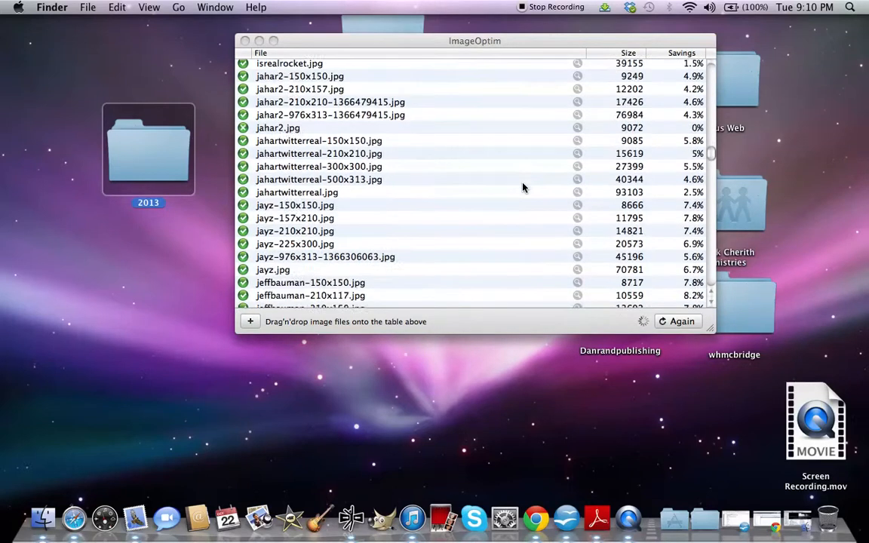
scroll("down", 3)
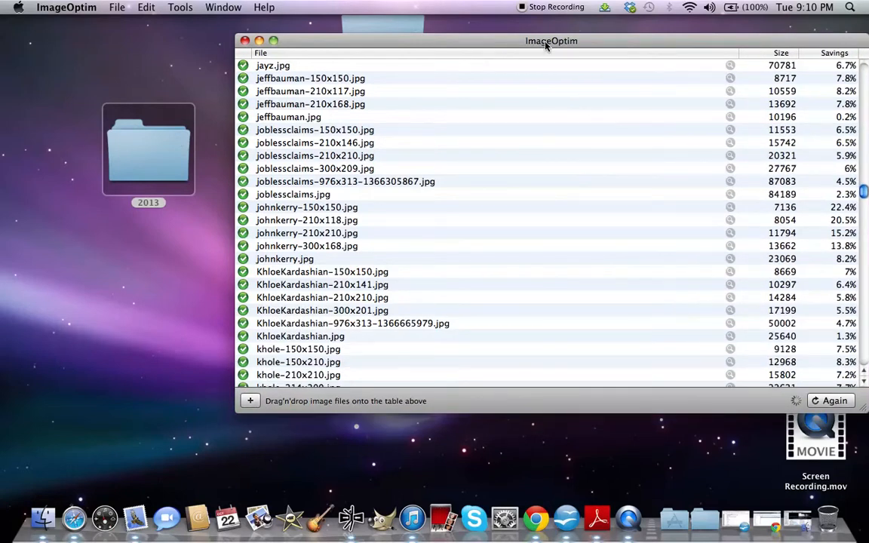
Enlarge the ImageOptim window and scroll further down the optimized file list.
left_click_drag(551, 40, 398, 22)
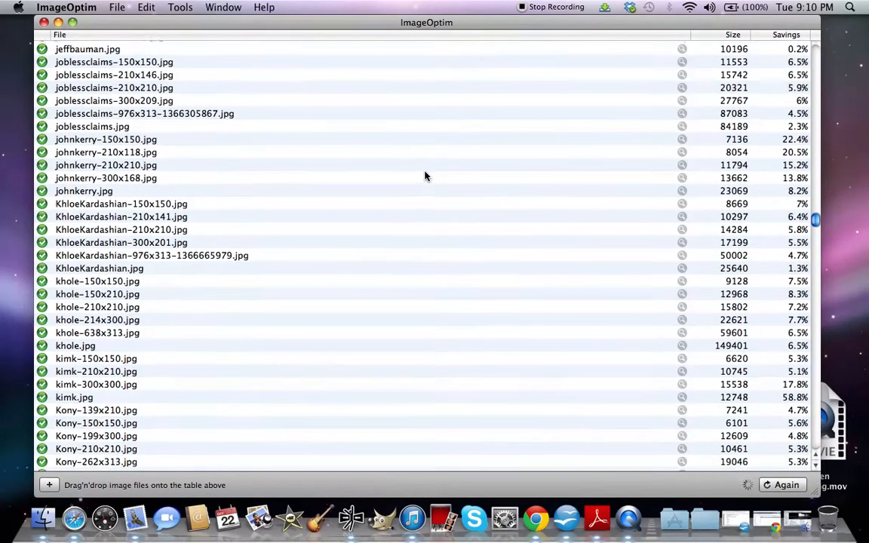
scroll("down", 3)
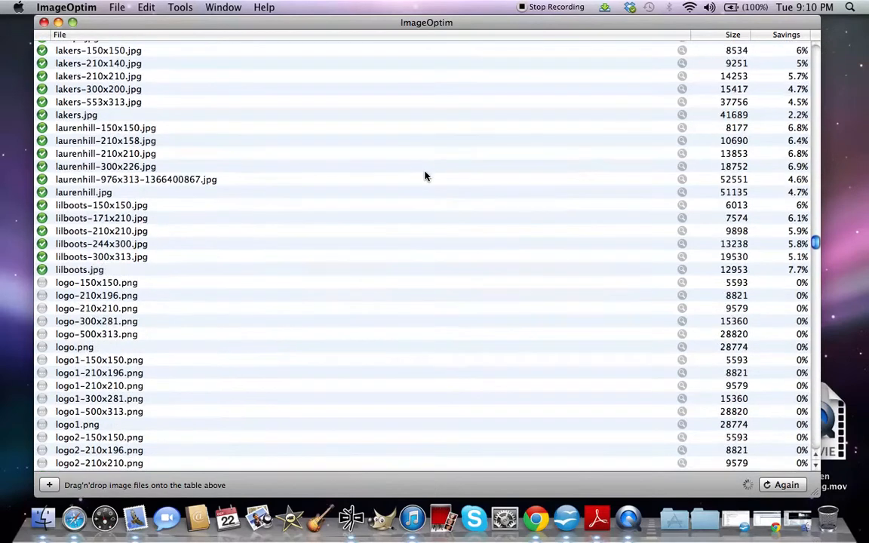
scroll("down", 3)
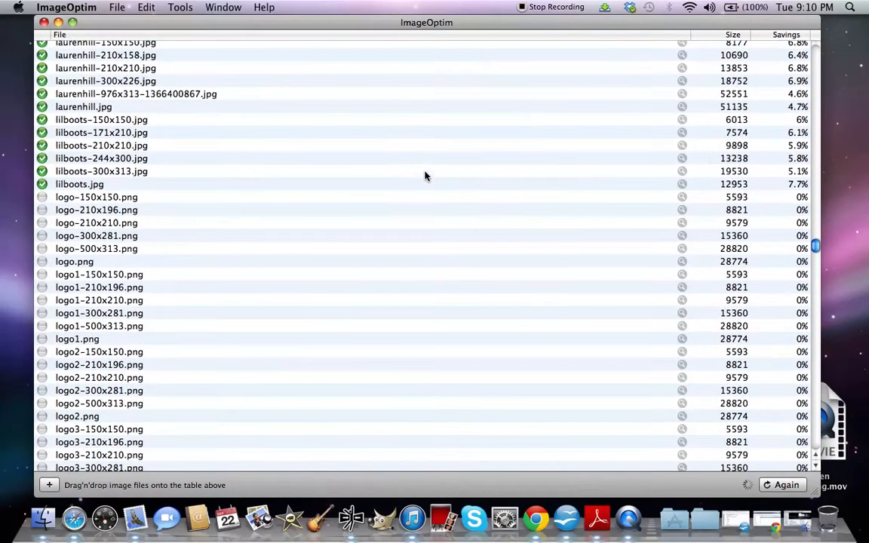
mouse_move(127, 440)
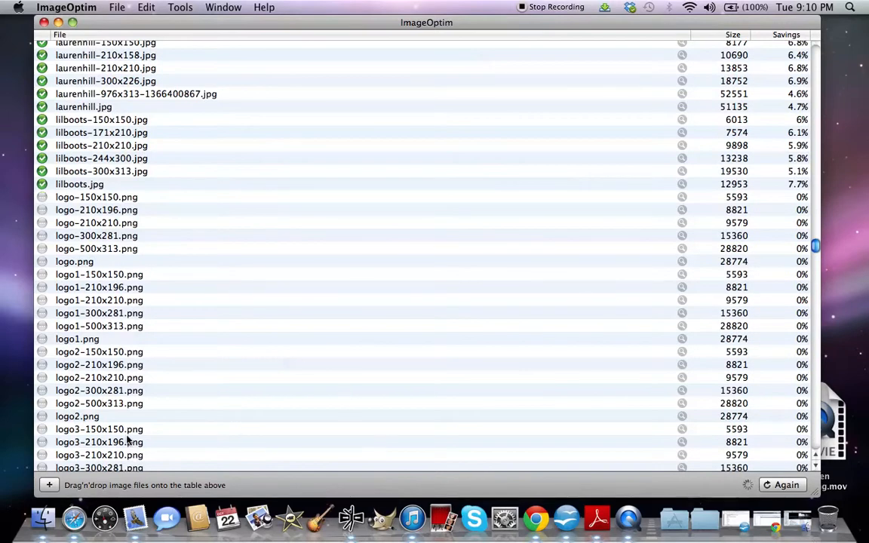
mouse_move(292, 270)
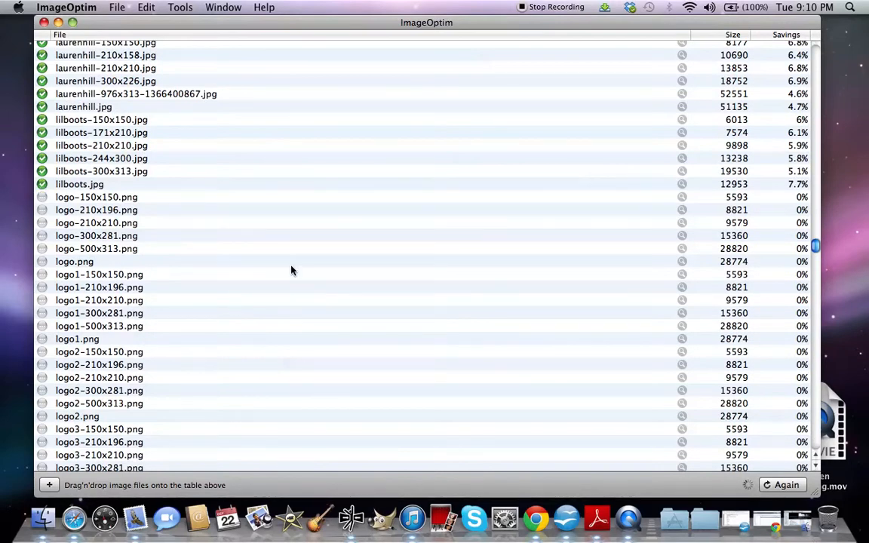
scroll("down", 3)
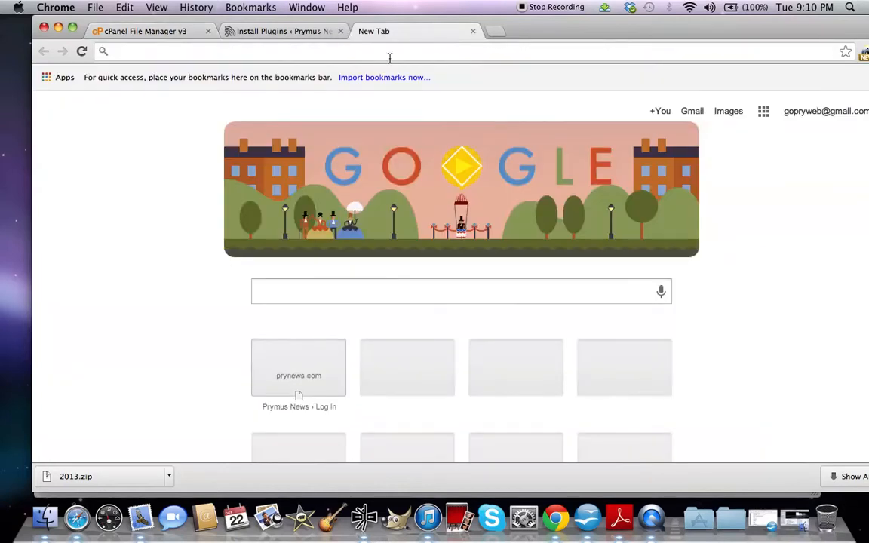
left_click(301, 51)
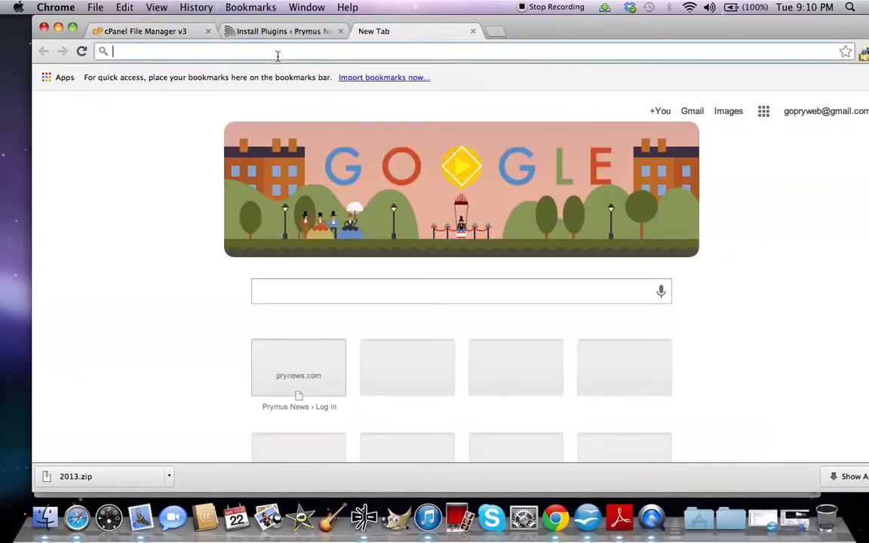
type("gtmetrix.com")
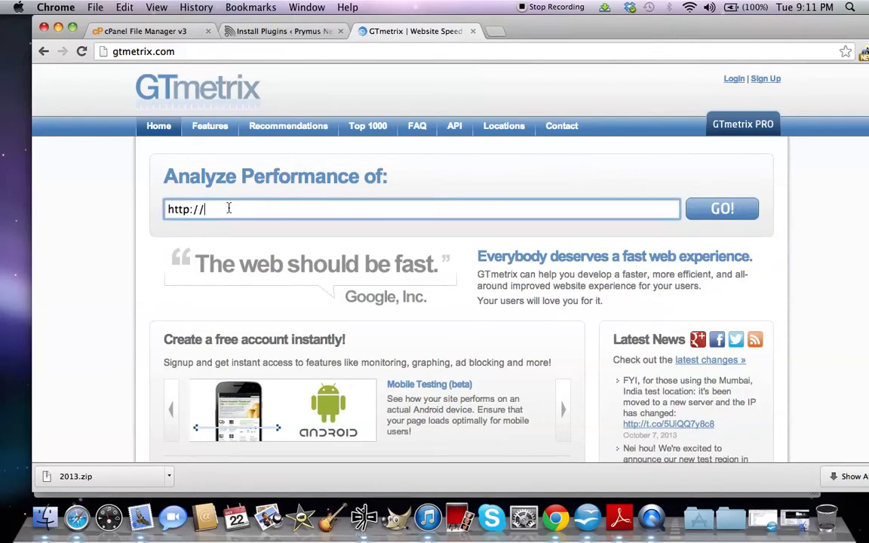
type("www.gopry")
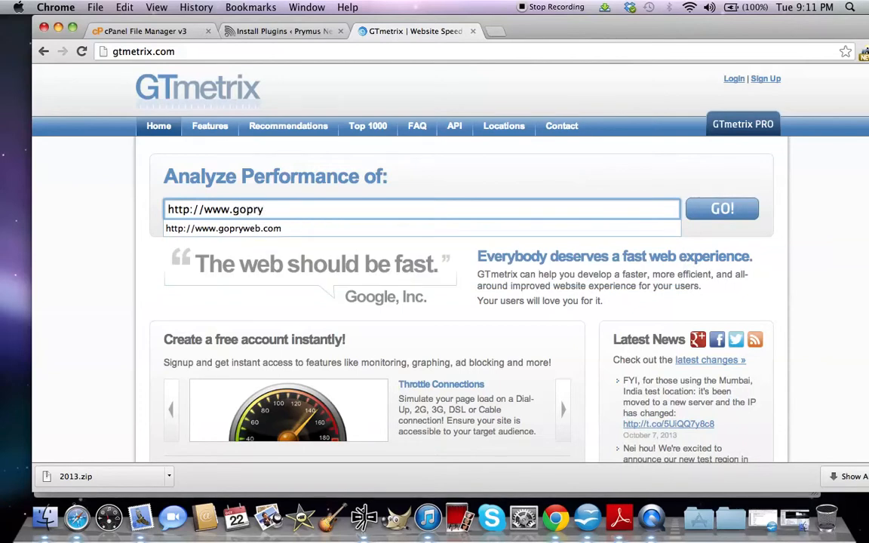
left_click(222, 228)
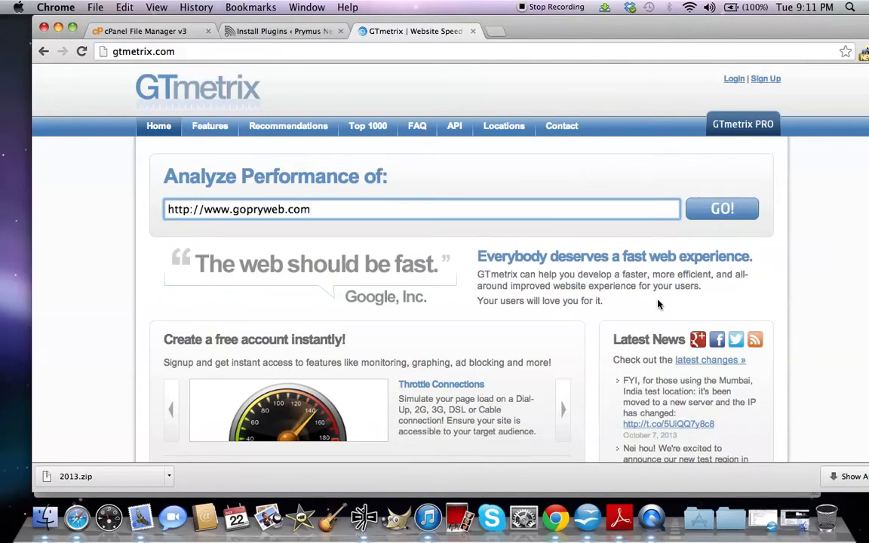
left_click(721, 209)
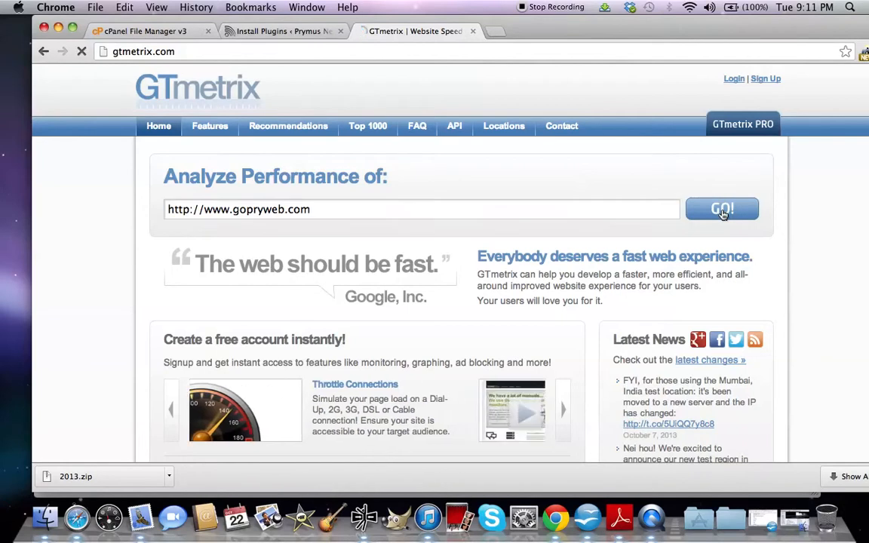
Review the gopryweb.com report: Page Speed A (90%), YSlow C (76%), 3.02 s load time.
left_click(721, 209)
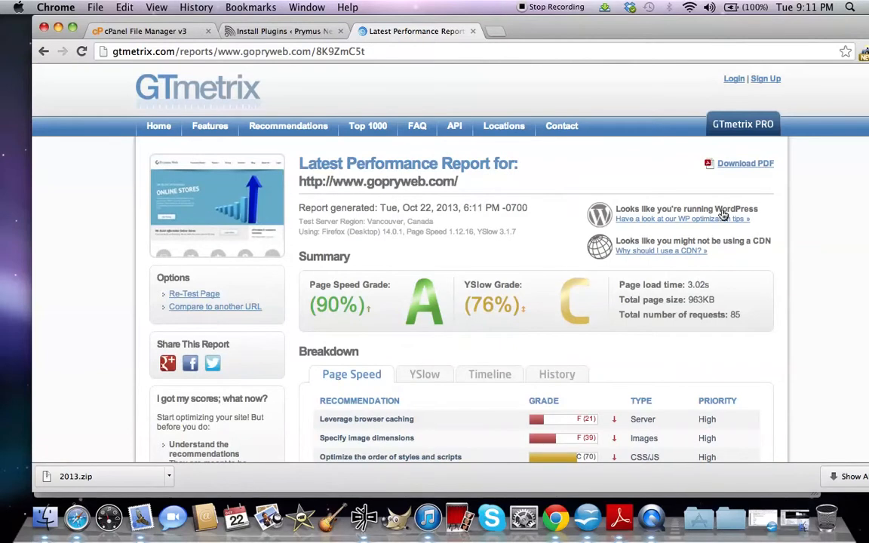
mouse_move(627, 299)
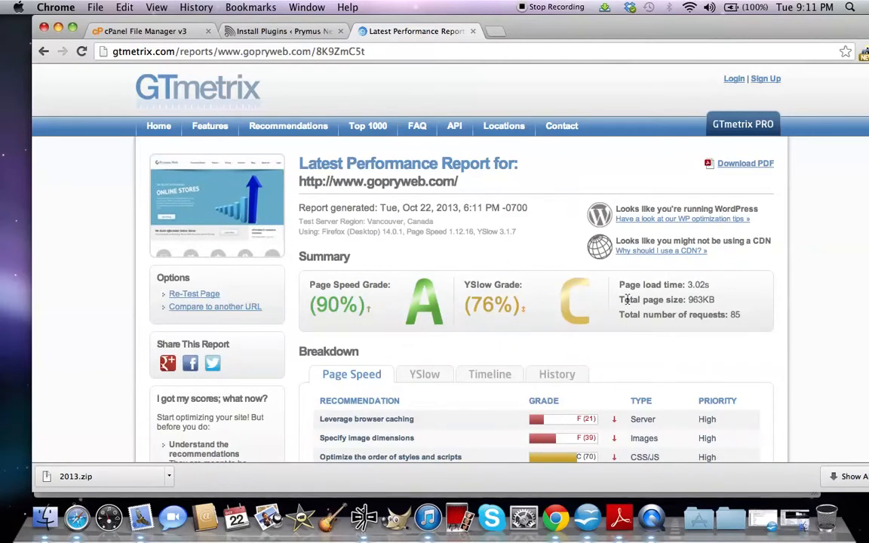
mouse_move(382, 317)
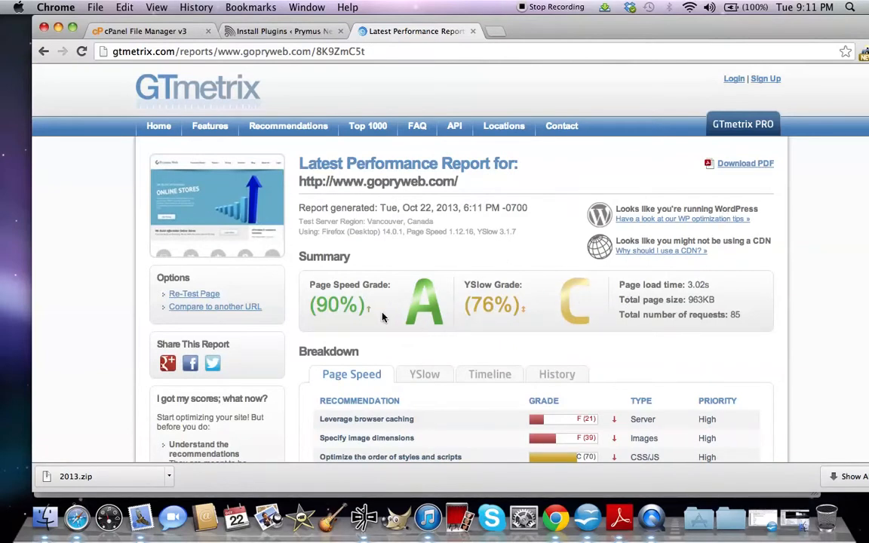
scroll("down", 3)
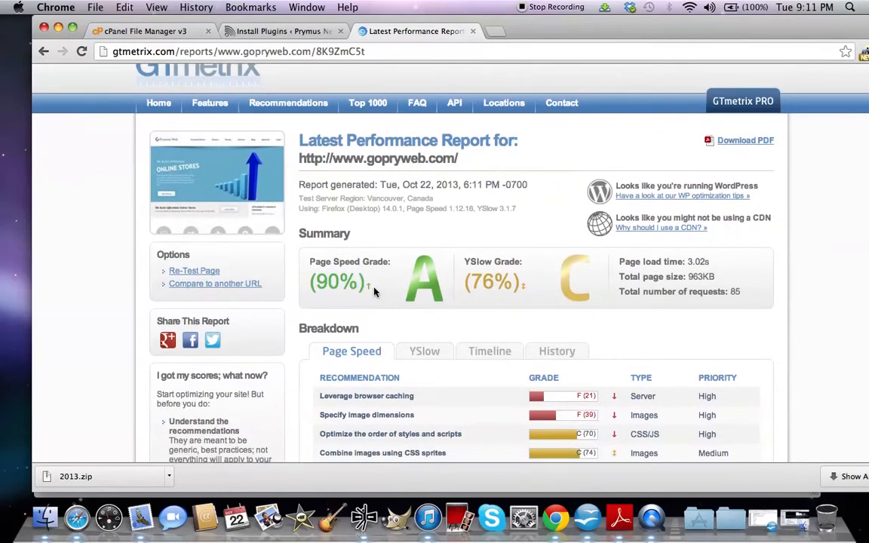
mouse_move(418, 283)
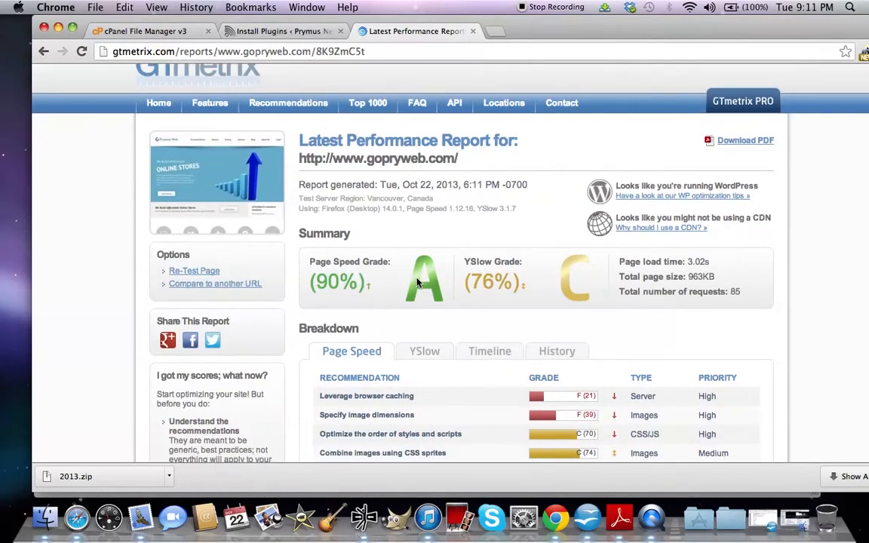
mouse_move(293, 275)
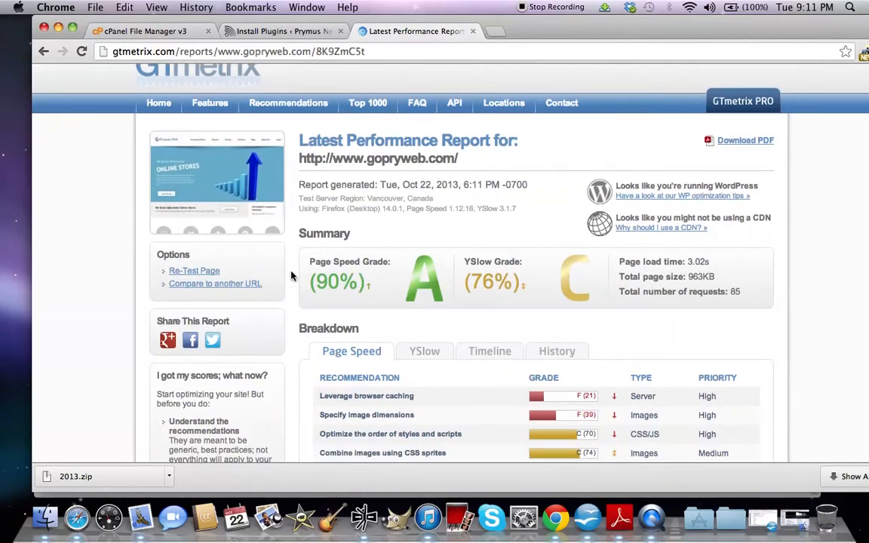
mouse_move(383, 297)
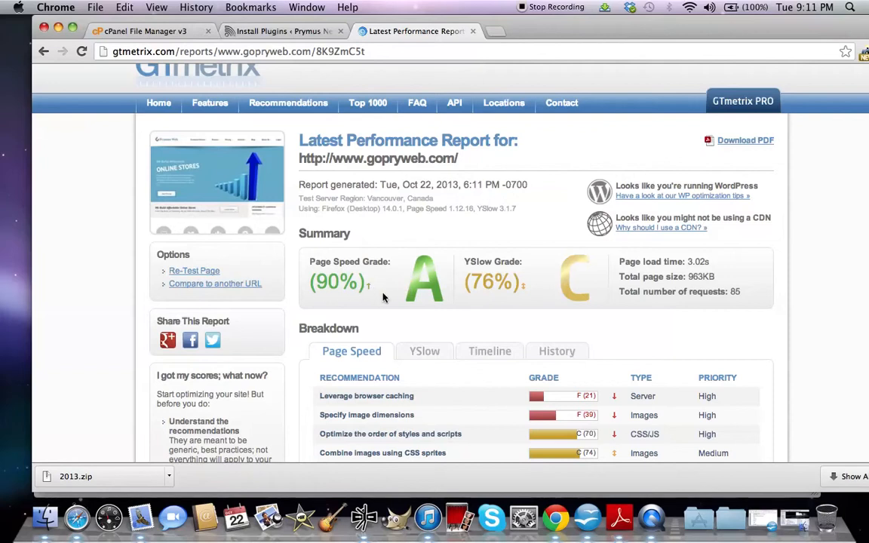
mouse_move(467, 291)
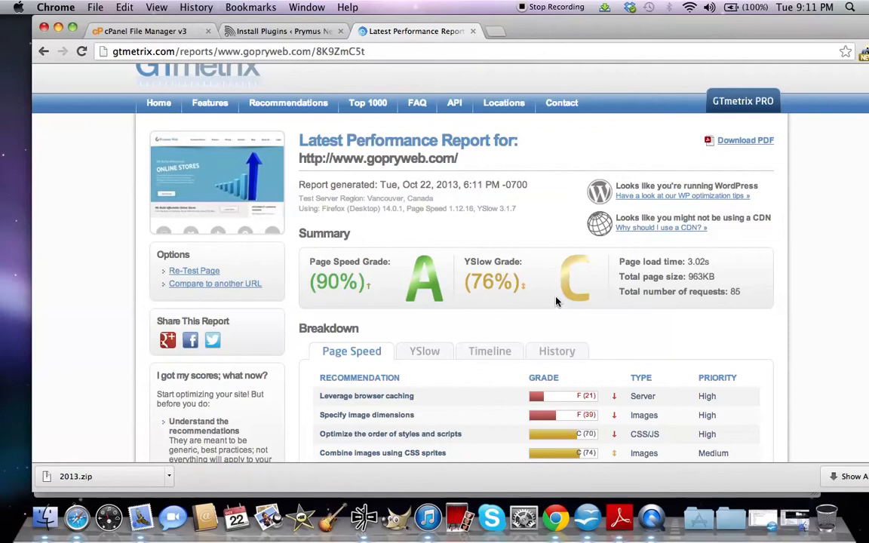
mouse_move(576, 301)
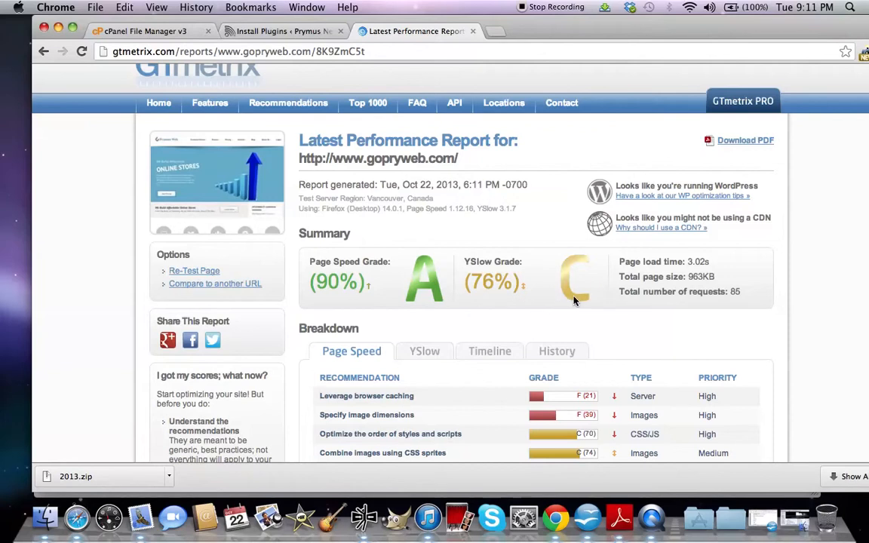
Scroll through the GTmetrix Page Speed breakdown, then close the report tab.
scroll("down", 3)
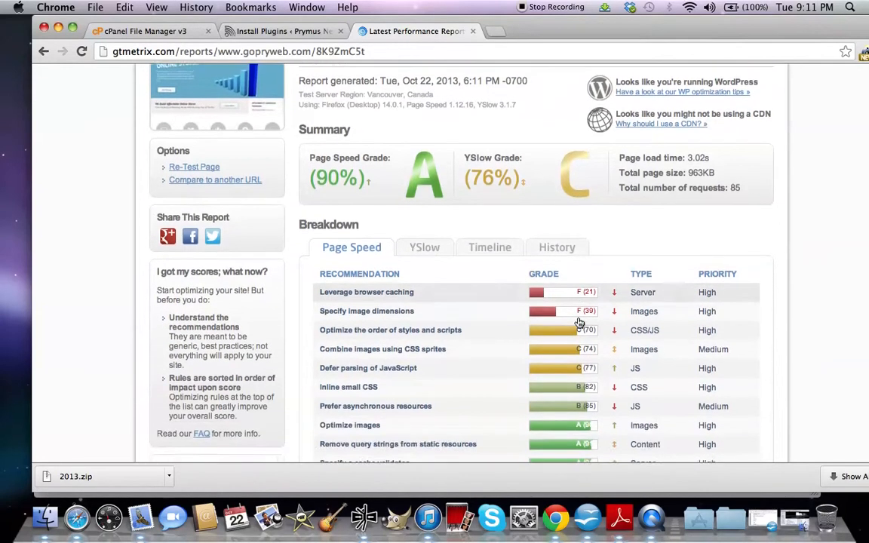
scroll("down", 3)
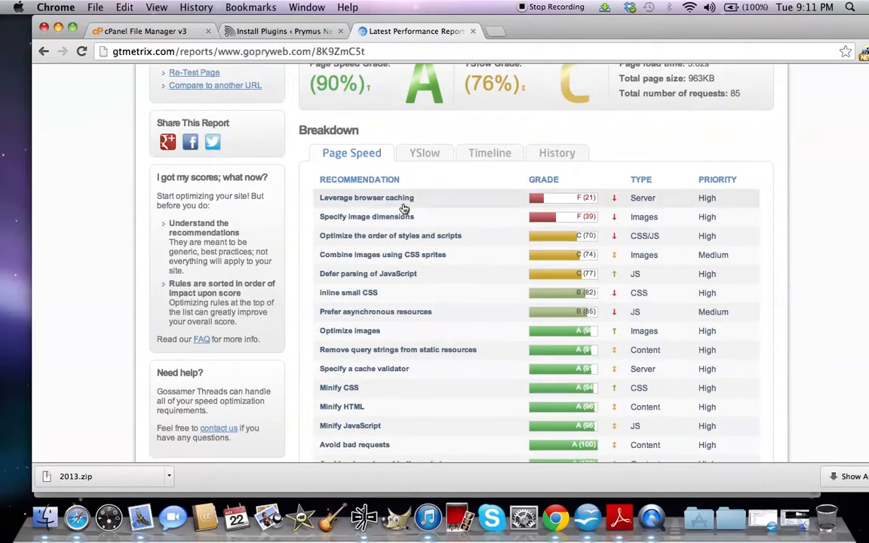
mouse_move(489, 202)
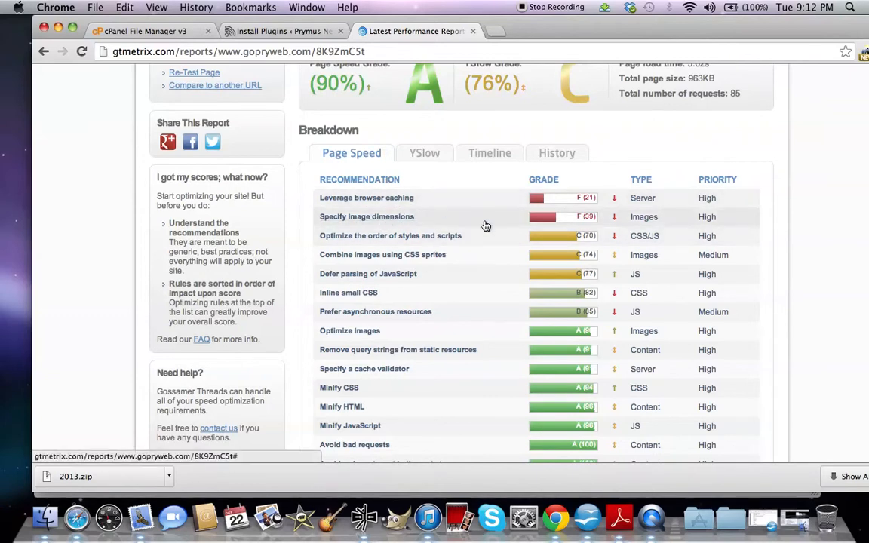
scroll("down", 3)
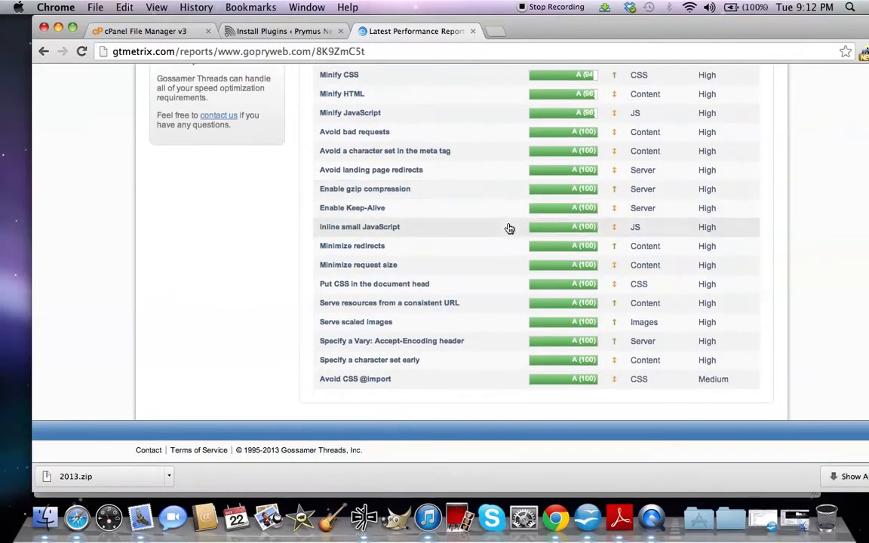
scroll("down", 3)
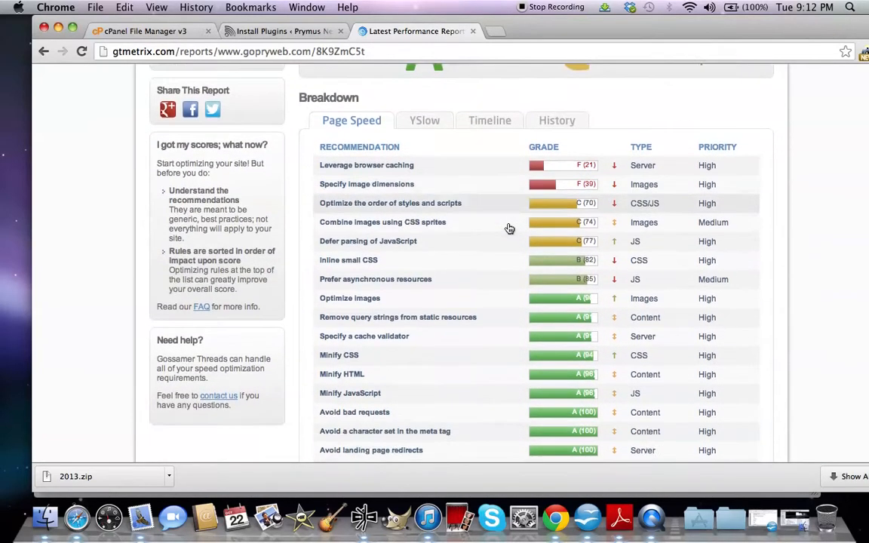
scroll("down", 3)
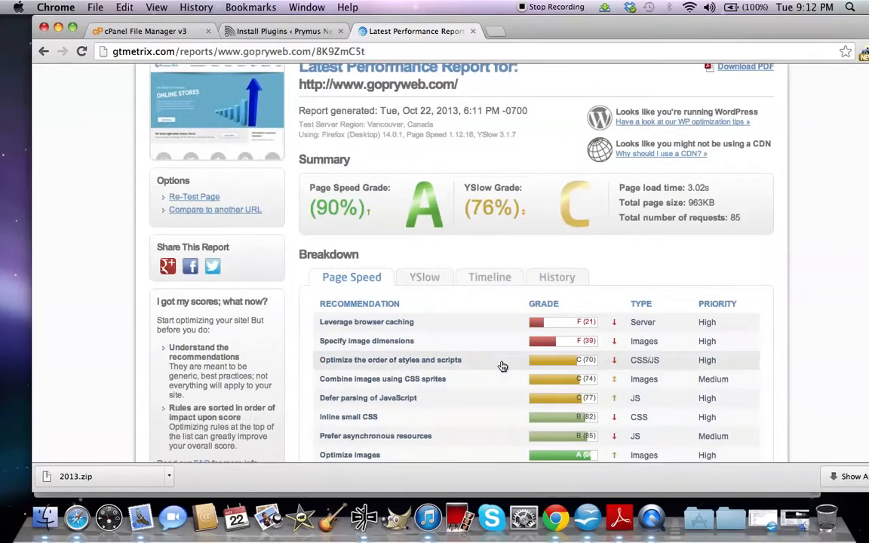
scroll("down", 3)
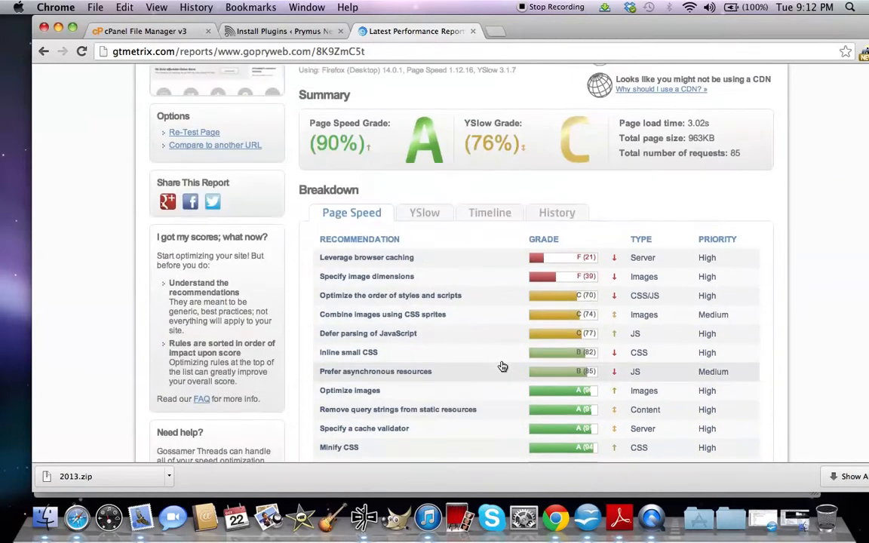
scroll("down", 3)
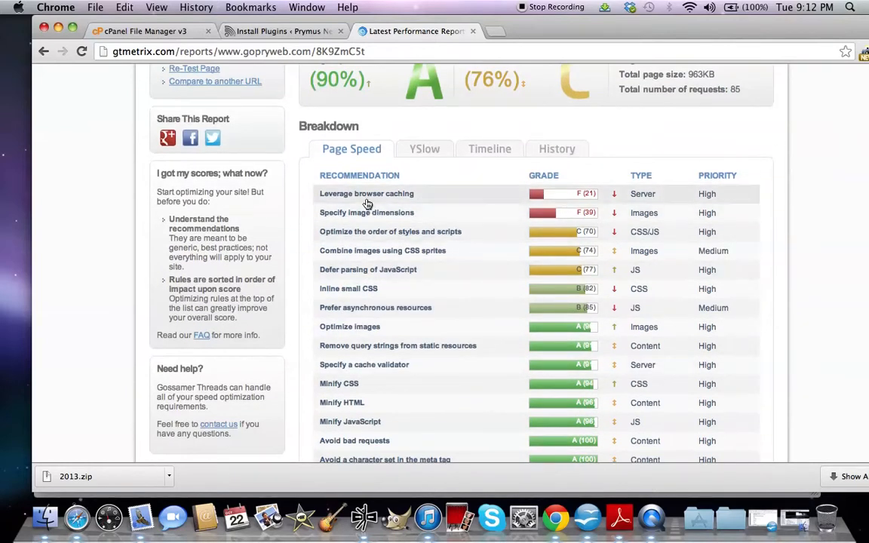
mouse_move(365, 193)
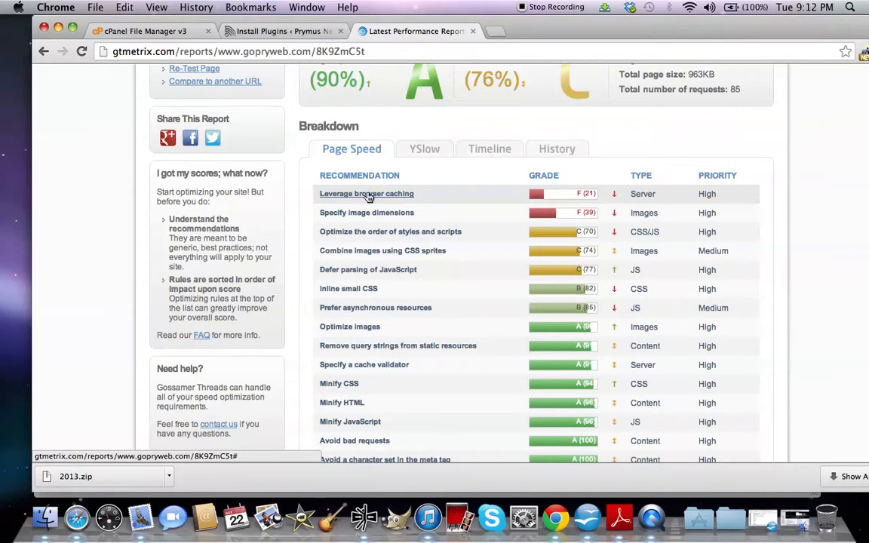
scroll("down", 3)
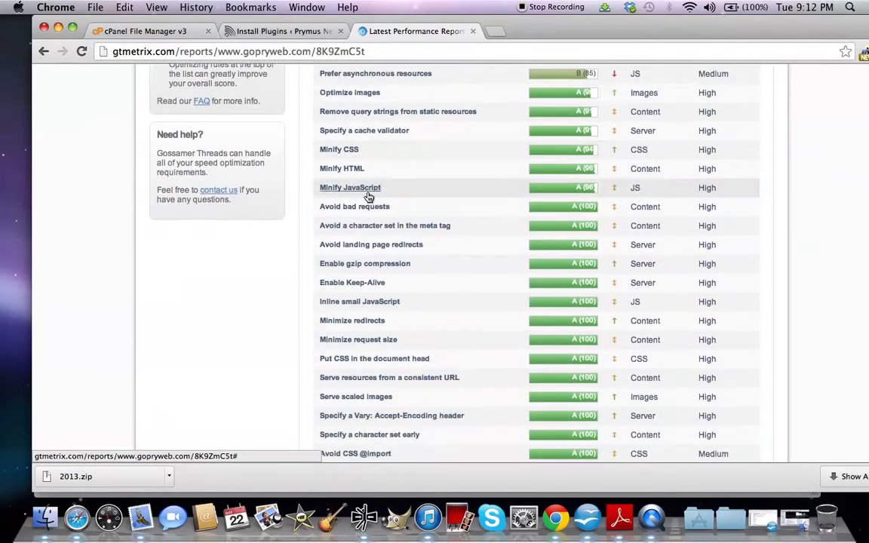
scroll("down", 3)
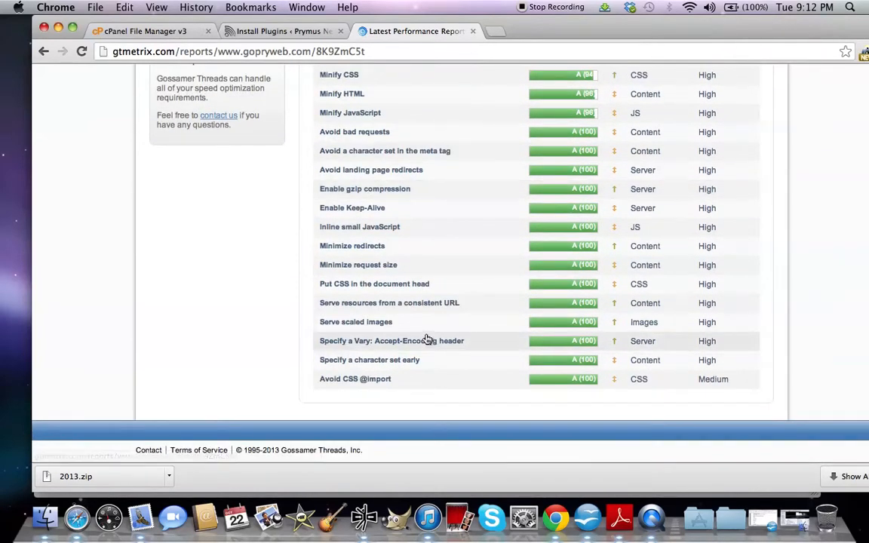
scroll("up", 3)
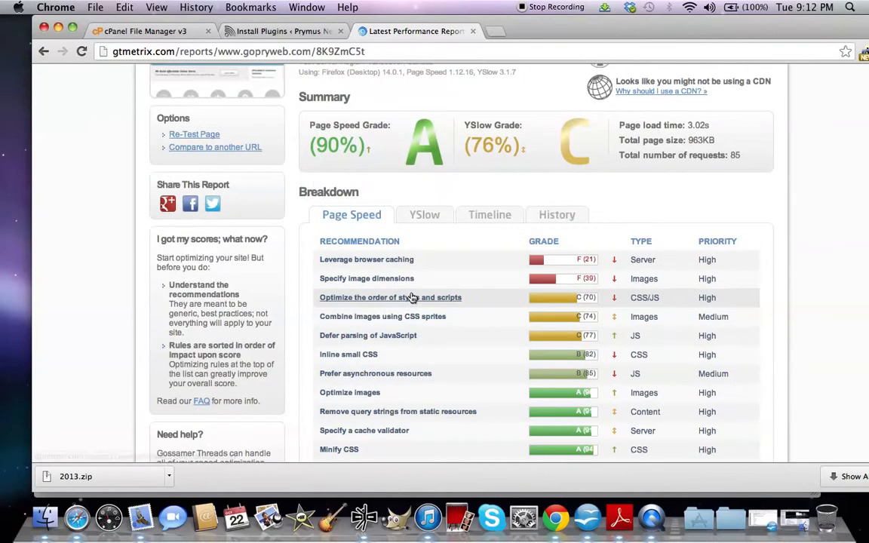
mouse_move(450, 359)
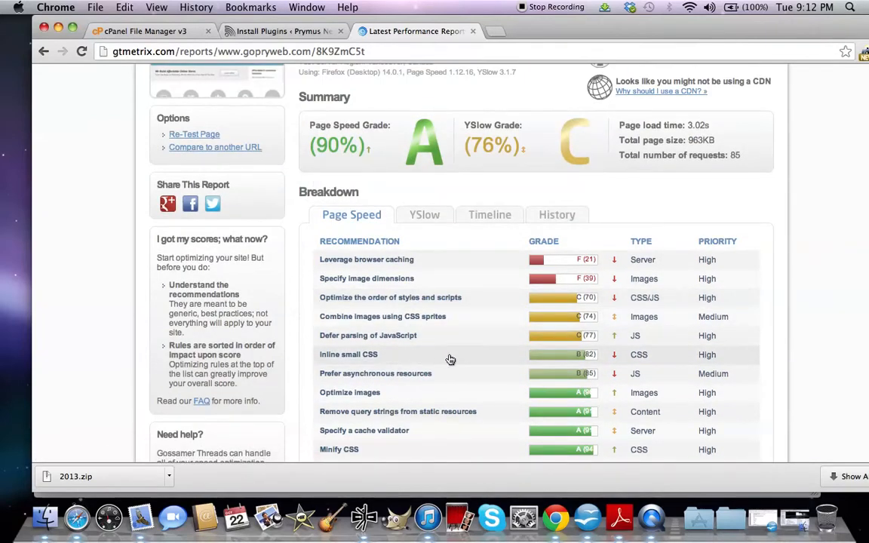
scroll("down", 3)
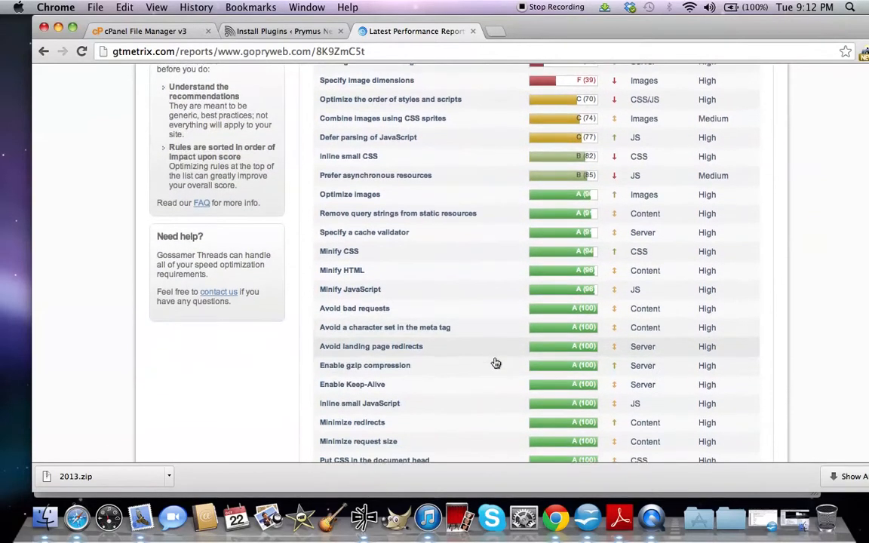
scroll("down", 3)
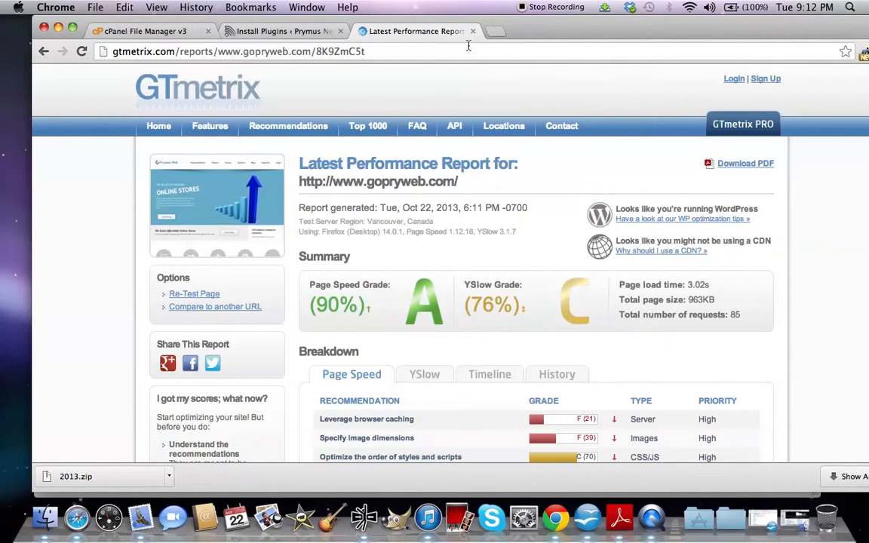
mouse_move(473, 32)
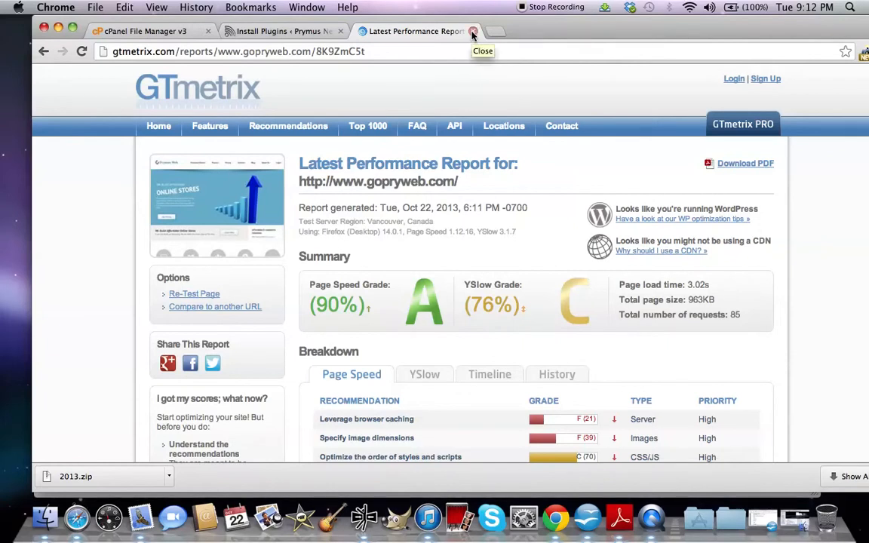
left_click(473, 31)
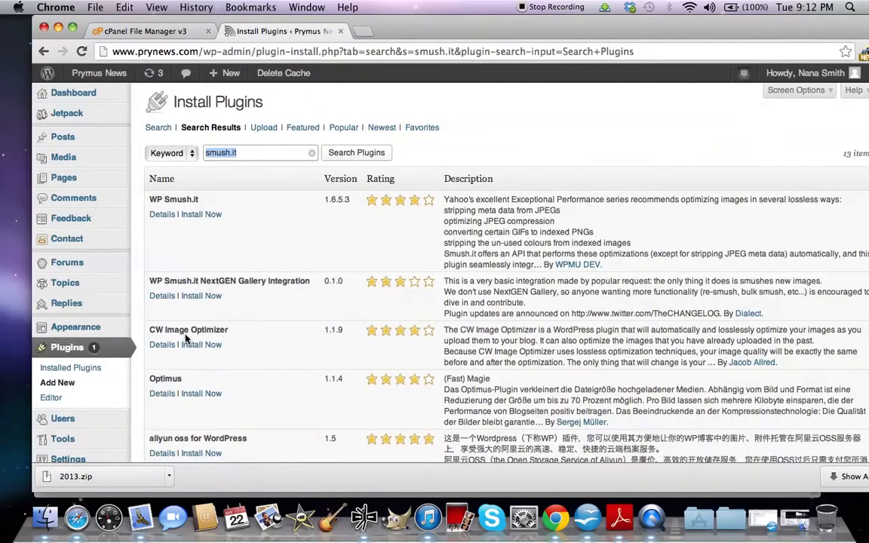
Scroll through ImageOptim's optimized image results, reviewing each file's percentage savings.
left_click(143, 31)
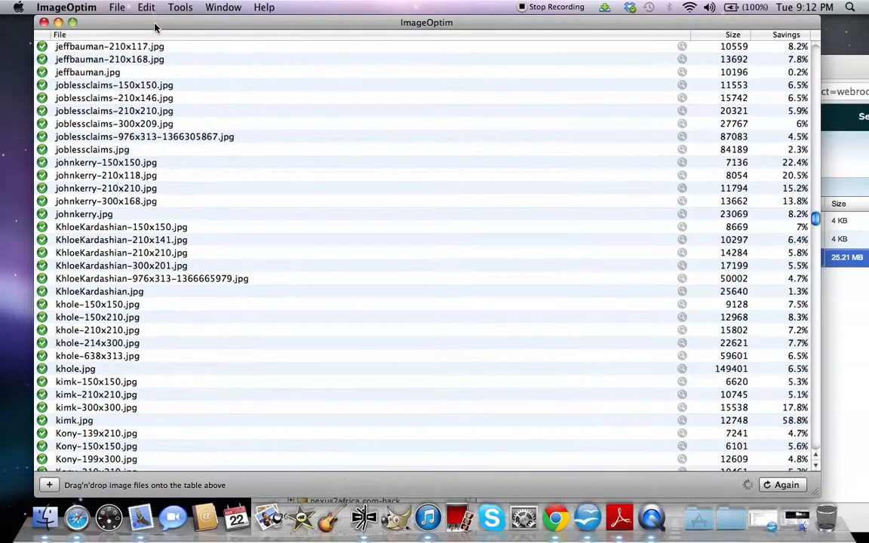
mouse_move(414, 26)
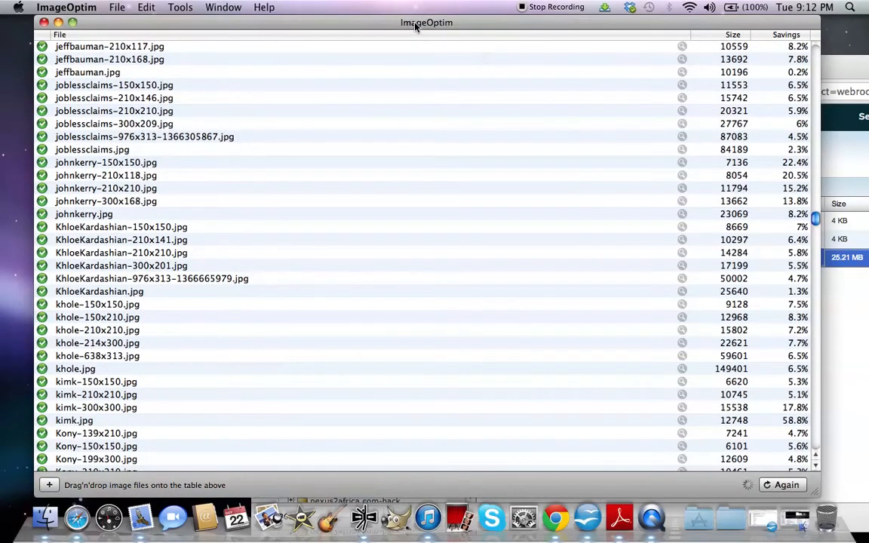
scroll("down", 3)
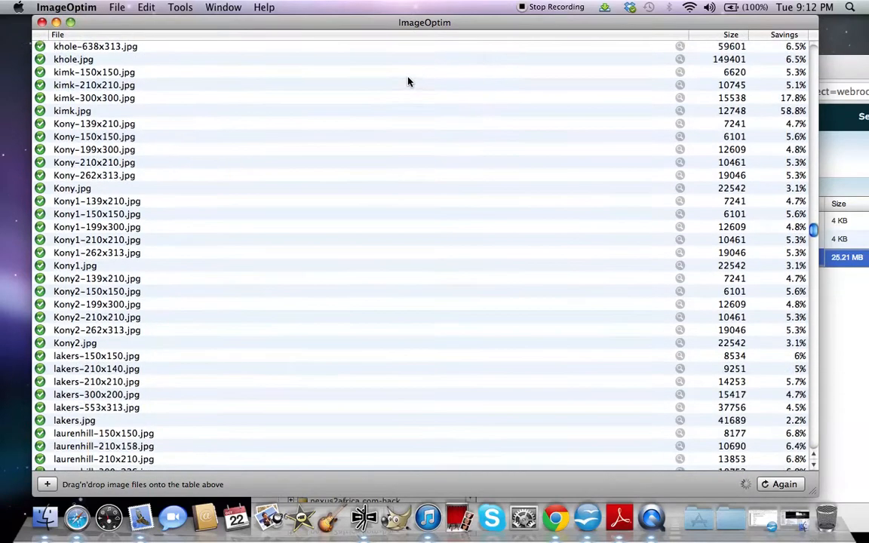
scroll("down", 3)
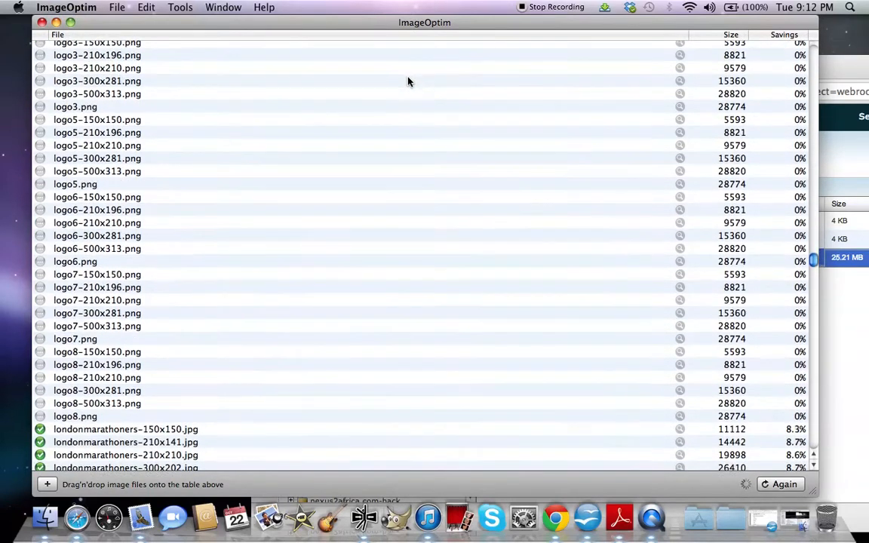
scroll("down", 3)
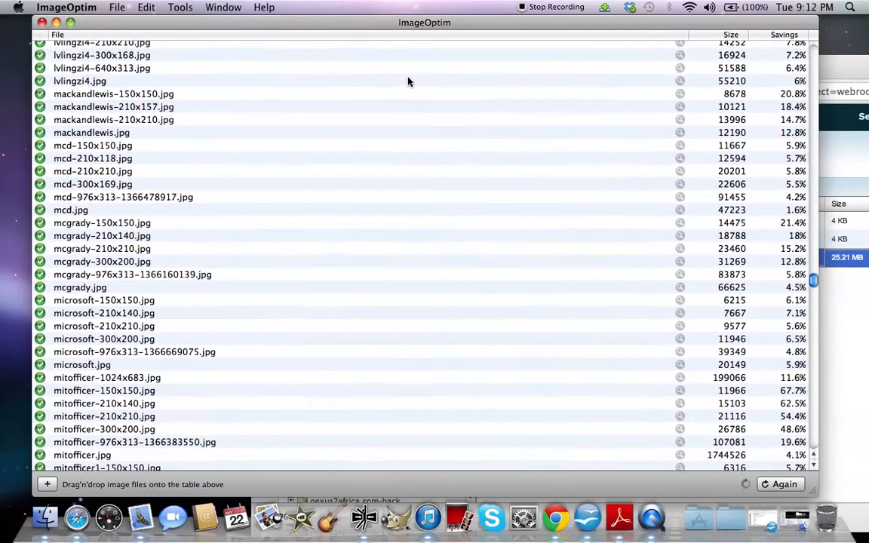
scroll("down", 3)
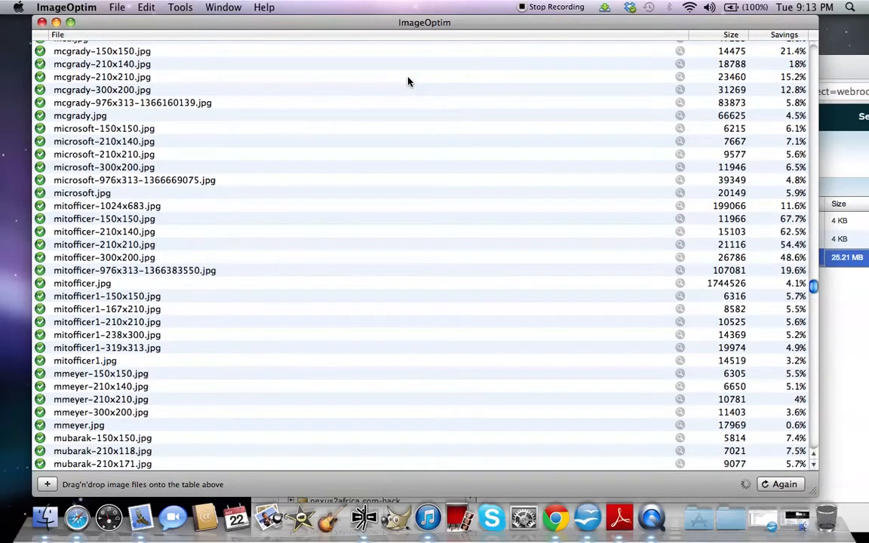
scroll("down", 3)
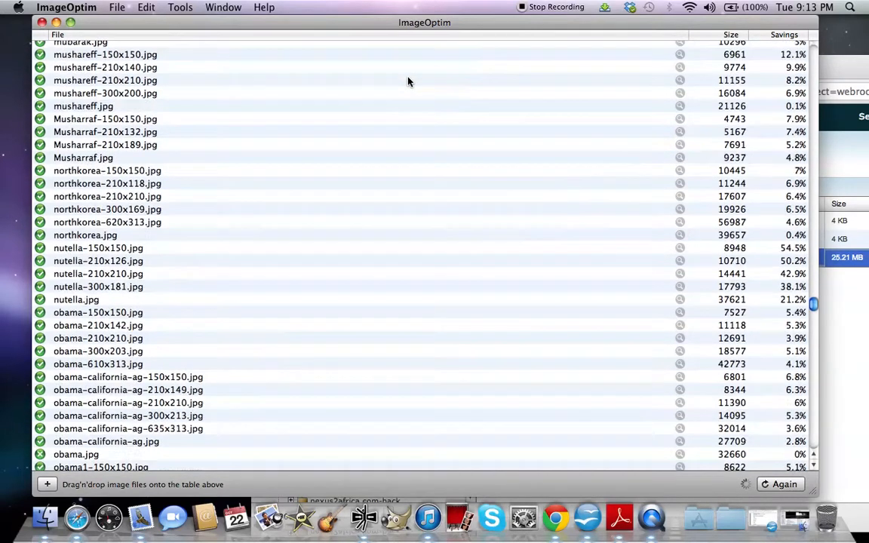
scroll("down", 3)
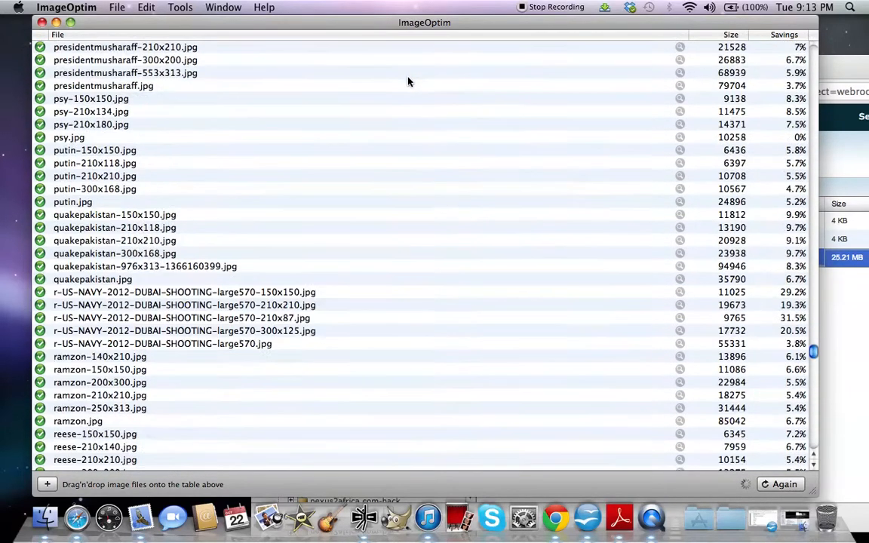
scroll("down", 3)
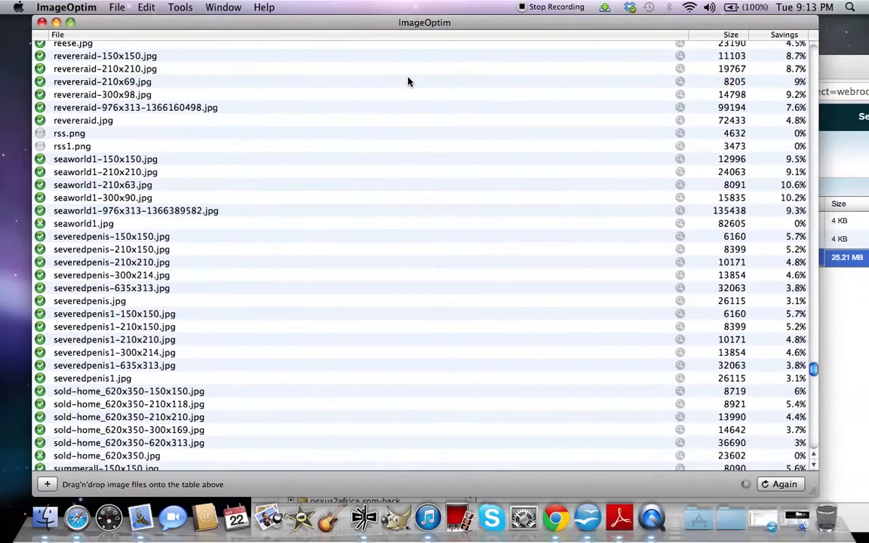
scroll("down", 3)
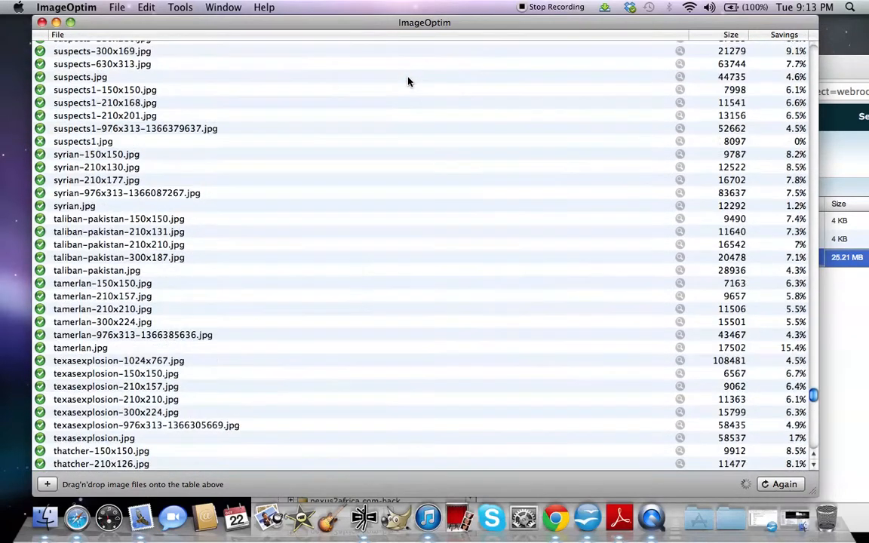
scroll("down", 3)
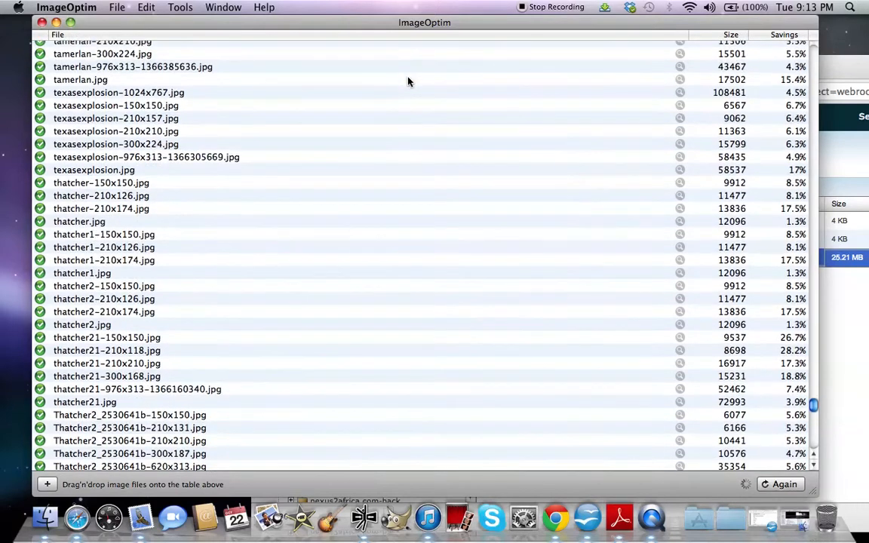
scroll("down", 3)
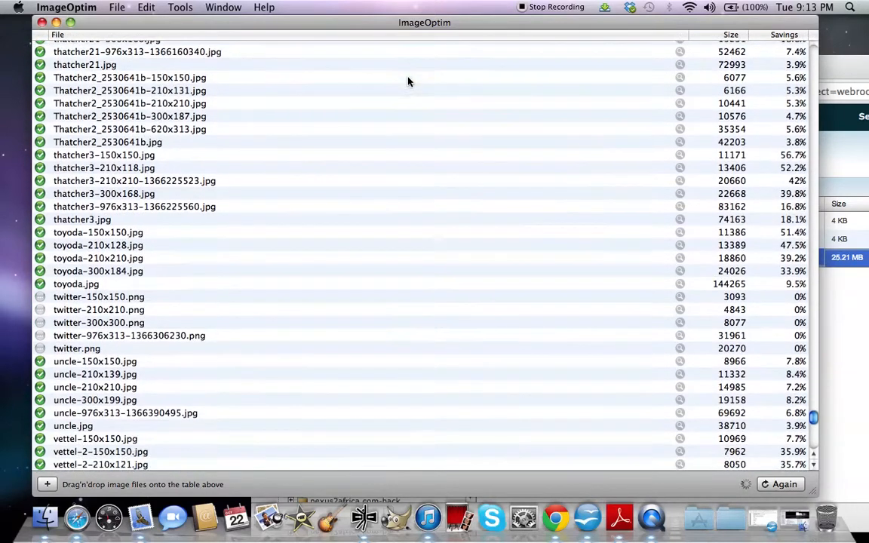
scroll("down", 3)
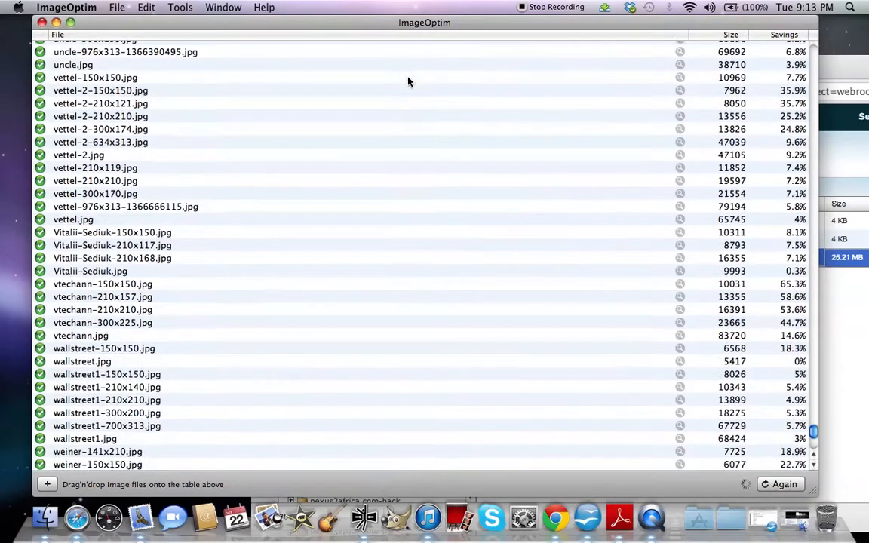
scroll("down", 3)
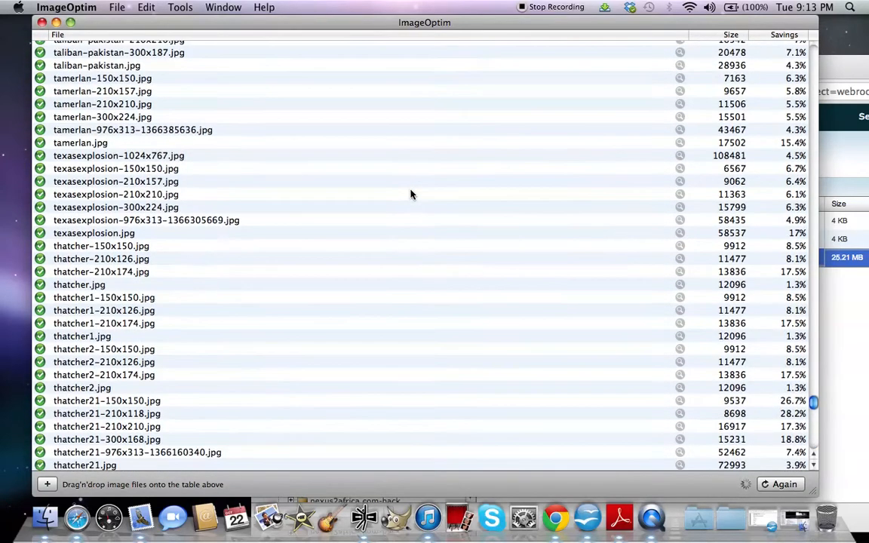
scroll("down", 3)
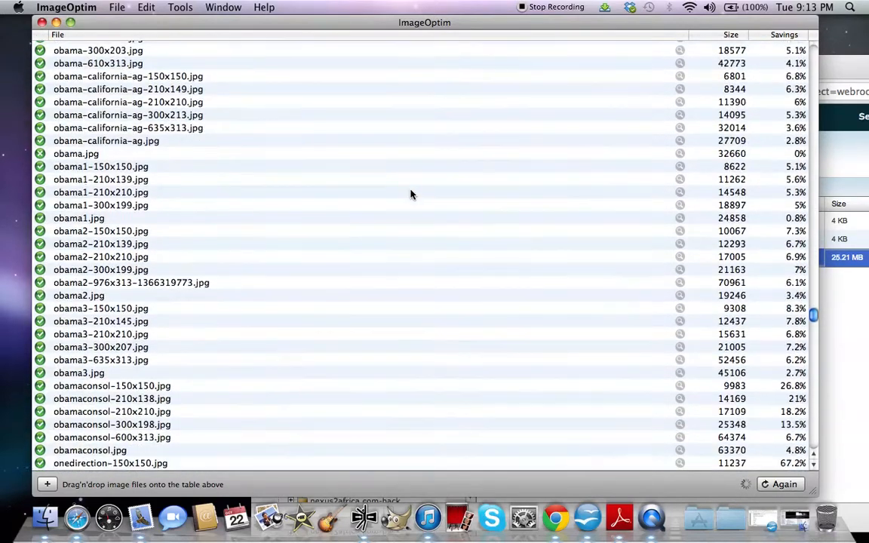
scroll("up", 3)
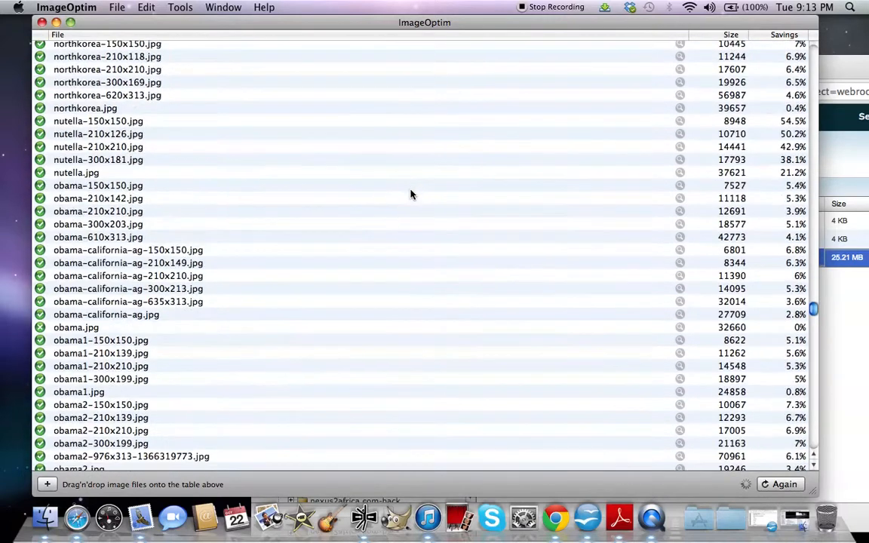
scroll("down", 3)
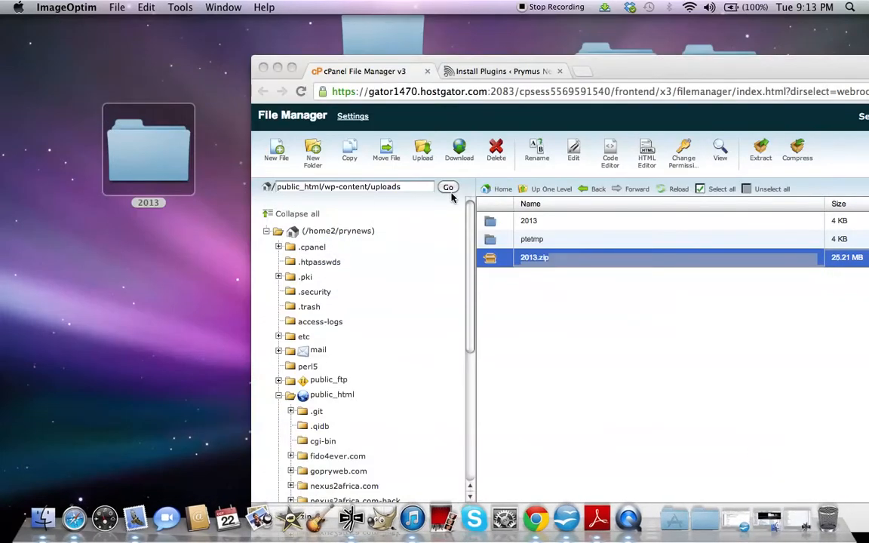
mouse_move(147, 168)
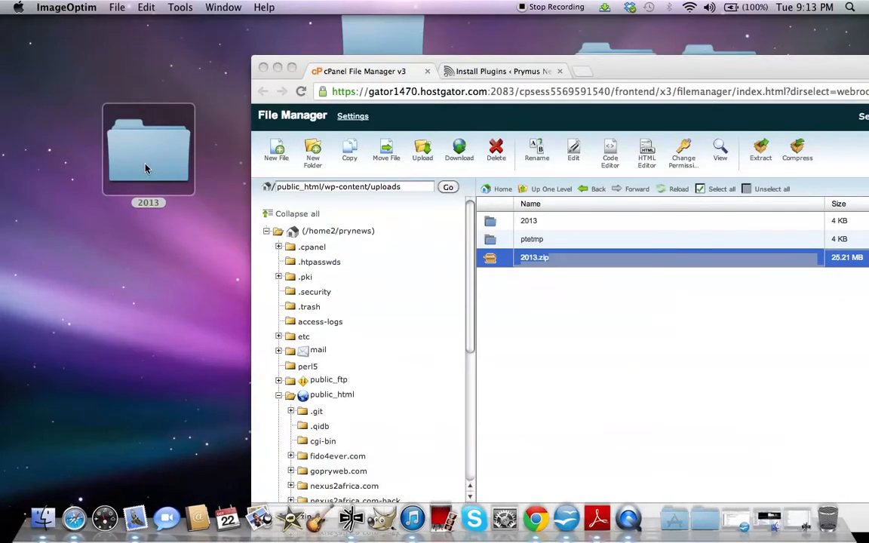
Check the 2013 folder's info (26 MB, 837 items), move it top-left, minimize Chrome.
right_click(148, 148)
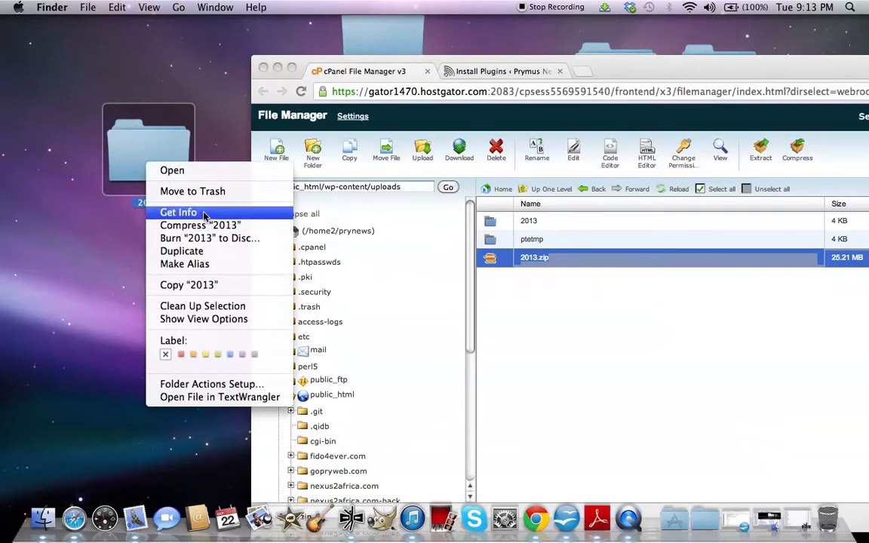
left_click(179, 212)
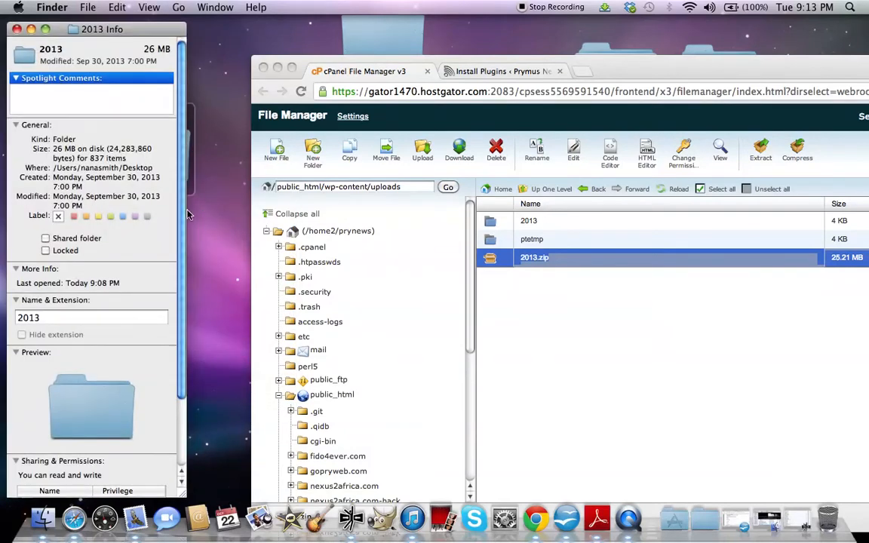
mouse_move(209, 190)
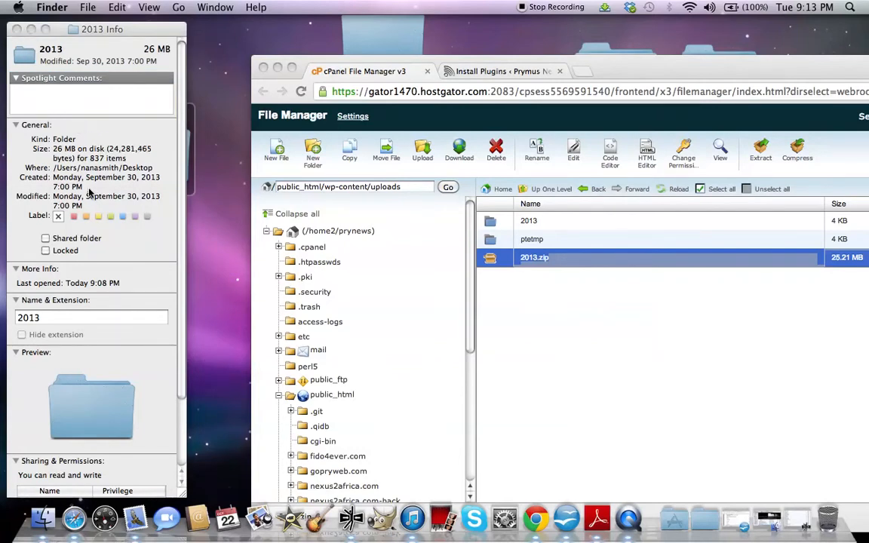
mouse_move(232, 177)
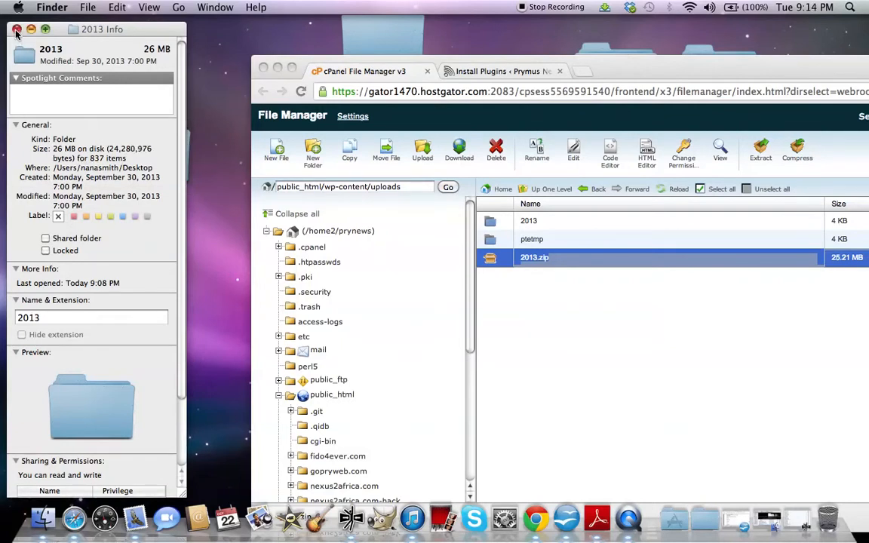
left_click(17, 29)
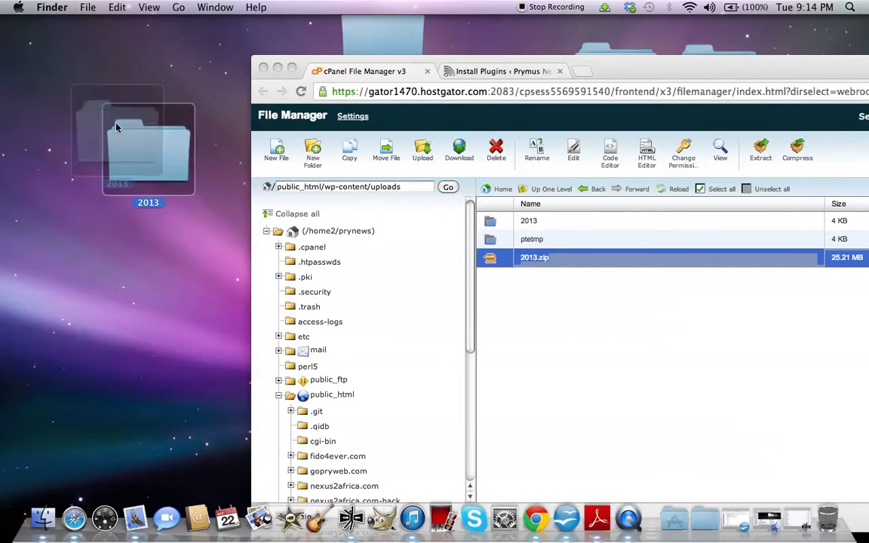
left_click_drag(148, 139, 84, 106)
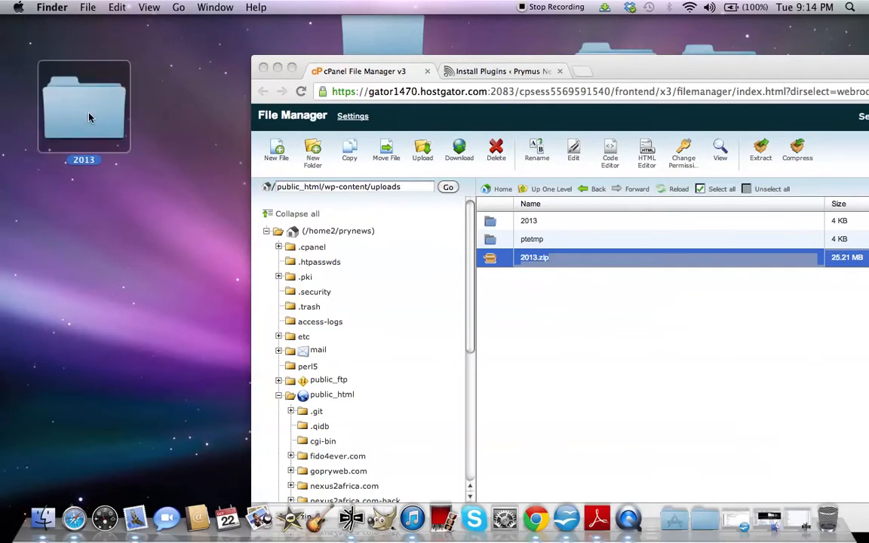
mouse_move(194, 193)
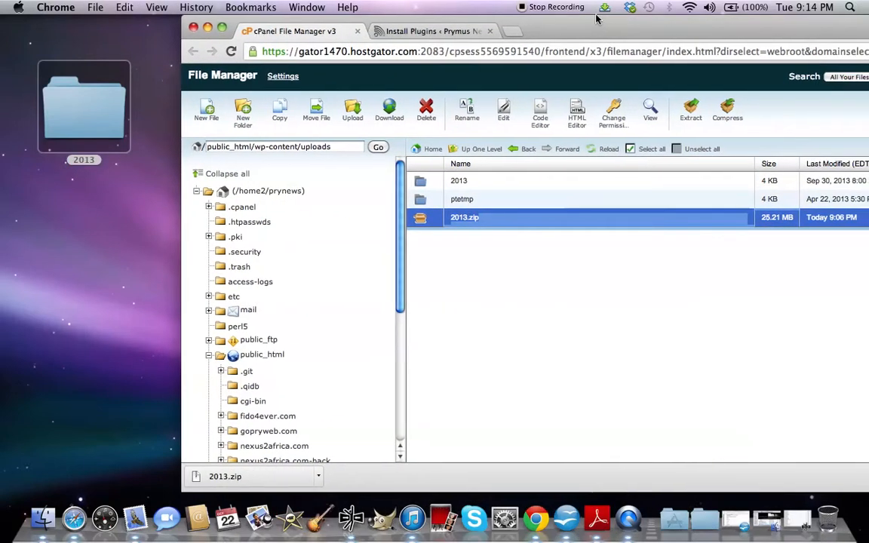
mouse_move(646, 32)
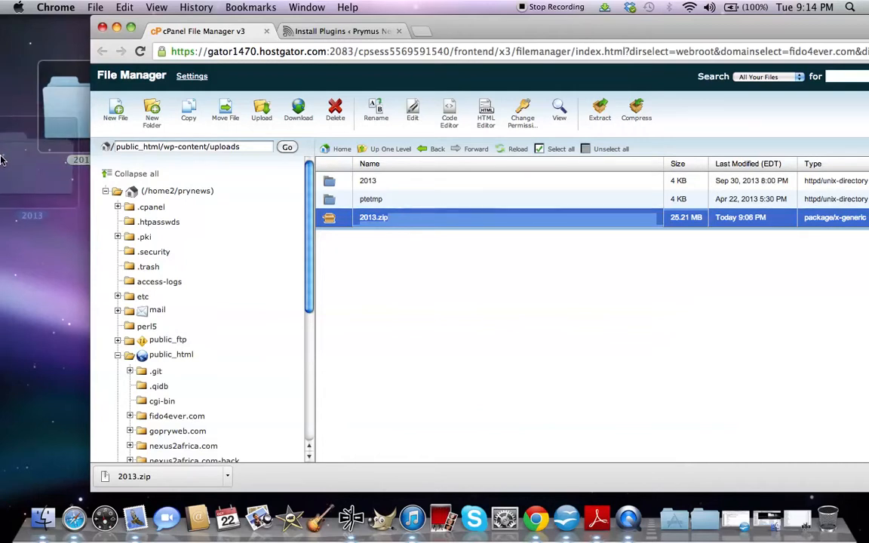
left_click(38, 159)
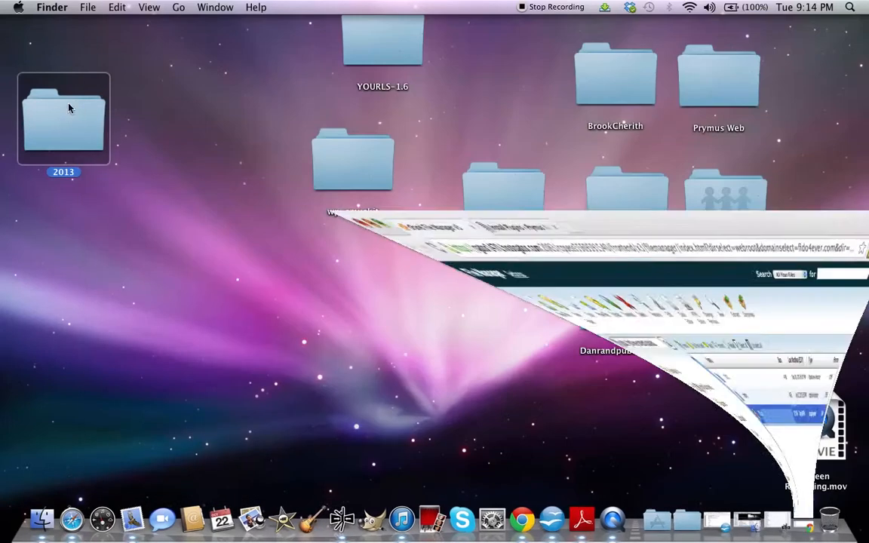
Bring up the desktop 2013 folder's context menu to compress it.
right_click(64, 113)
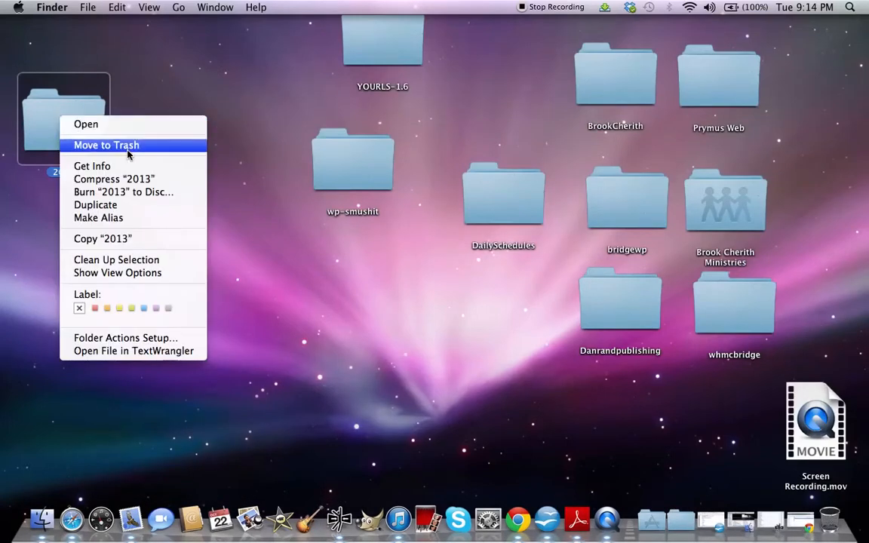
mouse_move(113, 179)
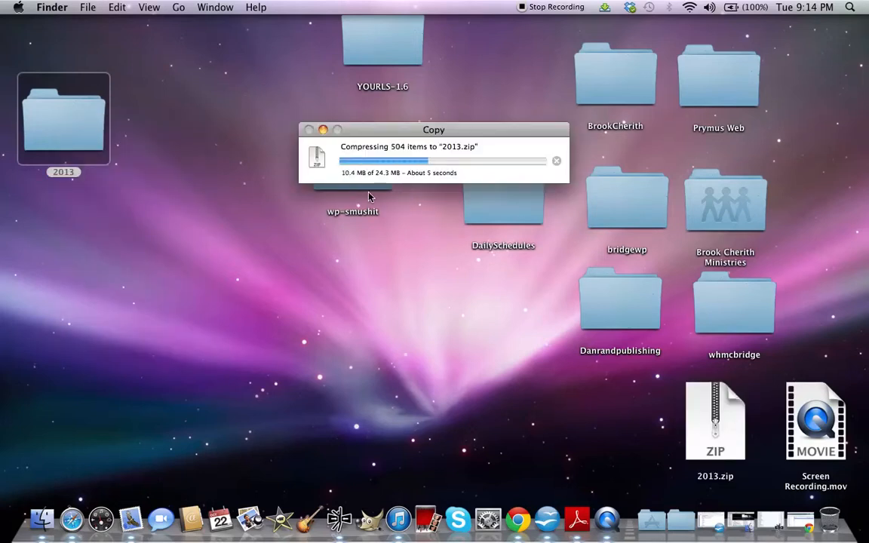
mouse_move(617, 274)
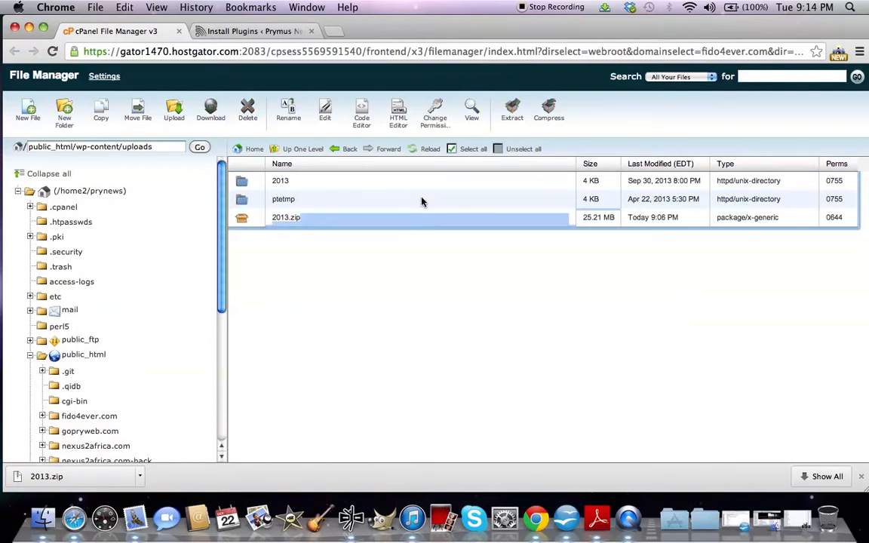
Select the 25.21 MB 2013.zip in wp-content/uploads and confirm its deletion.
left_click(285, 217)
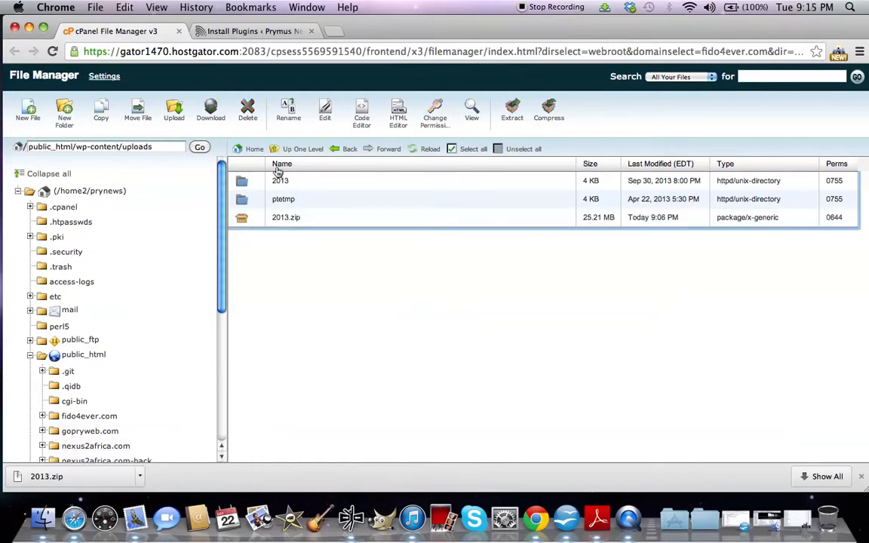
left_click(286, 218)
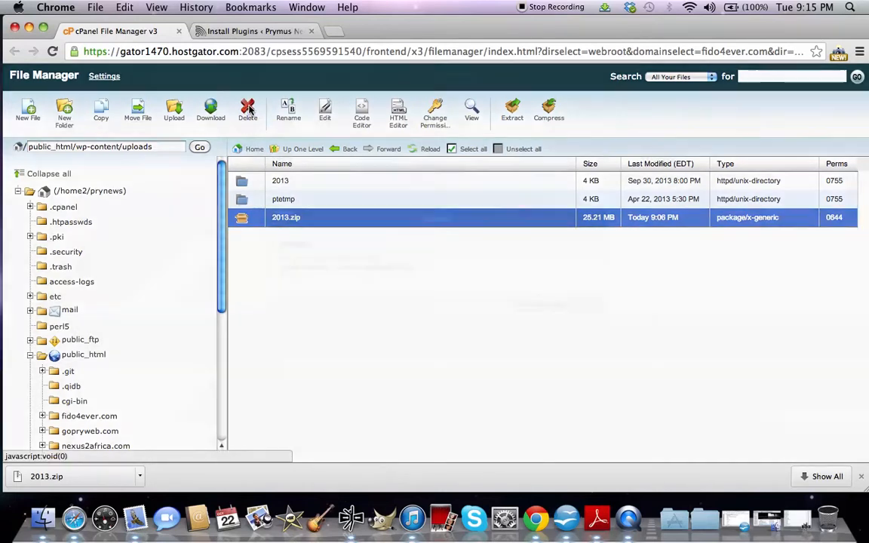
left_click(247, 110)
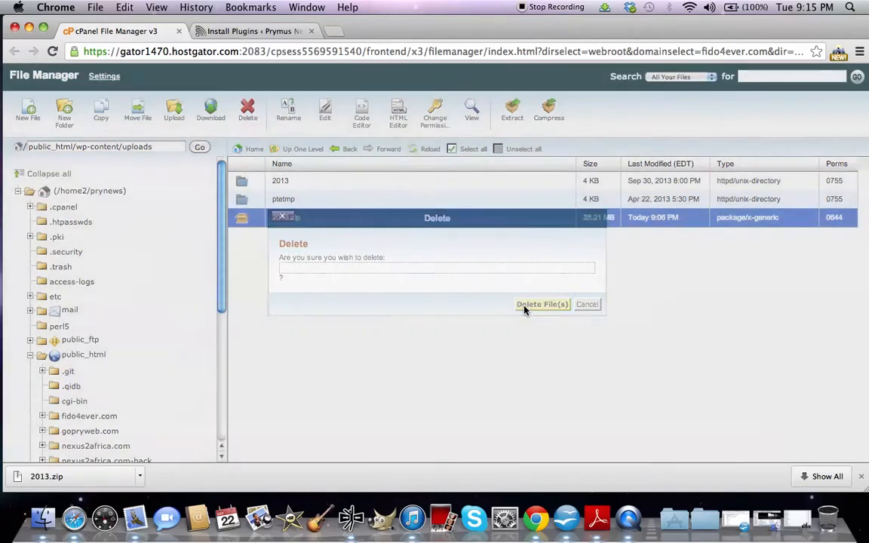
left_click(541, 304)
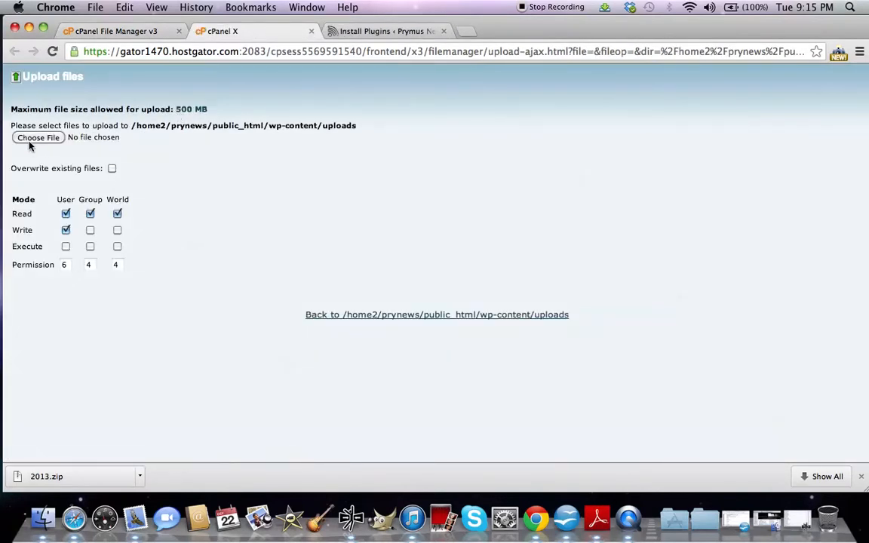
Upload 2013.zip from the Desktop into wp-content/uploads, completing at 23.36 MB.
left_click(38, 137)
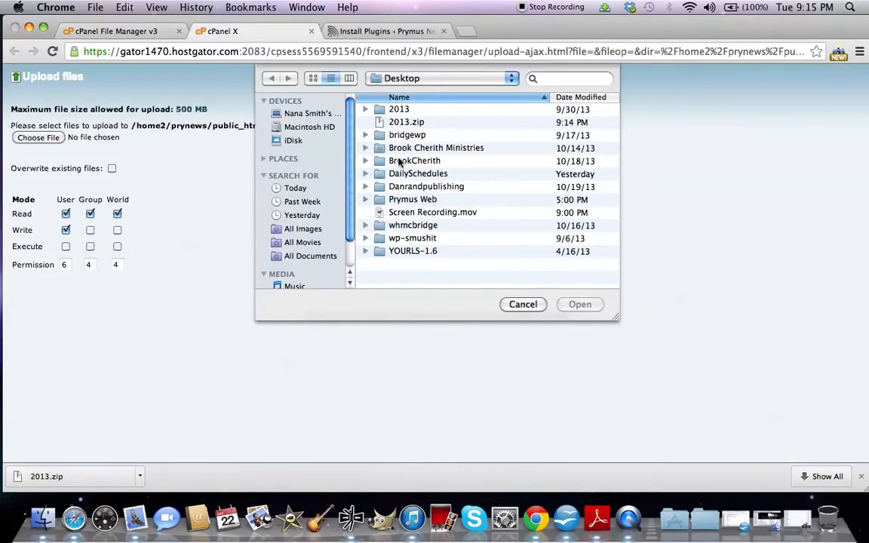
left_click(407, 122)
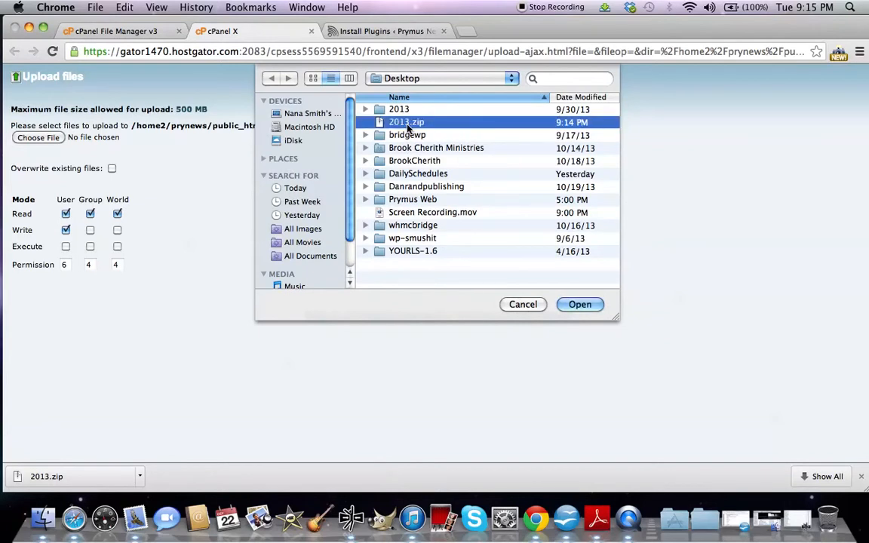
left_click(579, 304)
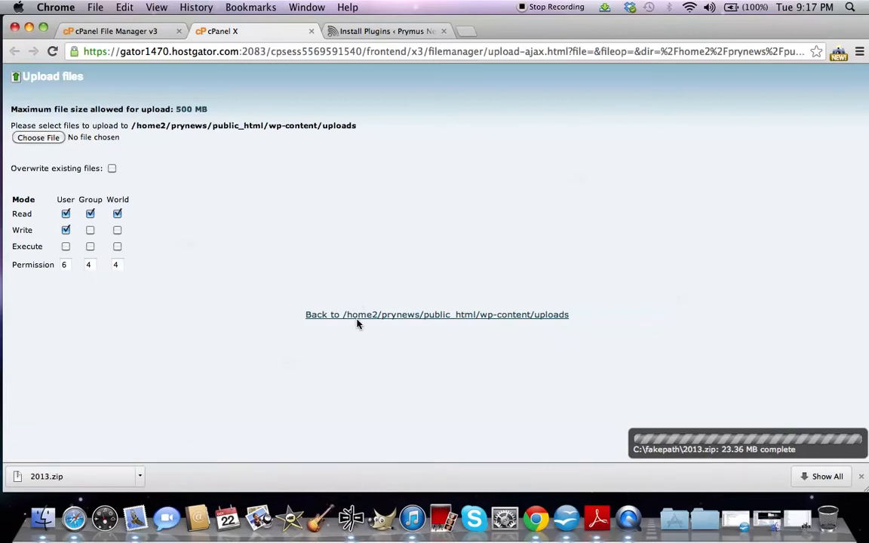
mouse_move(358, 317)
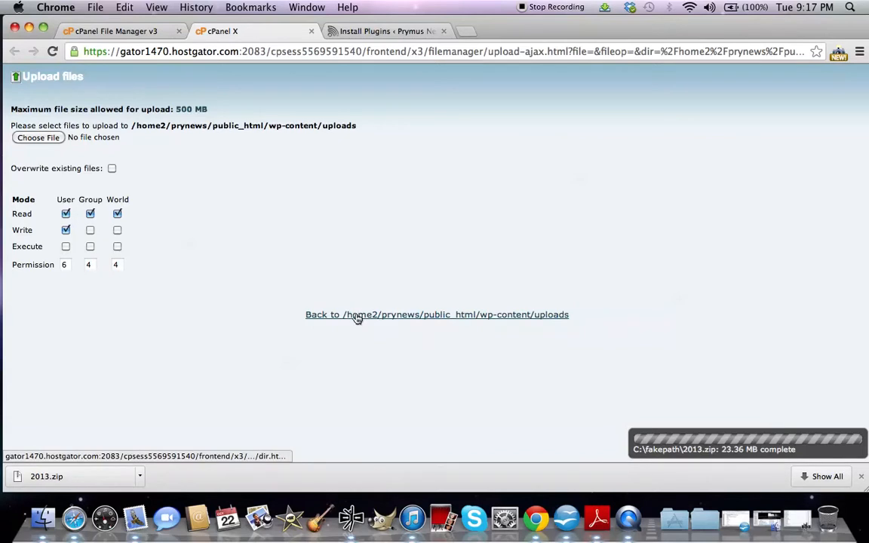
Extract the uploaded 2013.zip into wp-content/uploads and dismiss the extraction results.
left_click(436, 314)
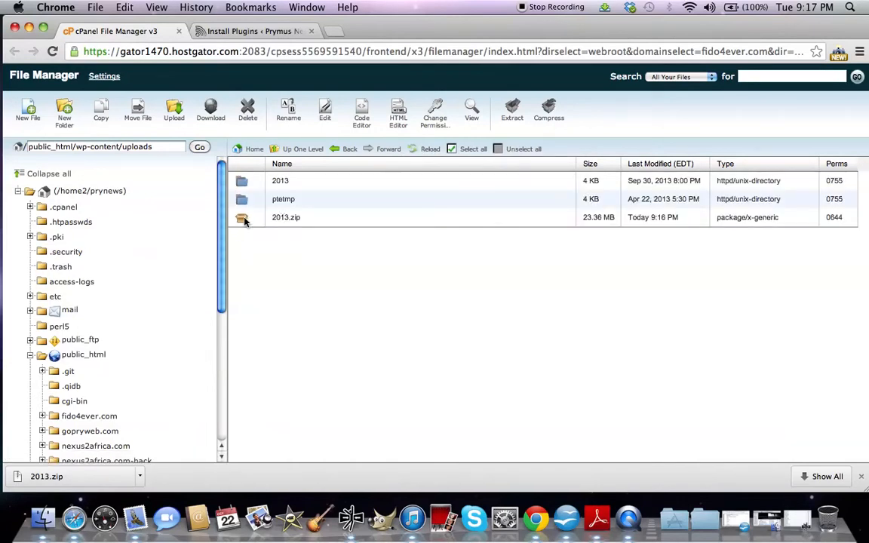
left_click(286, 217)
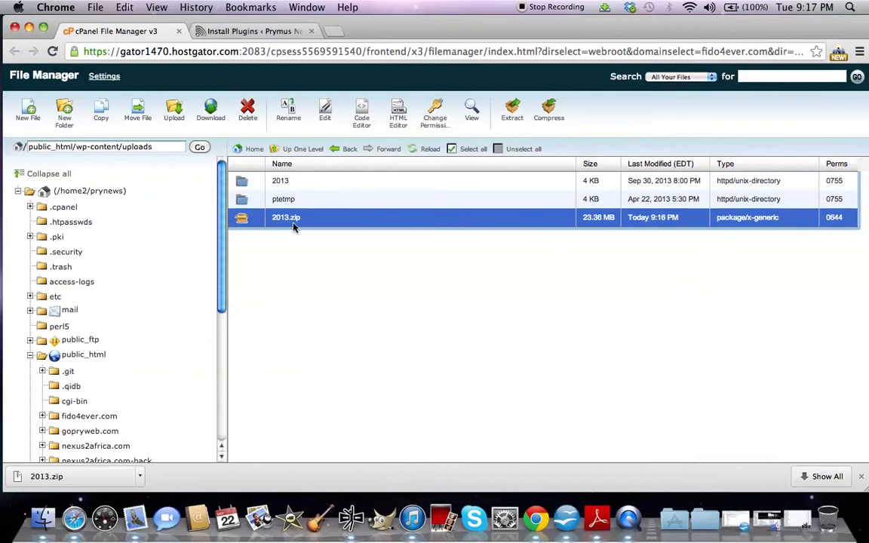
mouse_move(396, 226)
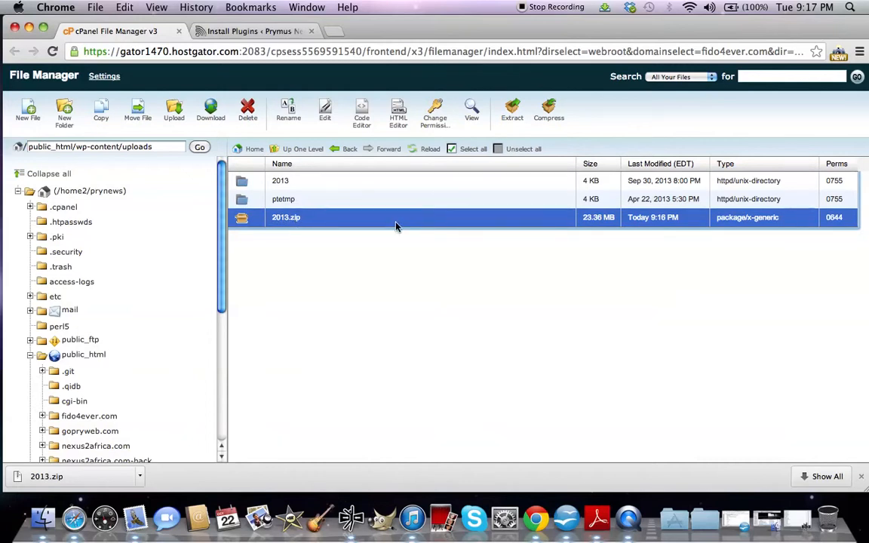
mouse_move(512, 111)
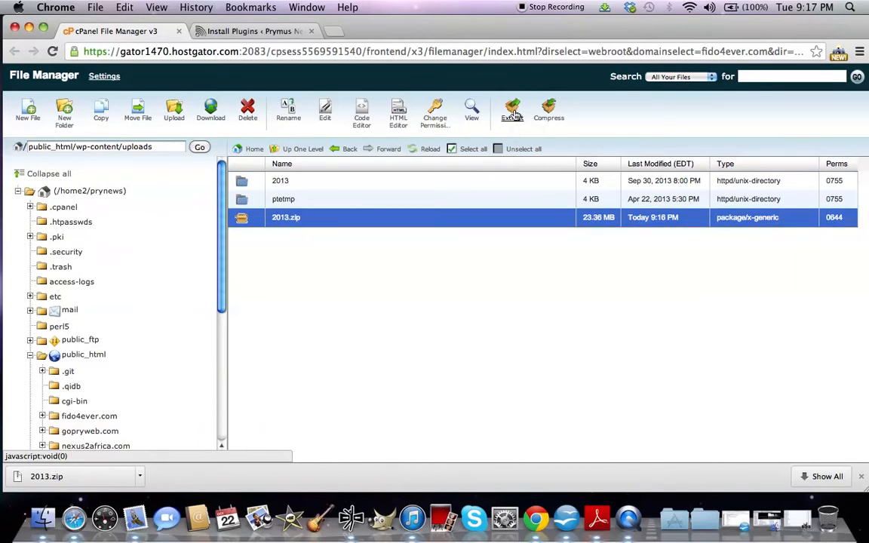
left_click(512, 111)
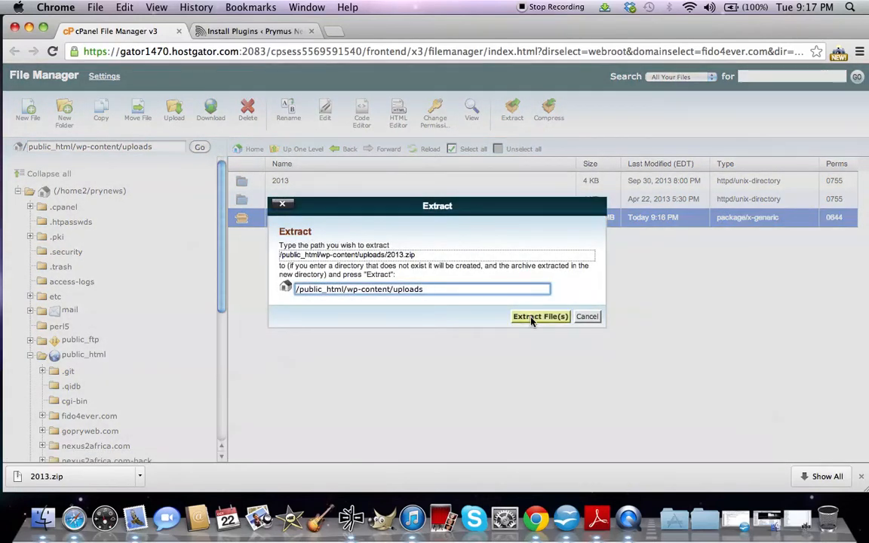
left_click(540, 316)
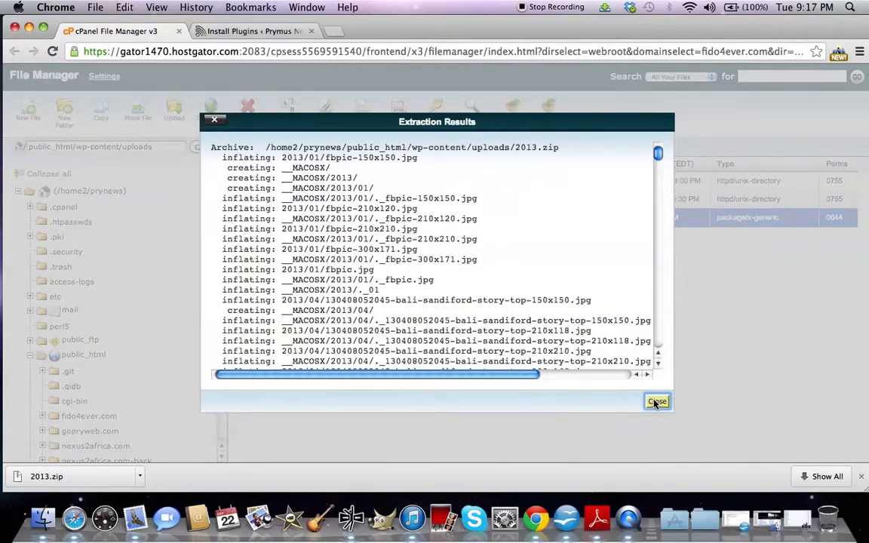
left_click(657, 401)
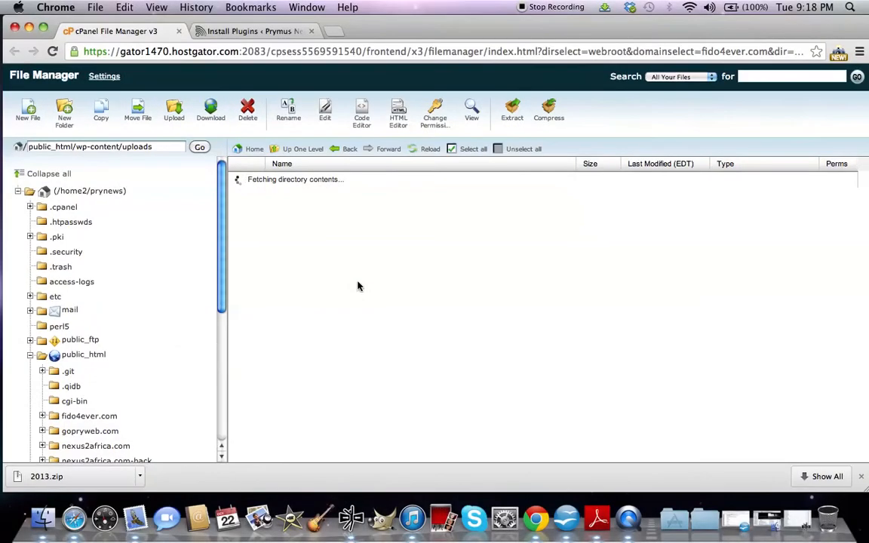
mouse_move(412, 303)
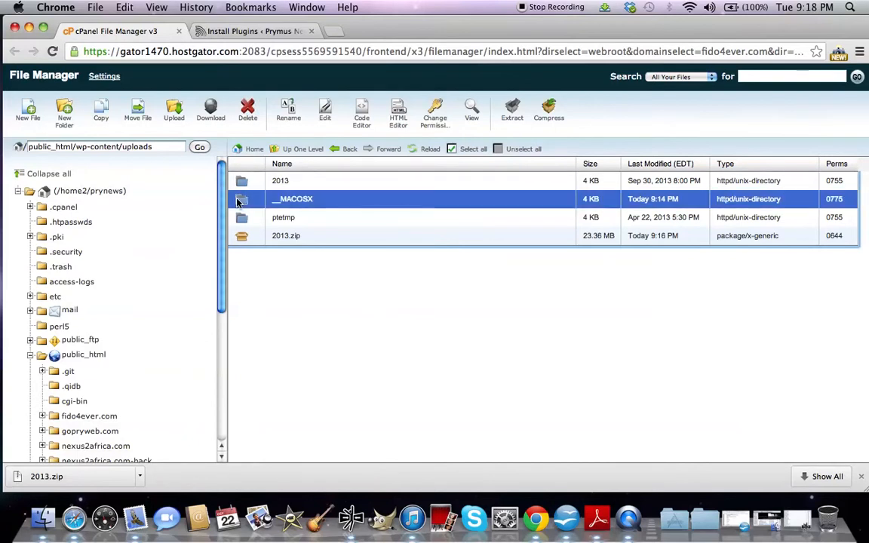
Delete the __MACOSX folder and the 2013.zip archive from uploads.
left_click(247, 109)
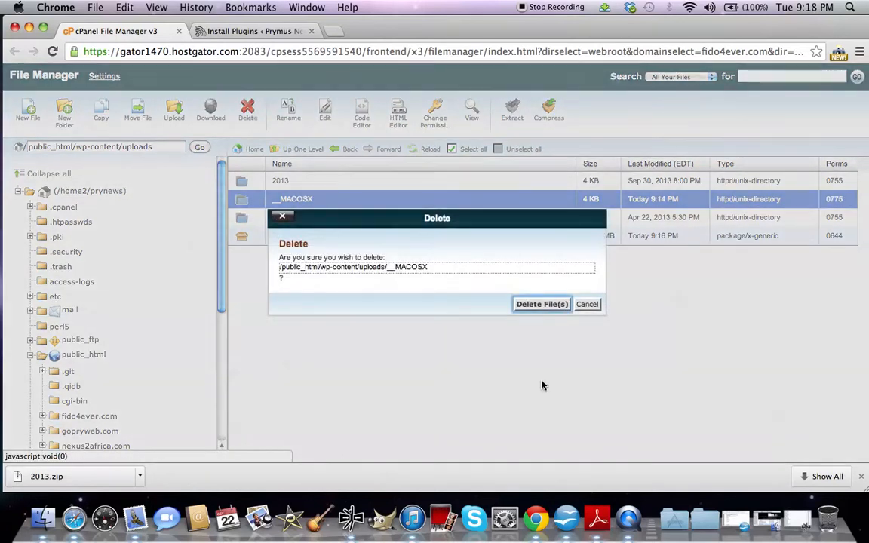
left_click(541, 304)
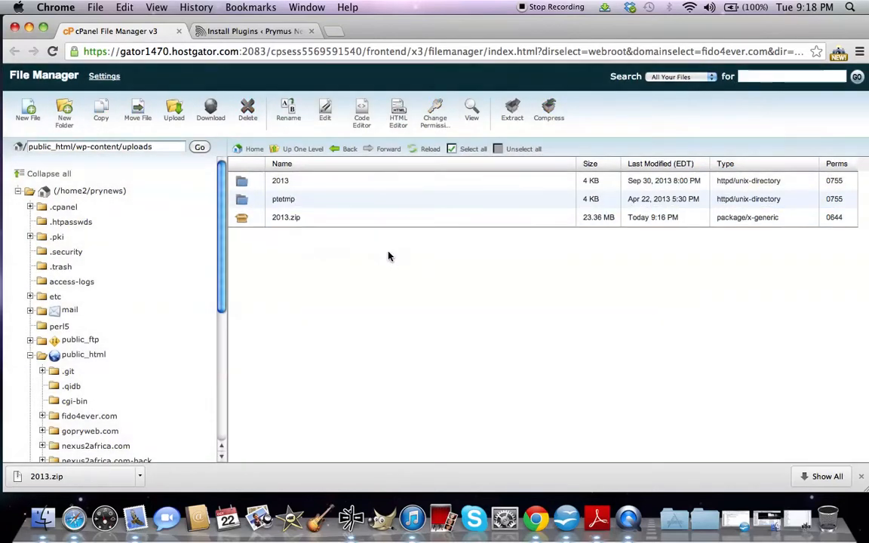
left_click(286, 218)
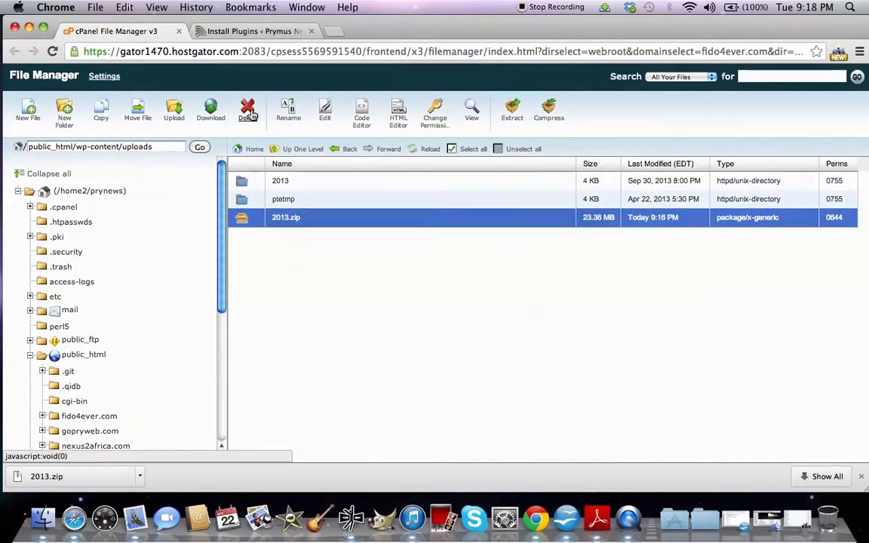
left_click(247, 112)
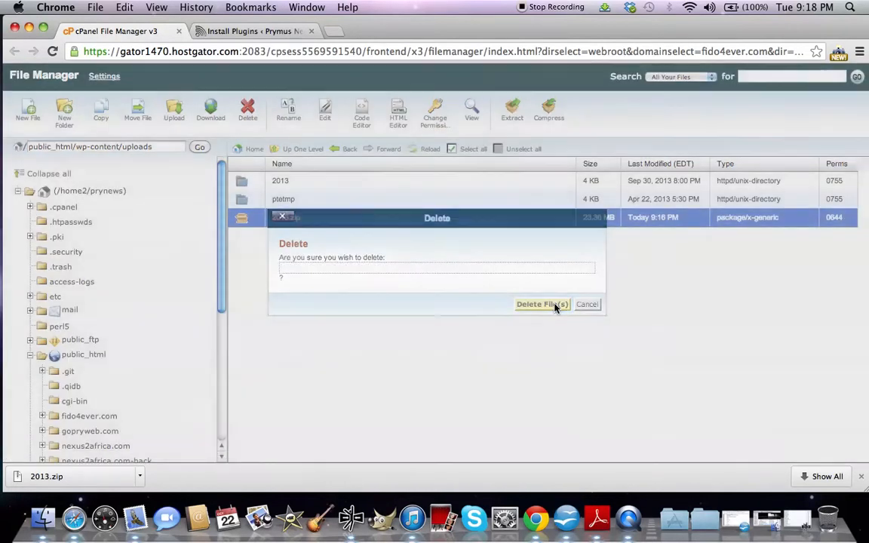
left_click(540, 304)
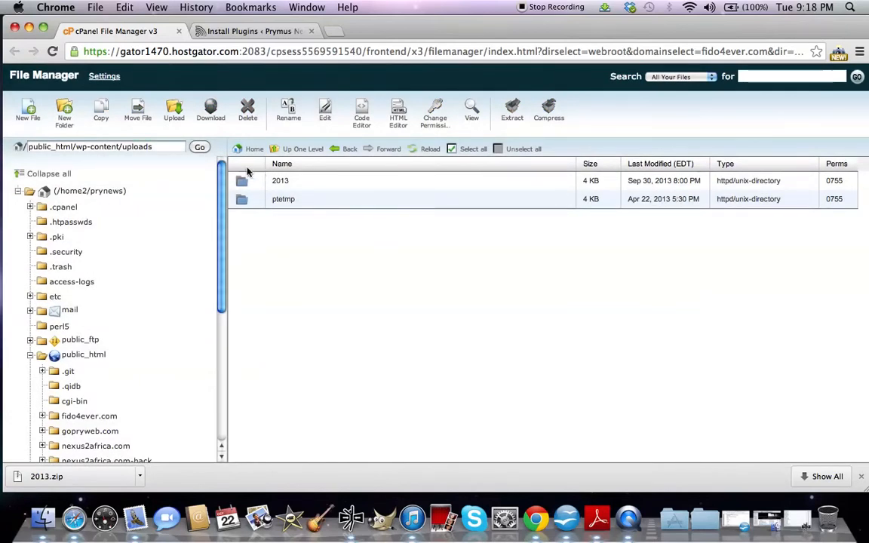
mouse_move(245, 187)
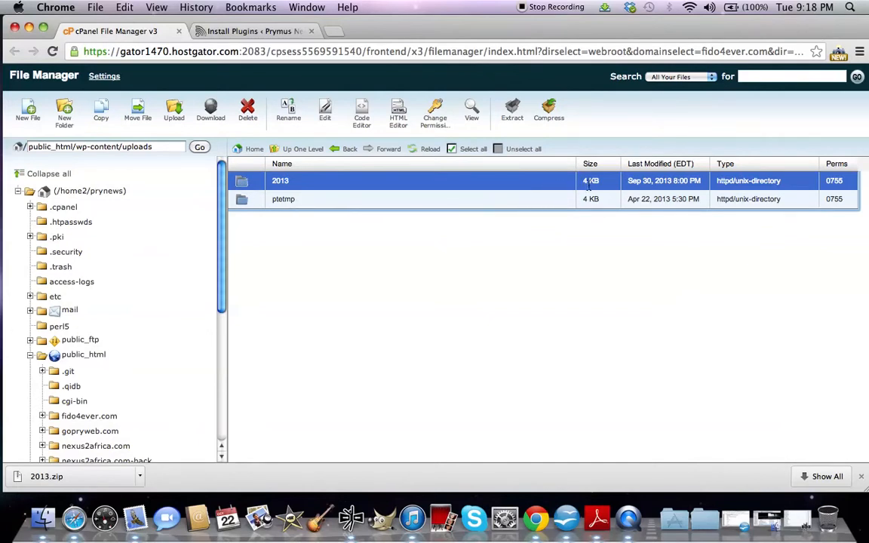
mouse_move(377, 188)
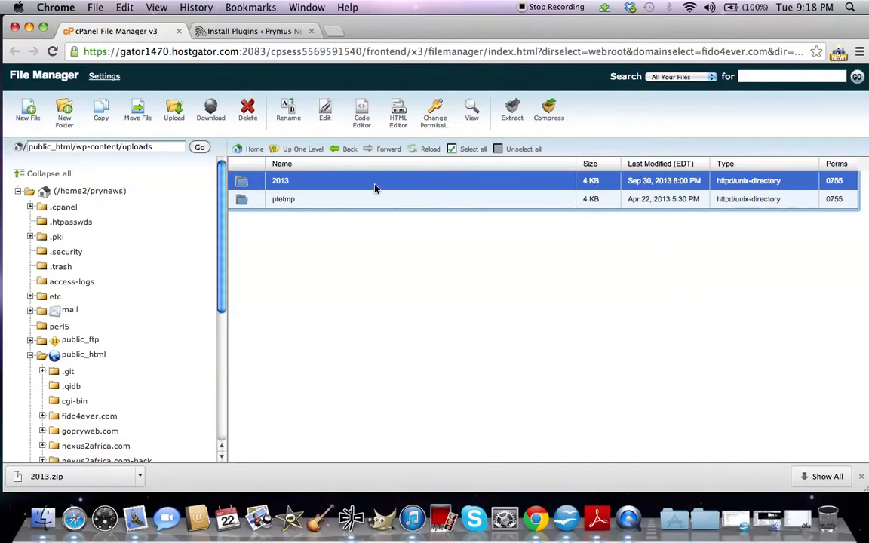
double_click(279, 180)
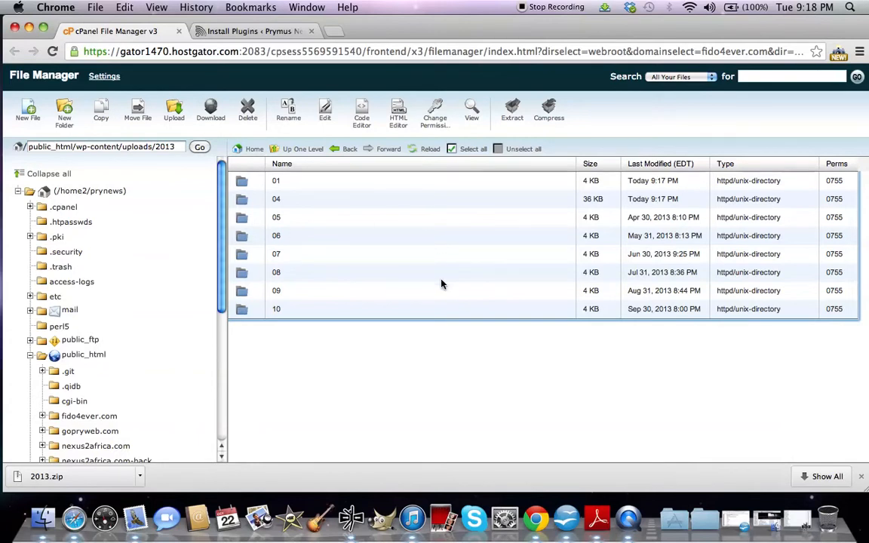
left_click(303, 149)
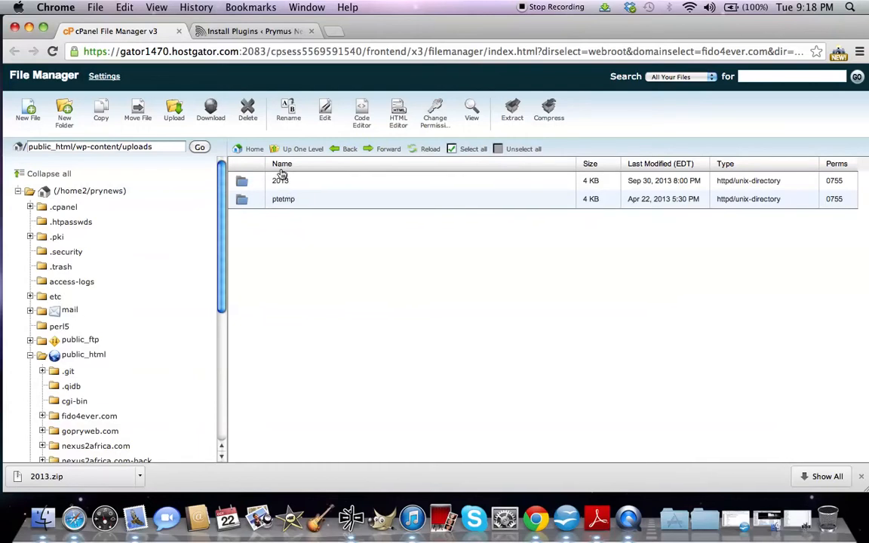
left_click(280, 180)
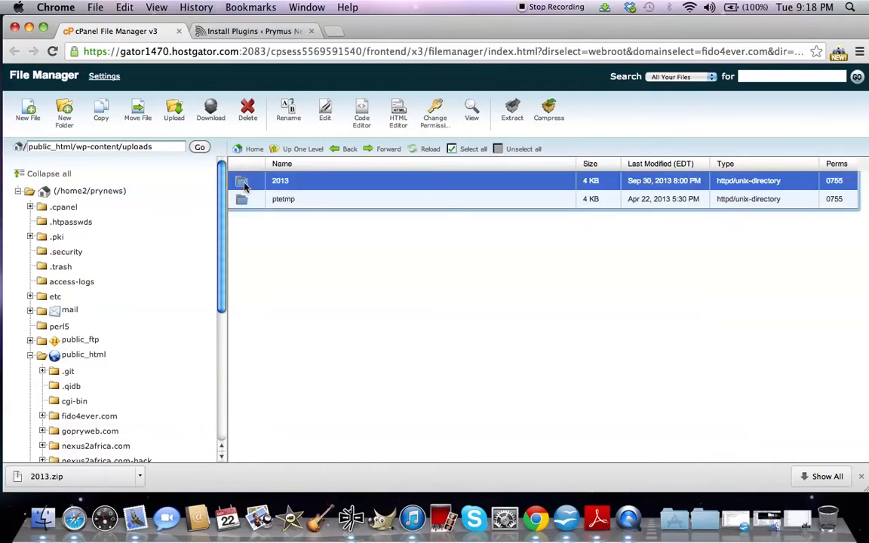
mouse_move(386, 199)
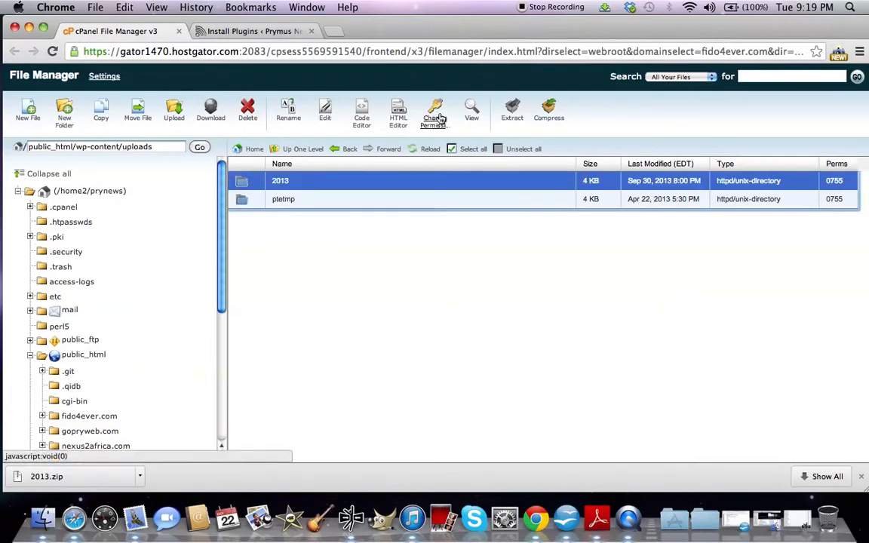
mouse_move(436, 113)
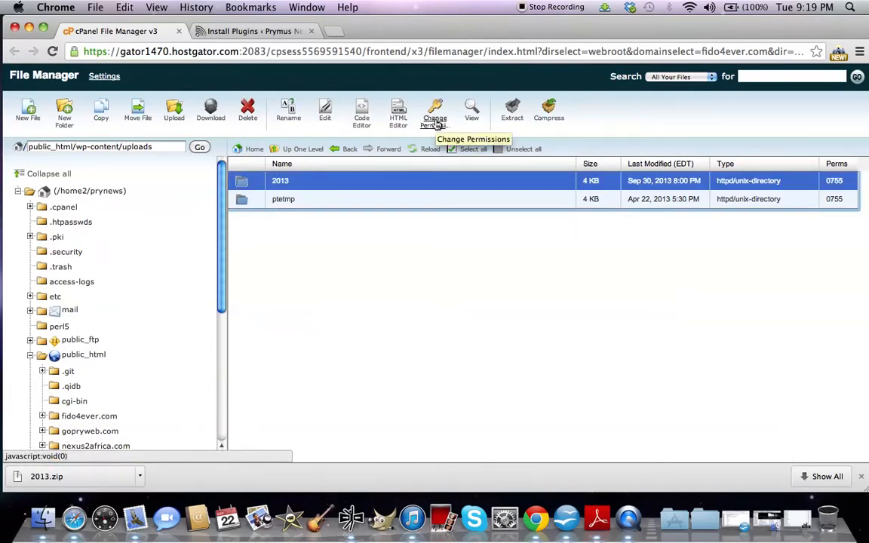
left_click(434, 112)
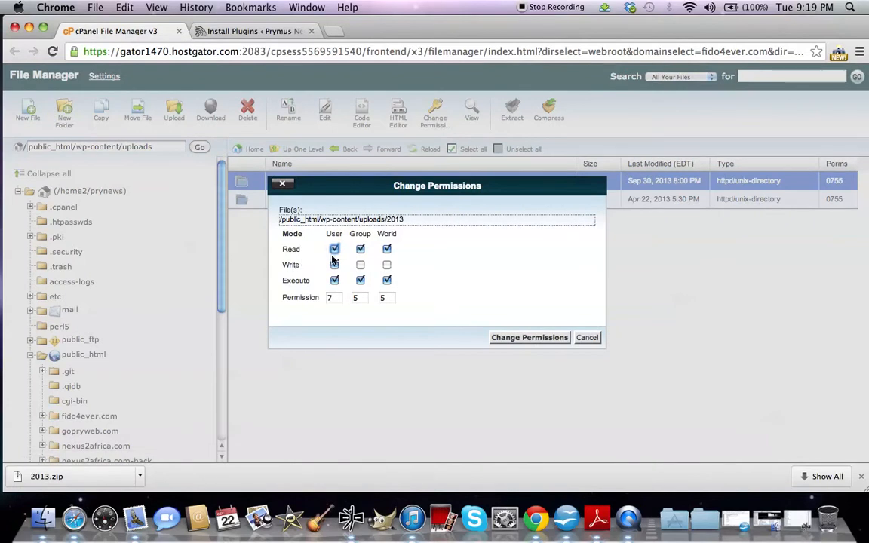
left_click(334, 264)
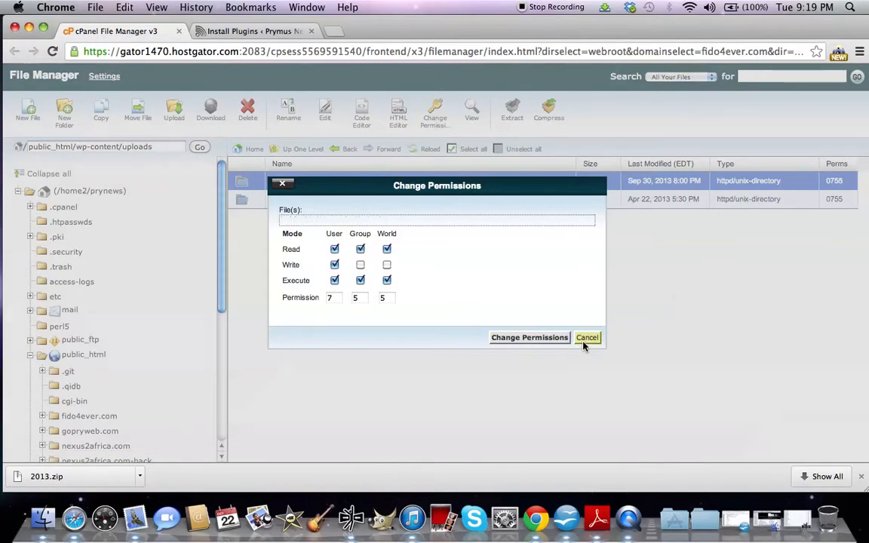
left_click(587, 337)
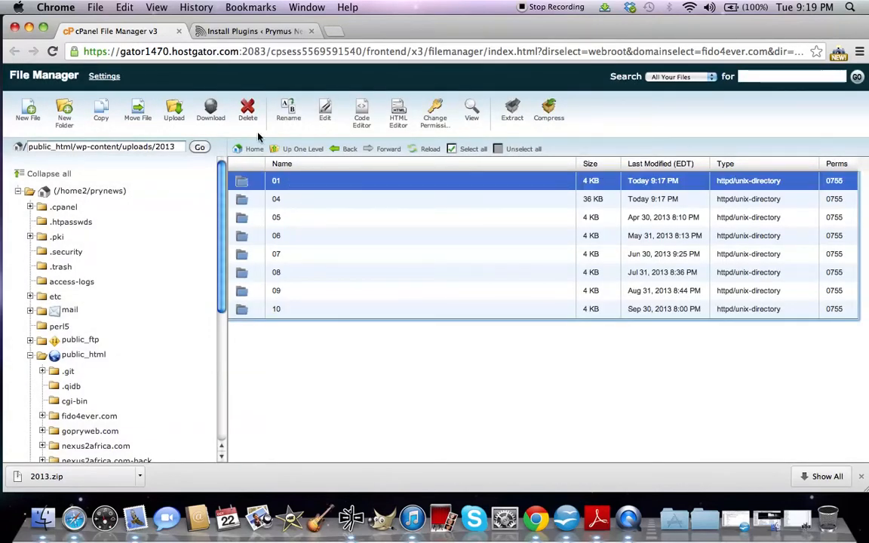
left_click(434, 112)
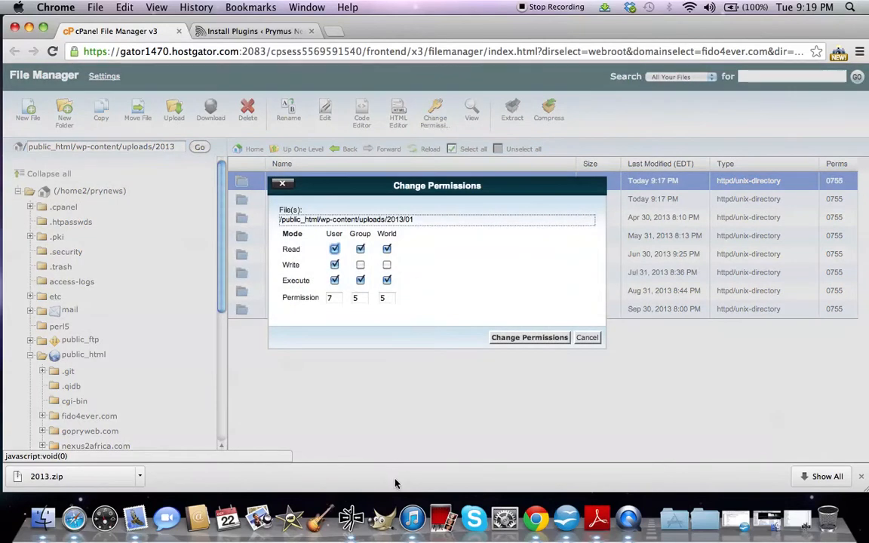
left_click(587, 337)
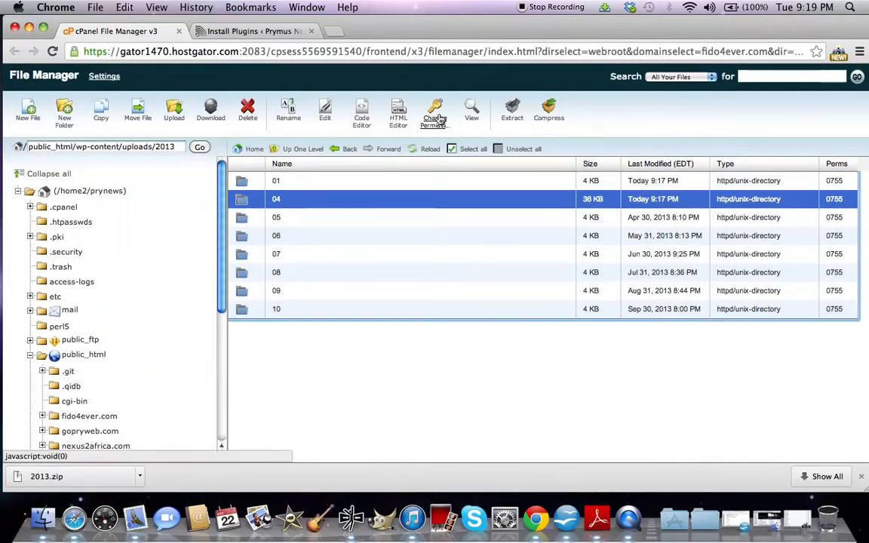
left_click(435, 111)
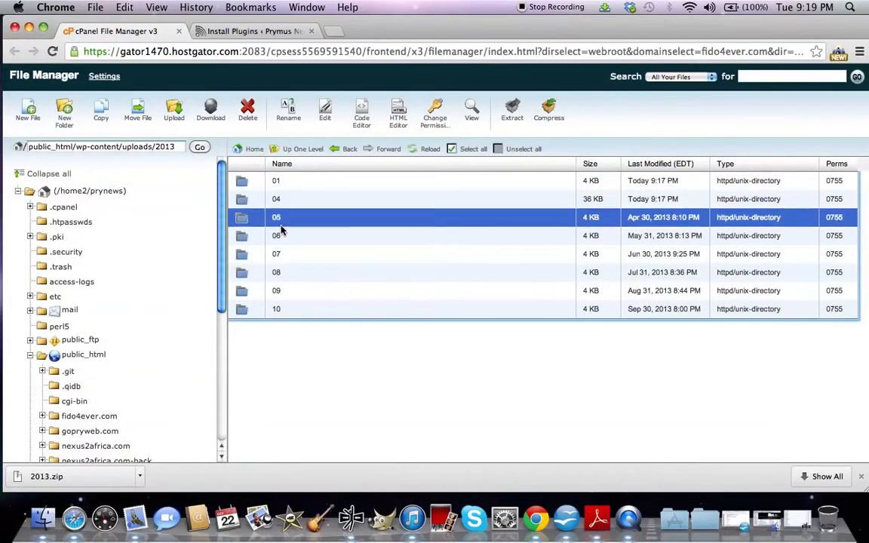
left_click(434, 112)
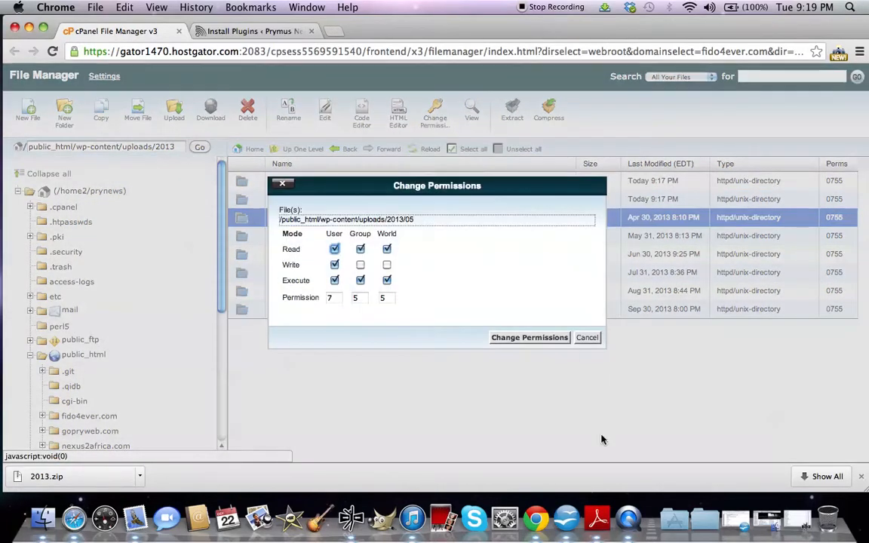
left_click(587, 337)
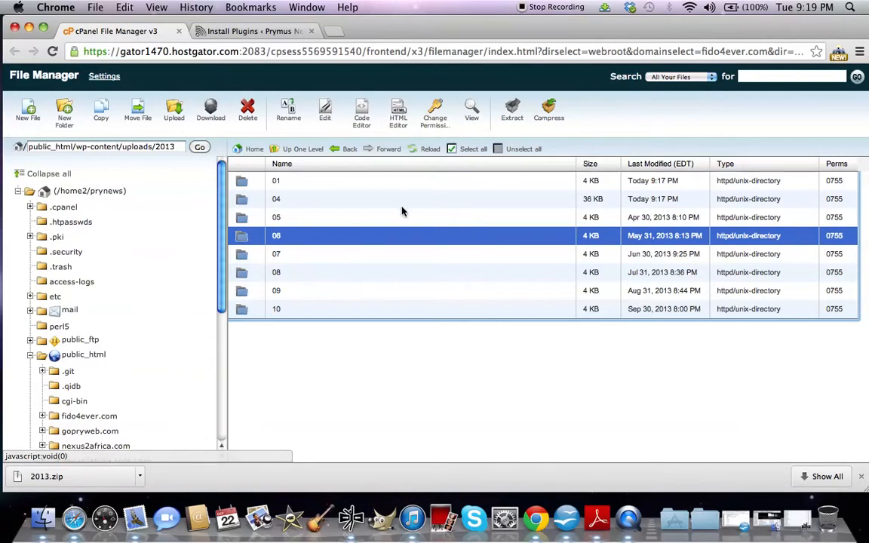
left_click(435, 111)
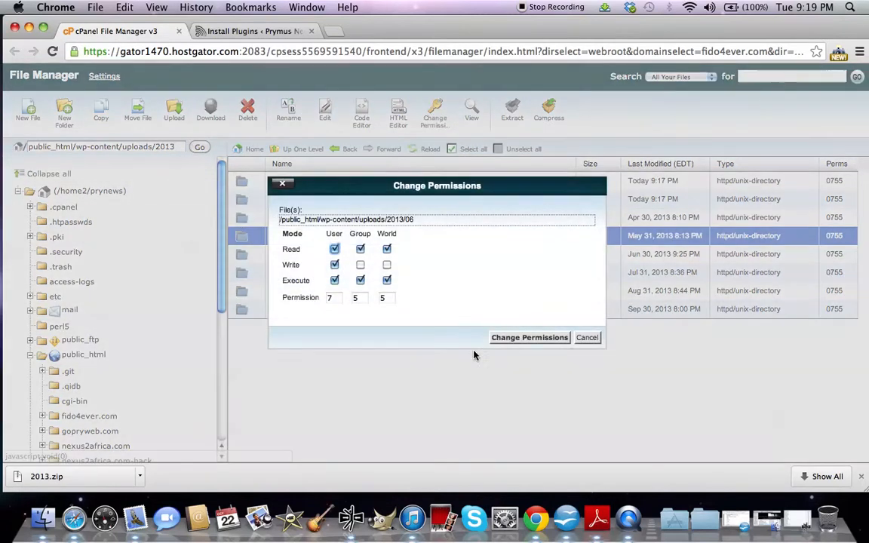
left_click(586, 338)
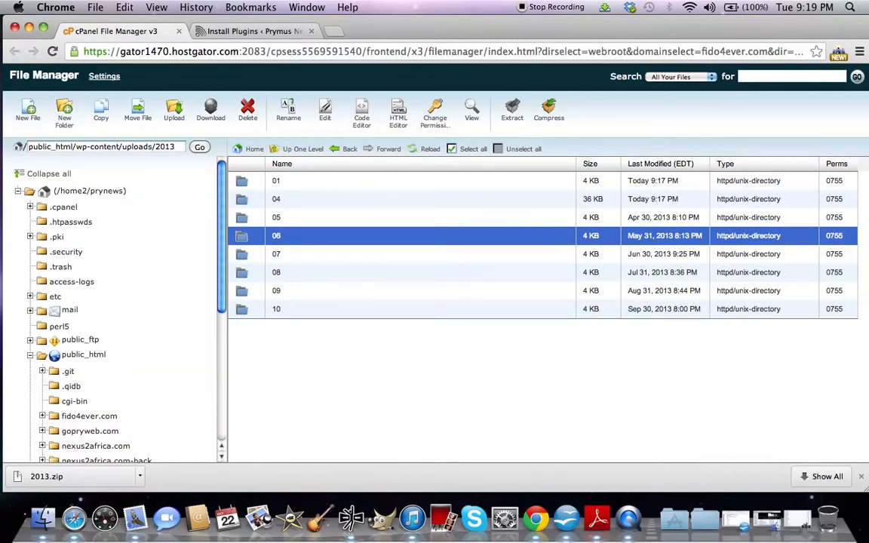
mouse_move(504, 239)
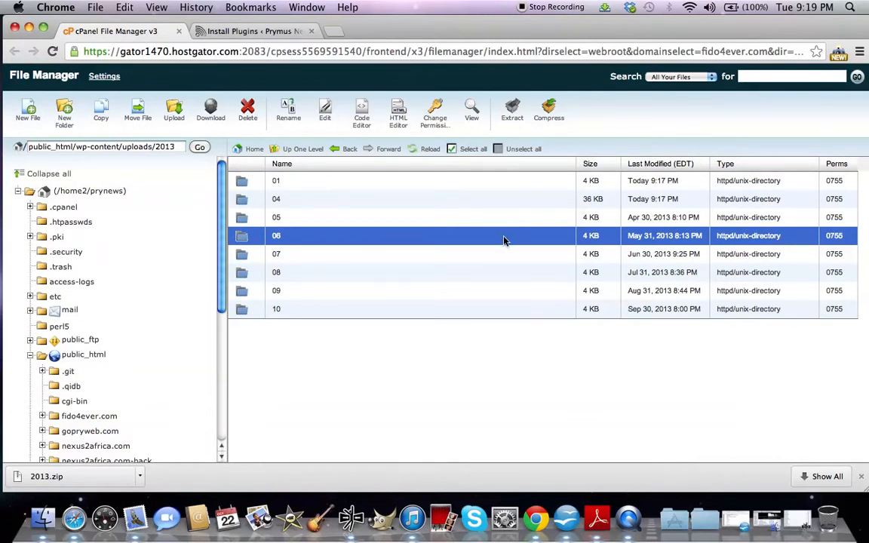
mouse_move(285, 185)
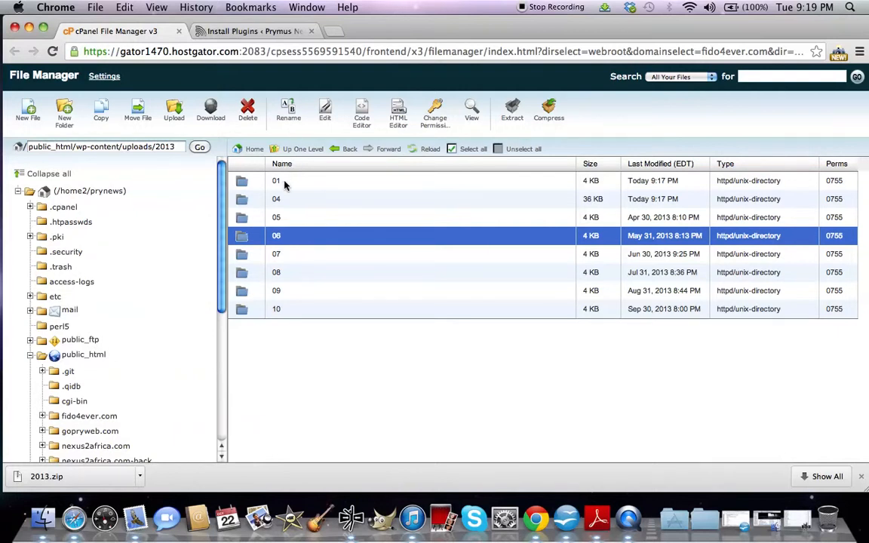
left_click(302, 148)
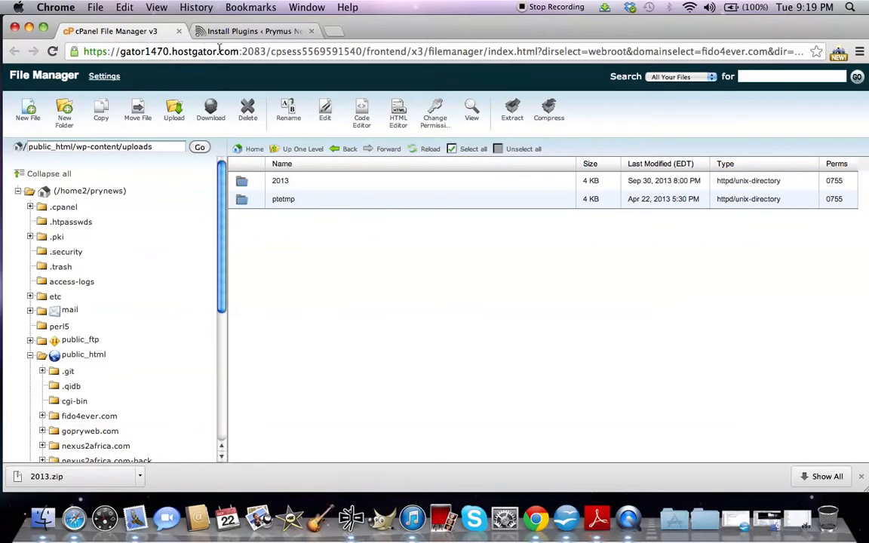
mouse_move(192, 72)
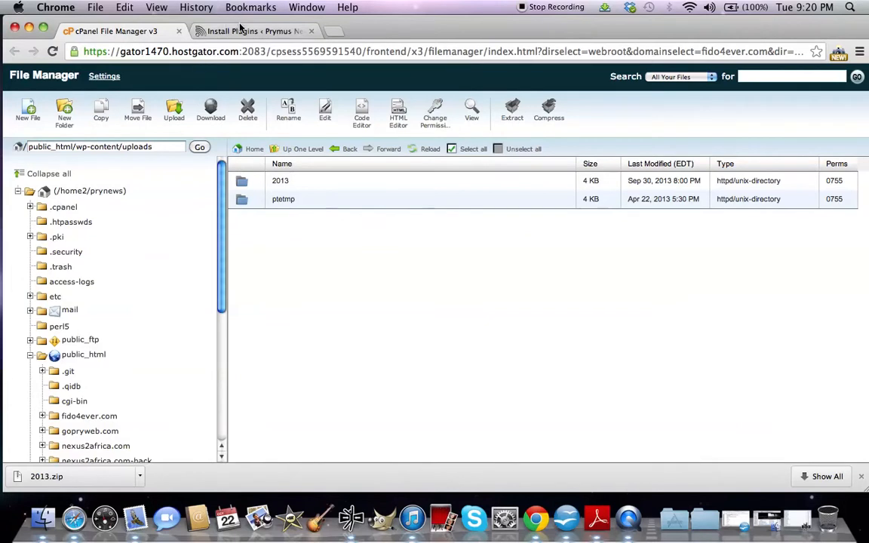
Switch to the WordPress admin tab and open Media > Library showing 147 images.
left_click(253, 31)
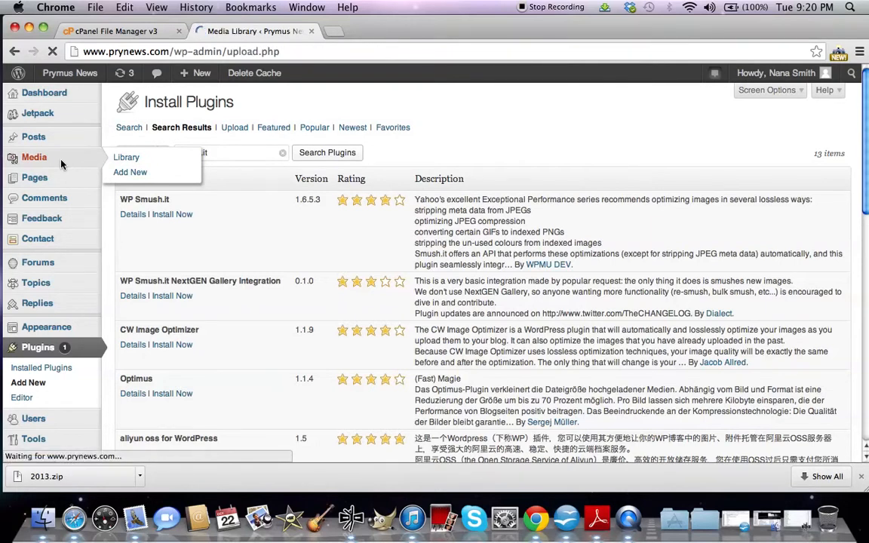
left_click(126, 157)
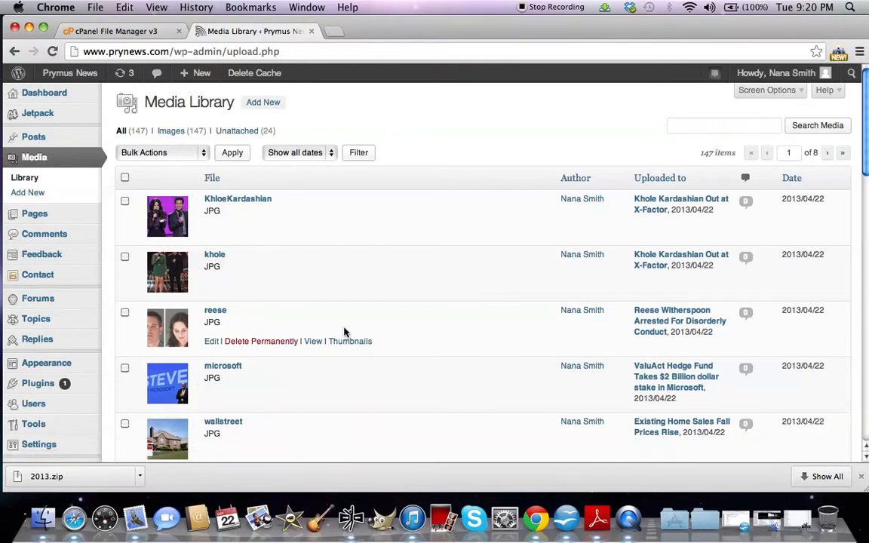
mouse_move(342, 322)
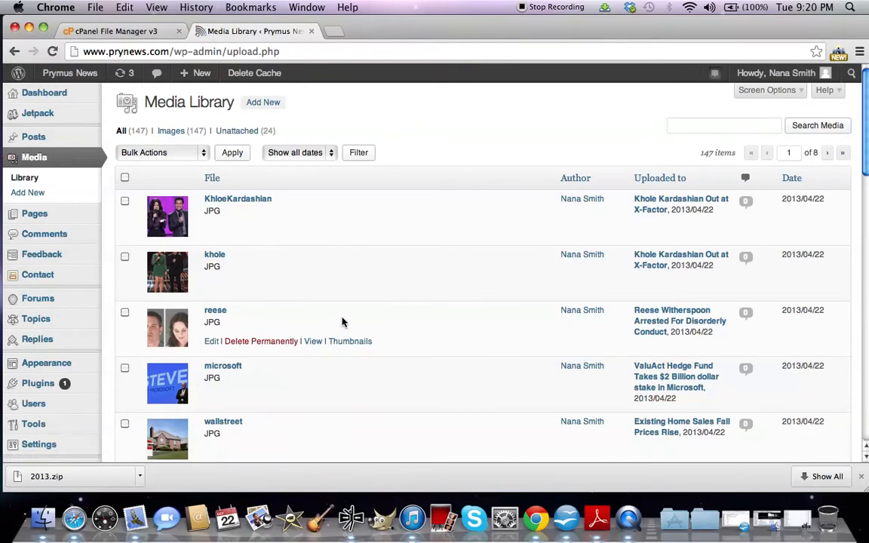
mouse_move(138, 18)
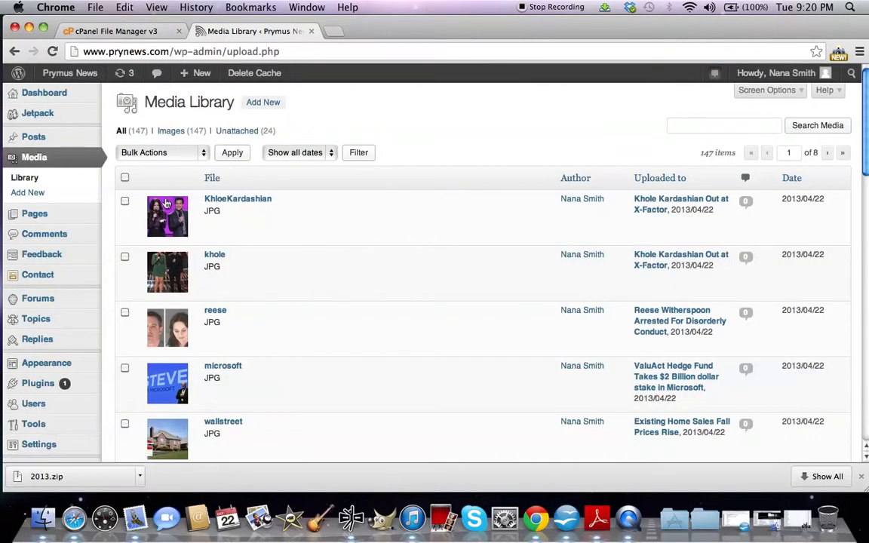
Go to Plugins > Add New in WordPress admin.
left_click(38, 383)
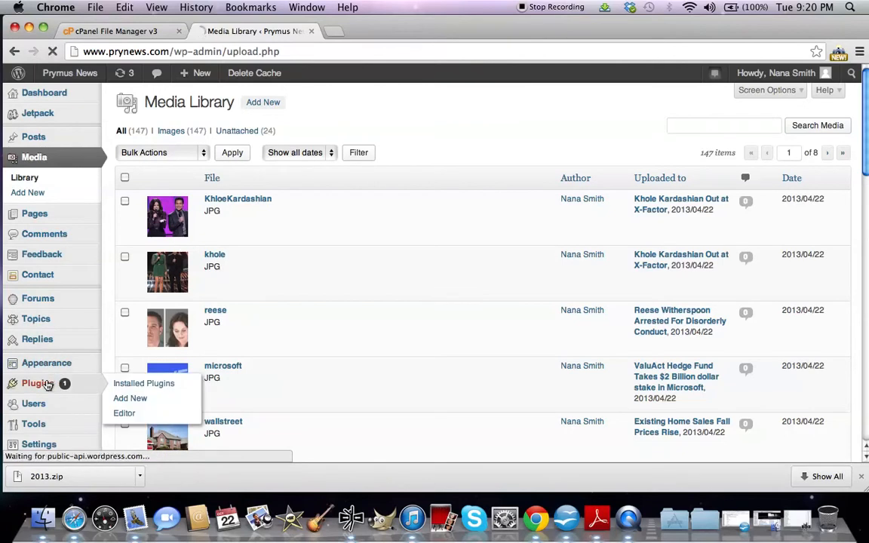
left_click(144, 383)
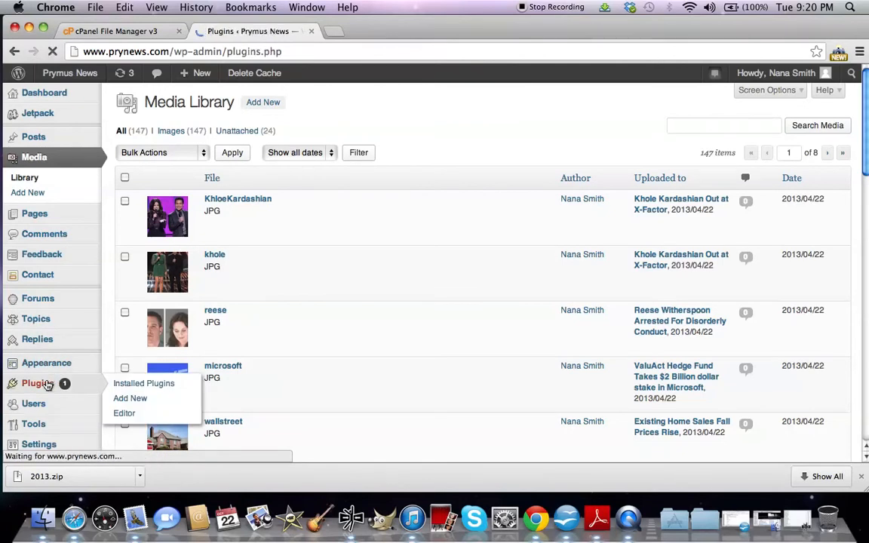
left_click(143, 383)
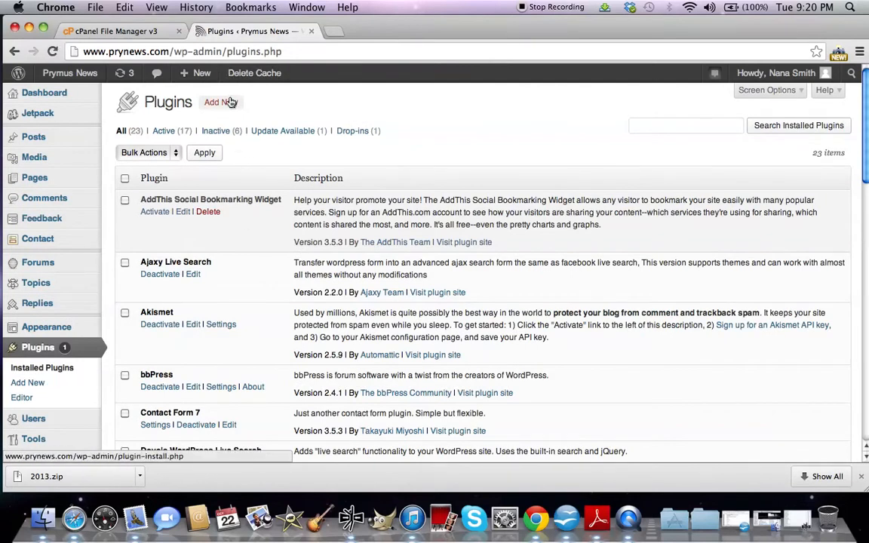
left_click(216, 102)
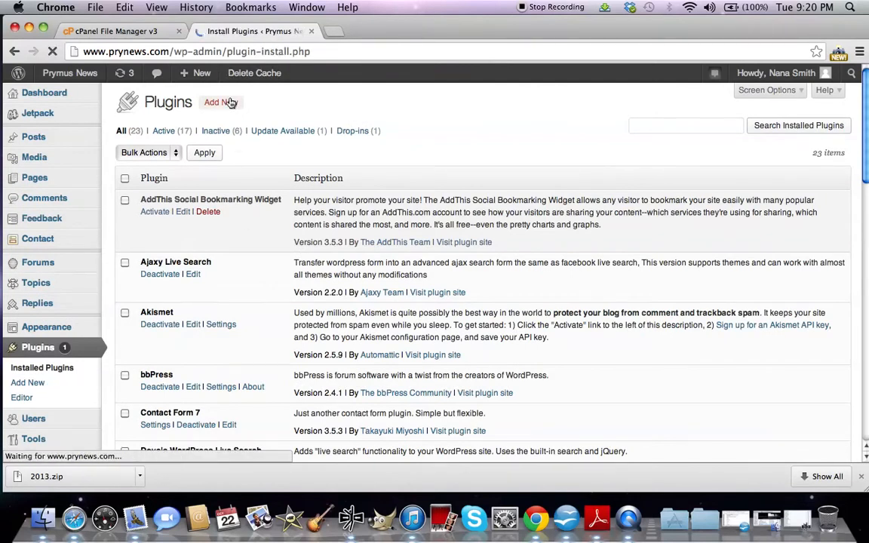
left_click(218, 102)
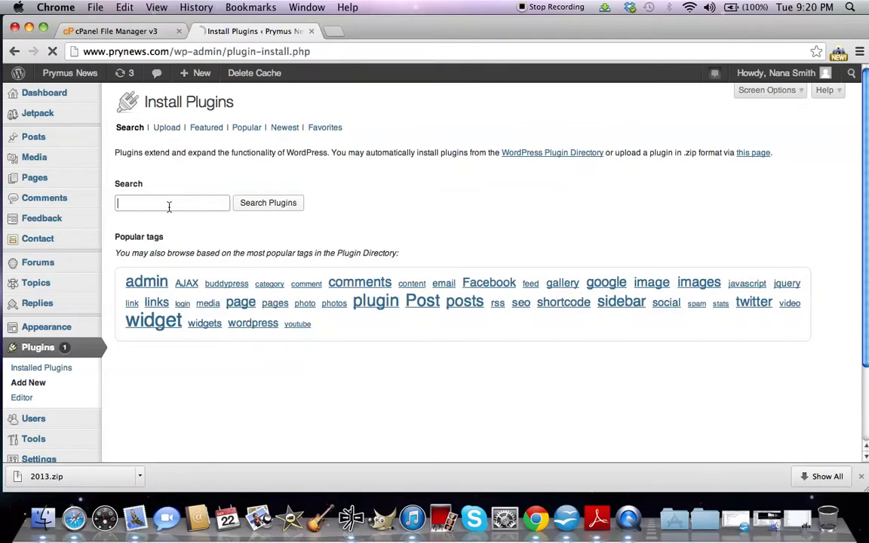
Search the plugin directory for smush.it, listing WP Smush.it 1.6.5.3 first.
left_click(172, 202)
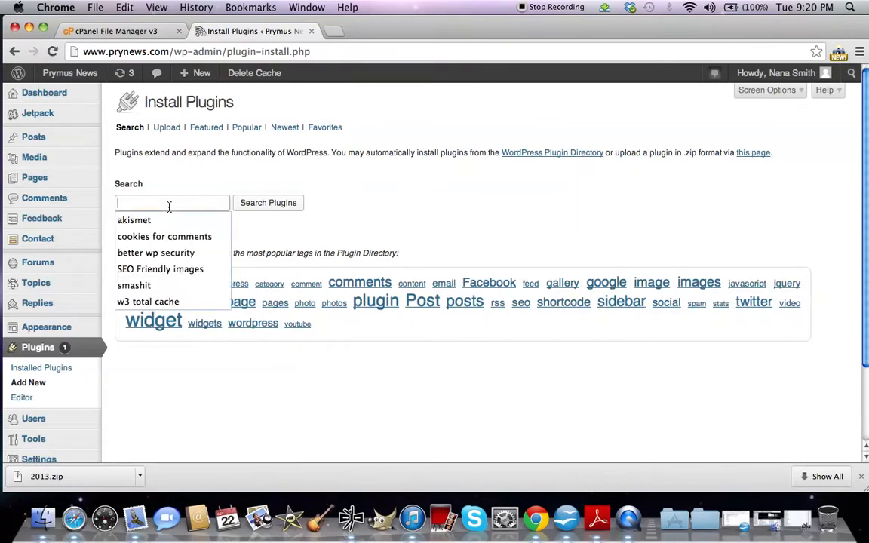
type("smush.it")
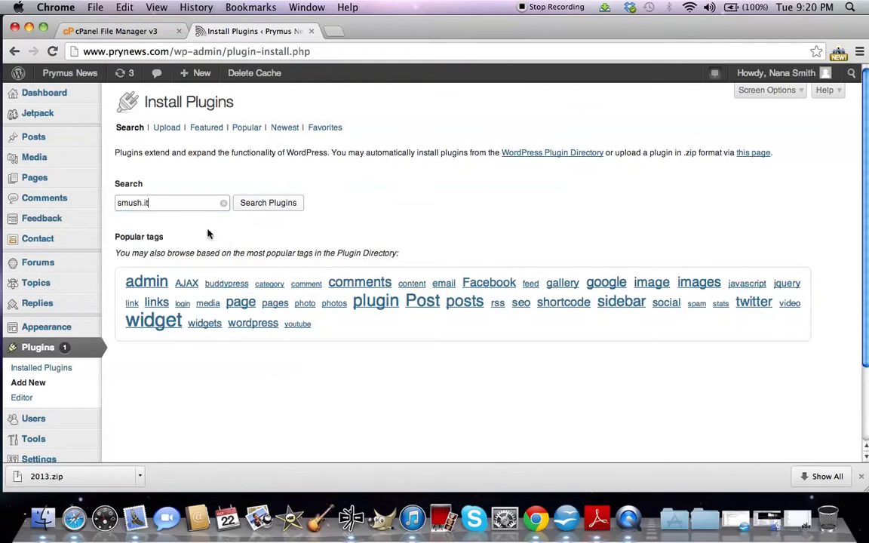
left_click(267, 202)
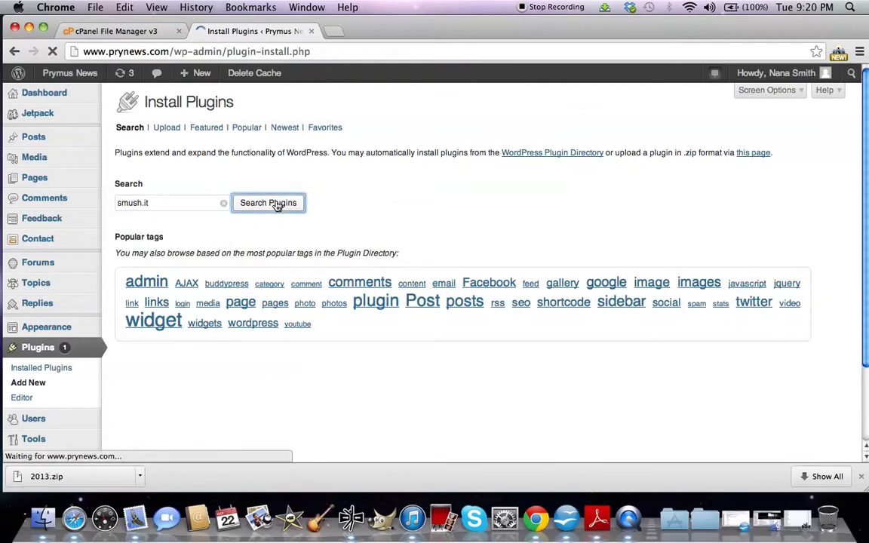
left_click(268, 202)
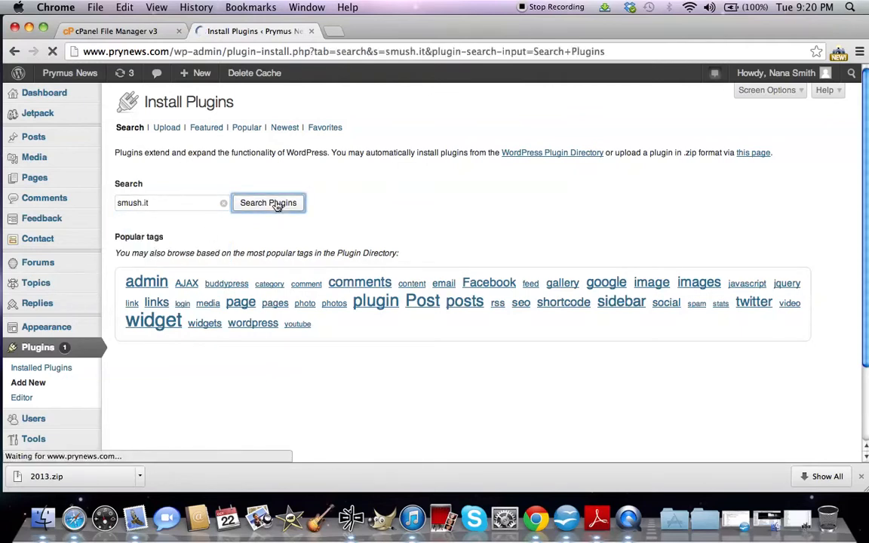
left_click(268, 203)
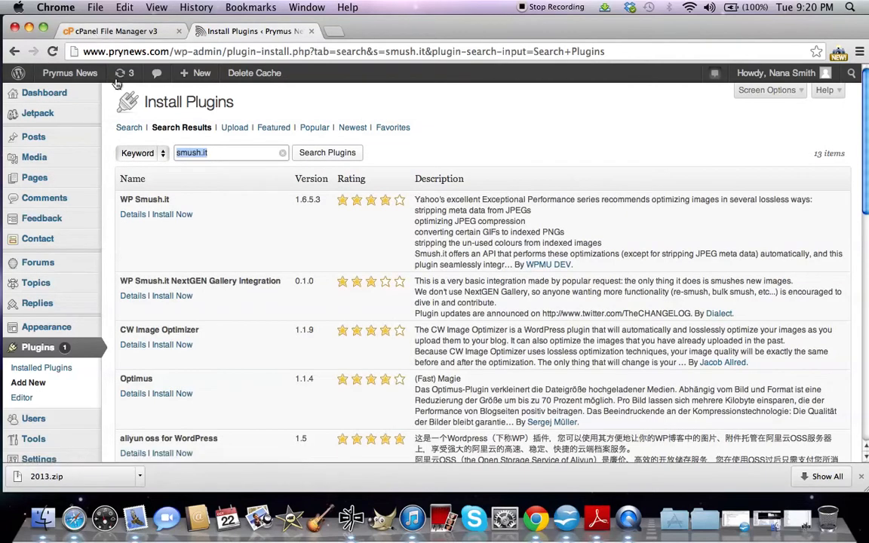
left_click(113, 31)
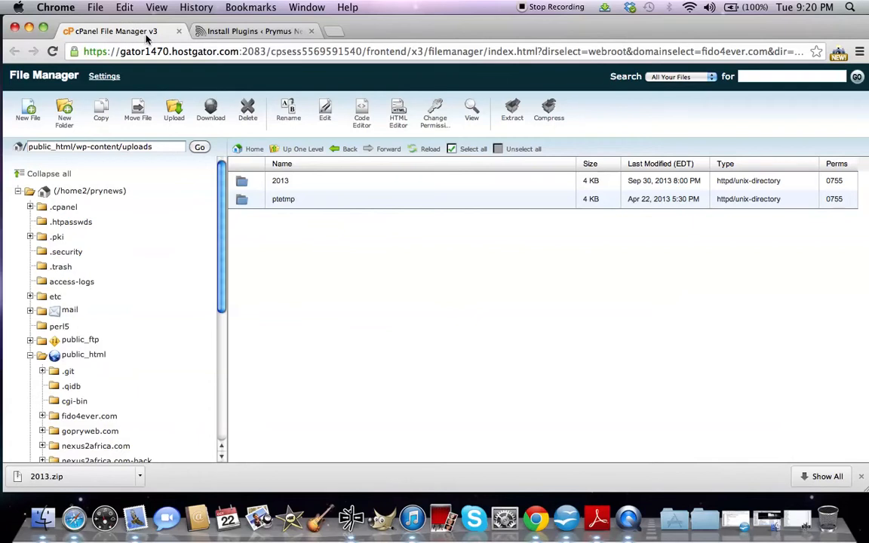
mouse_move(132, 31)
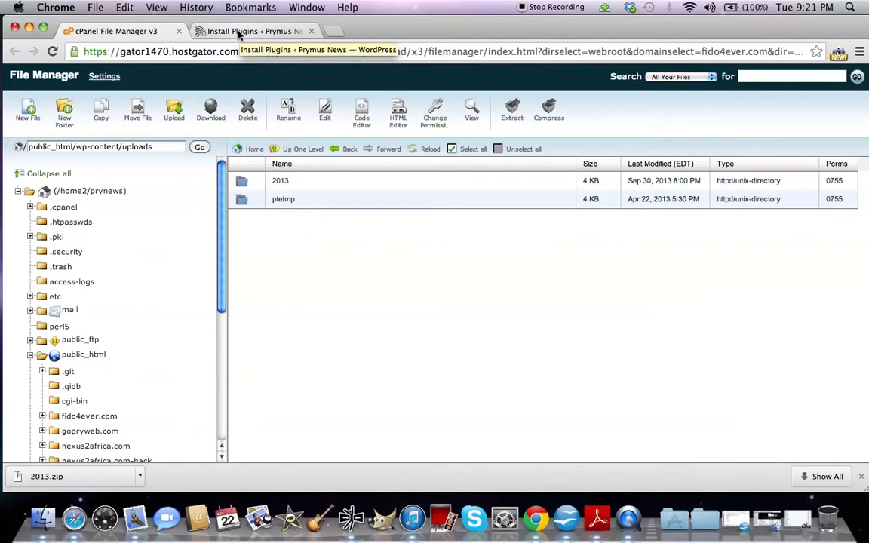
left_click(253, 31)
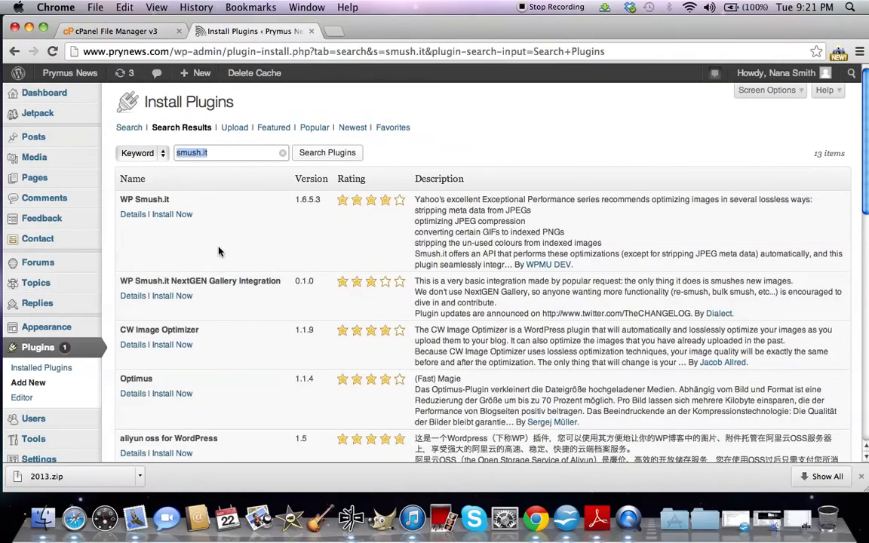
mouse_move(231, 215)
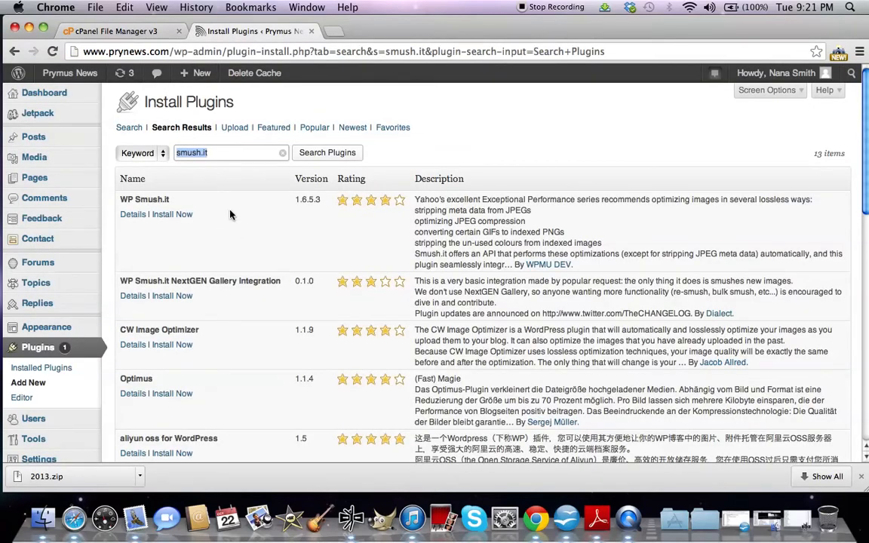
mouse_move(298, 196)
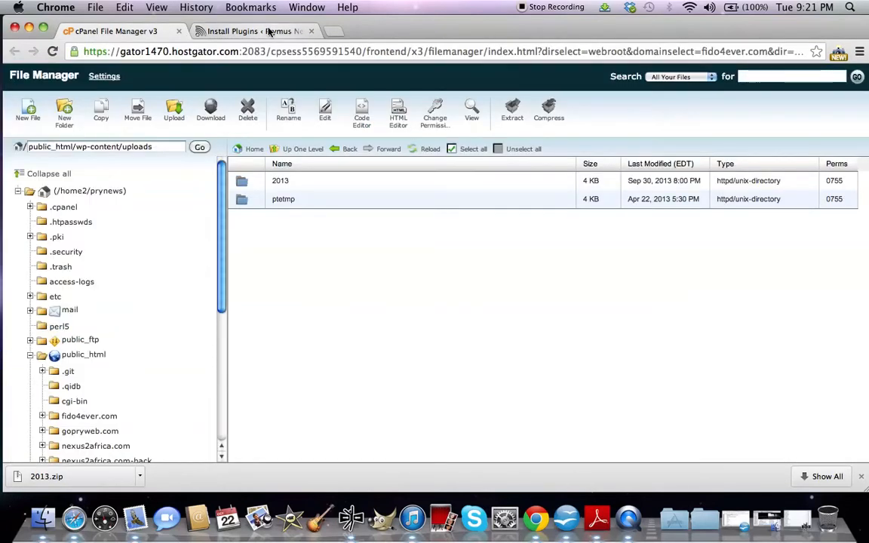
left_click(252, 31)
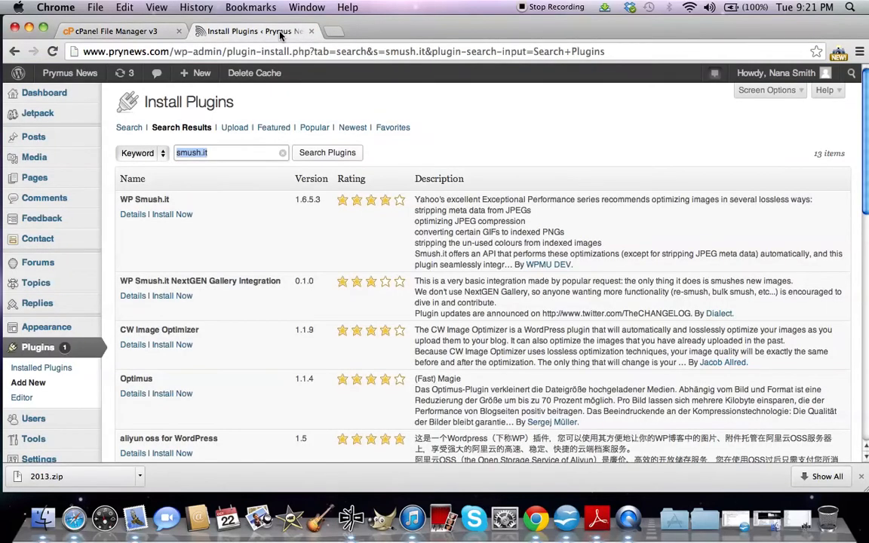
Install the WP Smush.it 1.6.5.3 plugin from the search results.
left_click(171, 214)
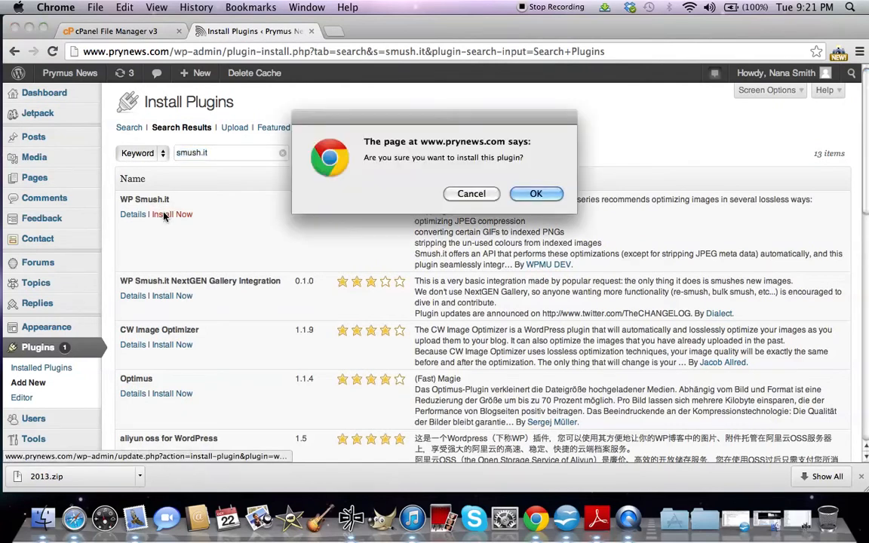
left_click(535, 194)
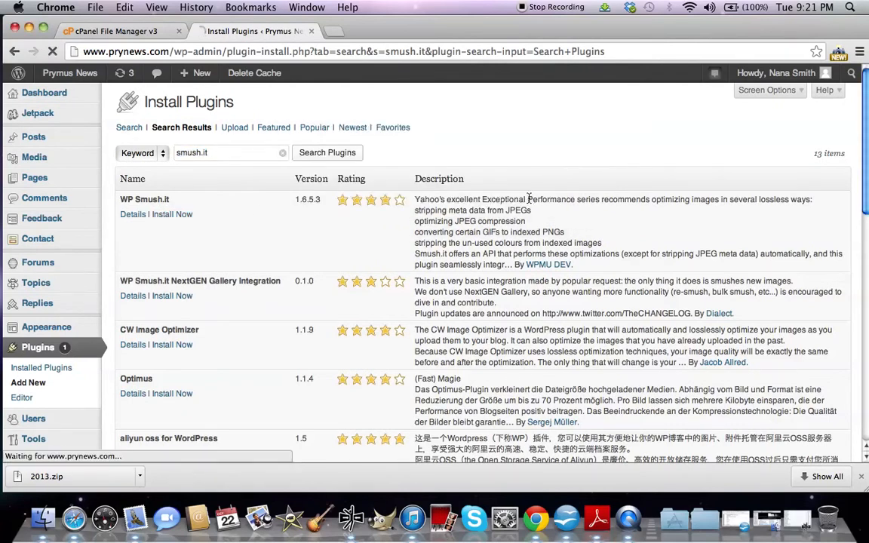
left_click(171, 214)
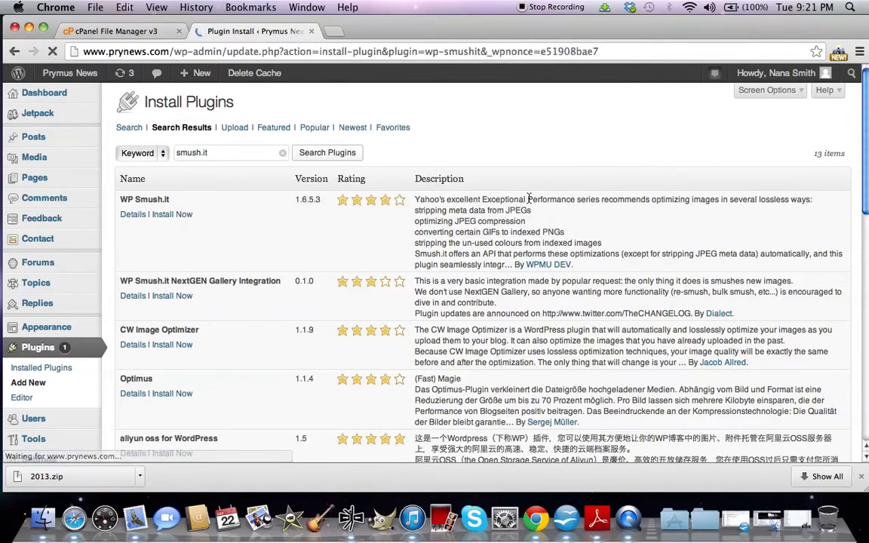
left_click(171, 214)
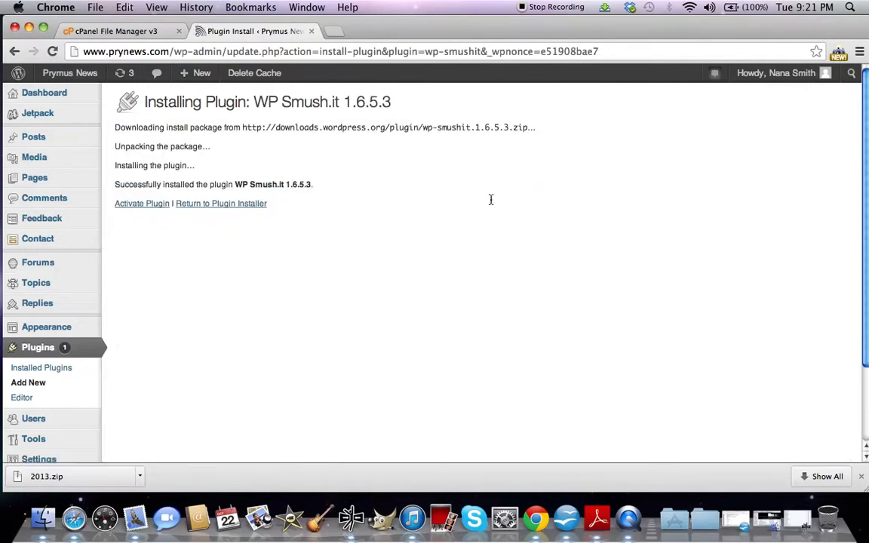
Activate WP Smush.it and confirm it among the 24 plugins in the list.
left_click(142, 203)
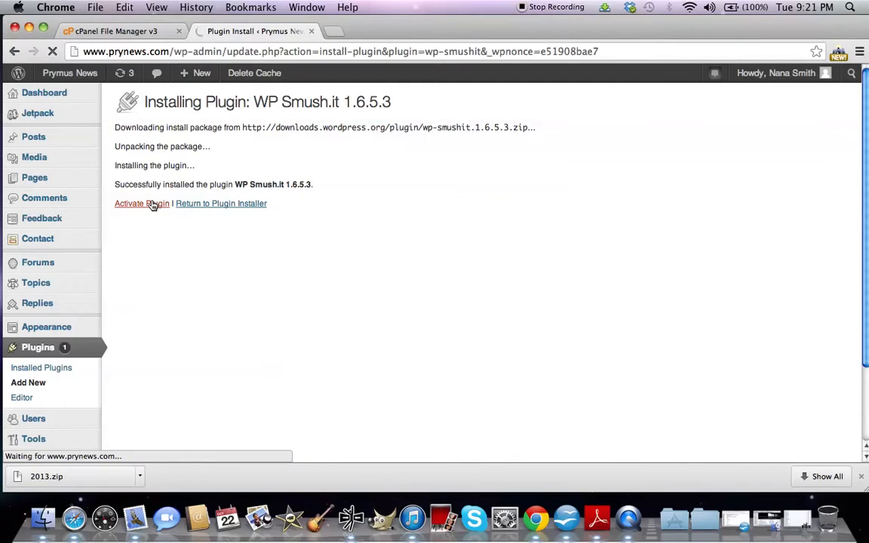
left_click(141, 203)
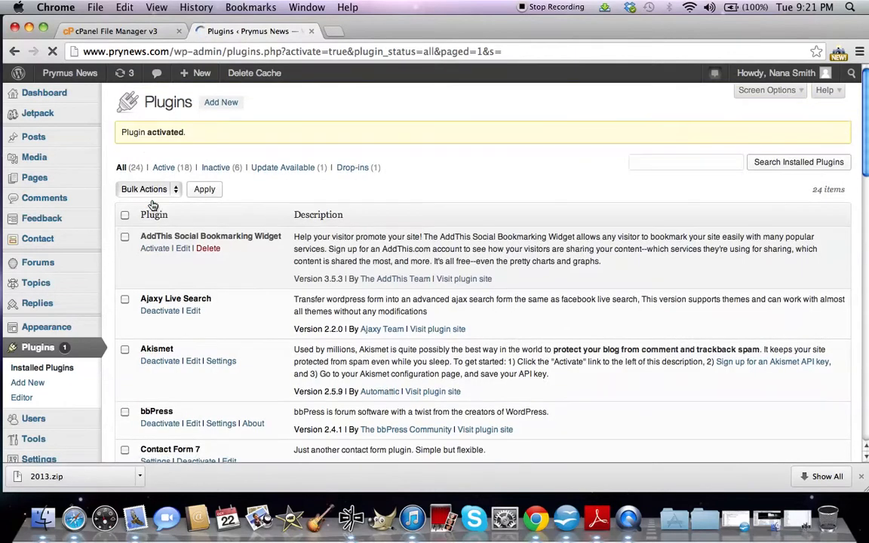
scroll("down", 3)
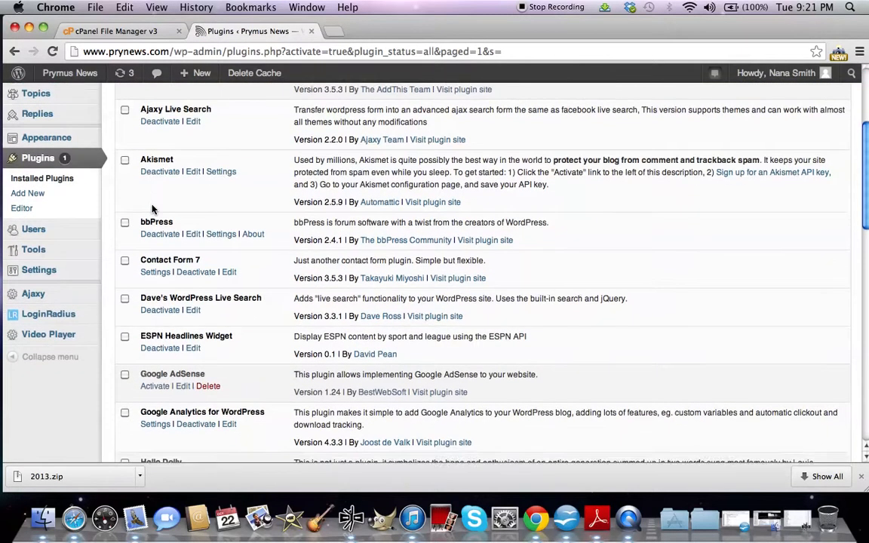
scroll("down", 3)
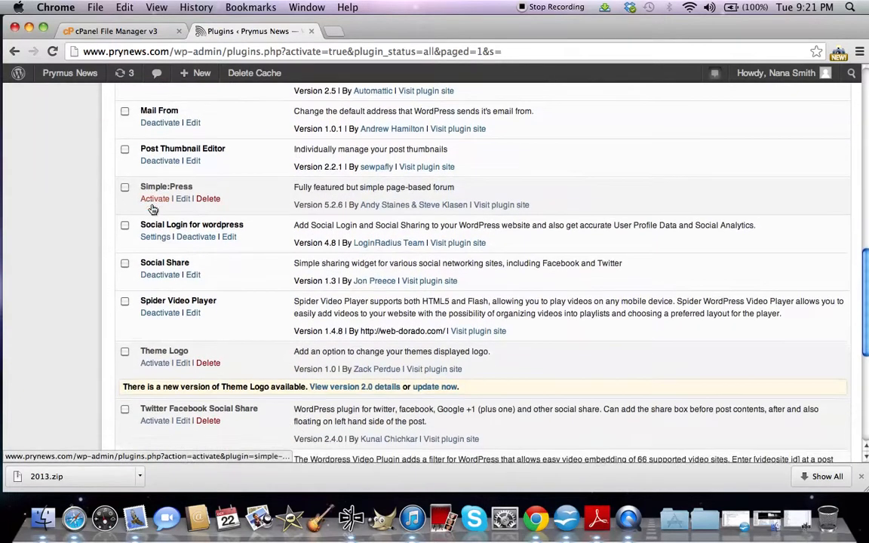
scroll("down", 3)
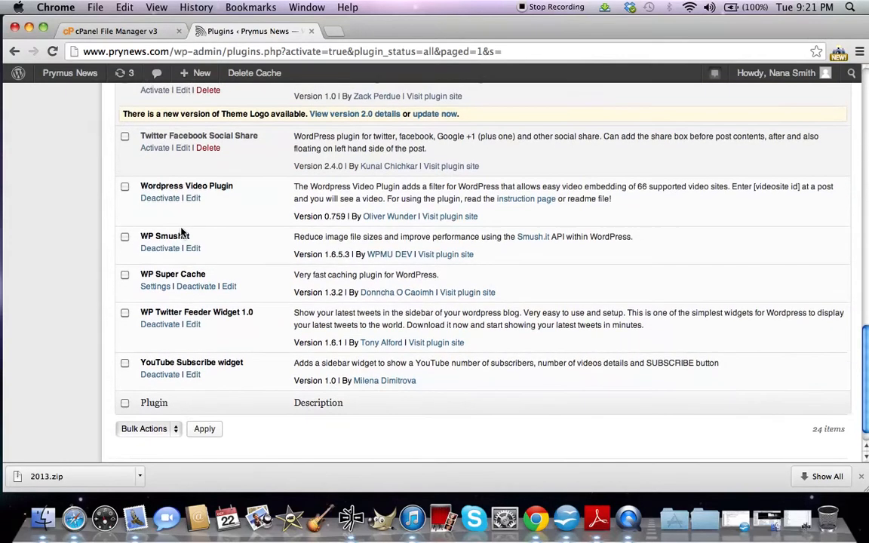
scroll("up", 3)
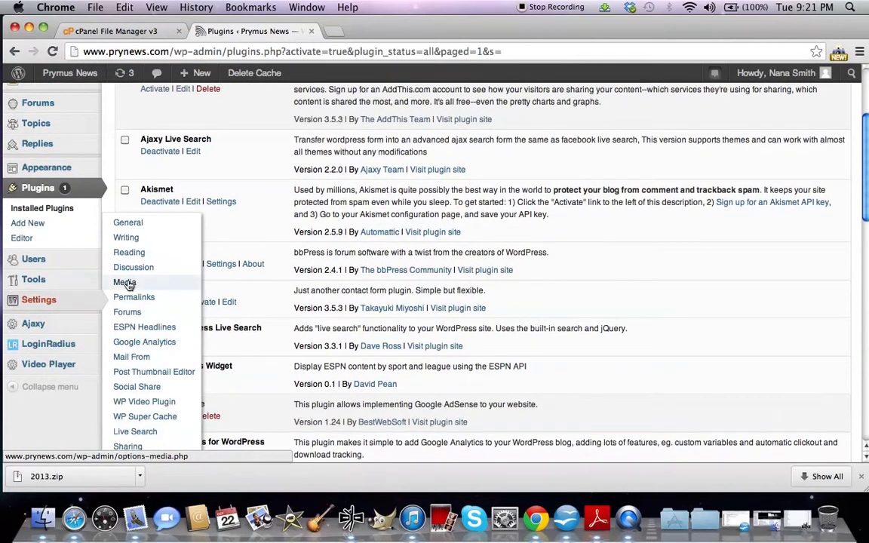
In Settings > Media, keep WP Smush.it on 'Automatically process on upload'.
left_click(125, 282)
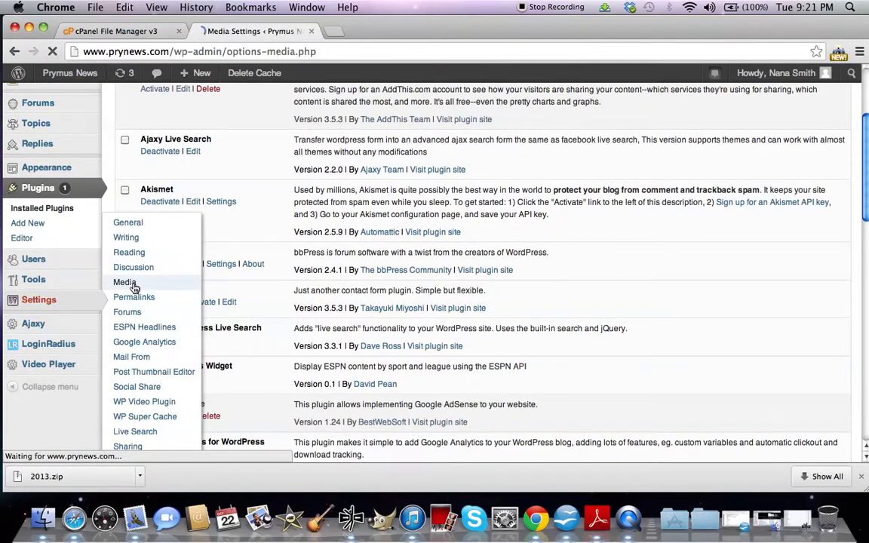
left_click(125, 281)
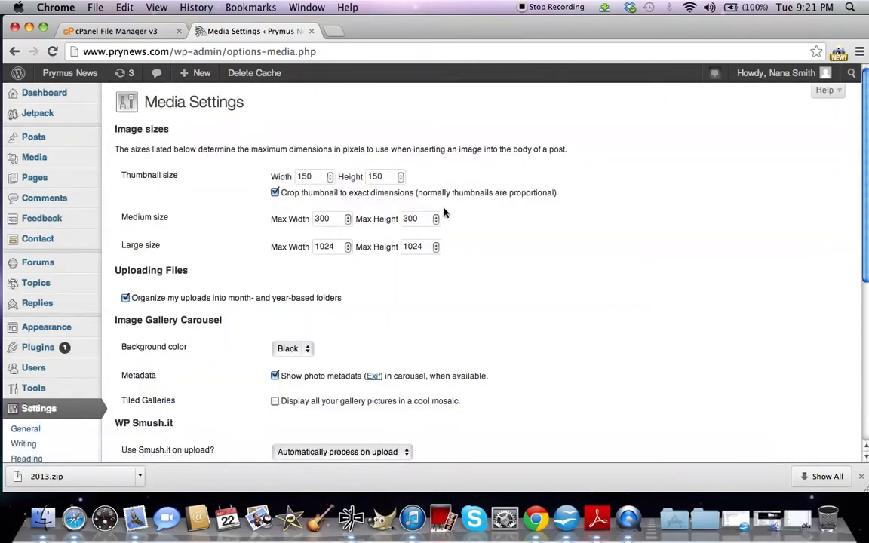
scroll("down", 3)
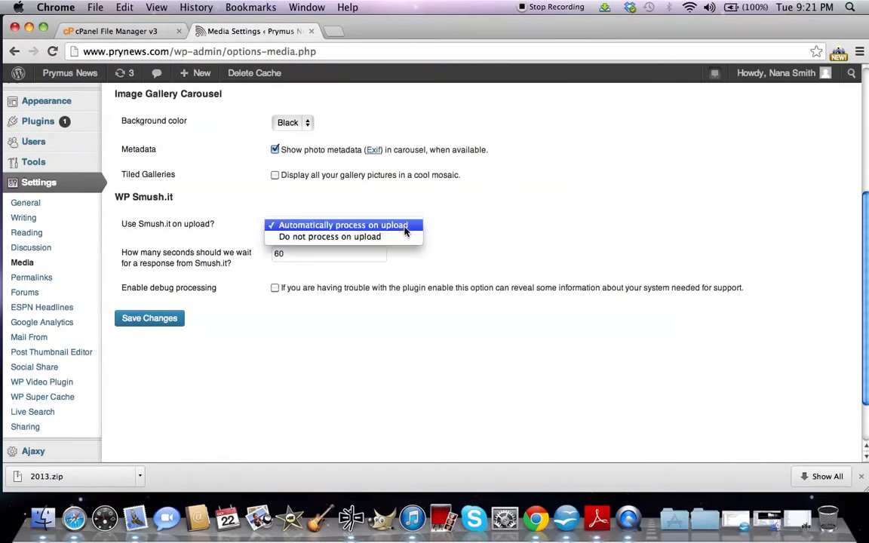
left_click(343, 225)
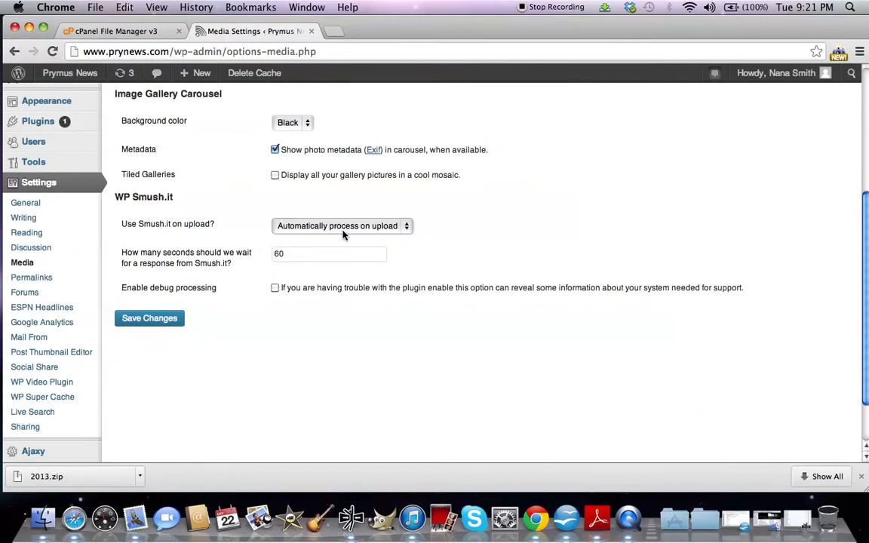
mouse_move(494, 245)
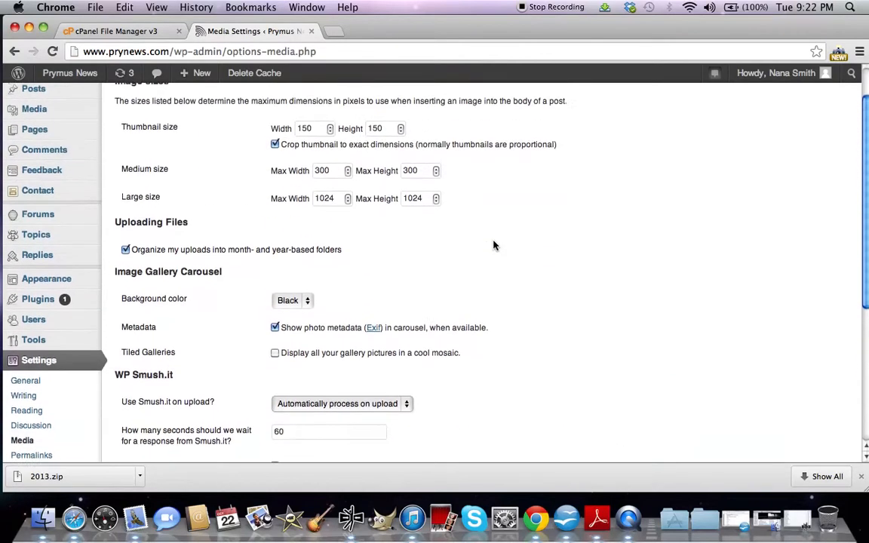
scroll("down", 3)
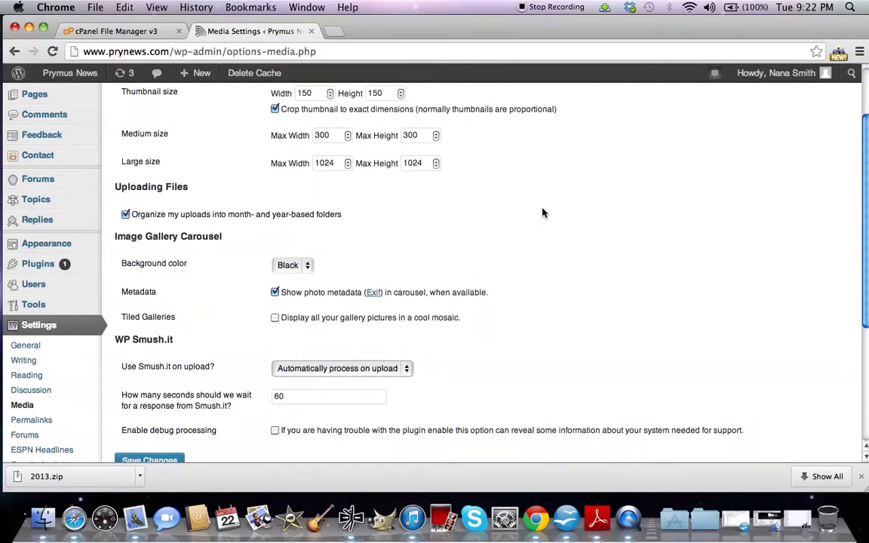
scroll("down", 3)
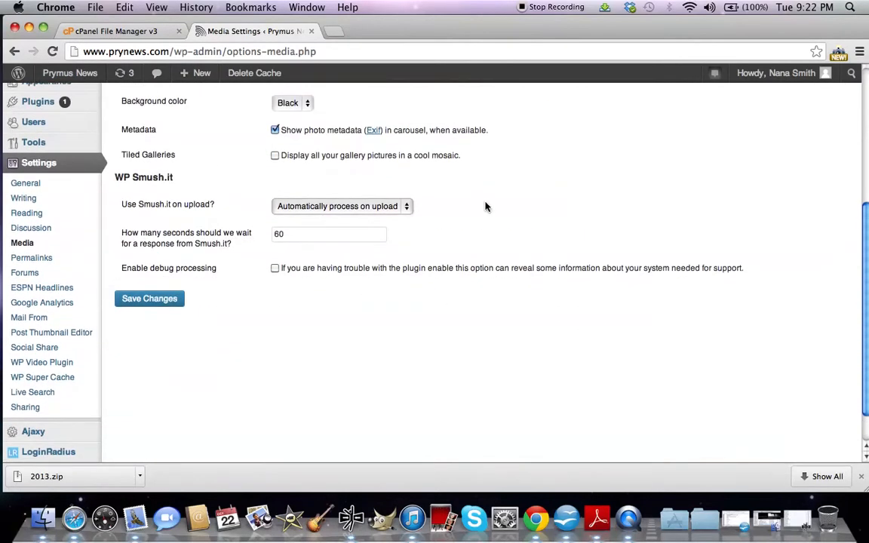
mouse_move(379, 252)
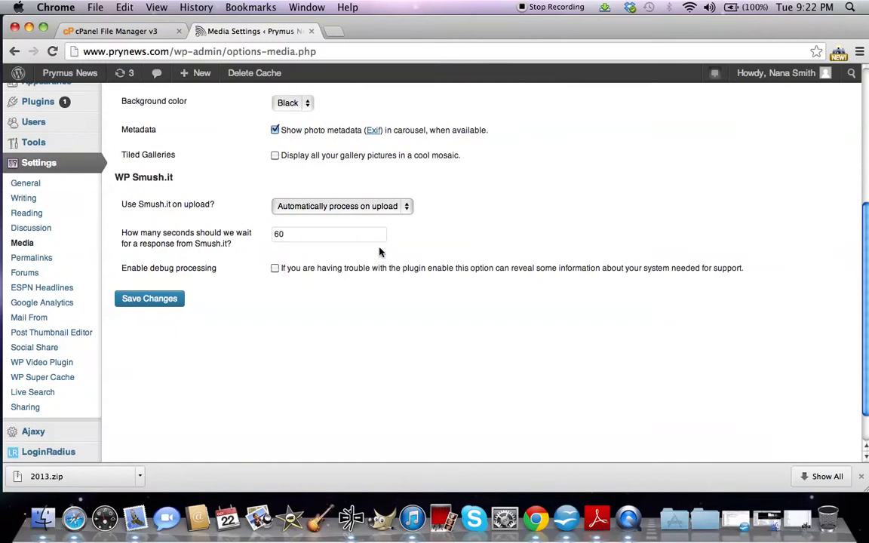
left_click(341, 206)
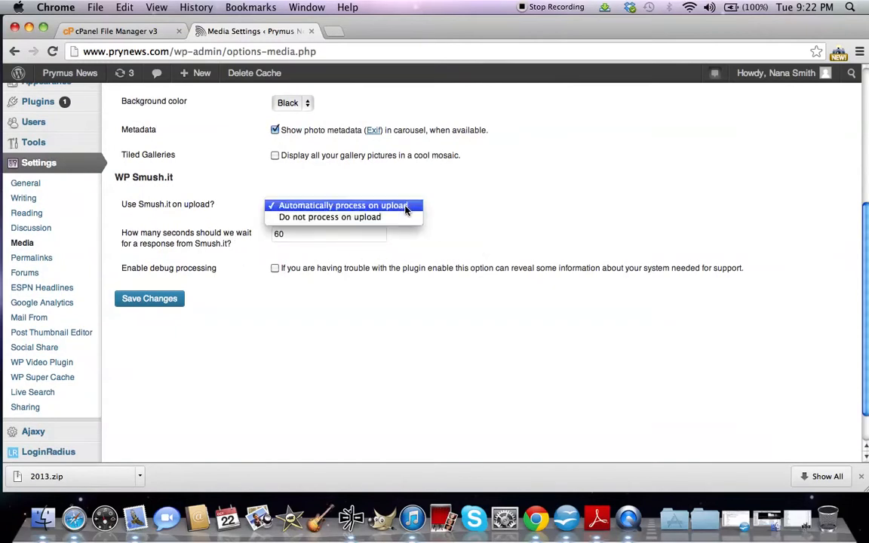
left_click(342, 205)
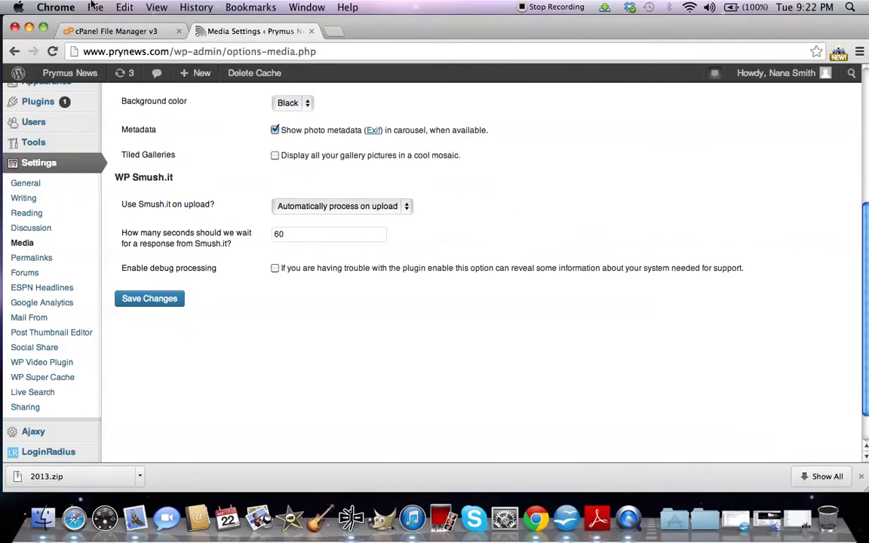
Save the Media Settings so they report 'Settings saved'.
left_click(113, 30)
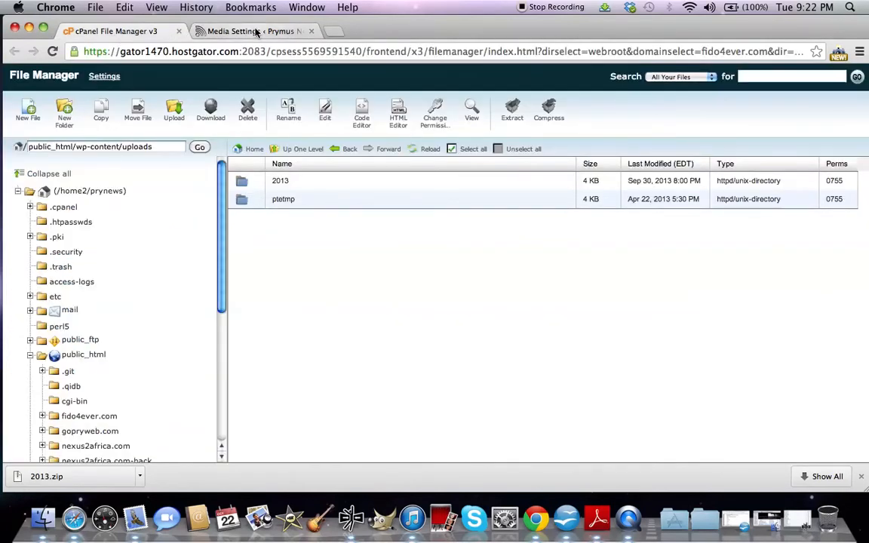
left_click(252, 30)
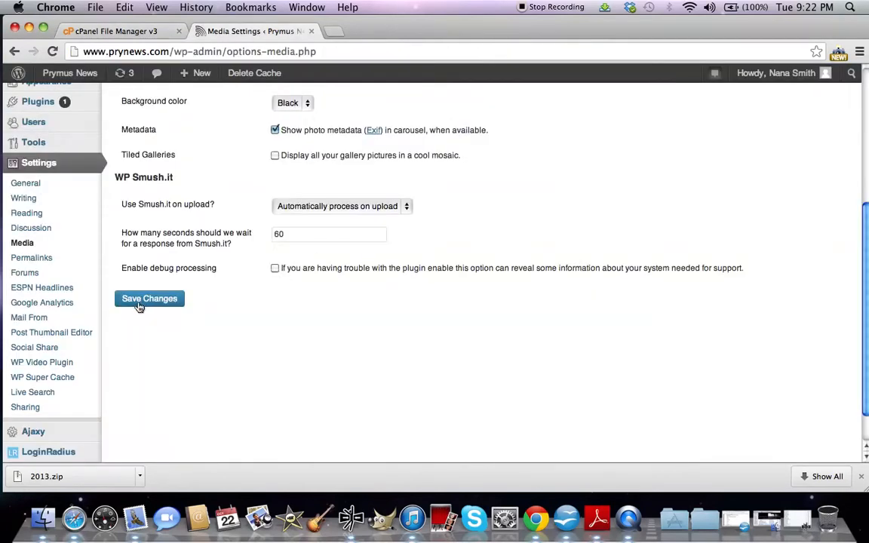
left_click(149, 298)
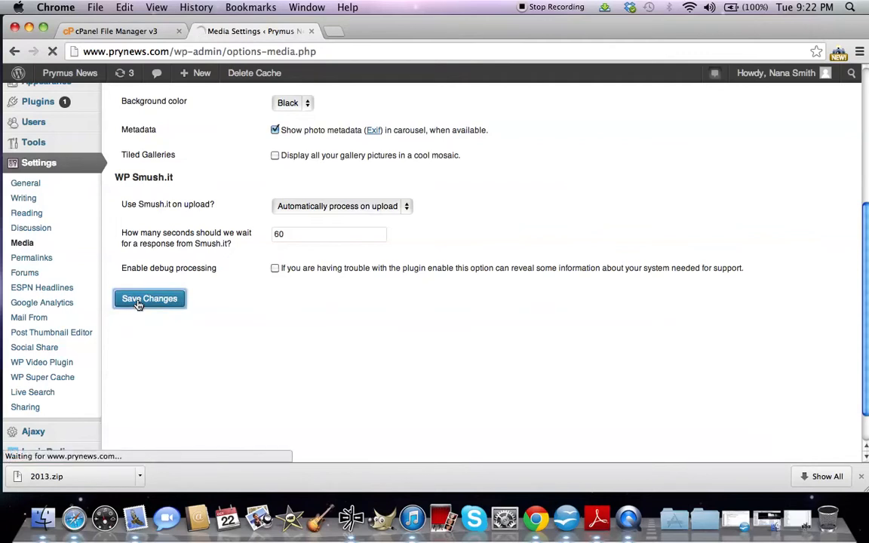
left_click(149, 299)
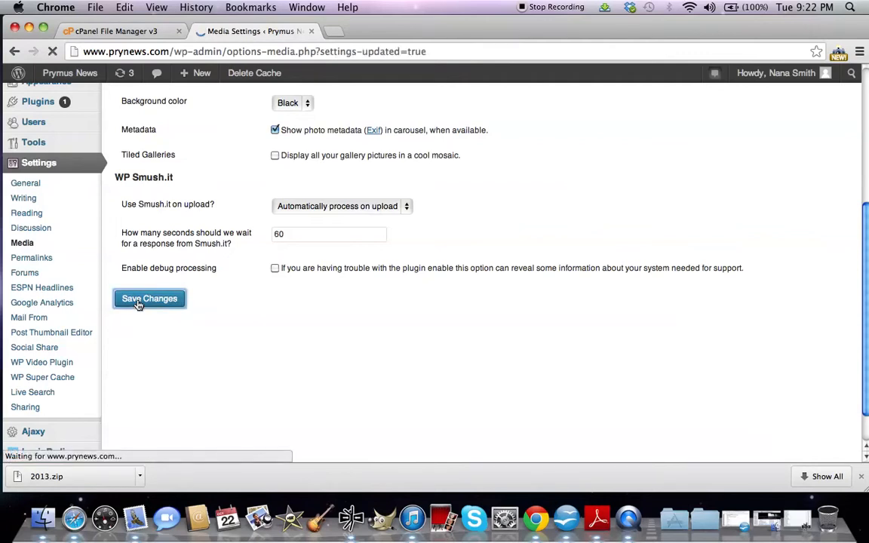
left_click(149, 298)
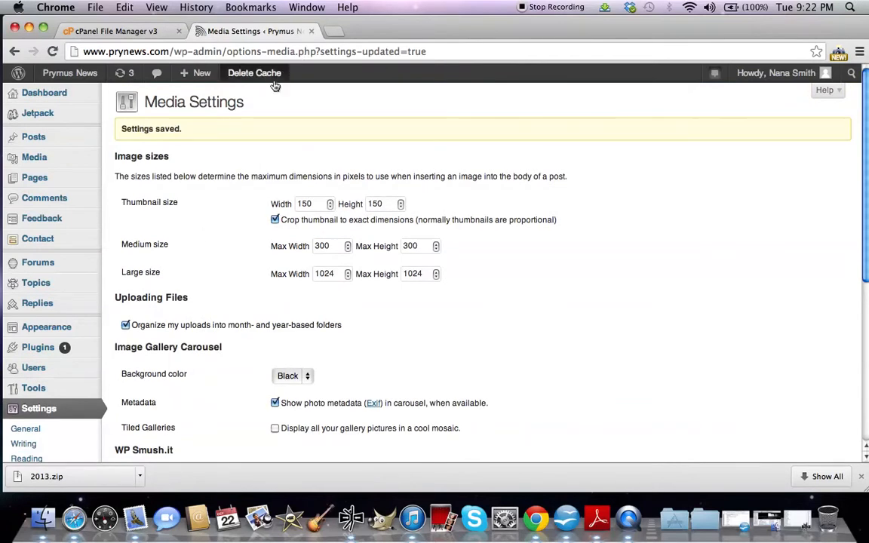
Delete Cache from the admin bar, log out via the Howdy menu, open a new tab.
left_click(254, 72)
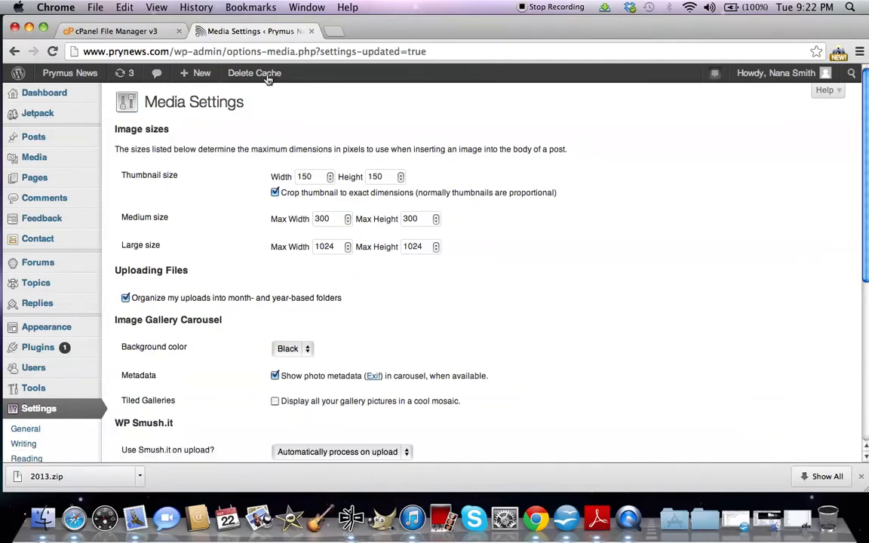
mouse_move(254, 73)
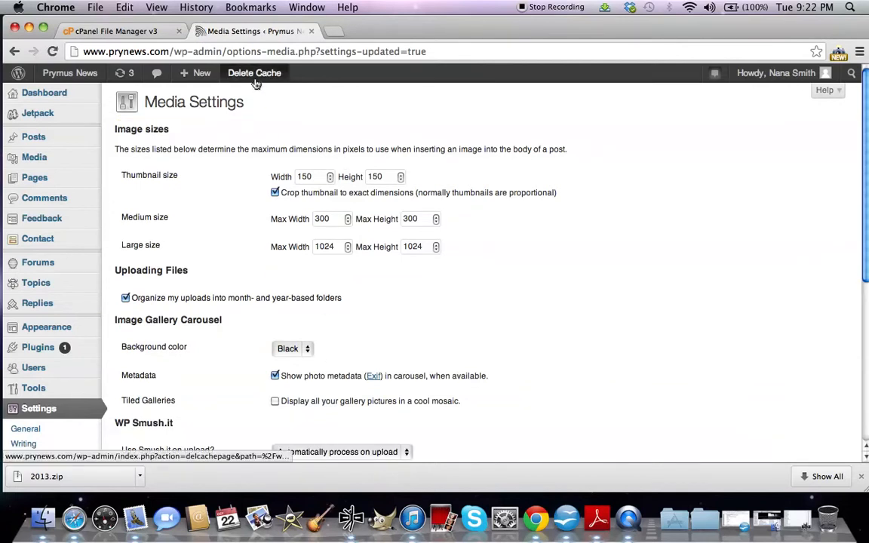
left_click(254, 72)
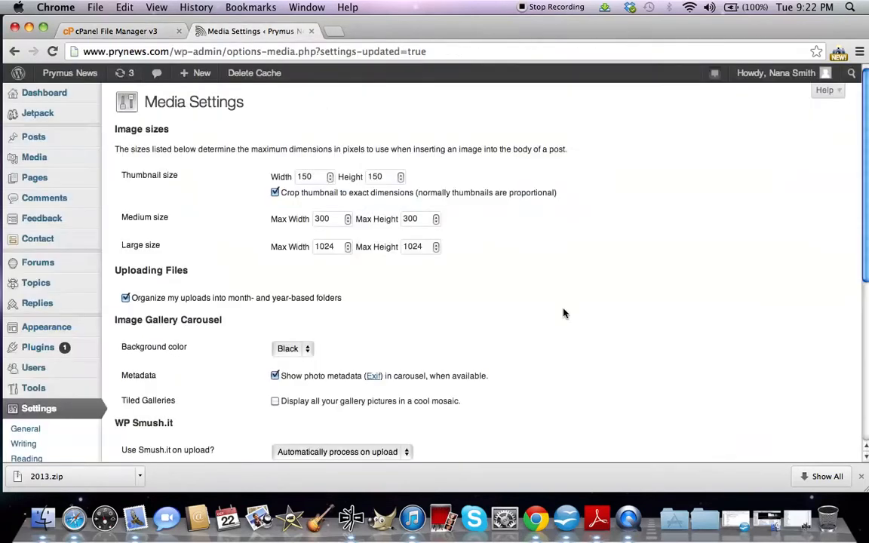
left_click(776, 72)
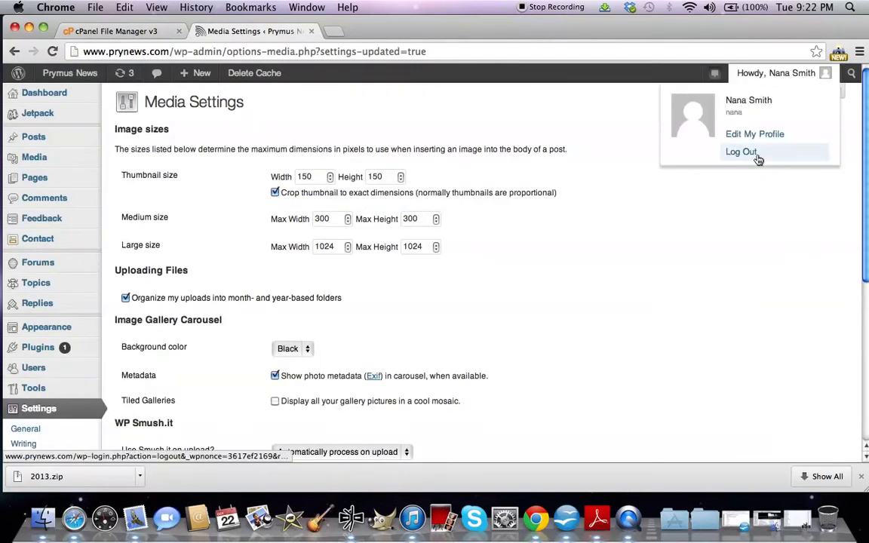
left_click(741, 152)
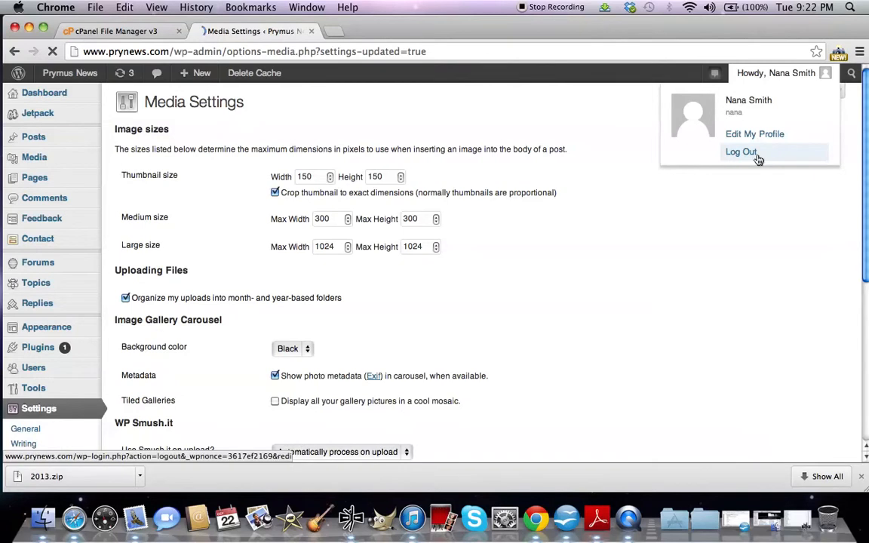
left_click(741, 152)
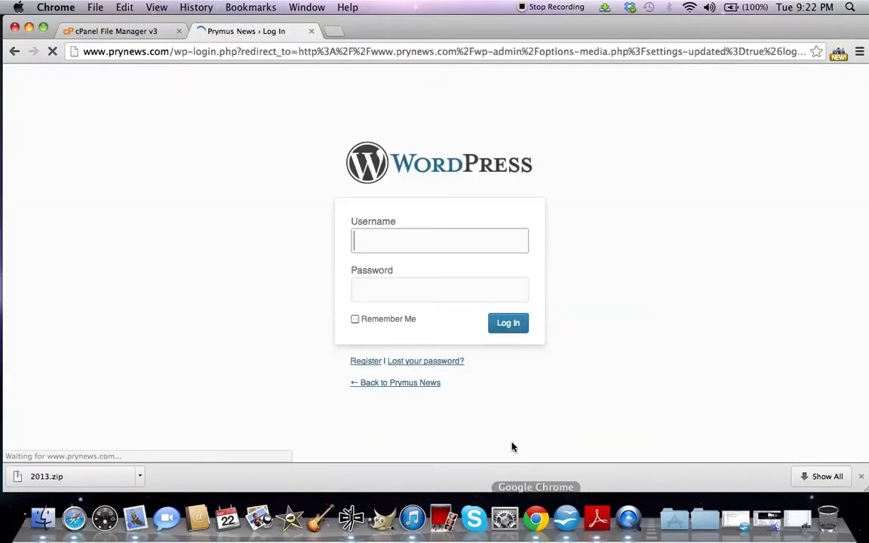
left_click(334, 31)
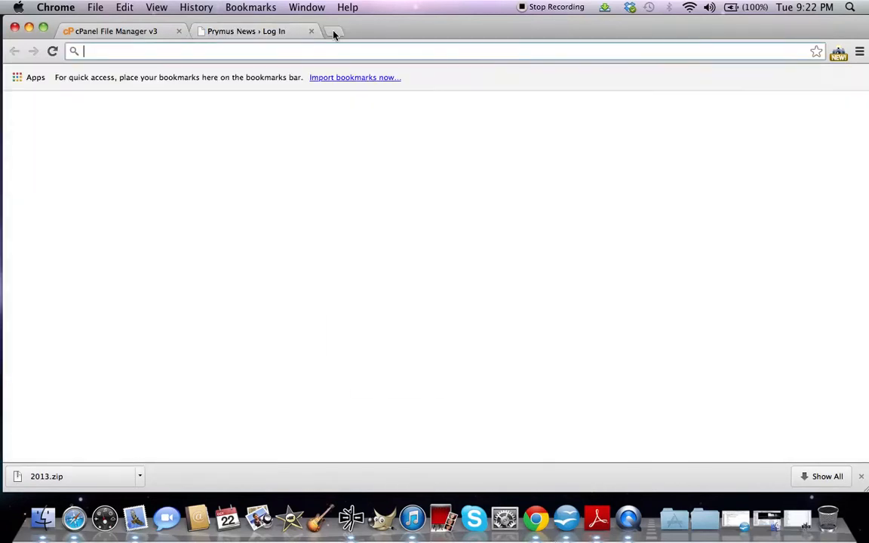
left_click(334, 30)
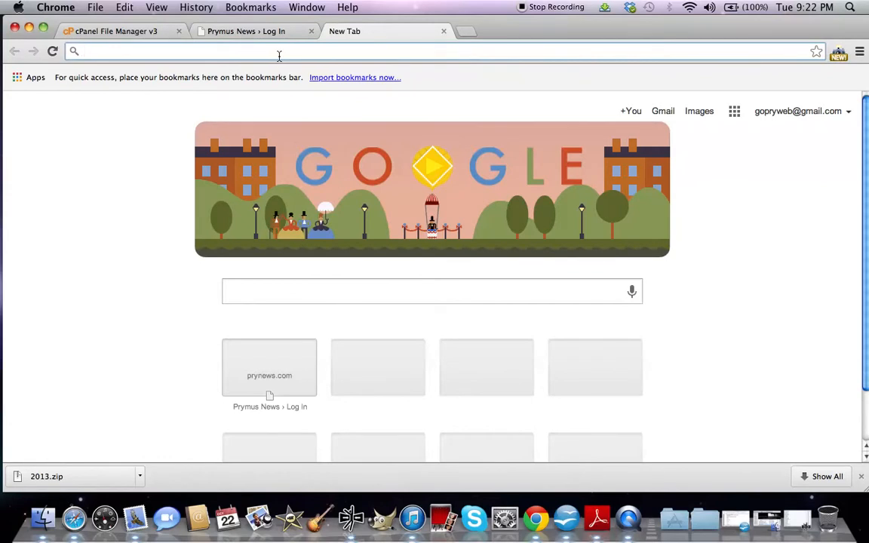
mouse_move(279, 56)
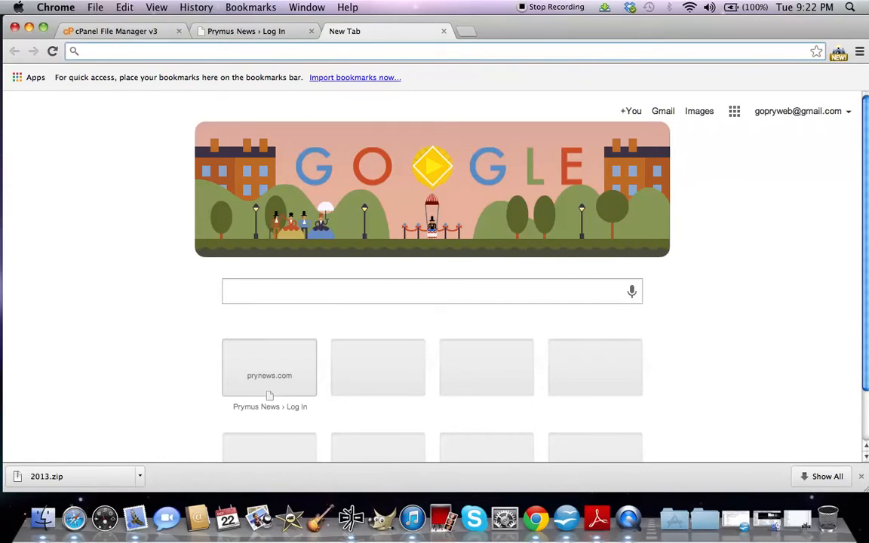
type("gtmetrix.com")
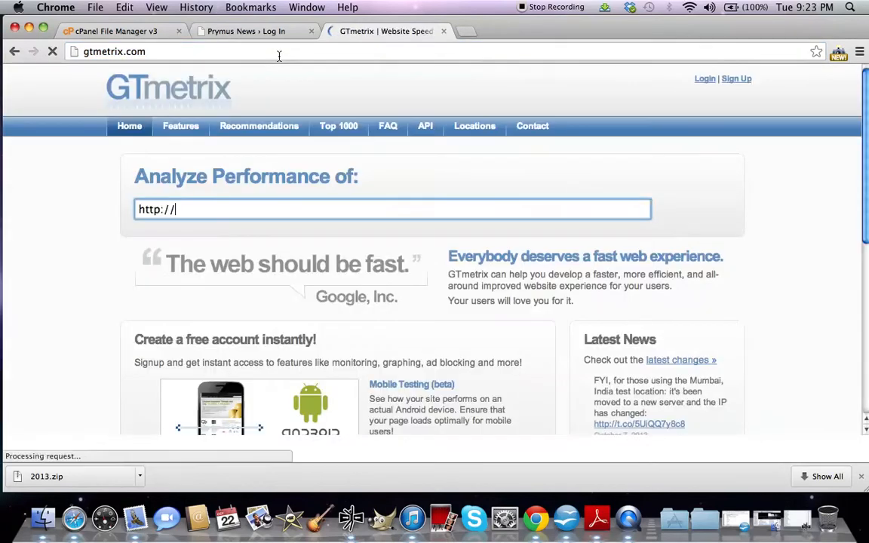
left_click(393, 209)
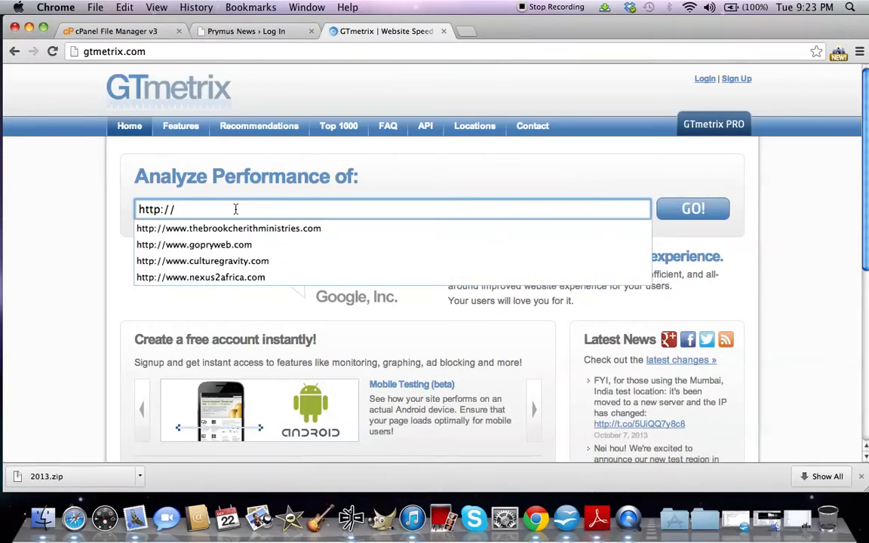
type("www.p")
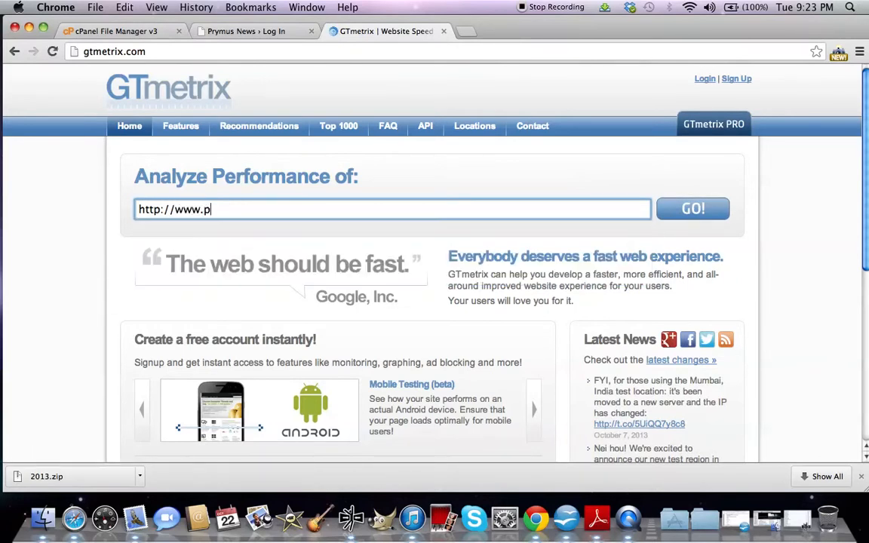
type("rynews")
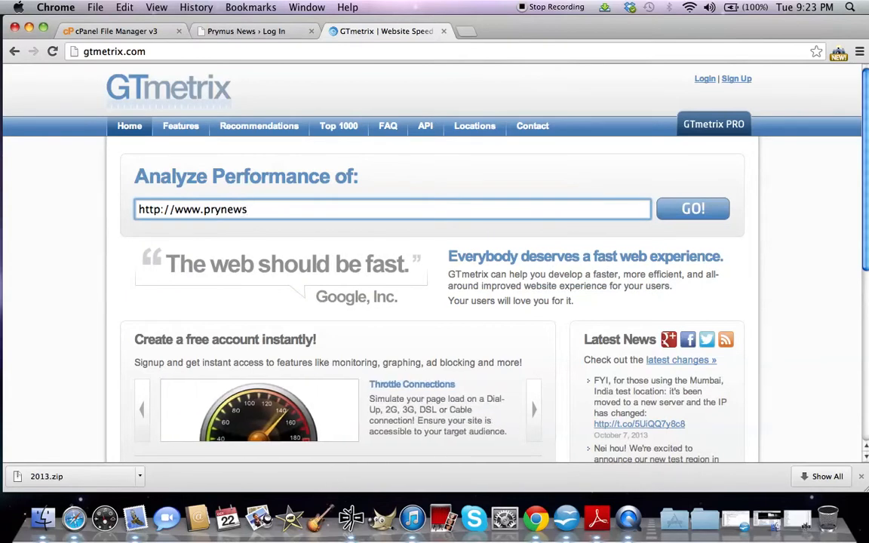
left_click(692, 209)
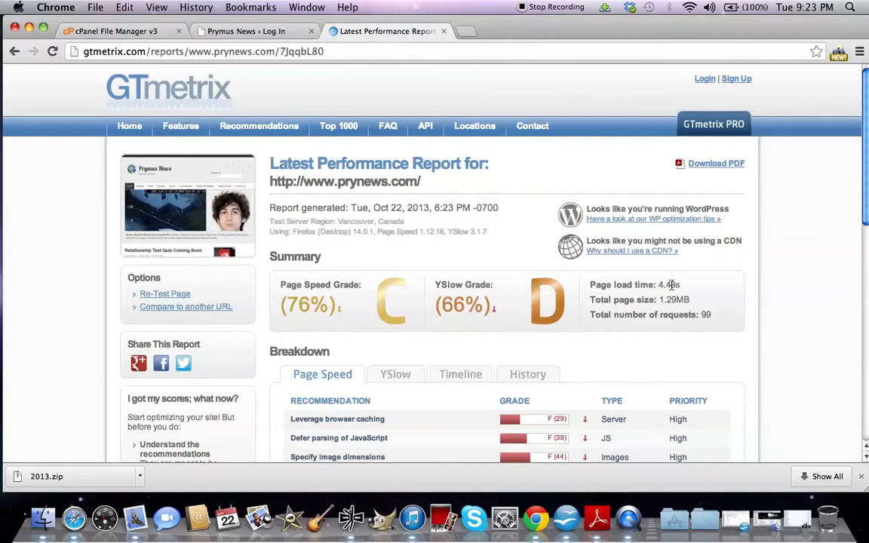
Scroll through GTmetrix's full Page Speed recommendation table for prynews.com.
scroll("down", 3)
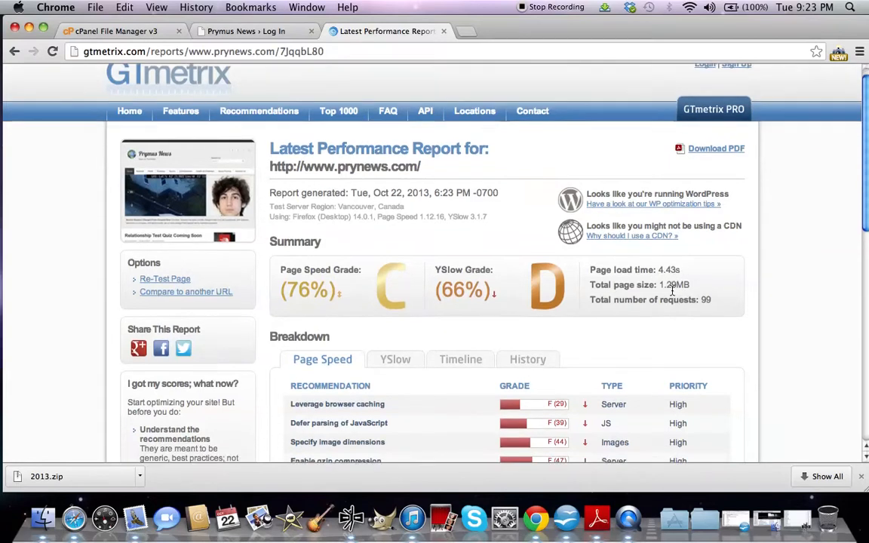
scroll("down", 3)
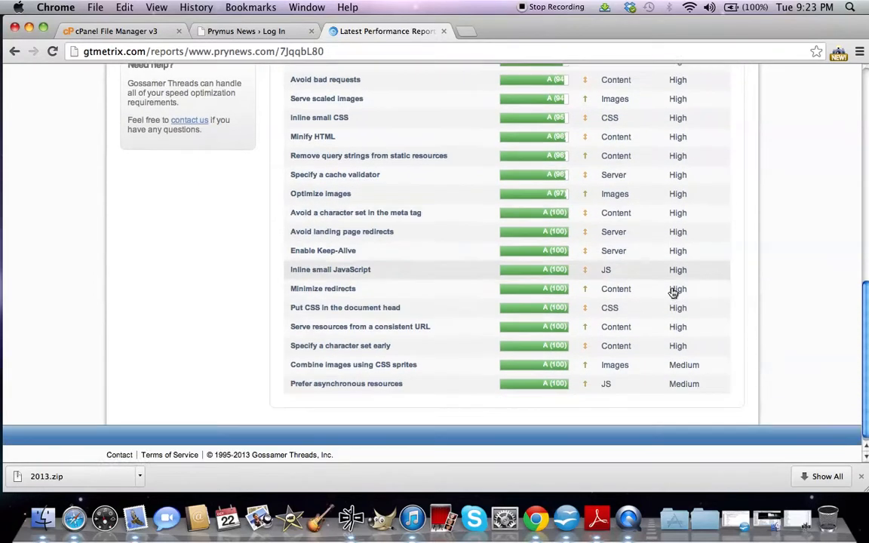
scroll("down", 3)
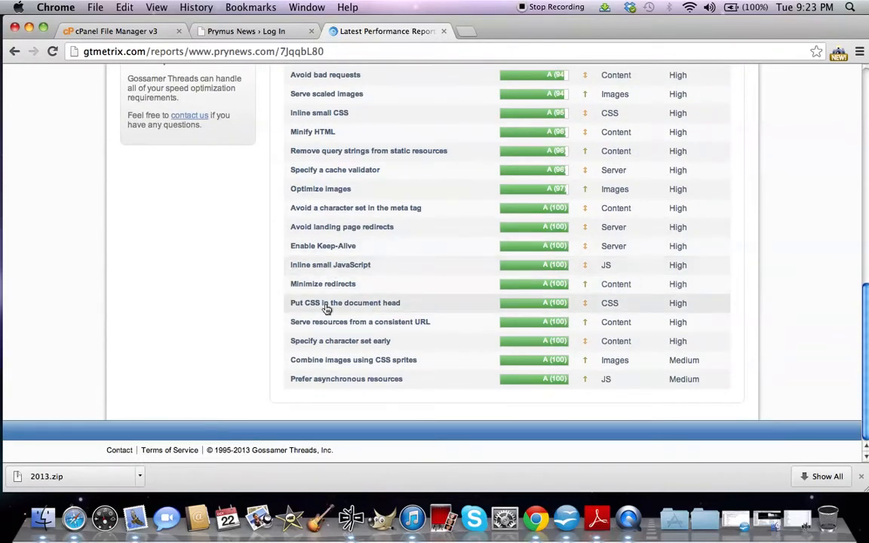
mouse_move(571, 210)
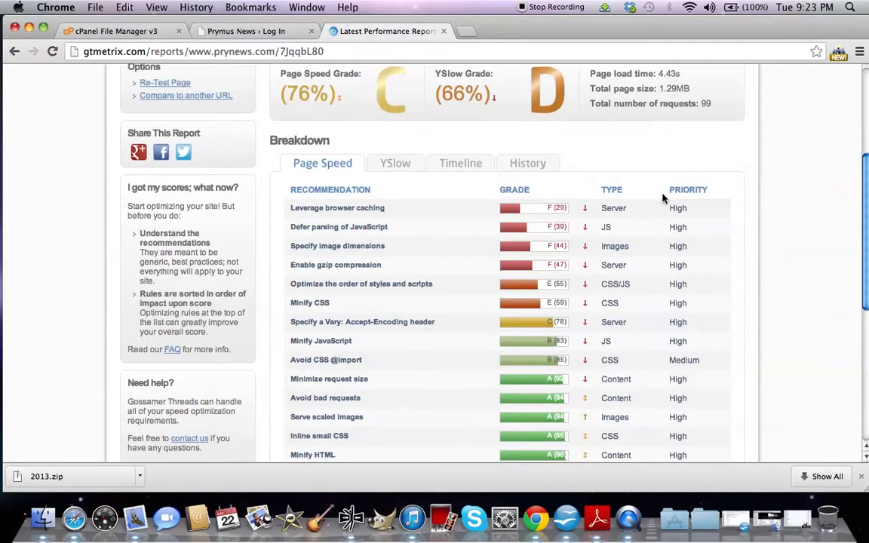
mouse_move(358, 213)
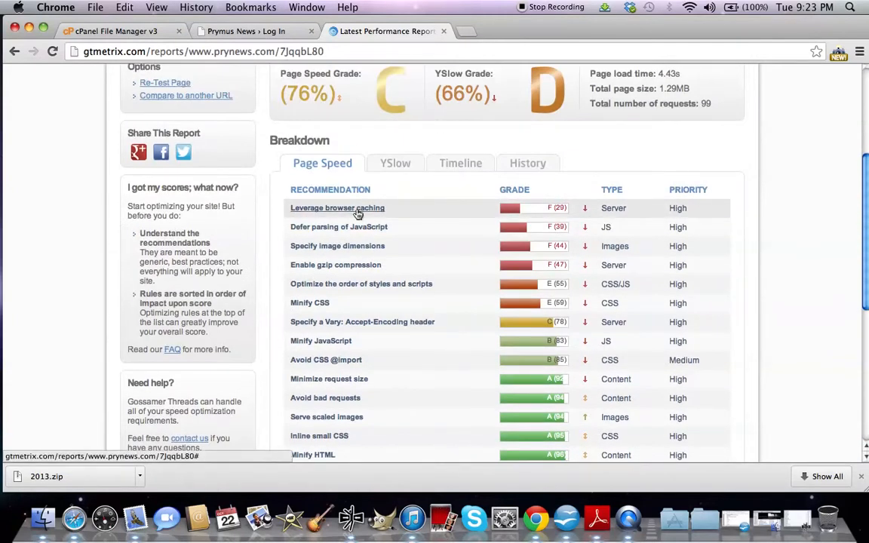
mouse_move(344, 322)
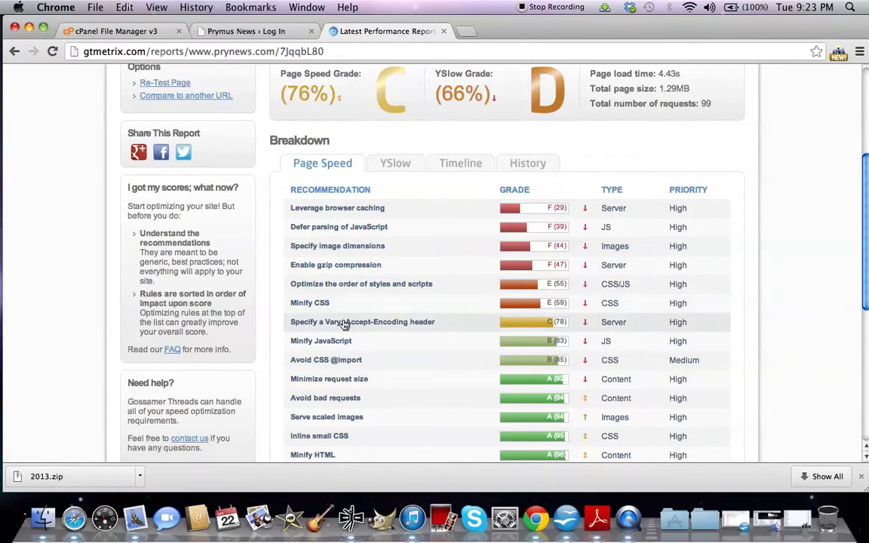
mouse_move(345, 341)
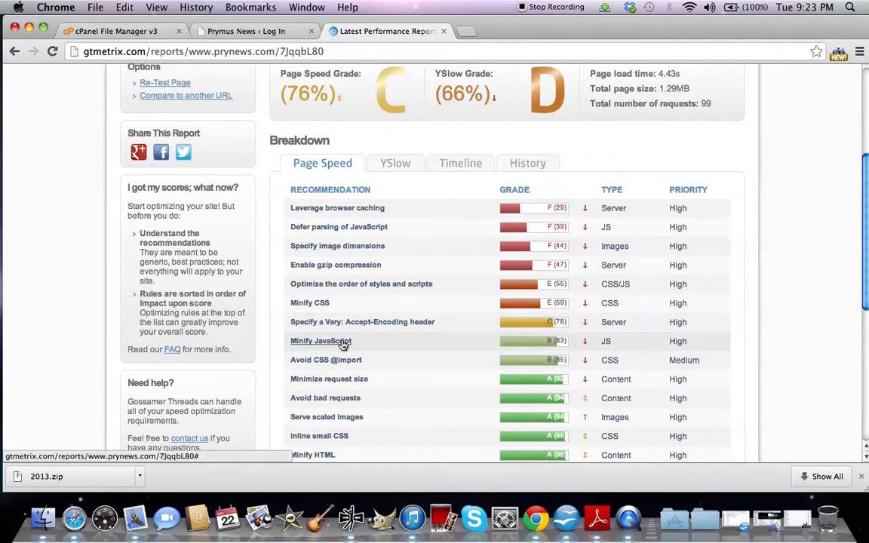
mouse_move(351, 276)
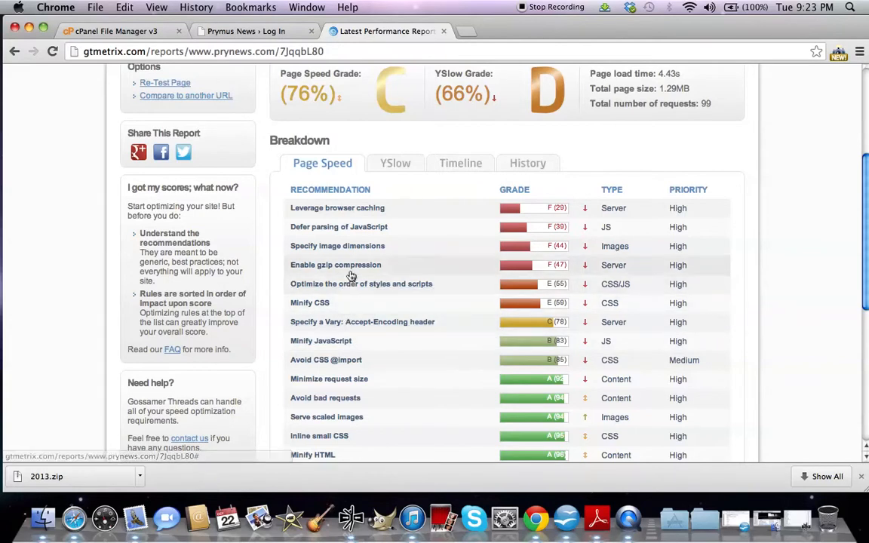
mouse_move(351, 246)
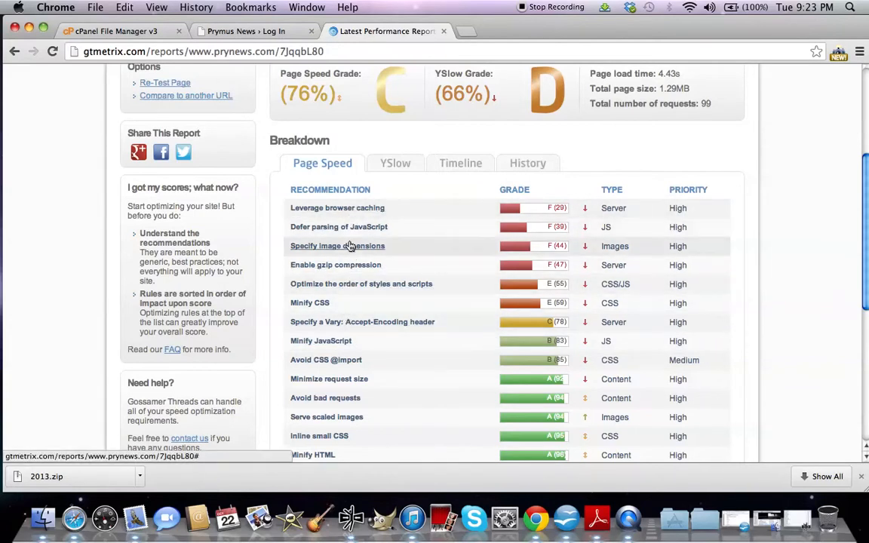
mouse_move(326, 360)
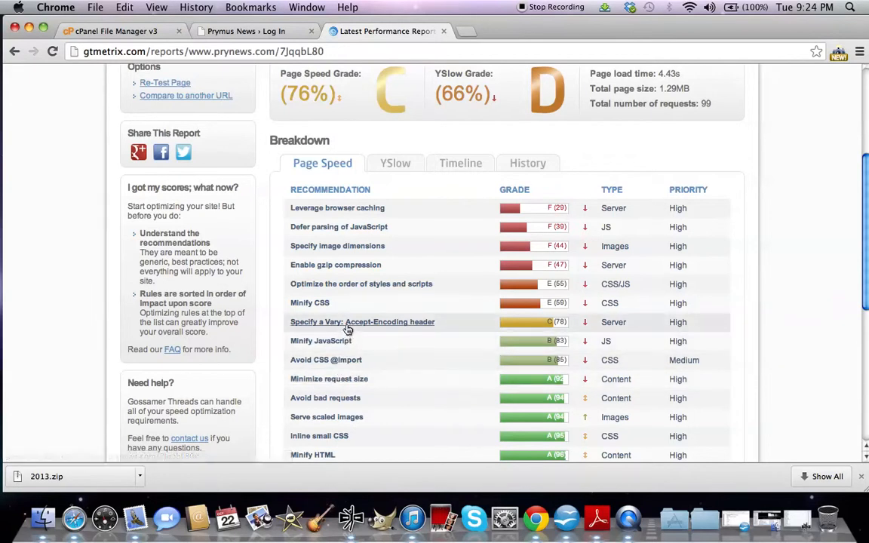
scroll("down", 3)
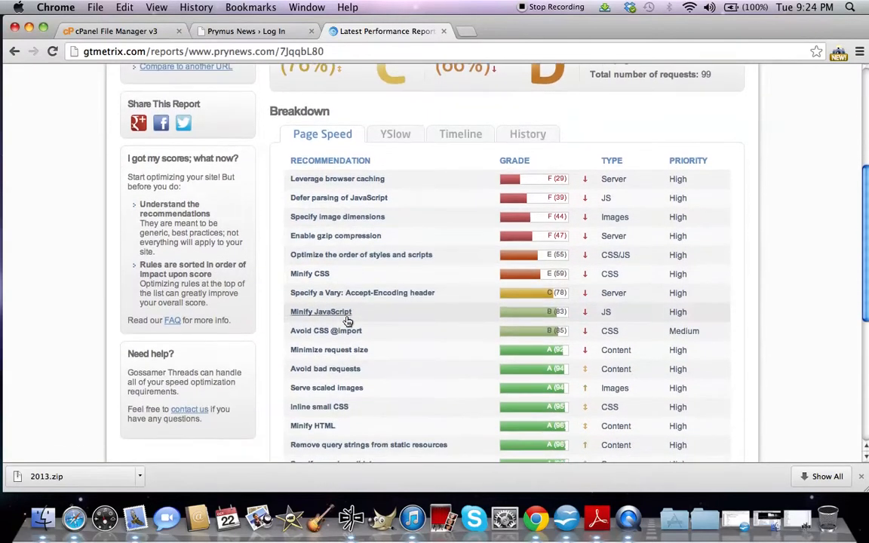
scroll("down", 3)
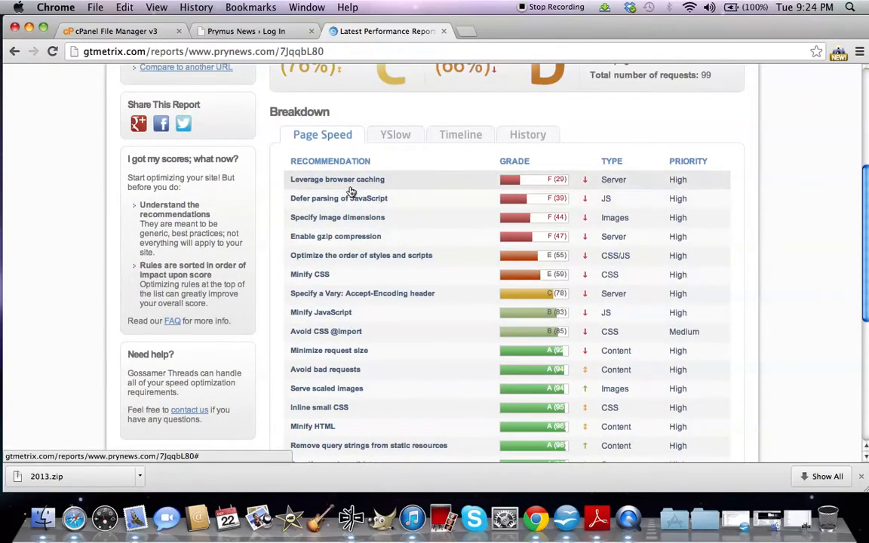
scroll("up", 3)
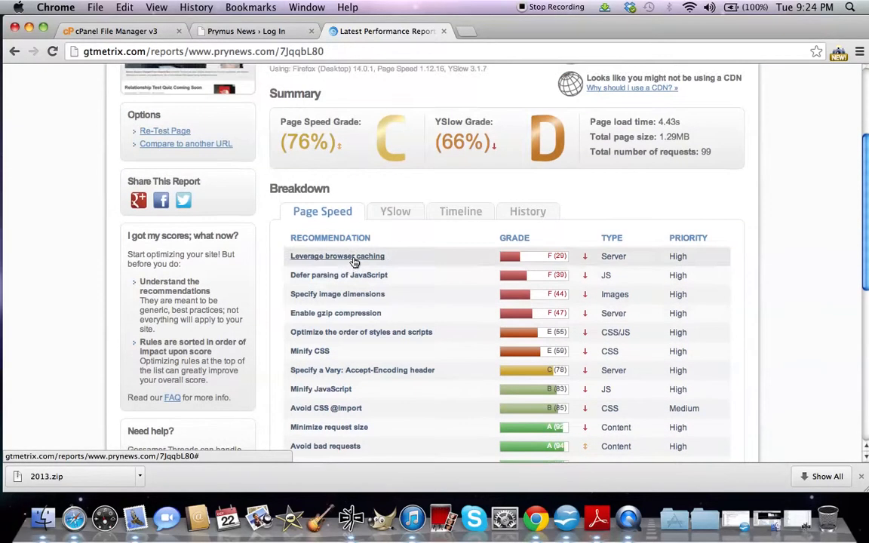
scroll("down", 3)
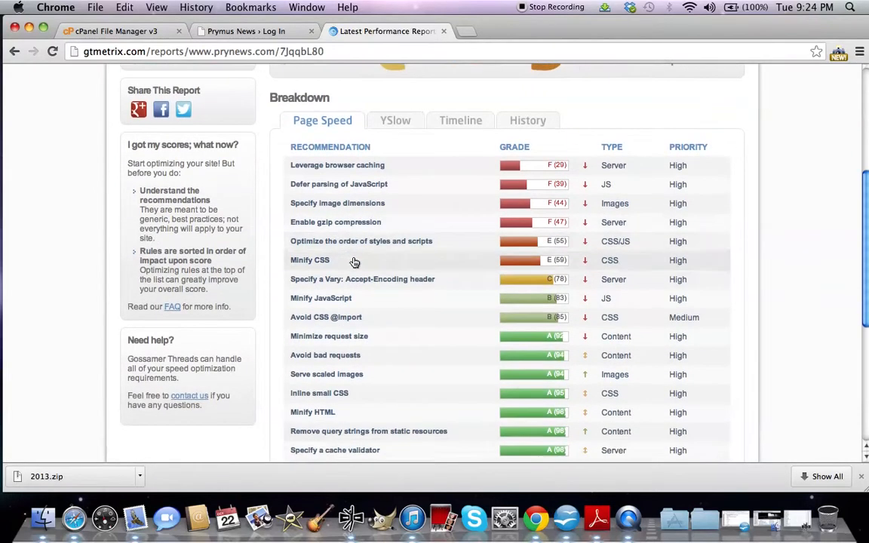
scroll("down", 3)
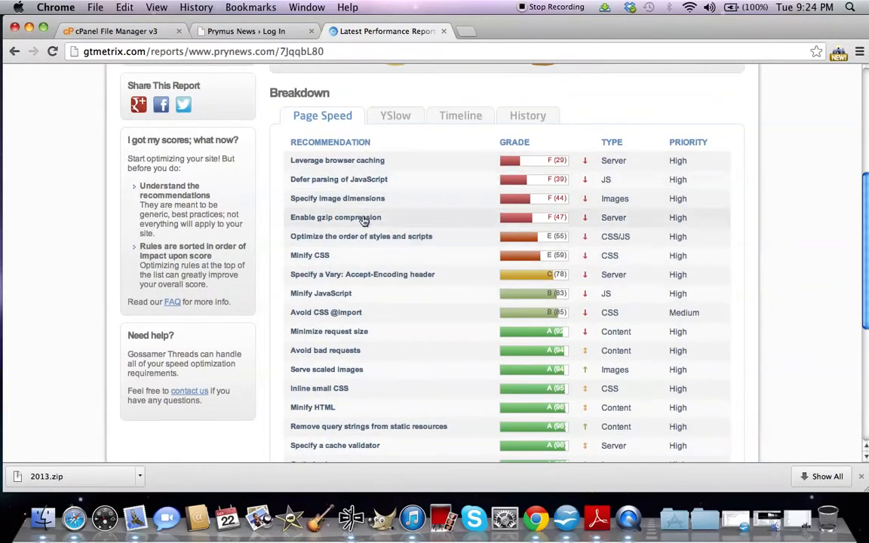
mouse_move(371, 179)
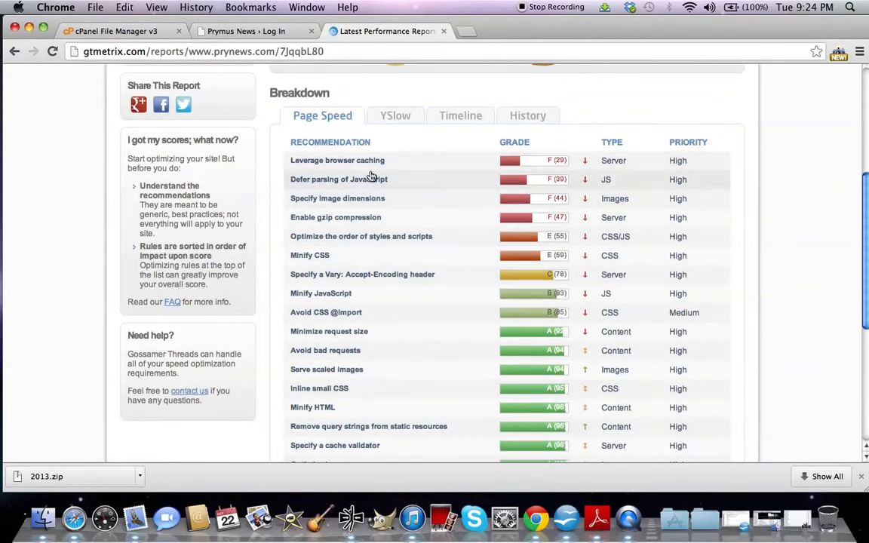
mouse_move(387, 278)
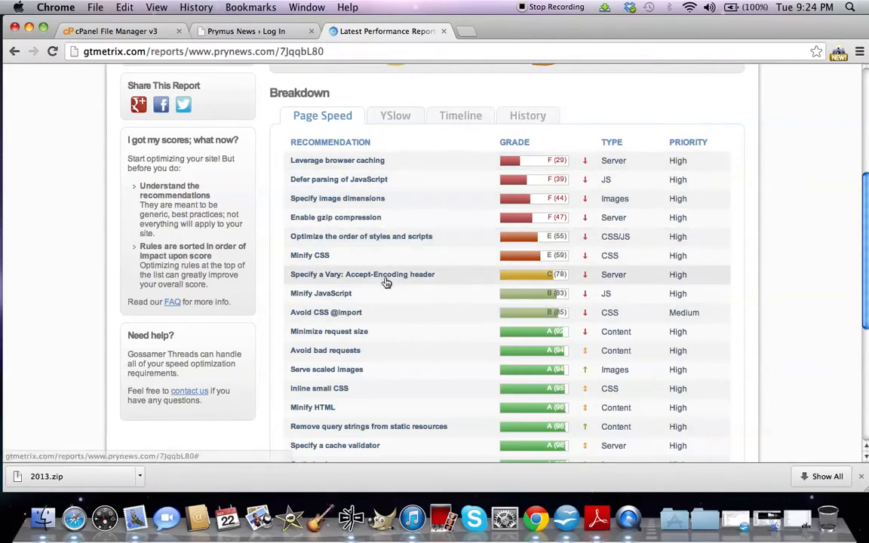
scroll("down", 3)
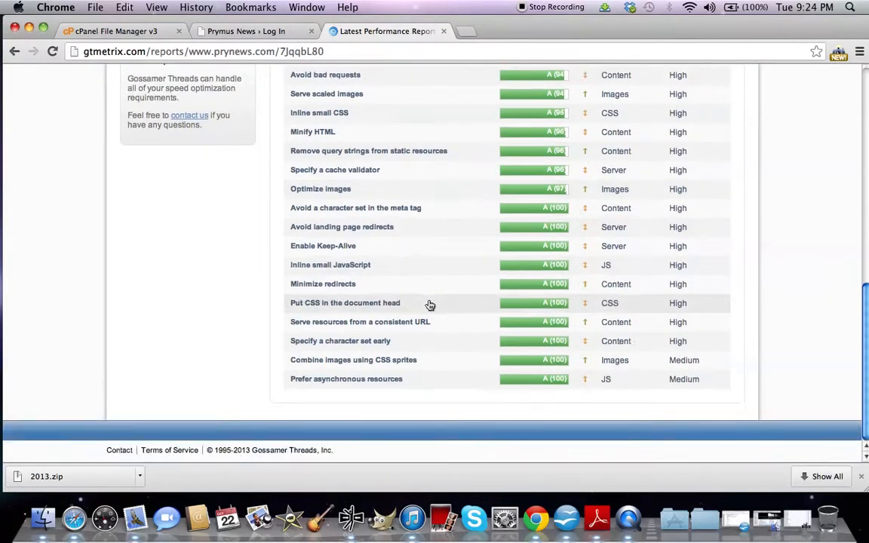
scroll("up", 3)
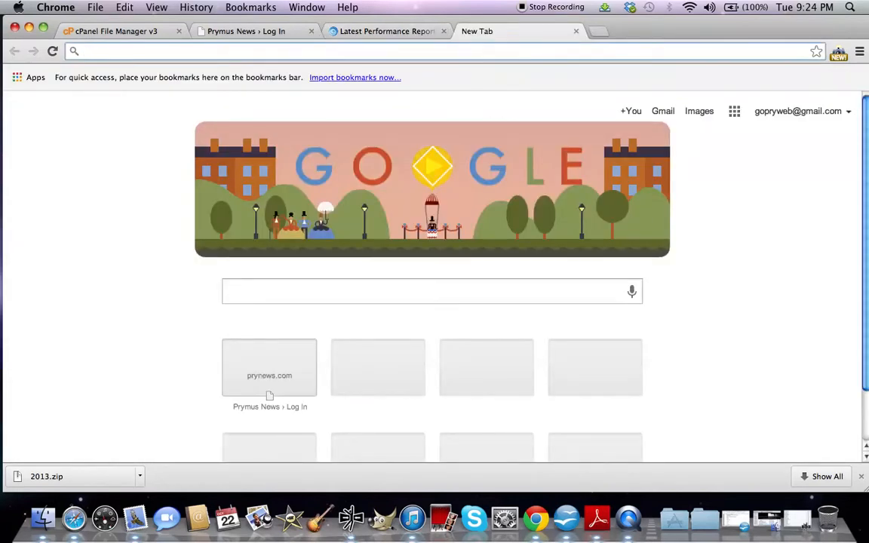
Search Google for 'pingdom' and open the Pingdom Tools website speed test.
type("pingdom")
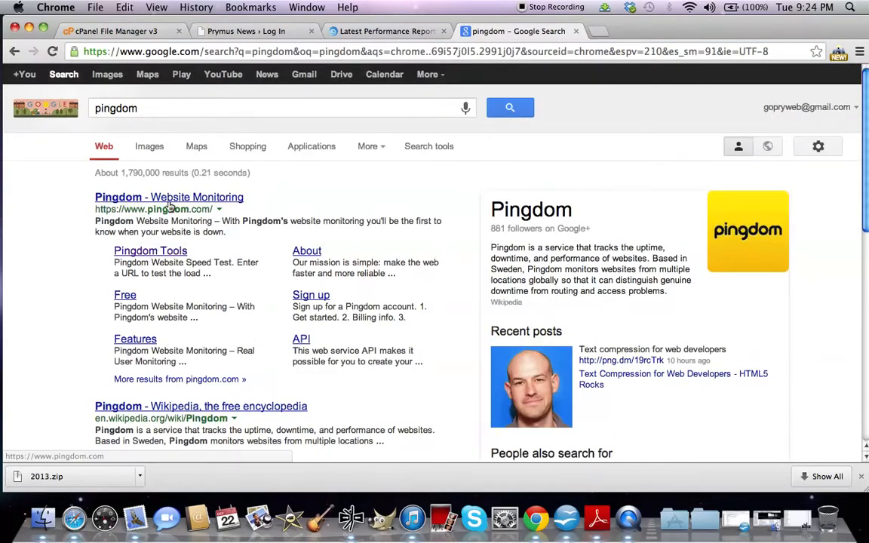
left_click(169, 197)
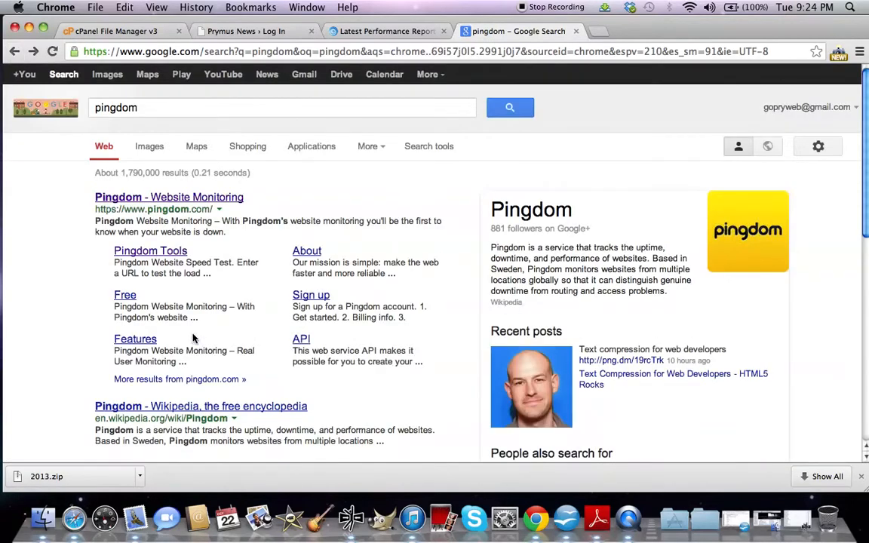
left_click(150, 250)
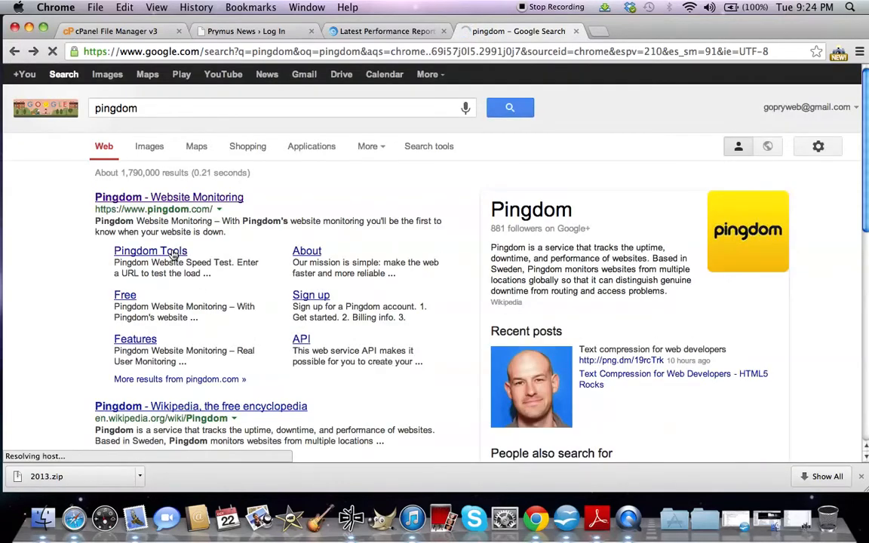
left_click(150, 251)
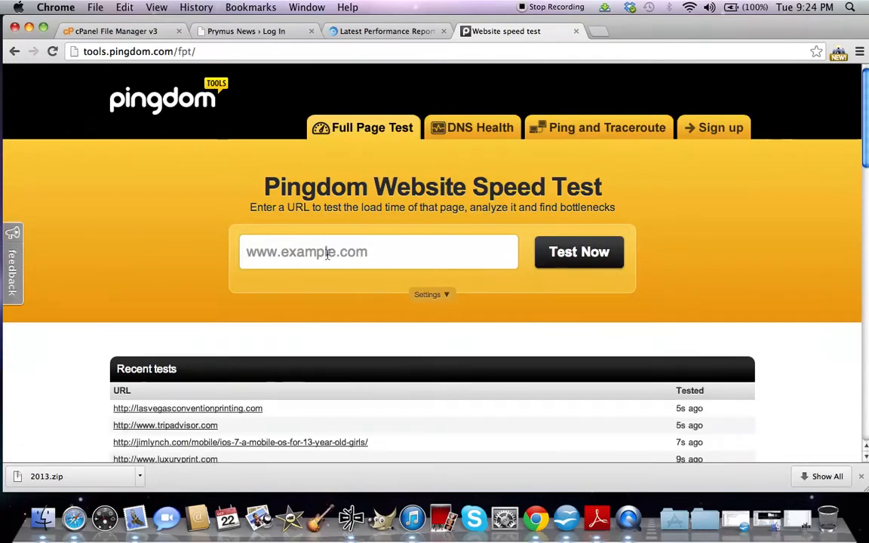
type("www.")
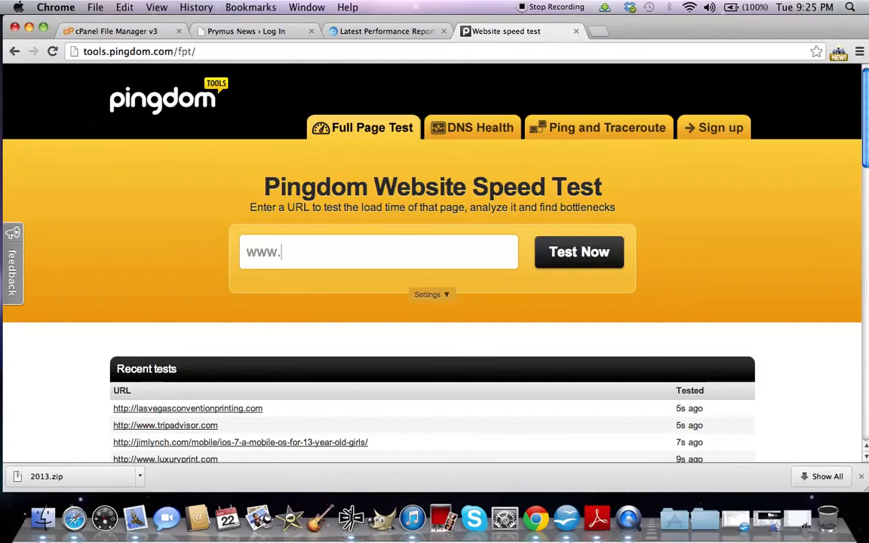
type("prynews")
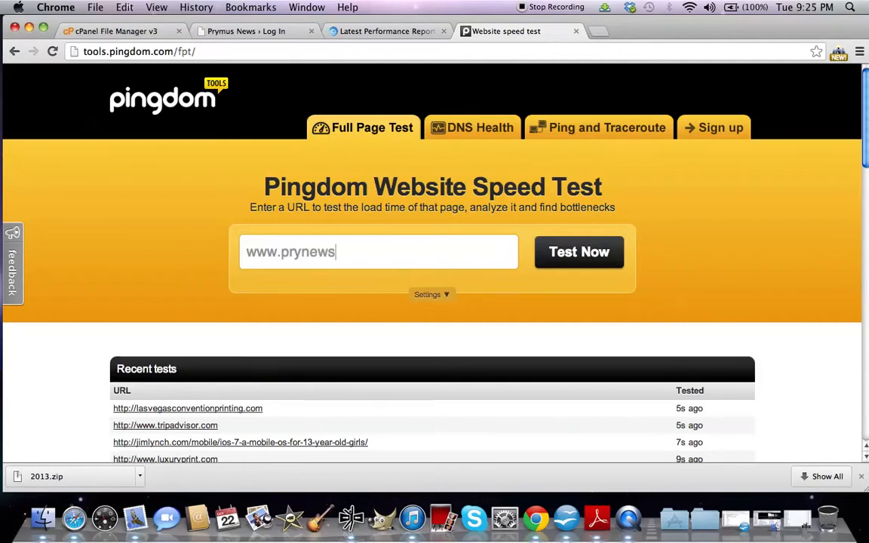
type(".com")
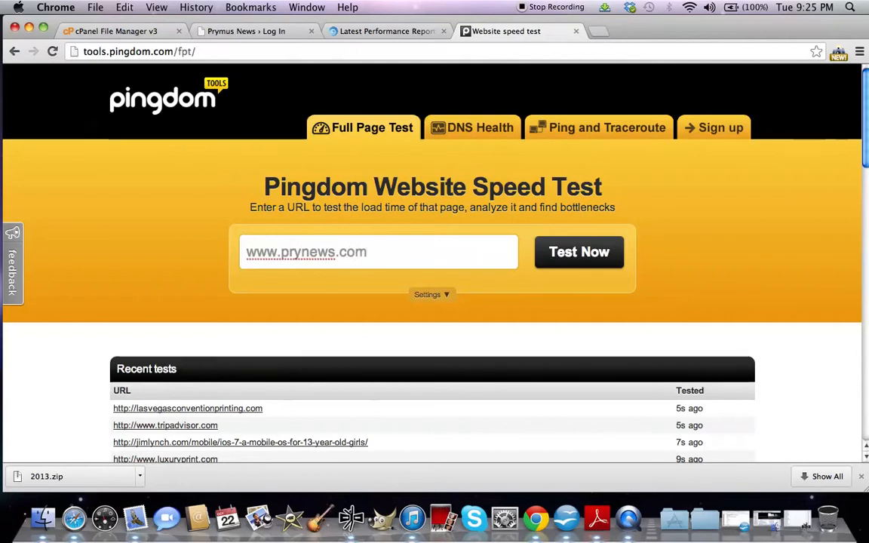
mouse_move(209, 208)
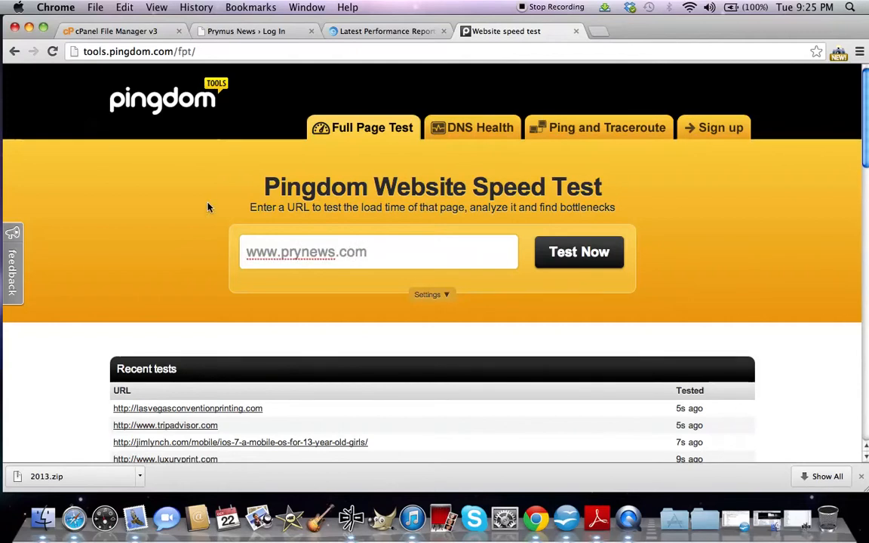
left_click(578, 252)
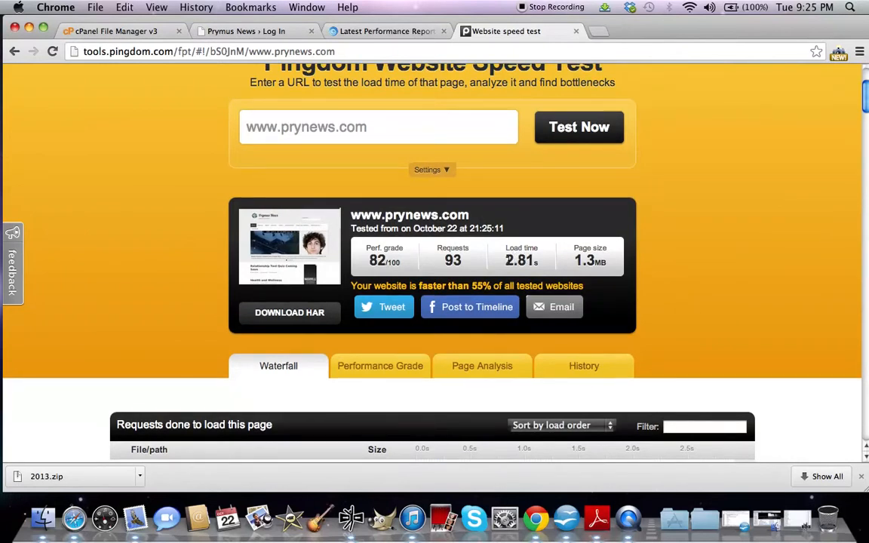
mouse_move(600, 126)
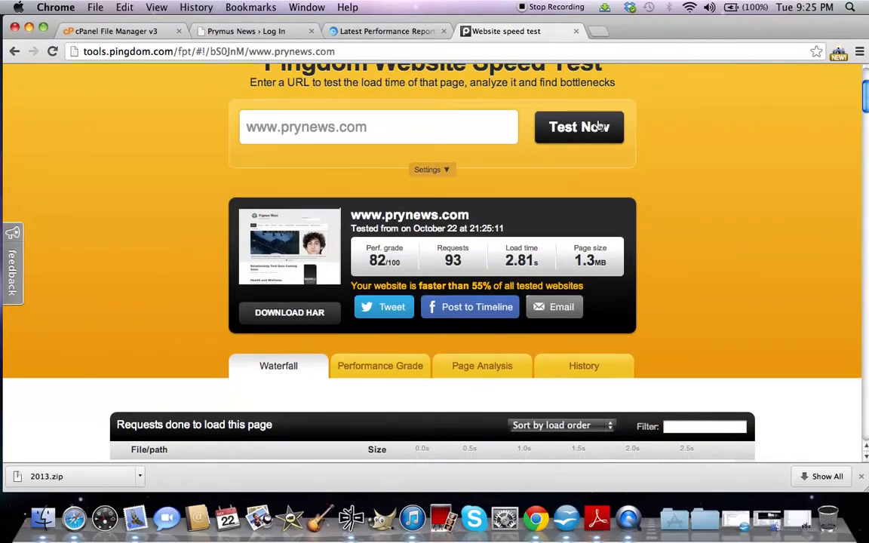
Rerun the prynews.com test to get a 1.89 s load time and scroll through the results.
left_click(578, 127)
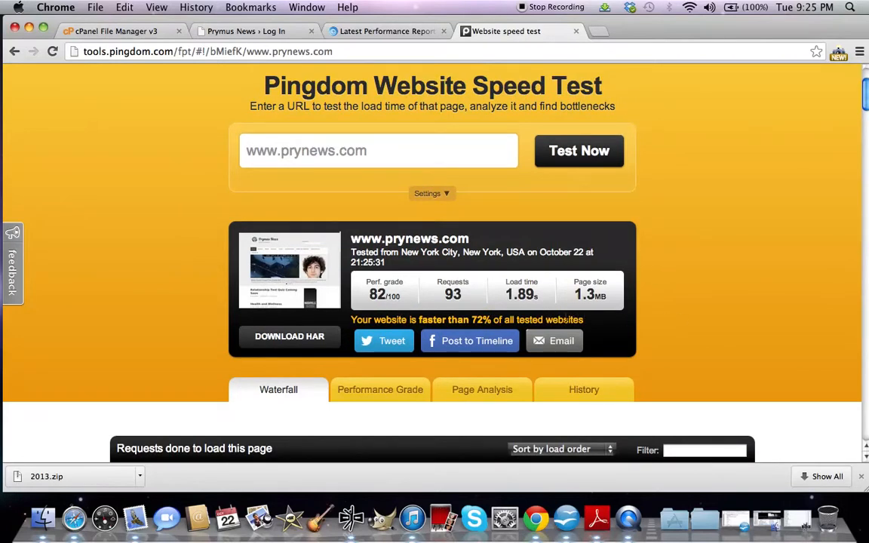
mouse_move(635, 328)
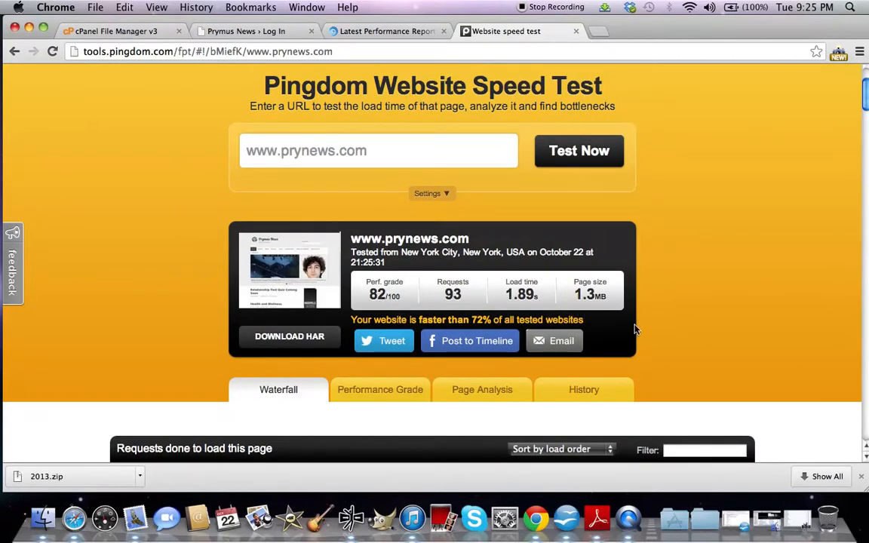
scroll("down", 3)
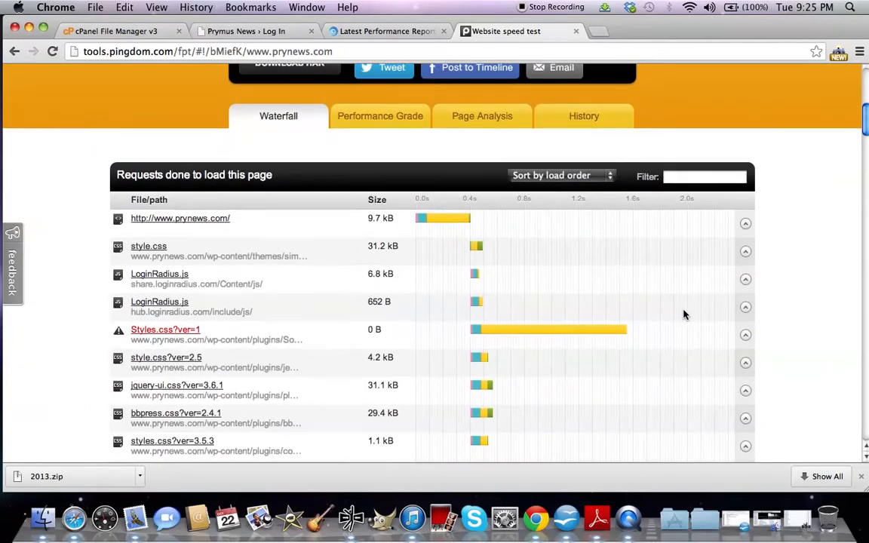
scroll("down", 3)
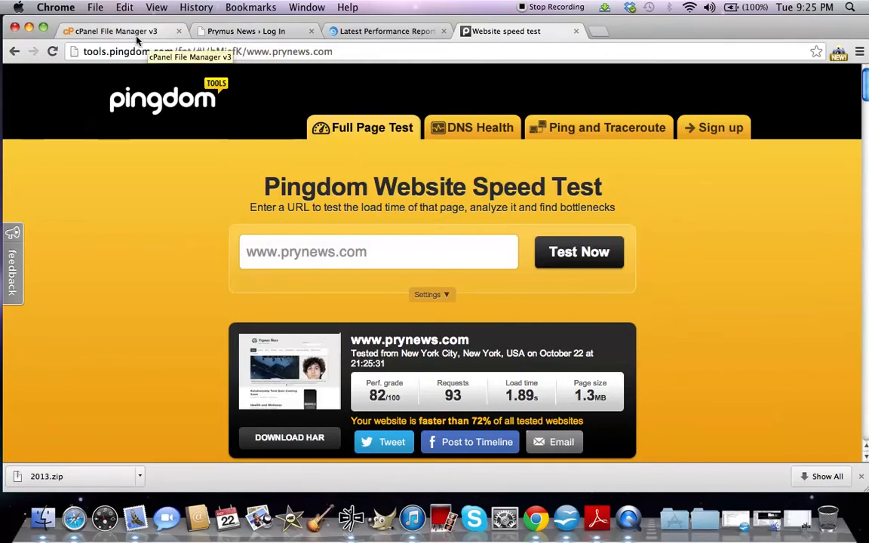
Return to the File Manager tab after briefly viewing the WordPress login tab.
left_click(114, 31)
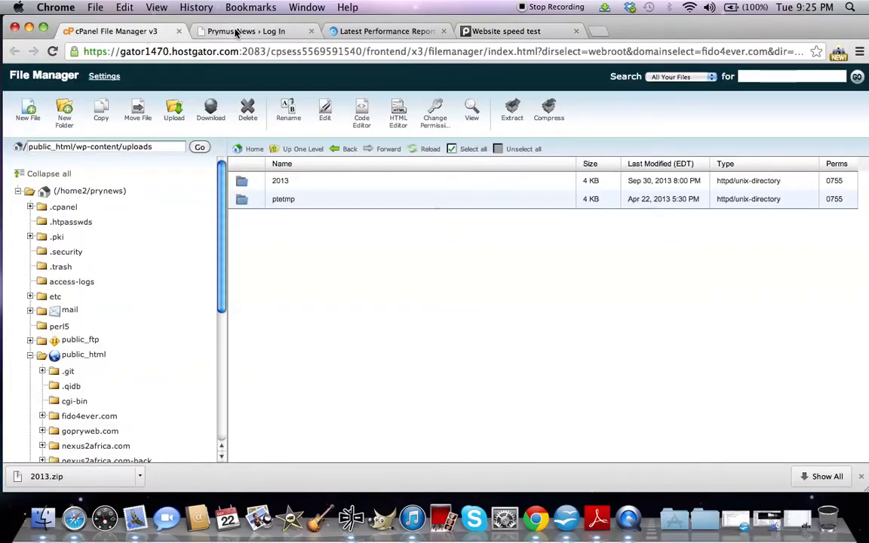
left_click(249, 31)
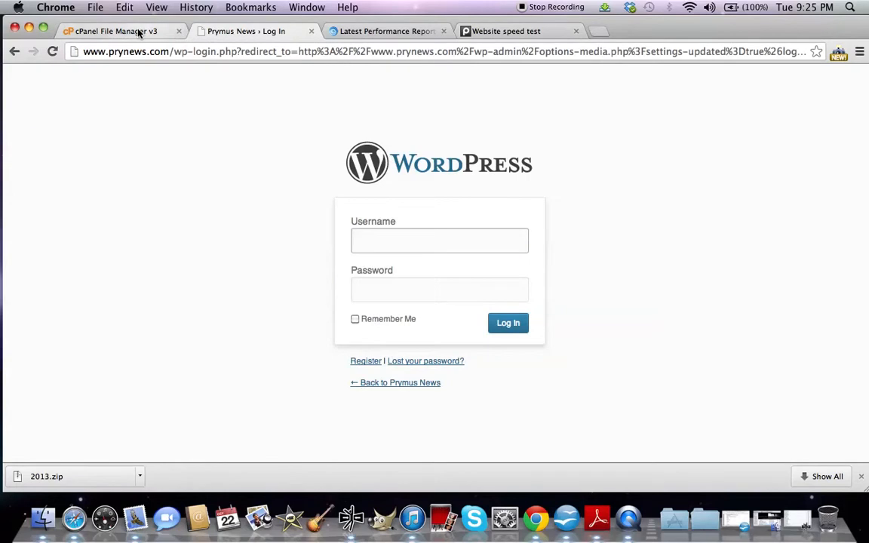
left_click(113, 31)
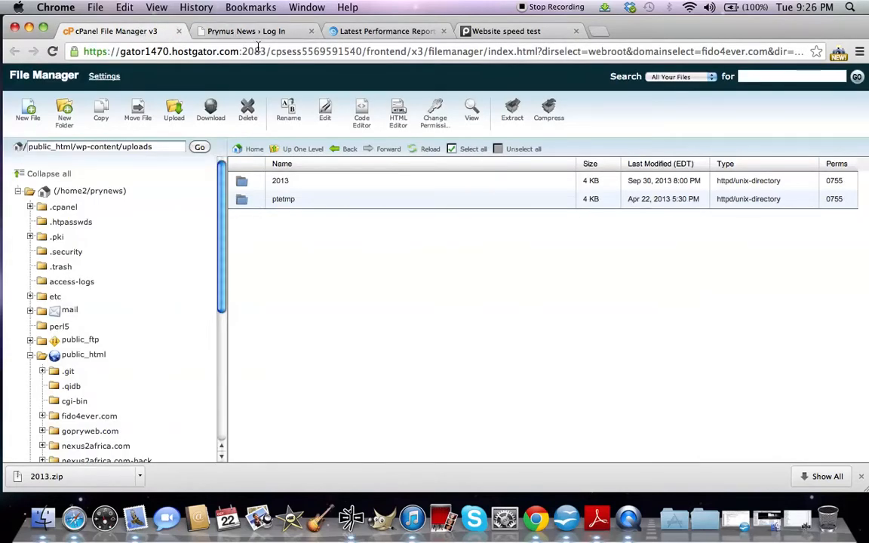